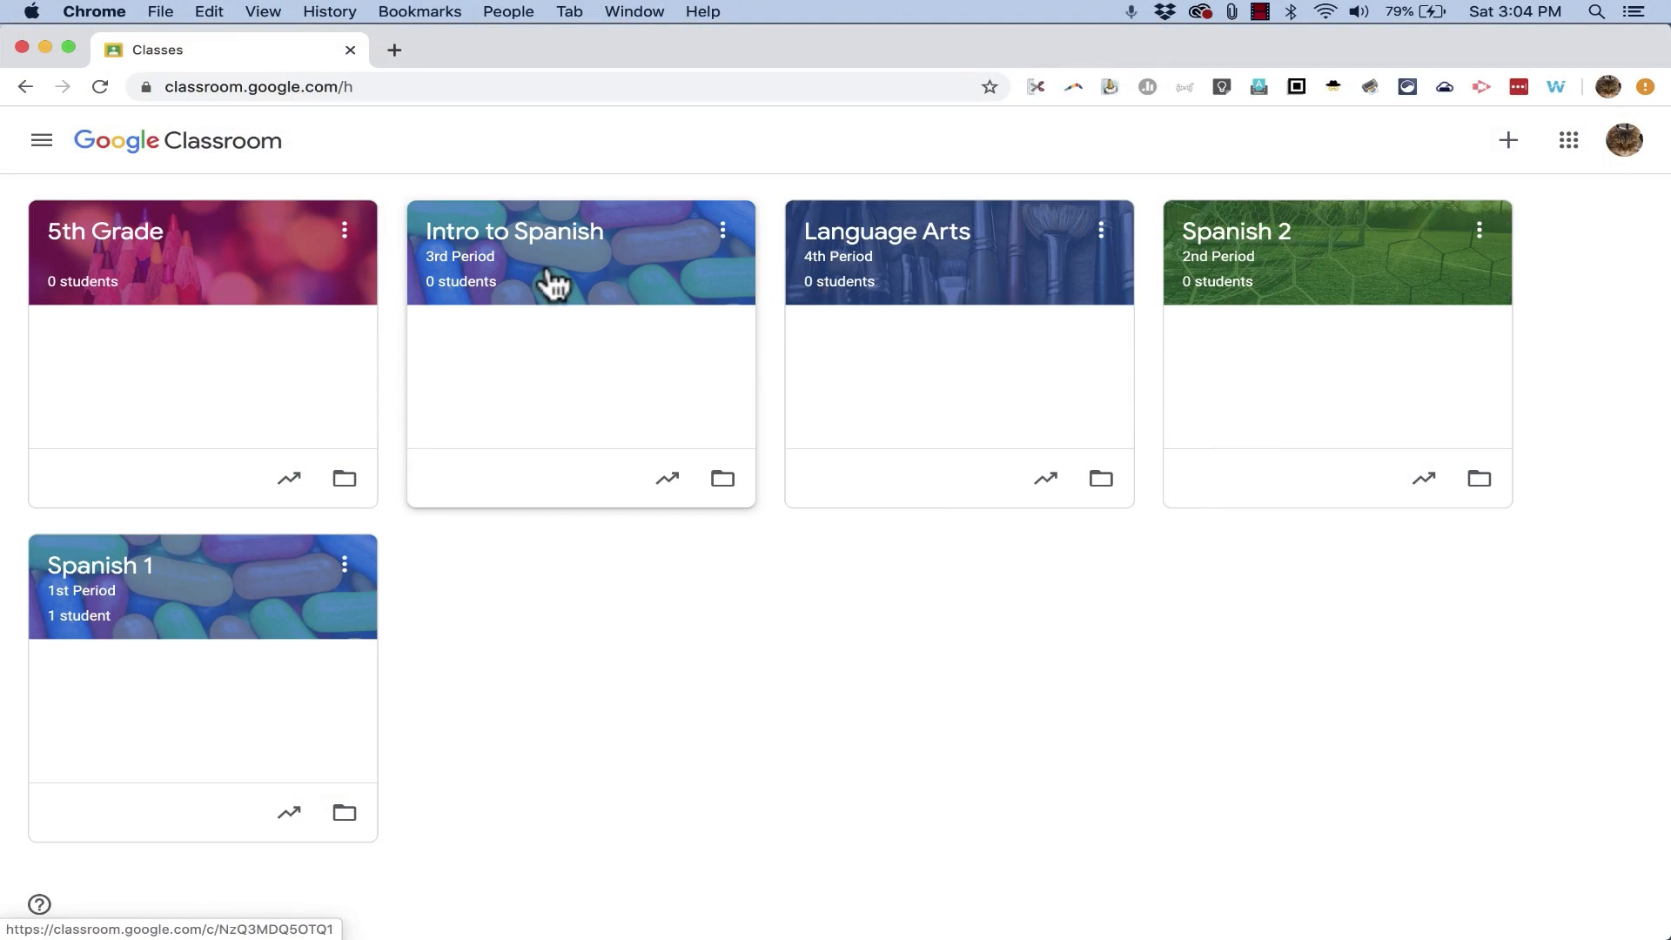
mouse_move(186, 263)
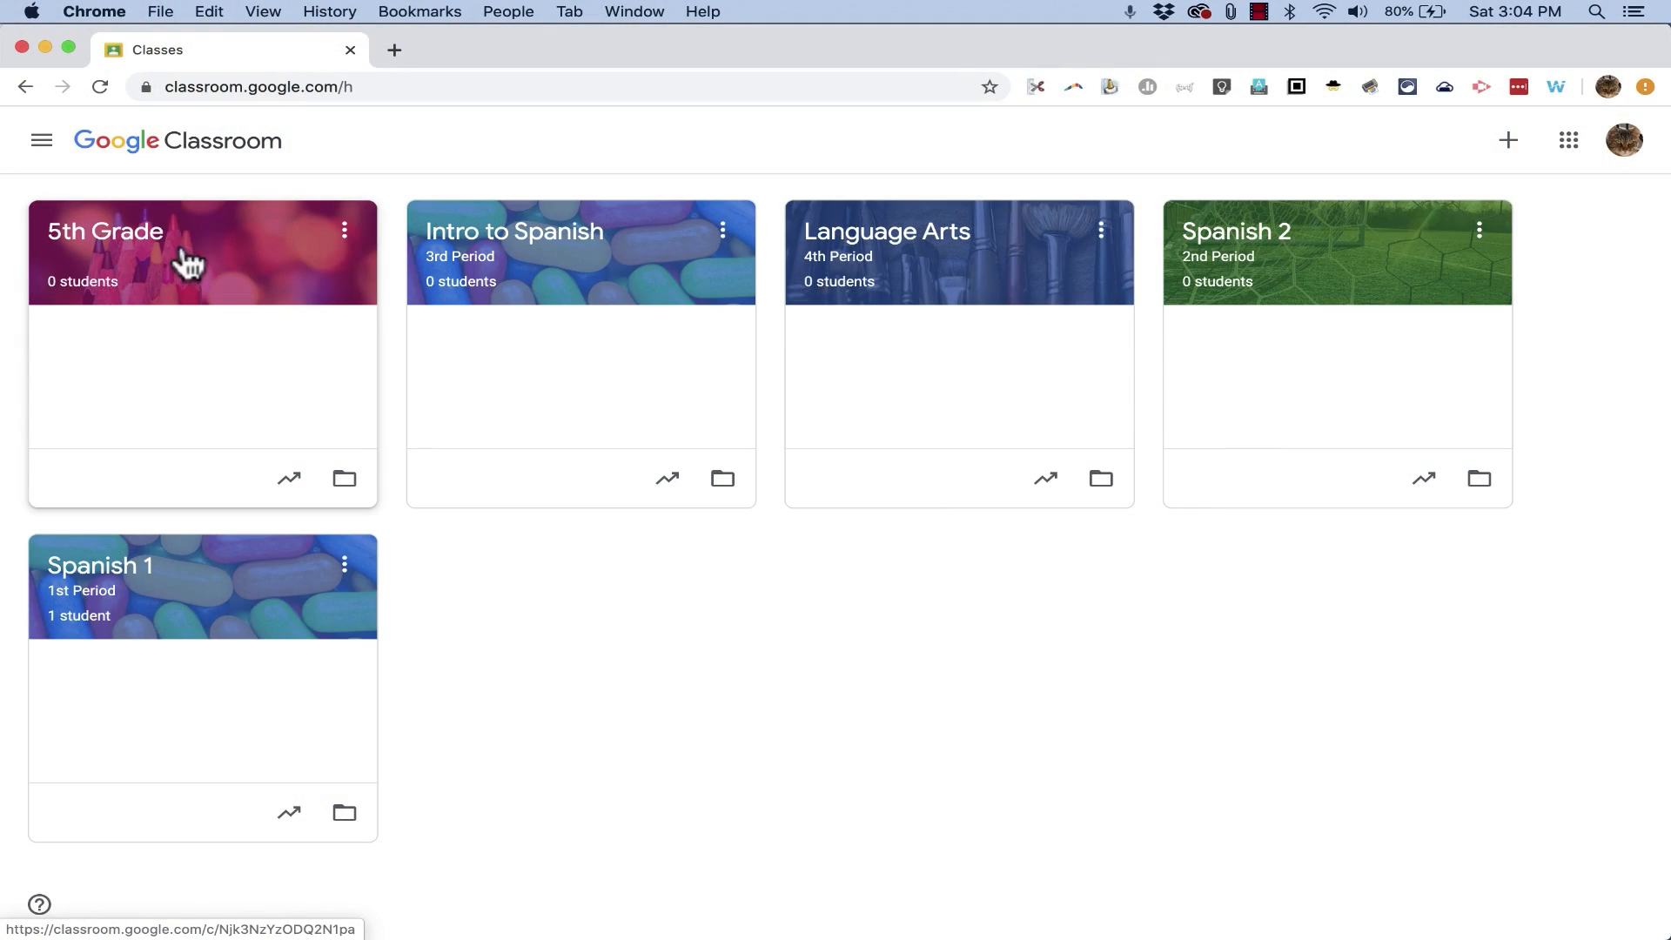
mouse_move(105, 232)
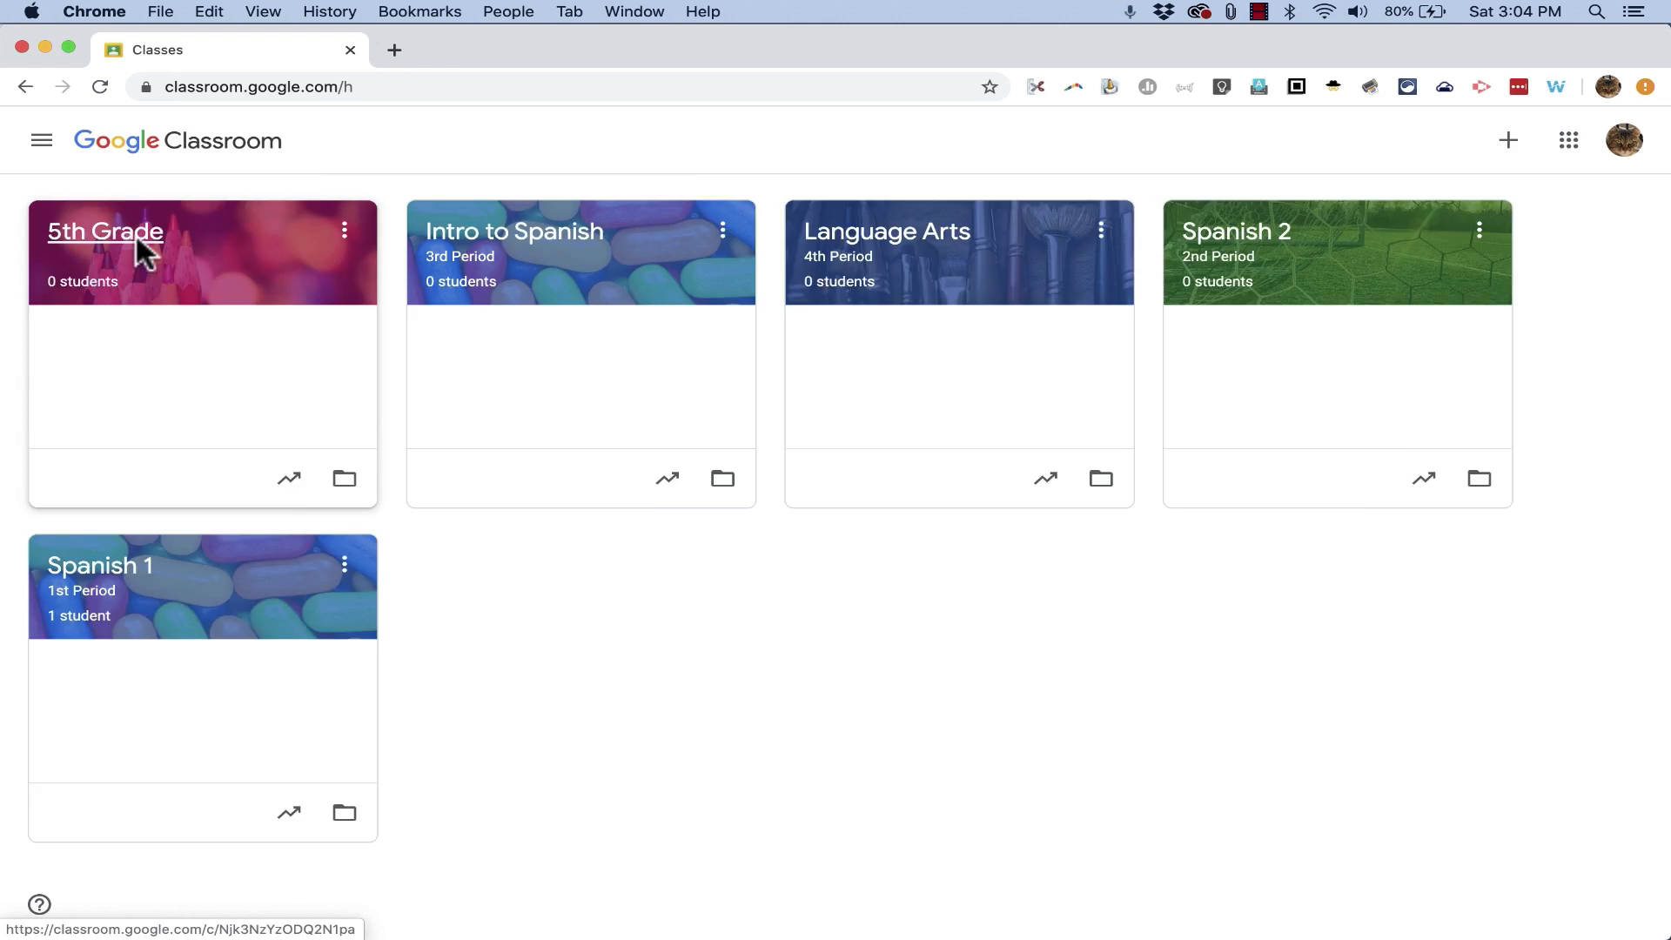
- Open the 5th Grade class card from the Classroom home page
click(104, 232)
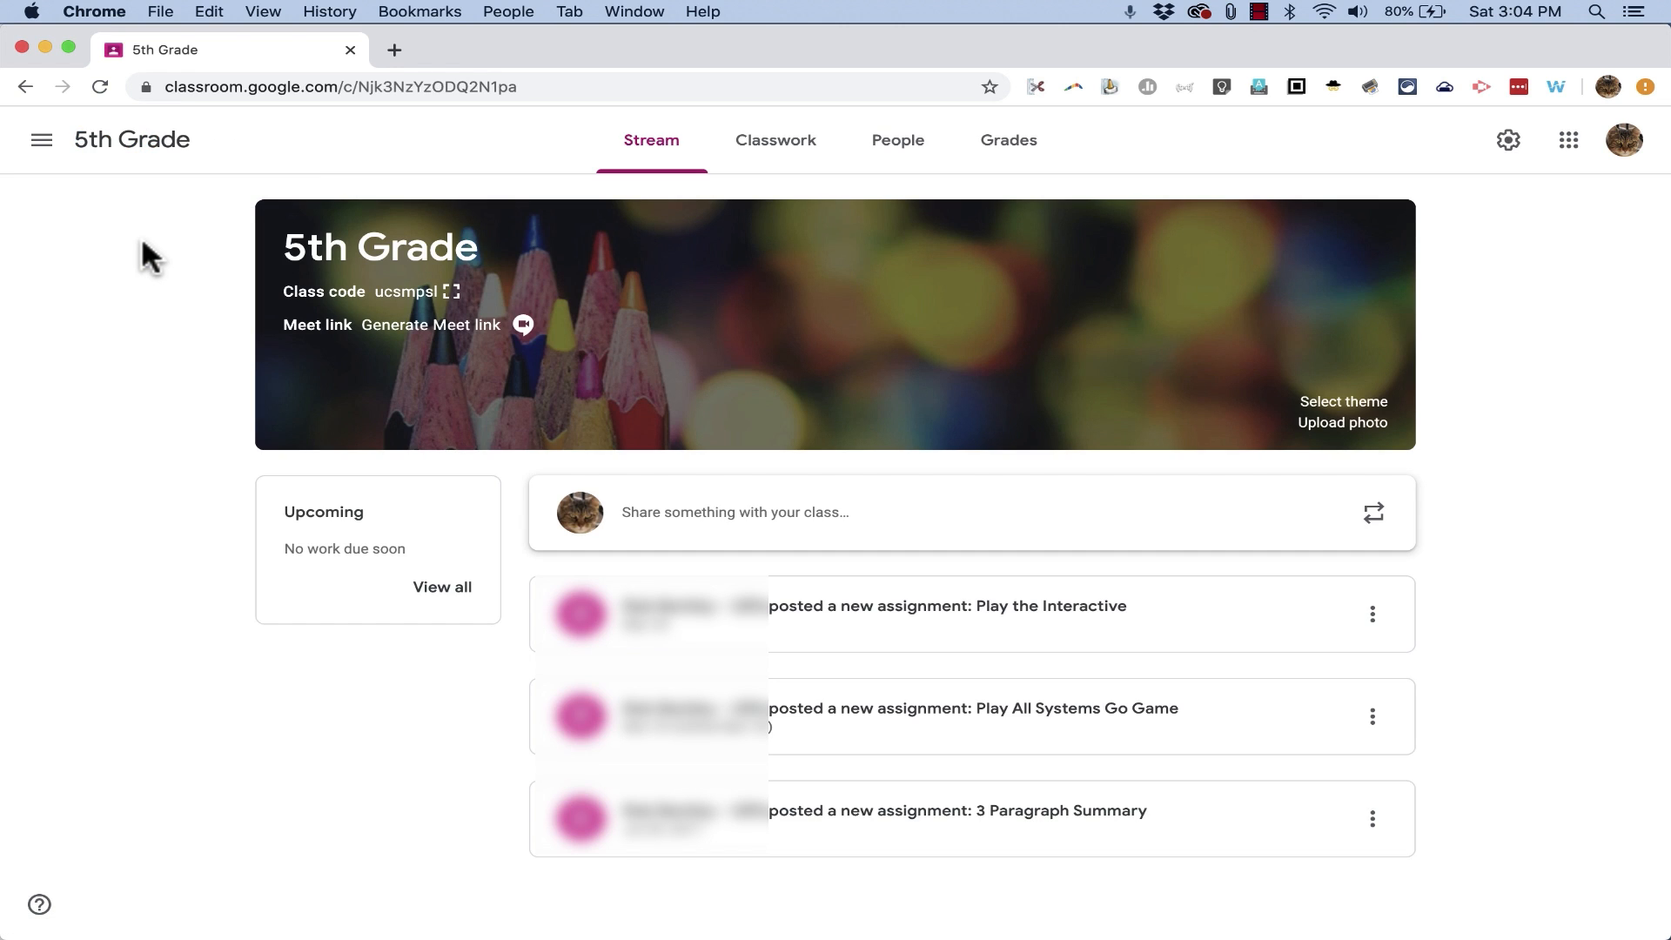
mouse_move(665, 267)
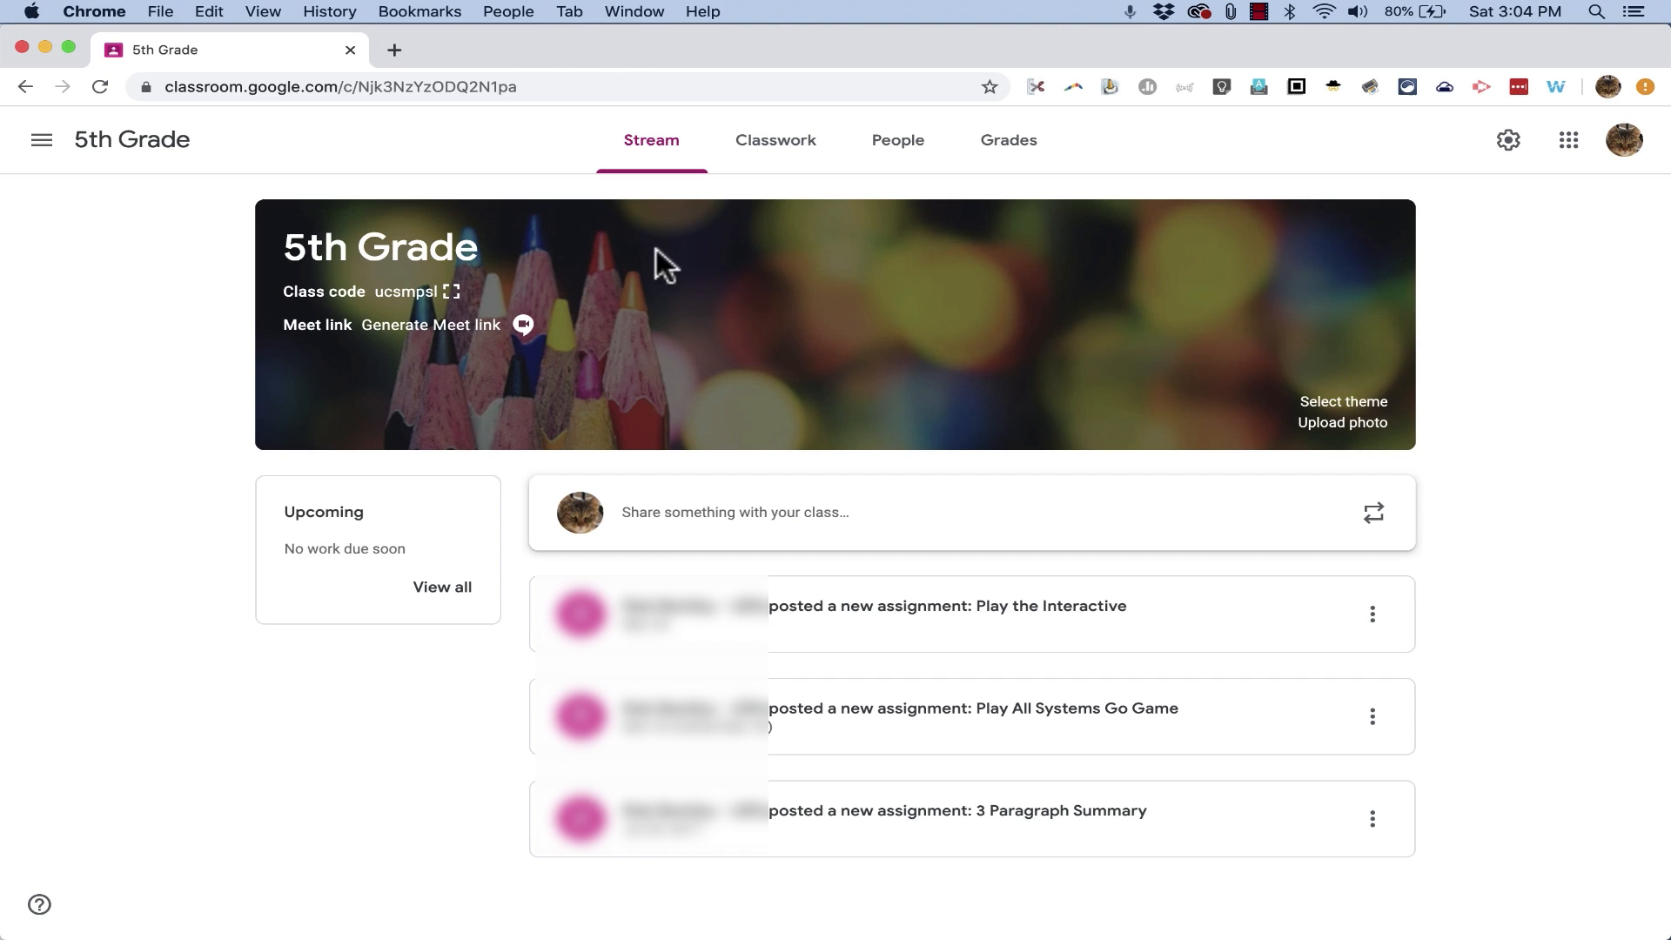
mouse_move(776, 139)
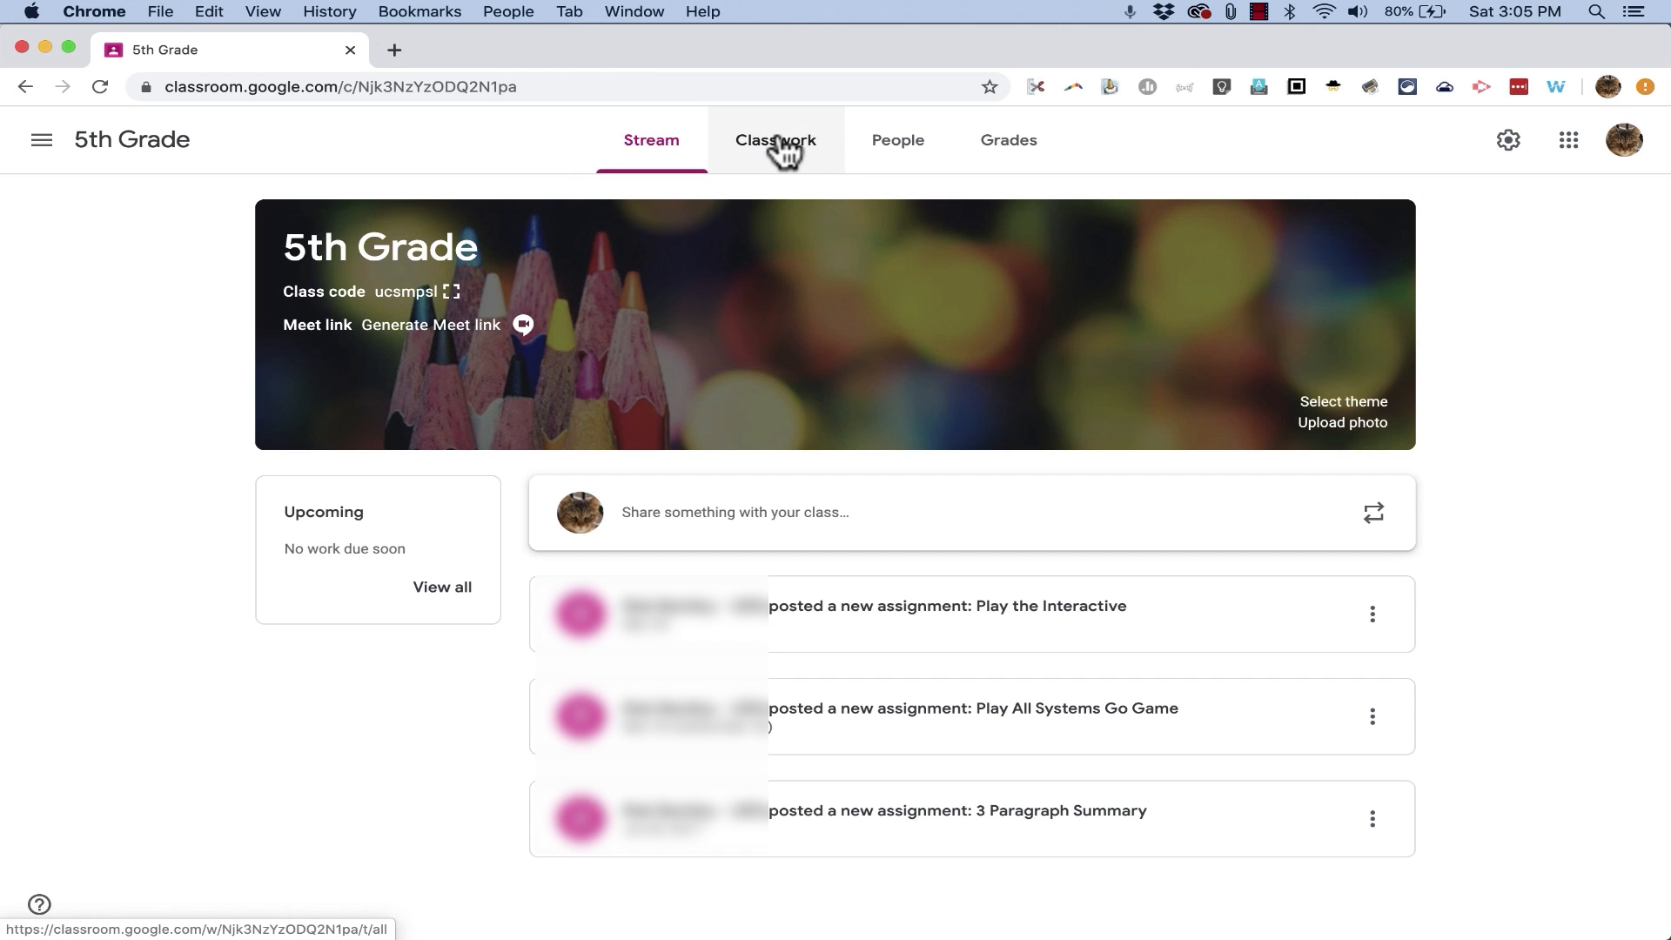
- Show the 5th Grade Classwork list with its assignments, draft and field trips topic
click(775, 139)
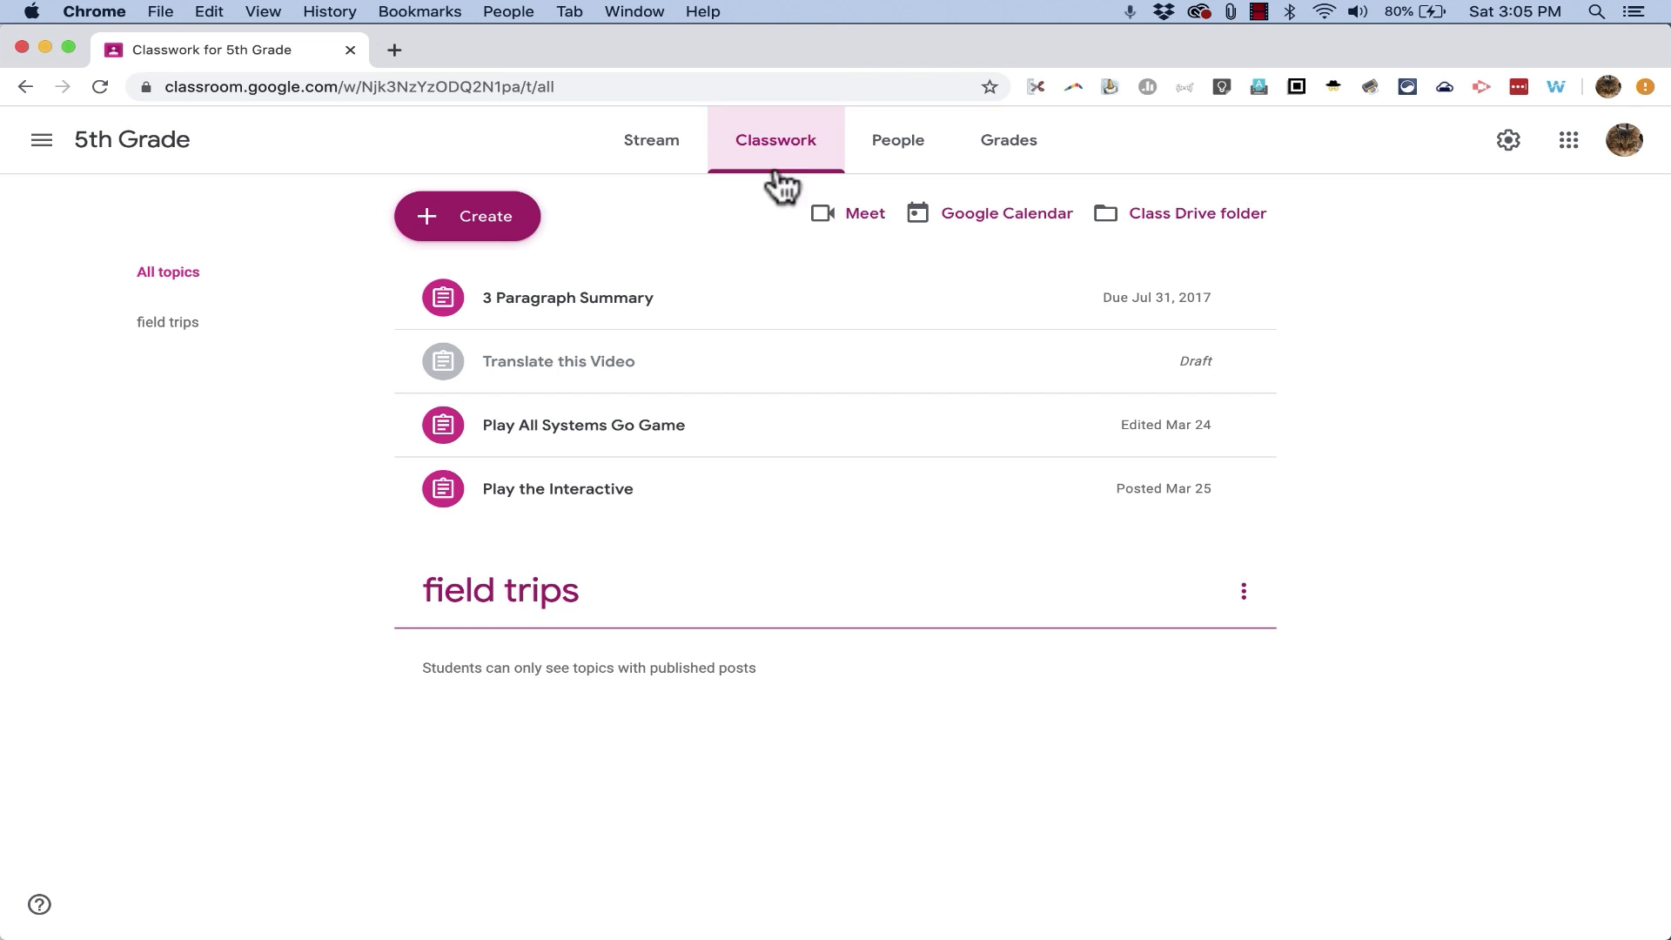
mouse_move(857, 170)
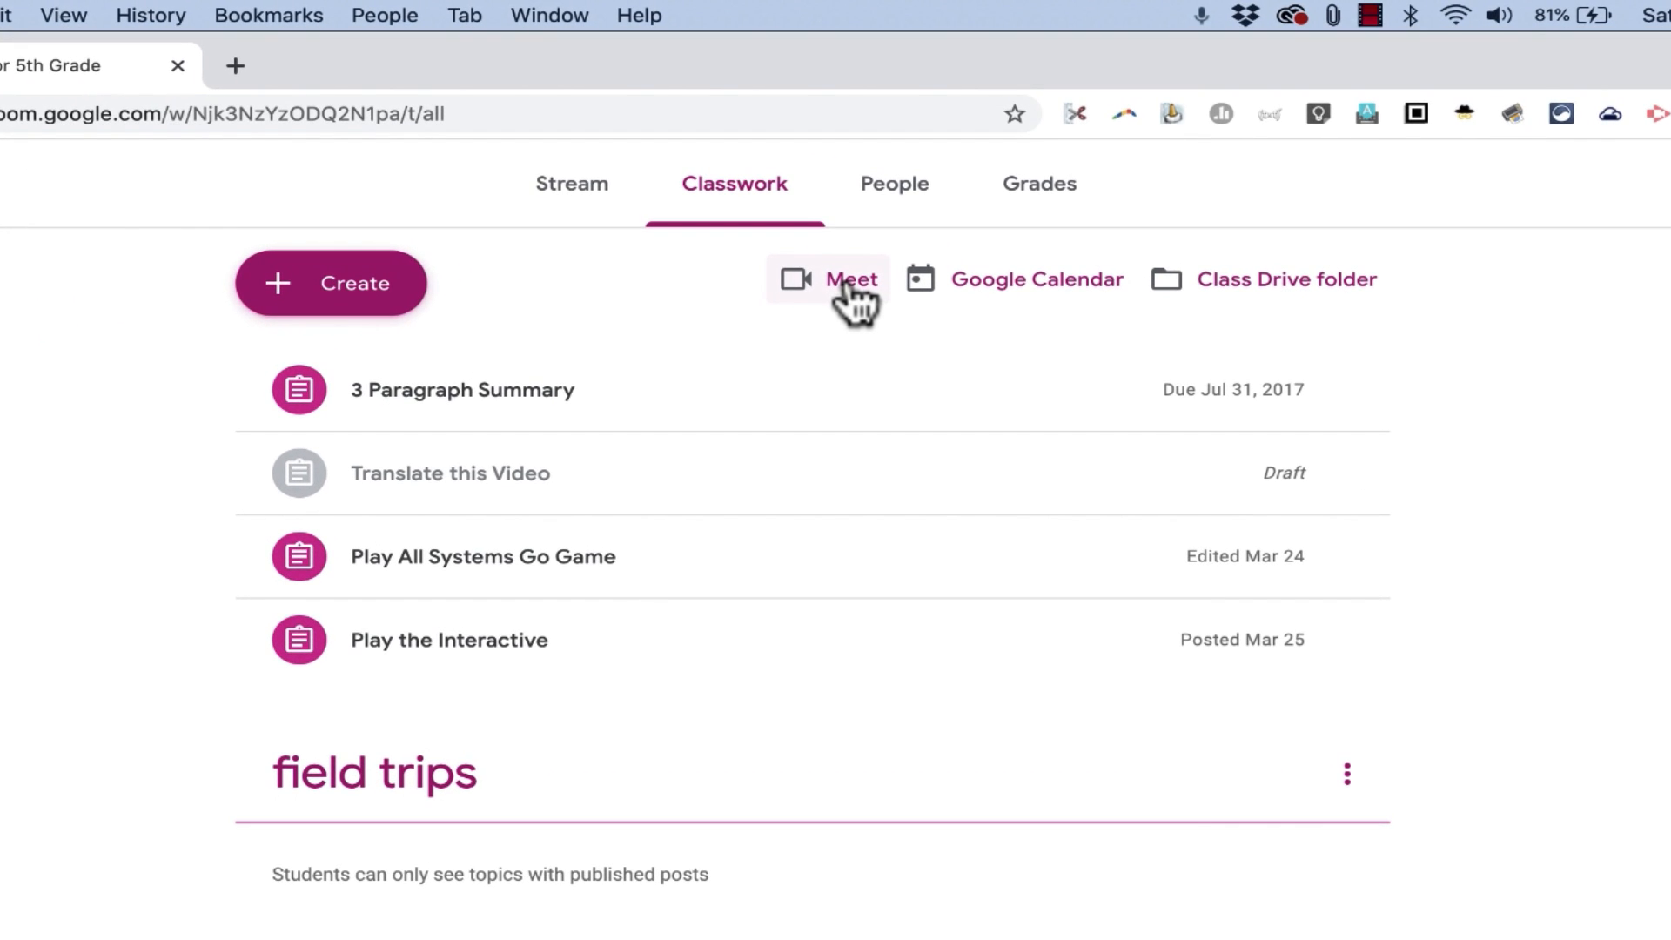
mouse_move(854, 325)
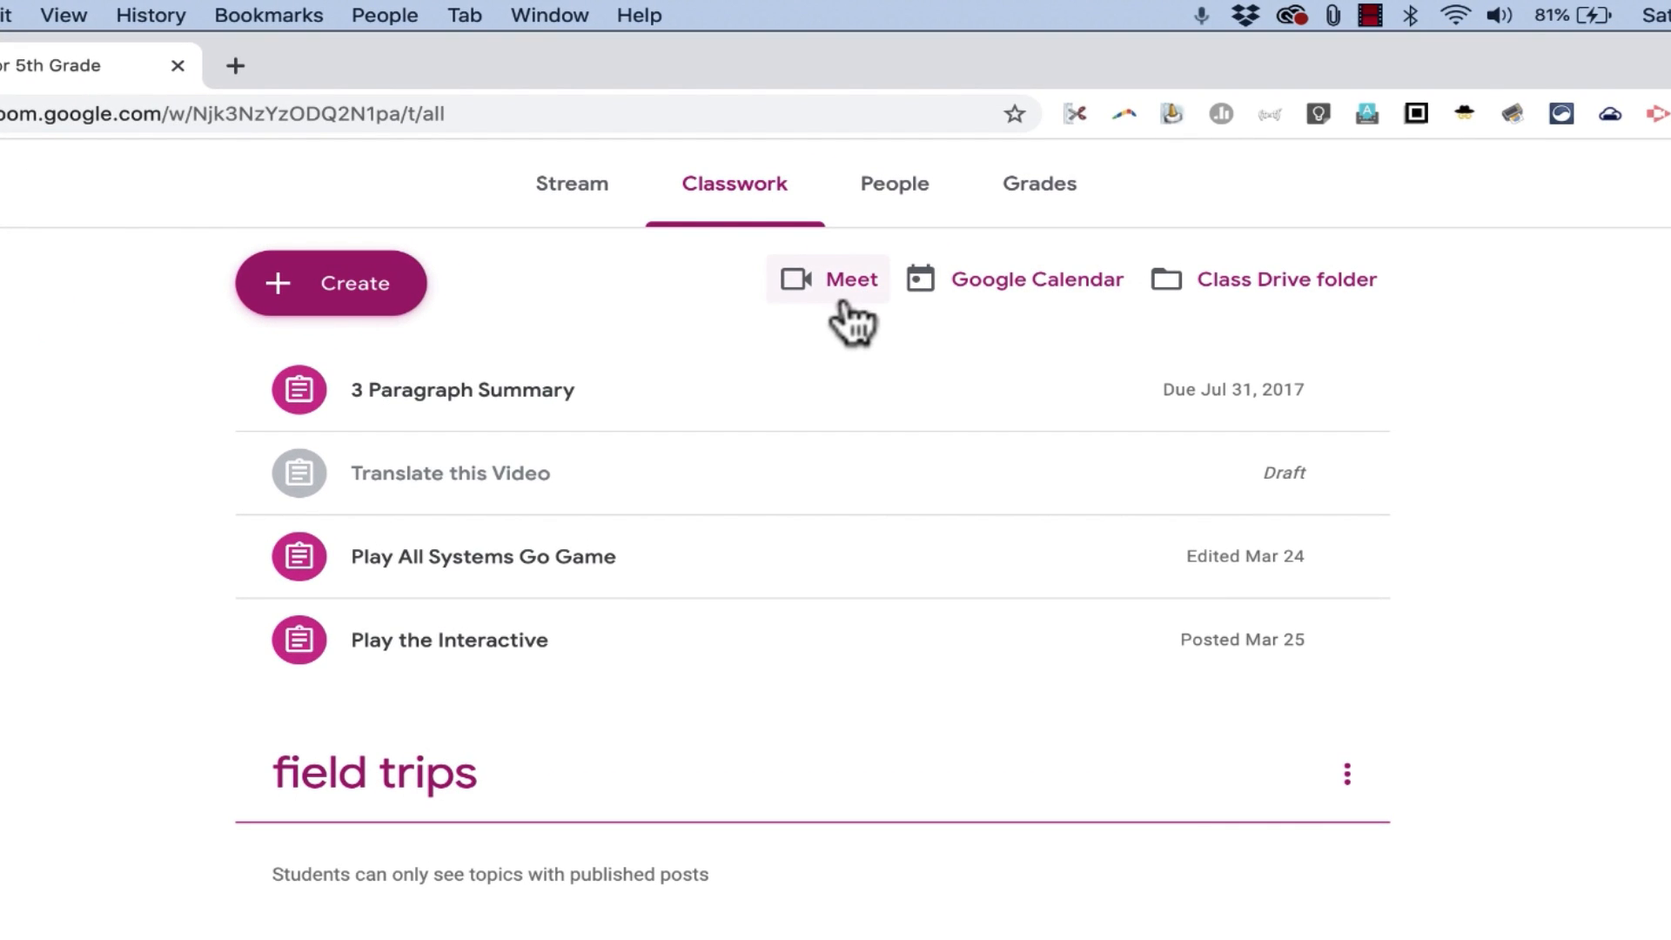
mouse_move(1060, 427)
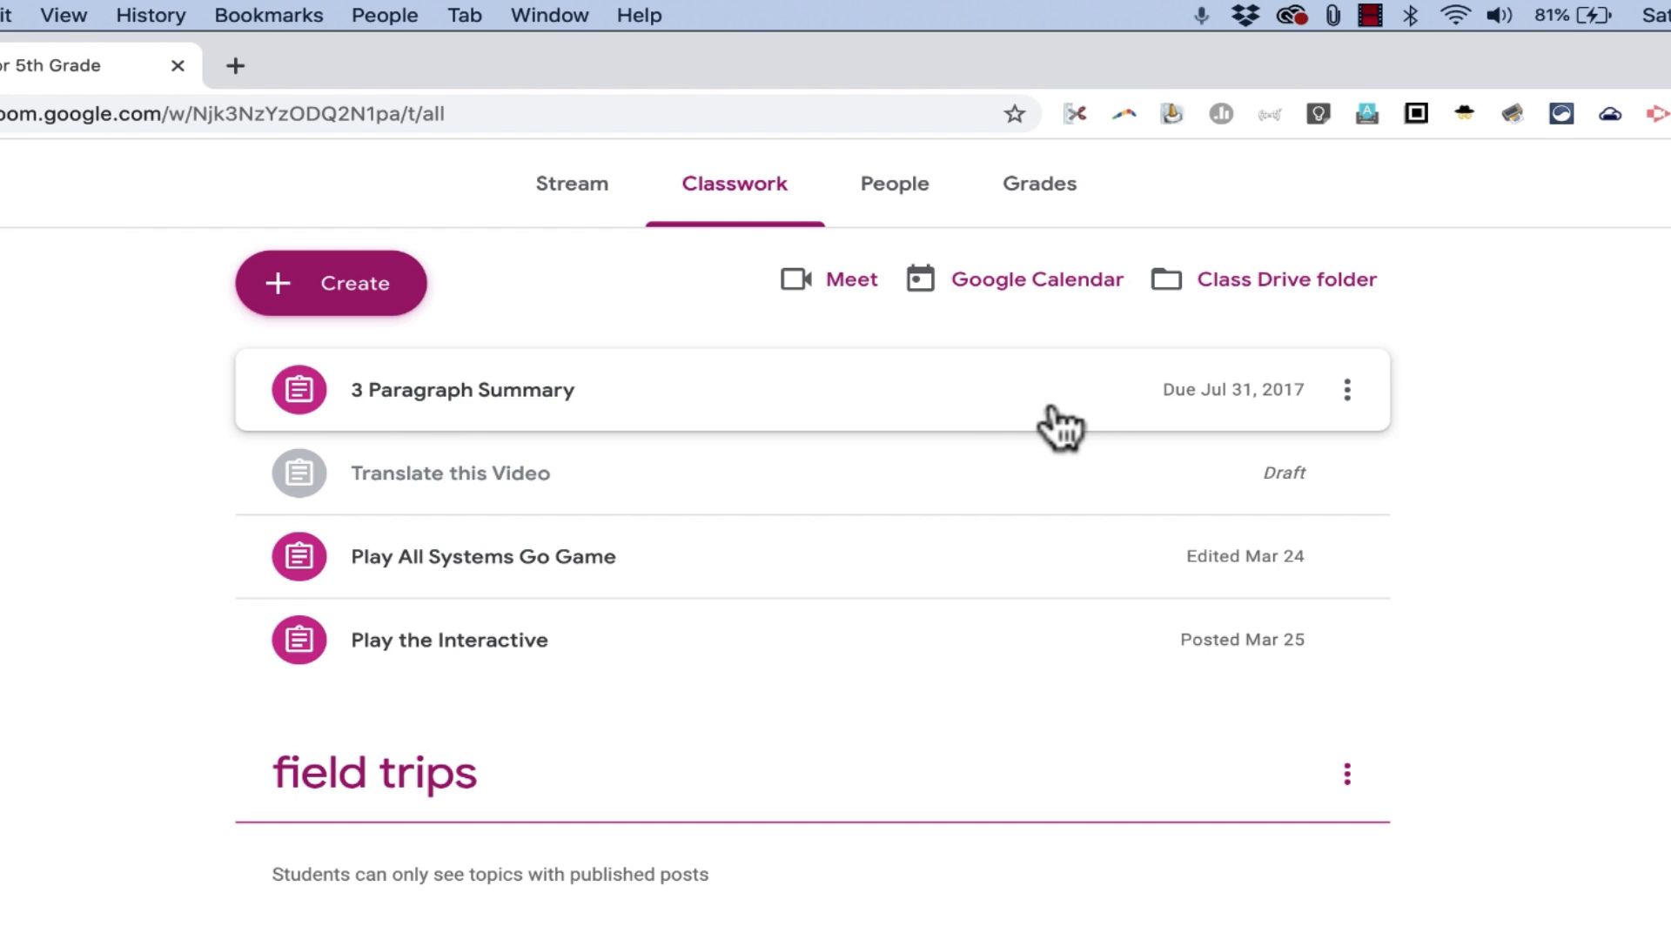
mouse_move(1087, 427)
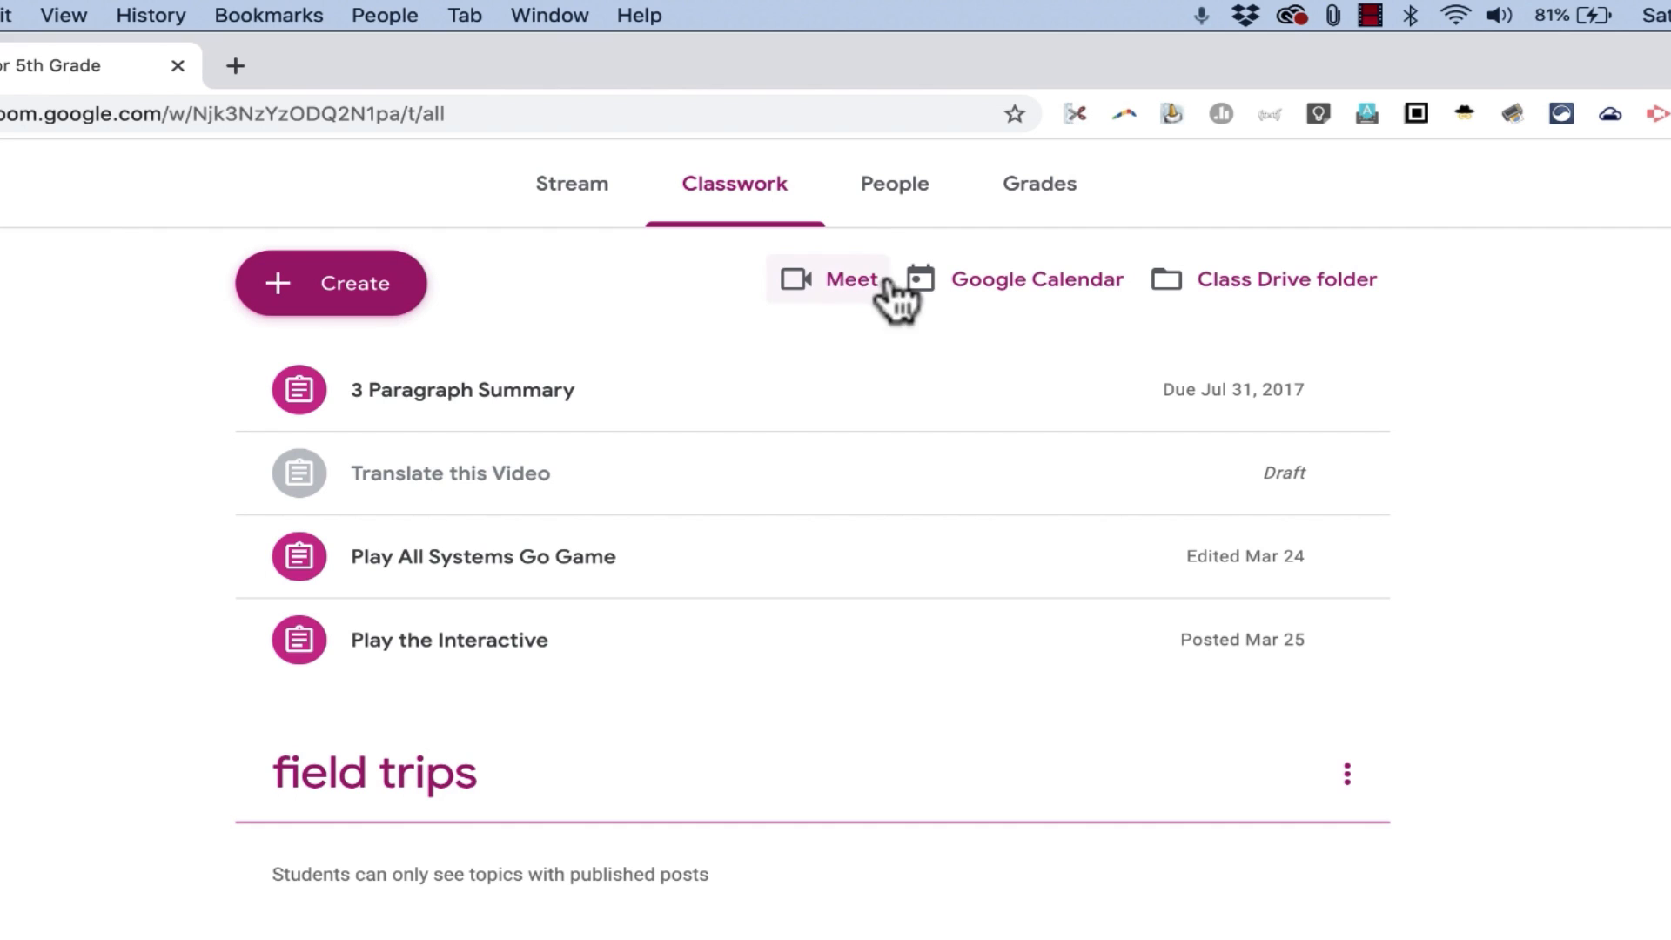
mouse_move(853, 303)
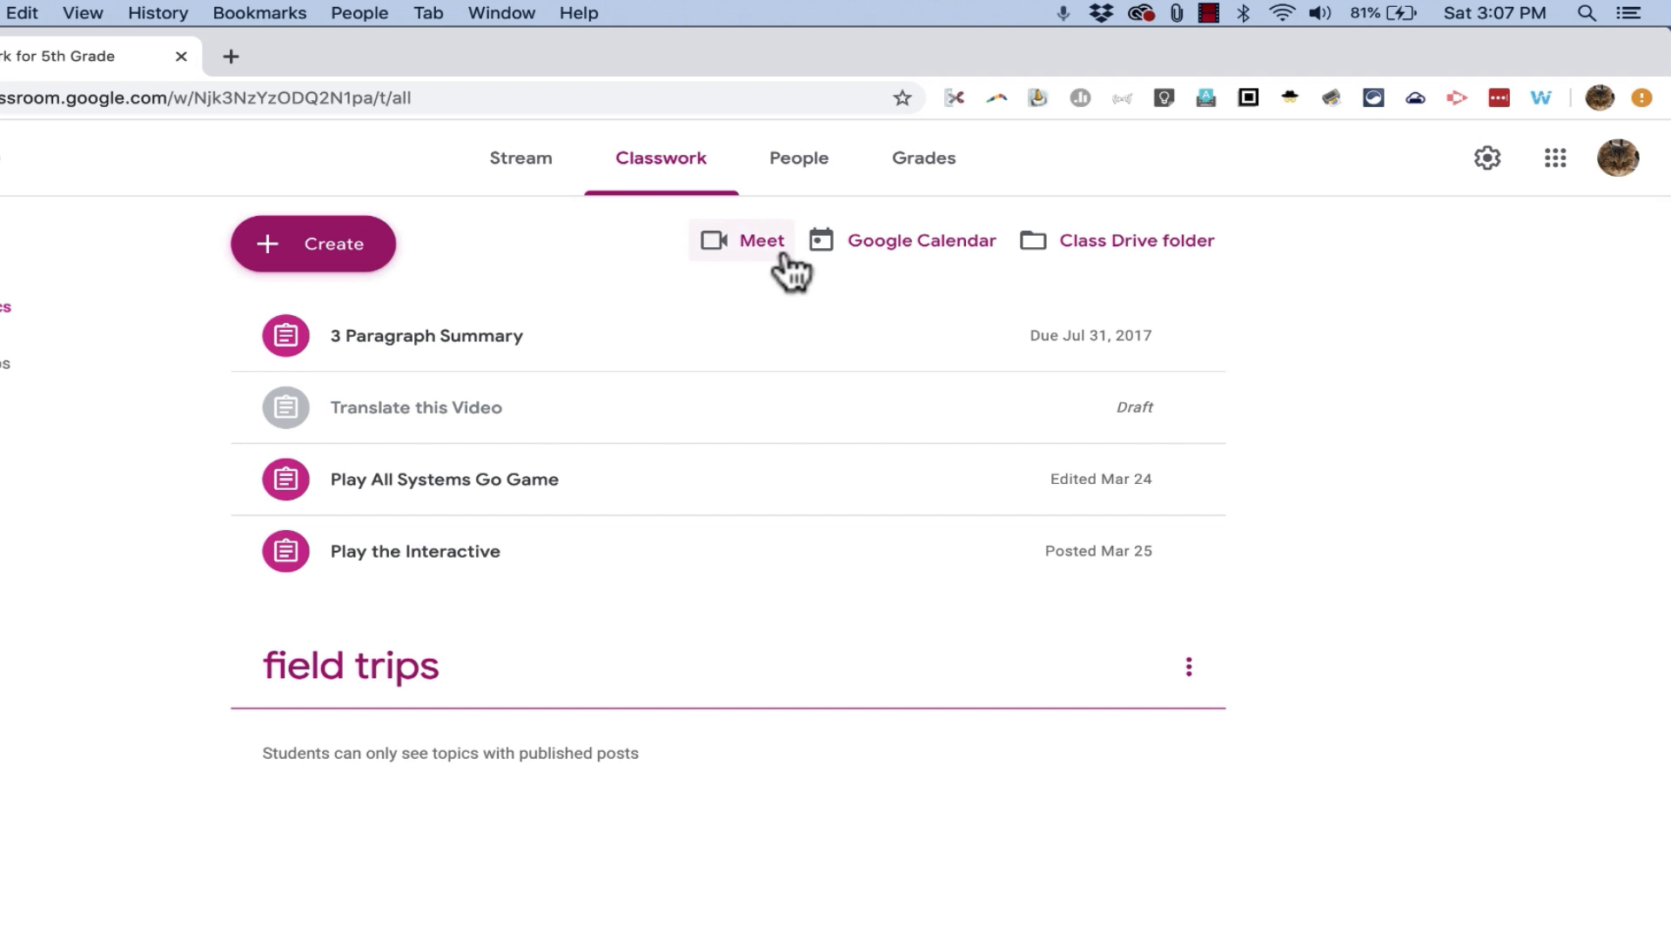
mouse_move(1487, 158)
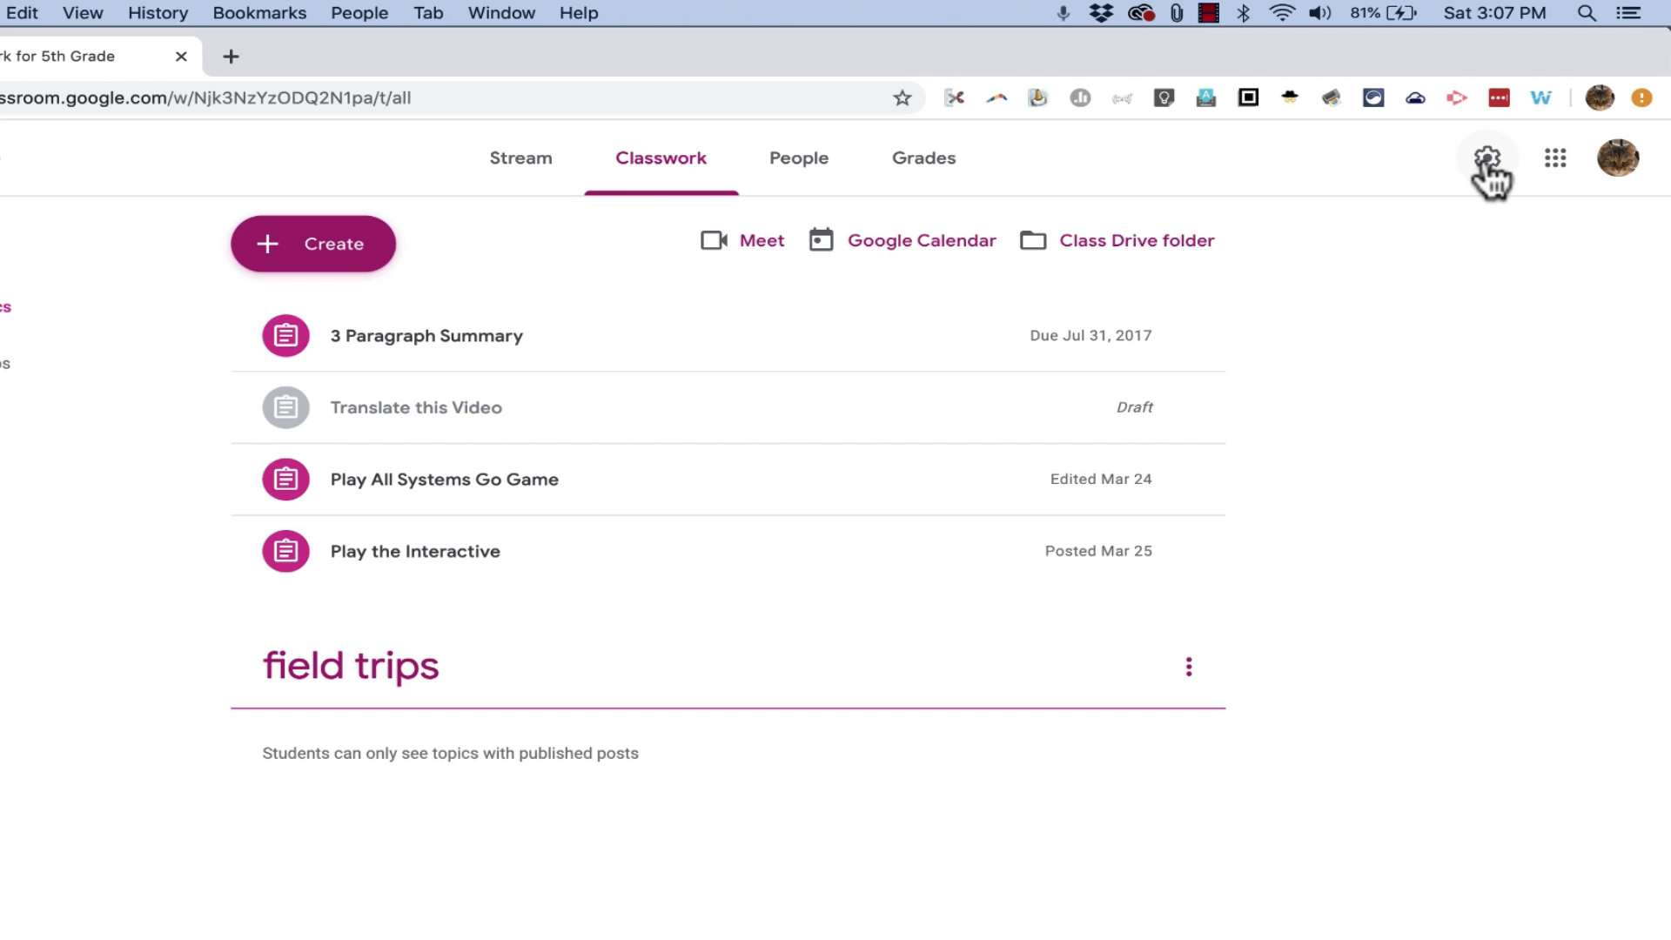
- Open the class settings and scroll down to the General section's Meet options
click(1488, 157)
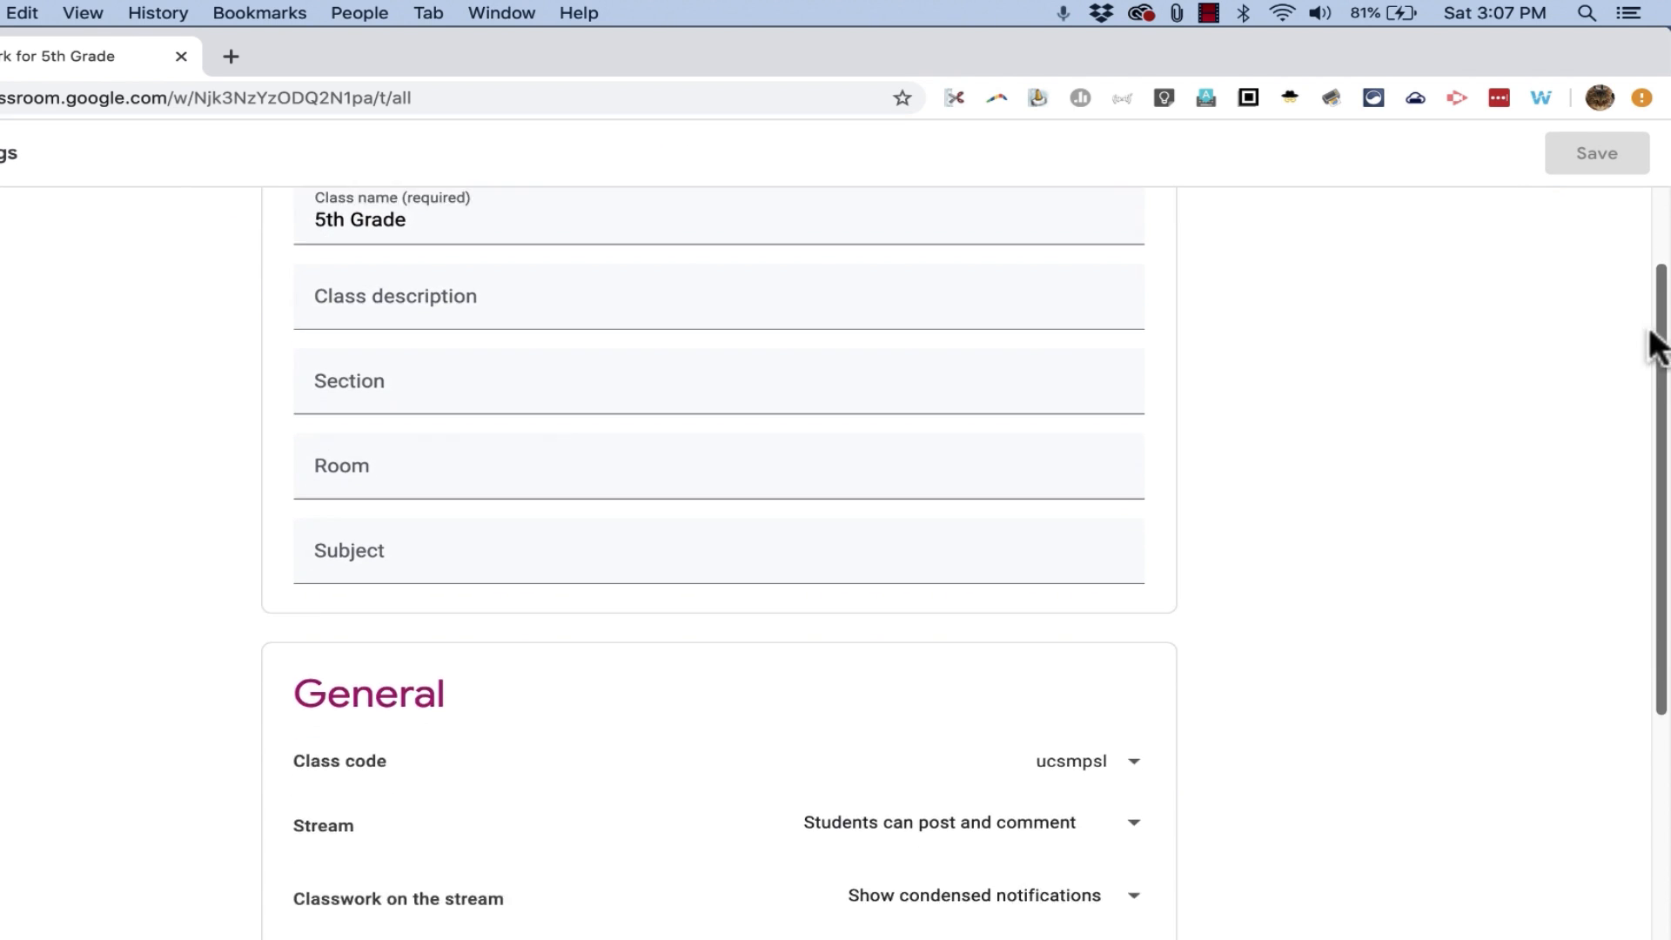
scroll(down, 3)
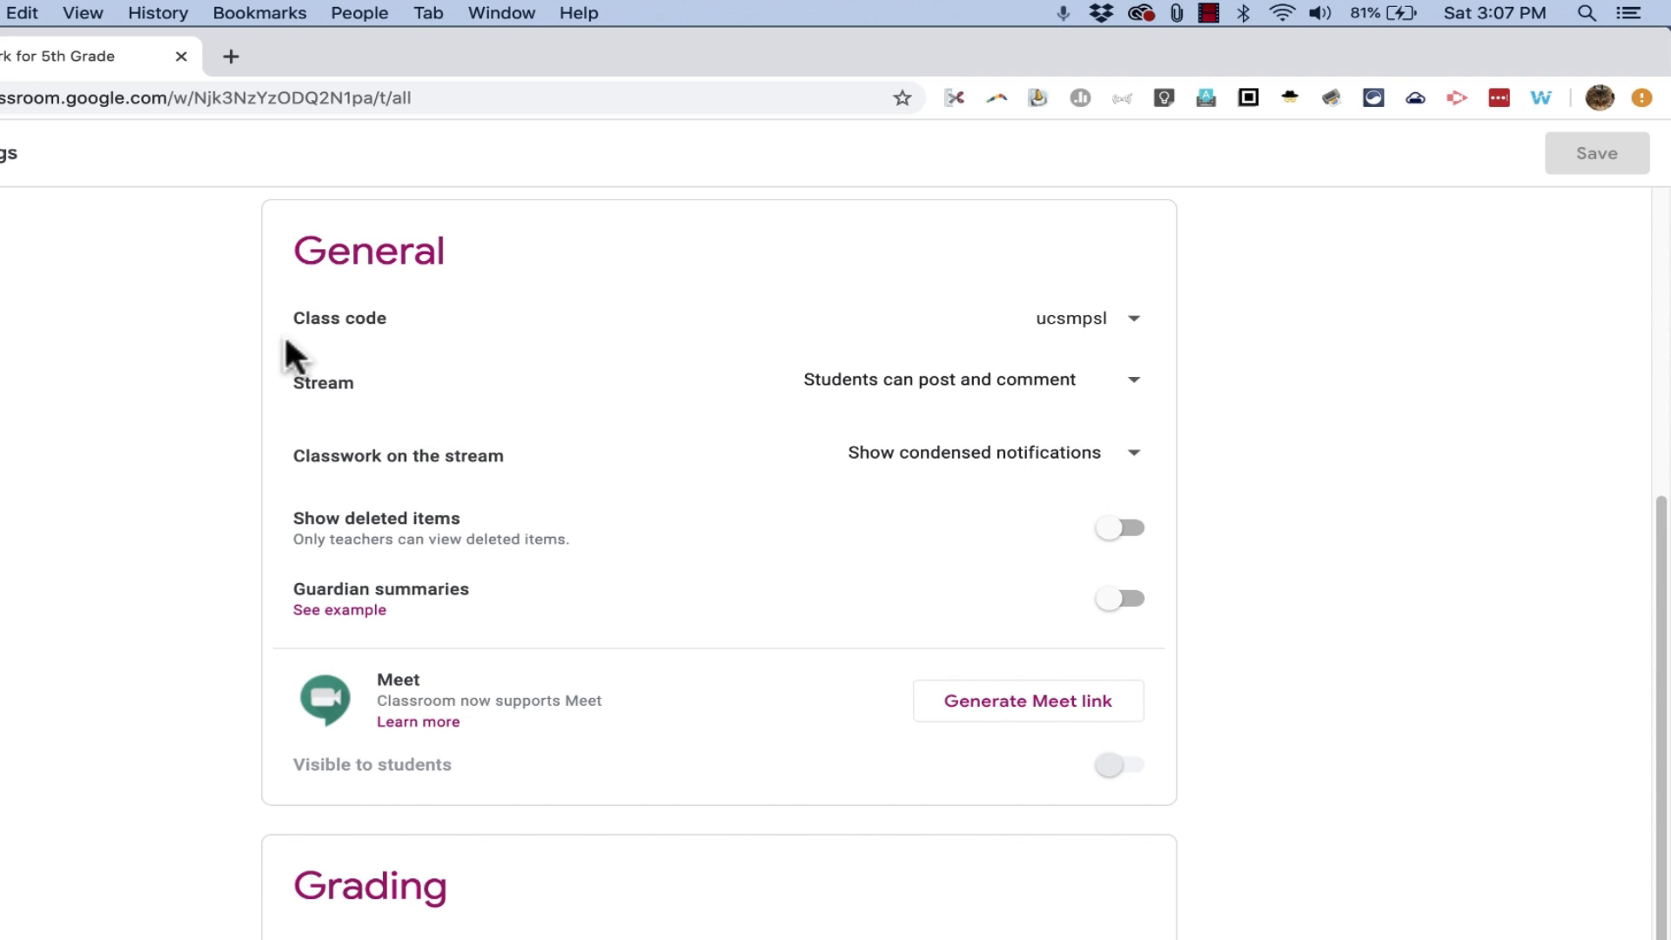
mouse_move(407, 681)
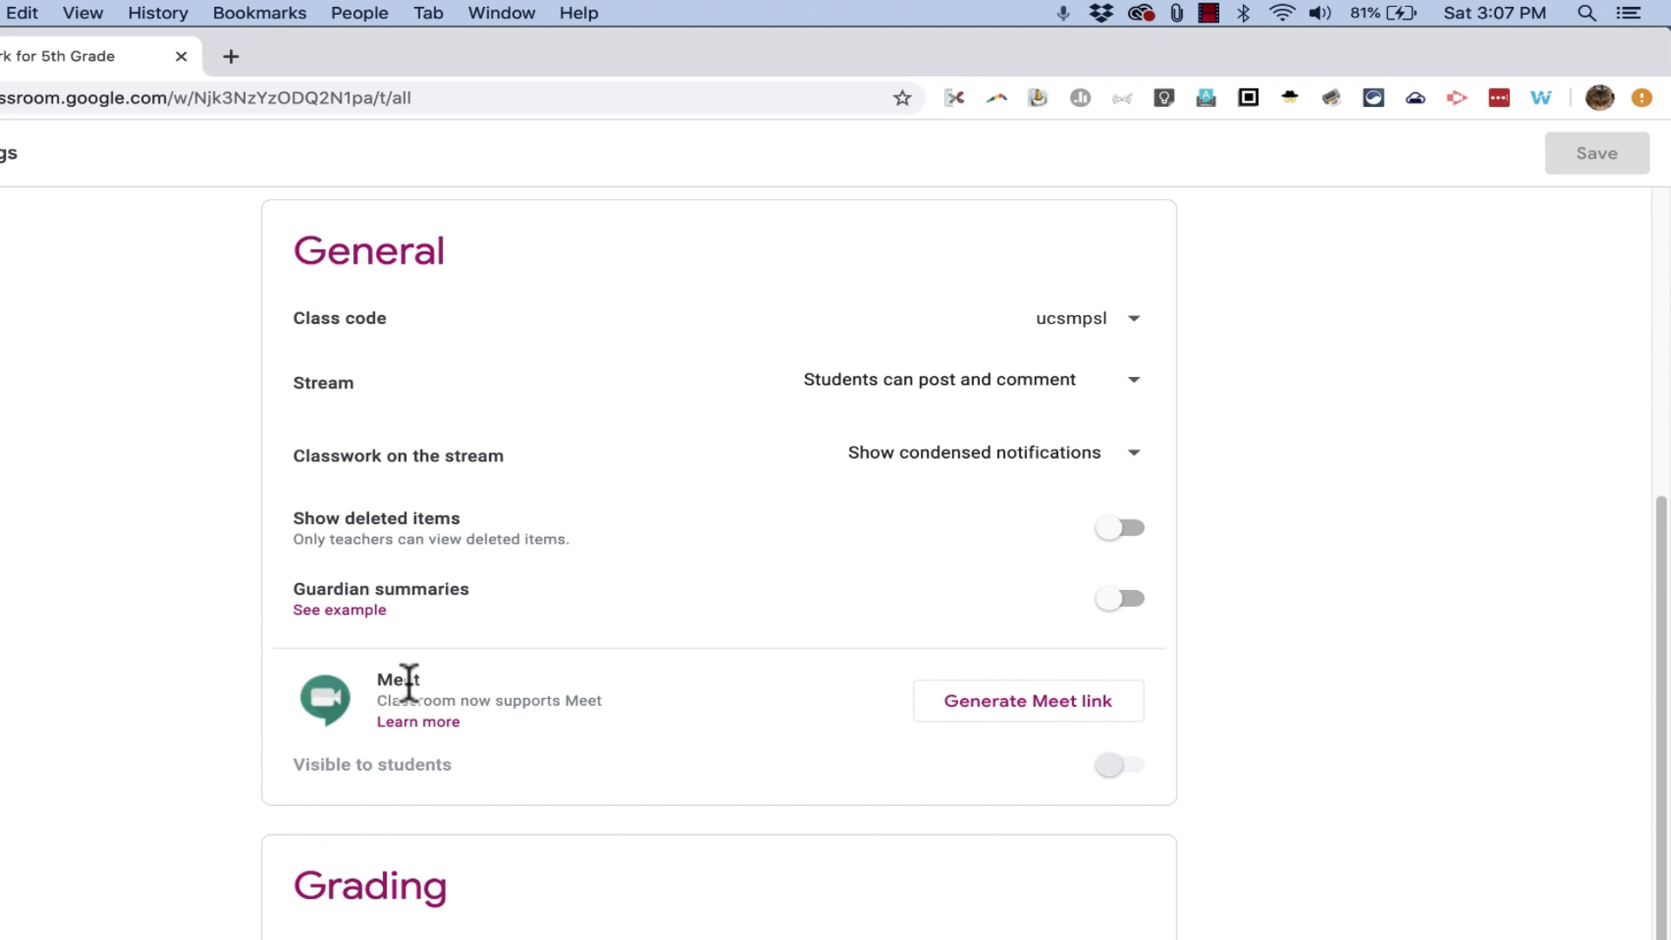
mouse_move(461, 717)
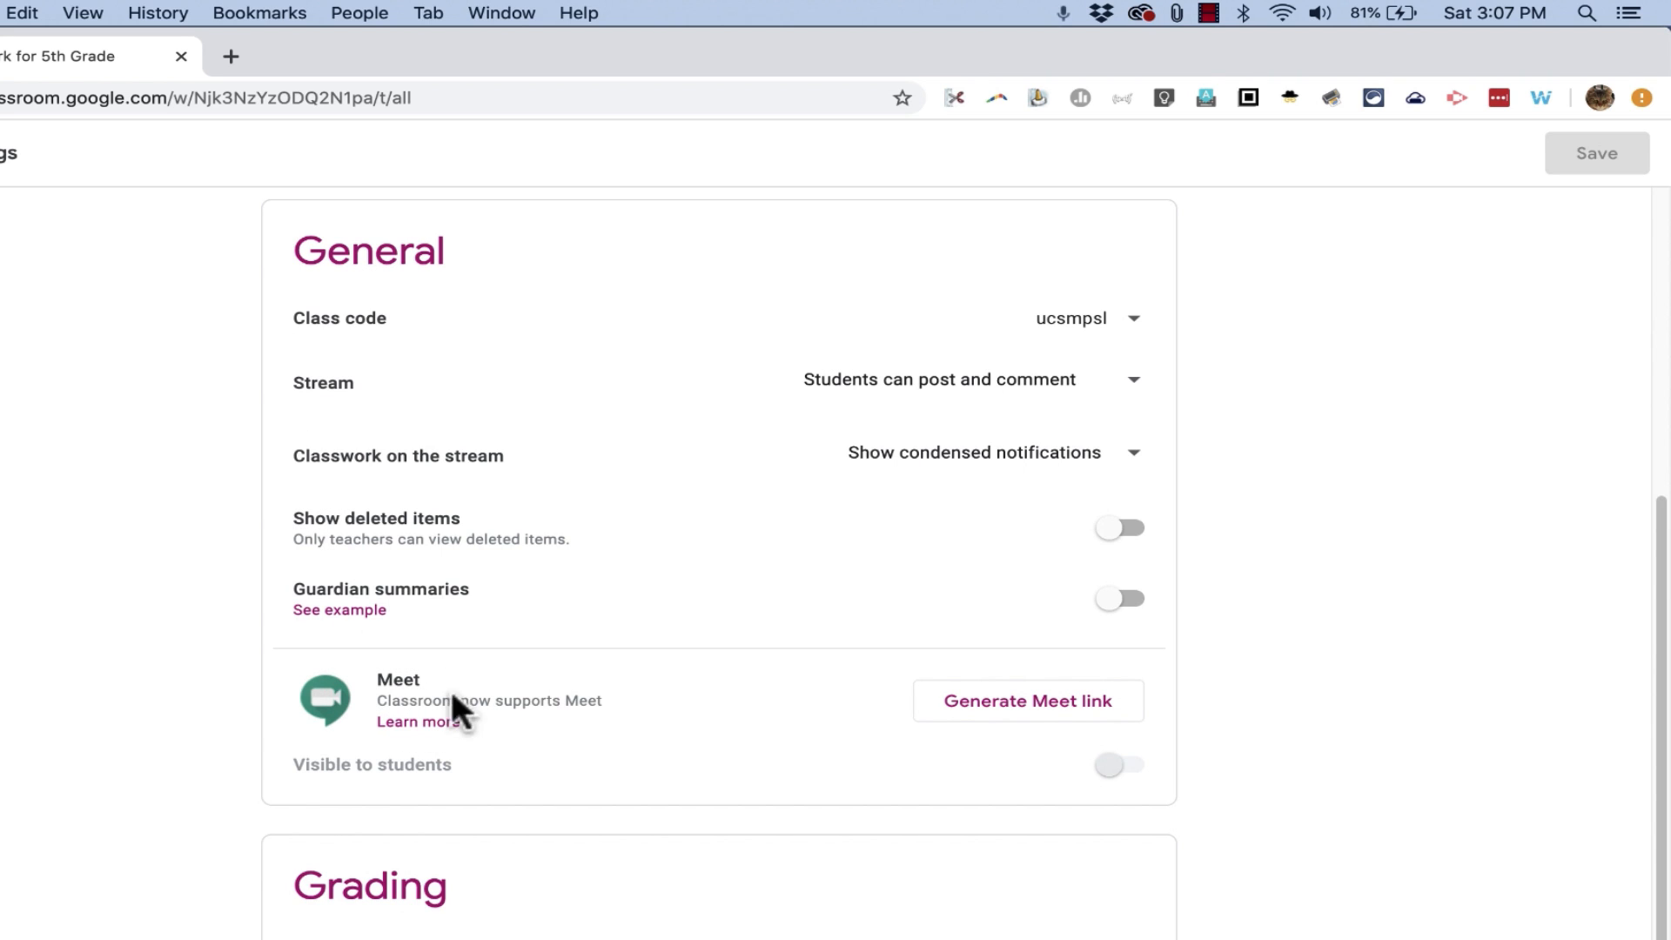
mouse_move(452, 700)
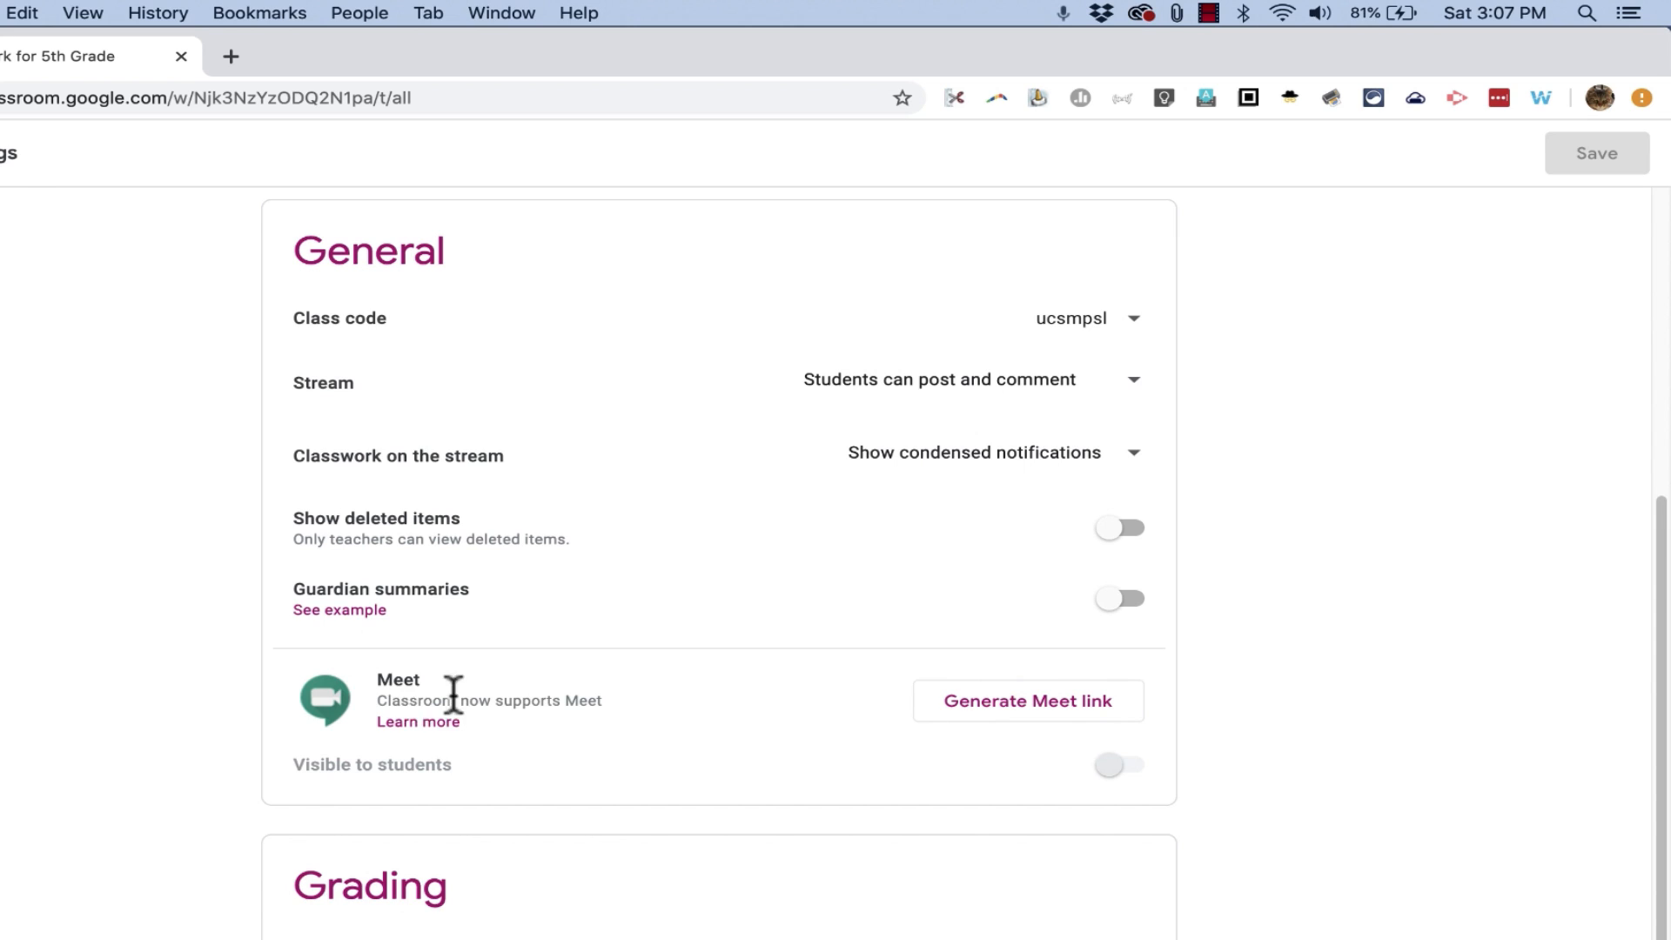
mouse_move(799, 751)
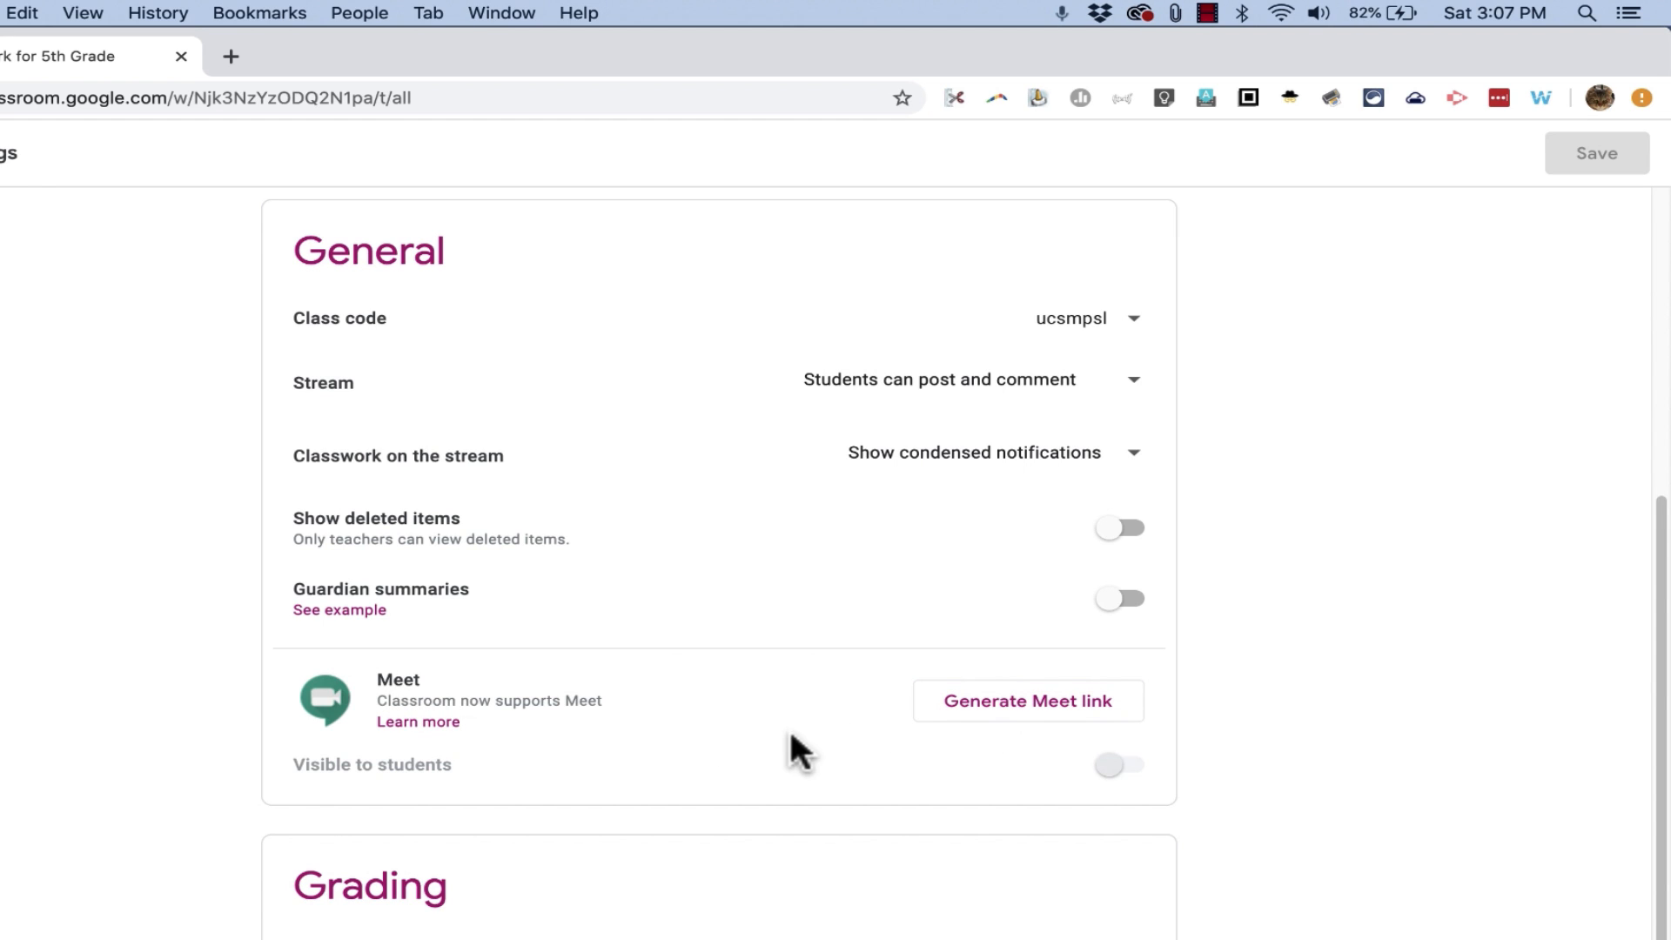
mouse_move(793, 746)
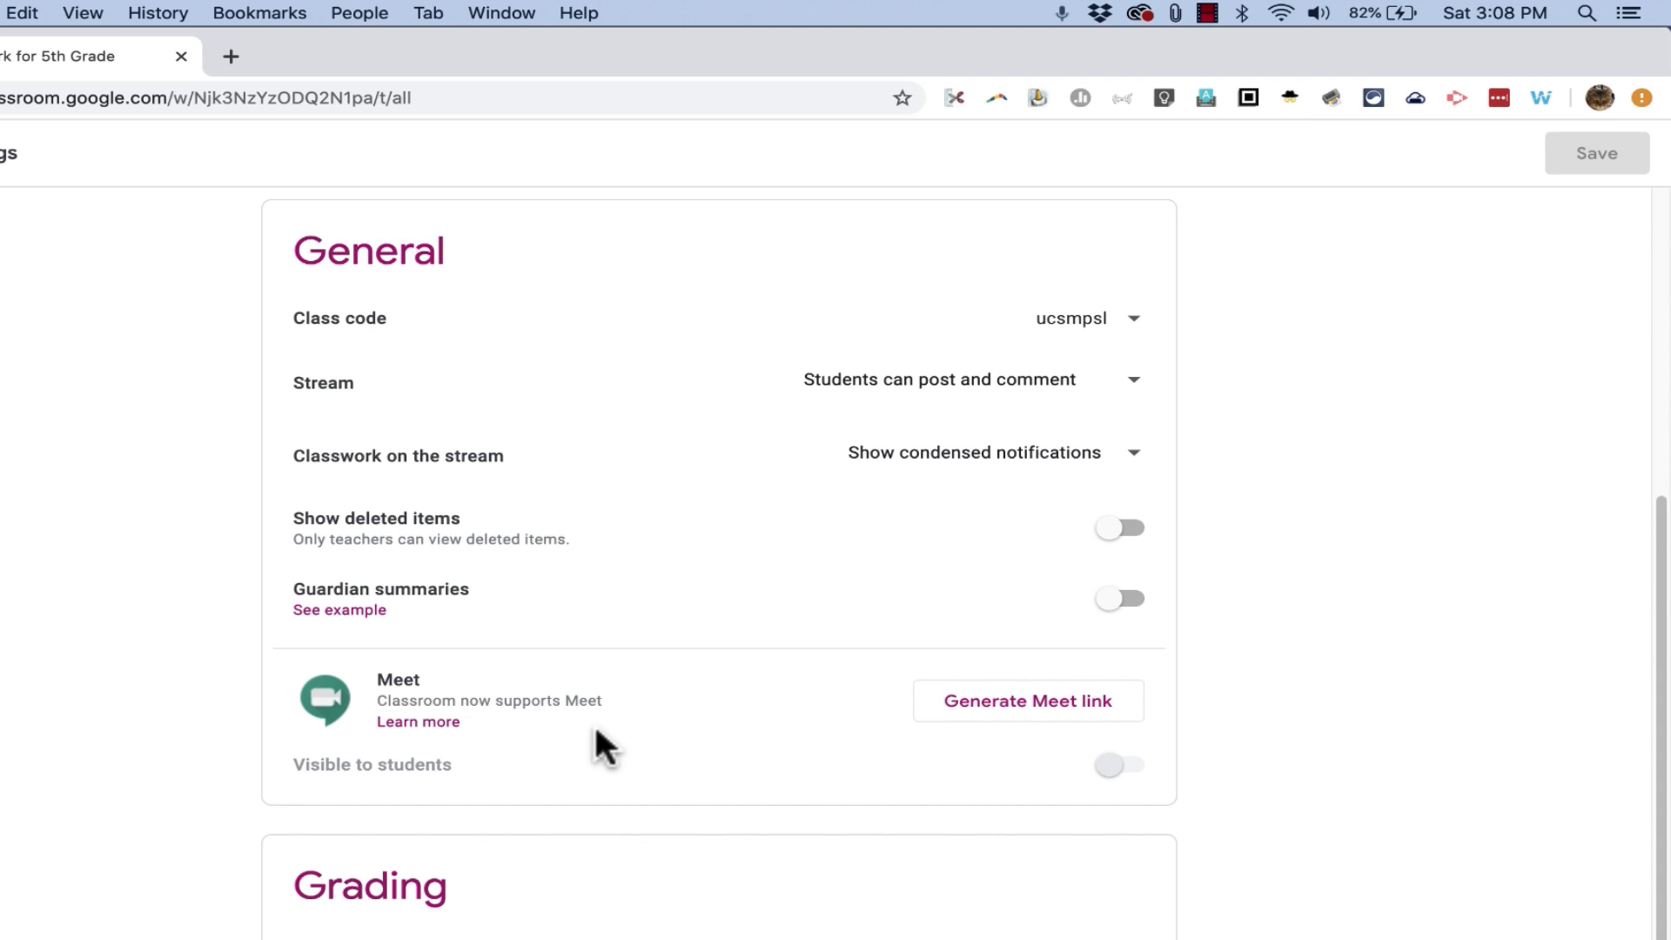
mouse_move(1027, 699)
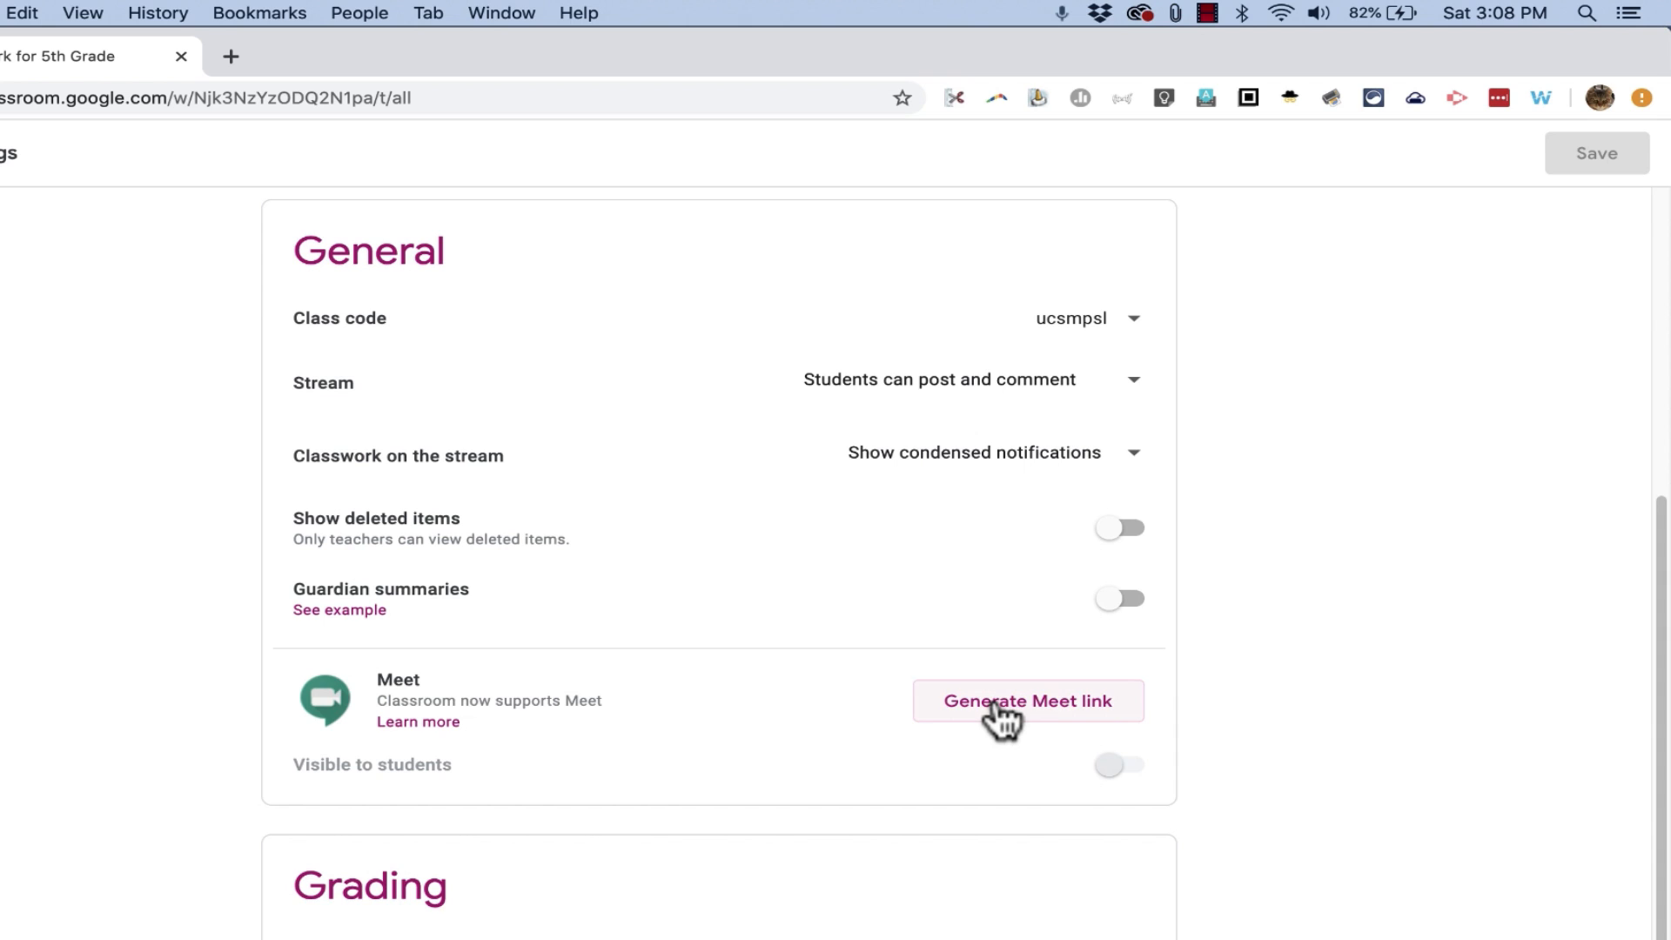
- Create the class Meet link, set it visible to students, and show its copy/reset options
click(1027, 700)
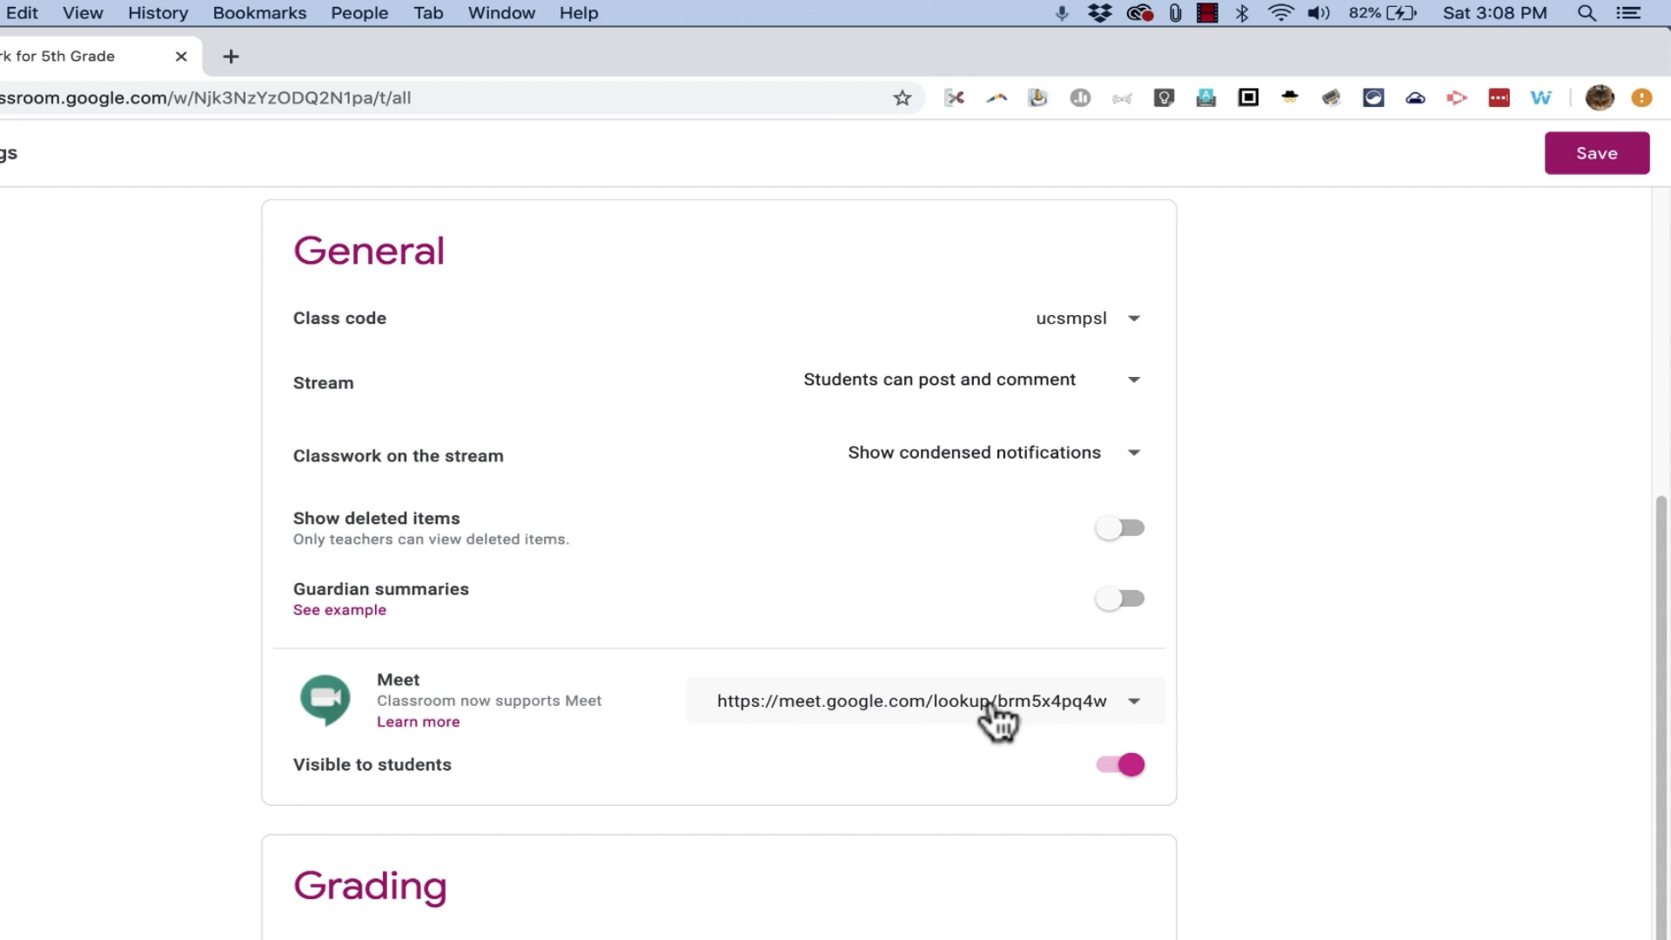
mouse_move(1052, 716)
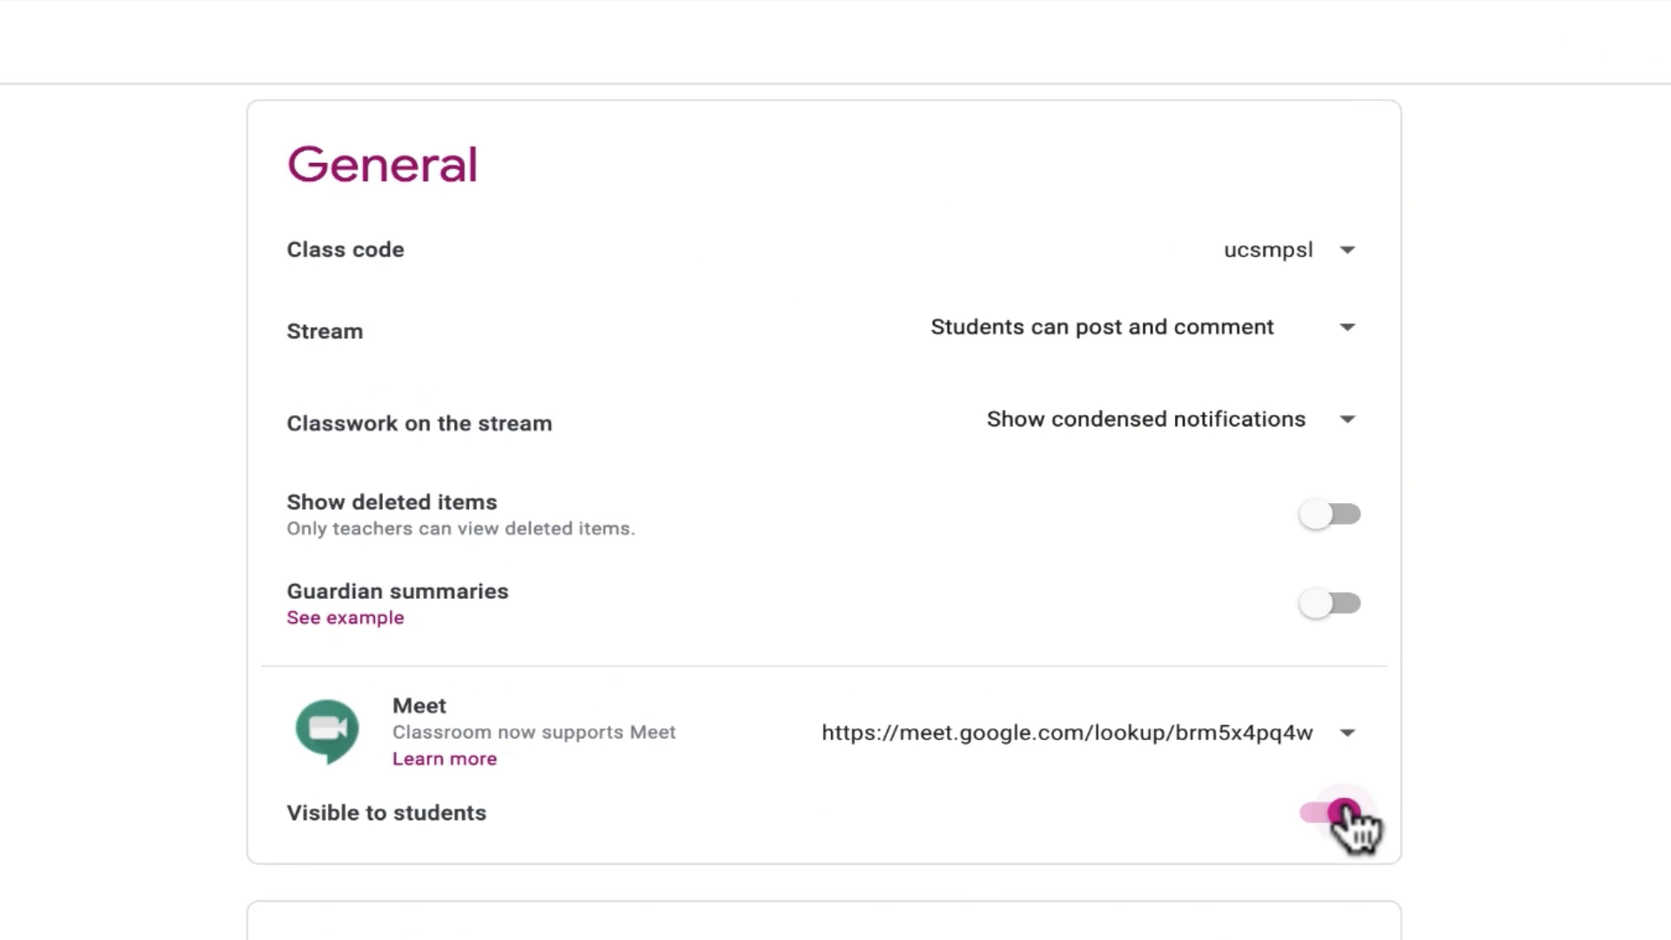
click(1339, 821)
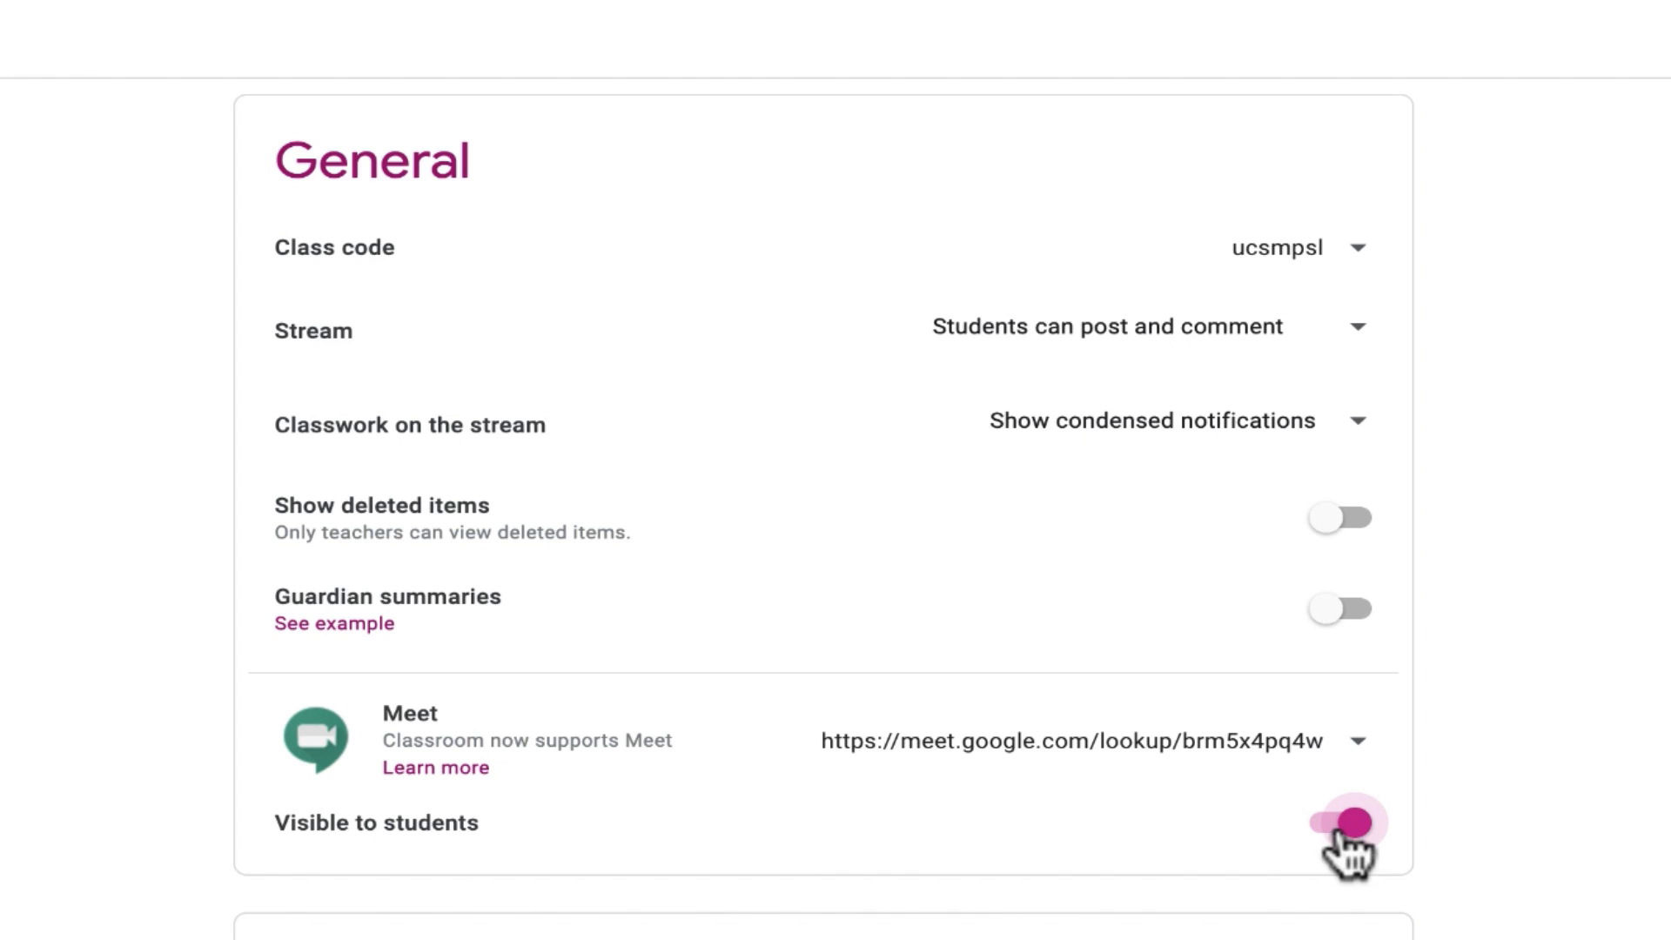
mouse_move(1381, 847)
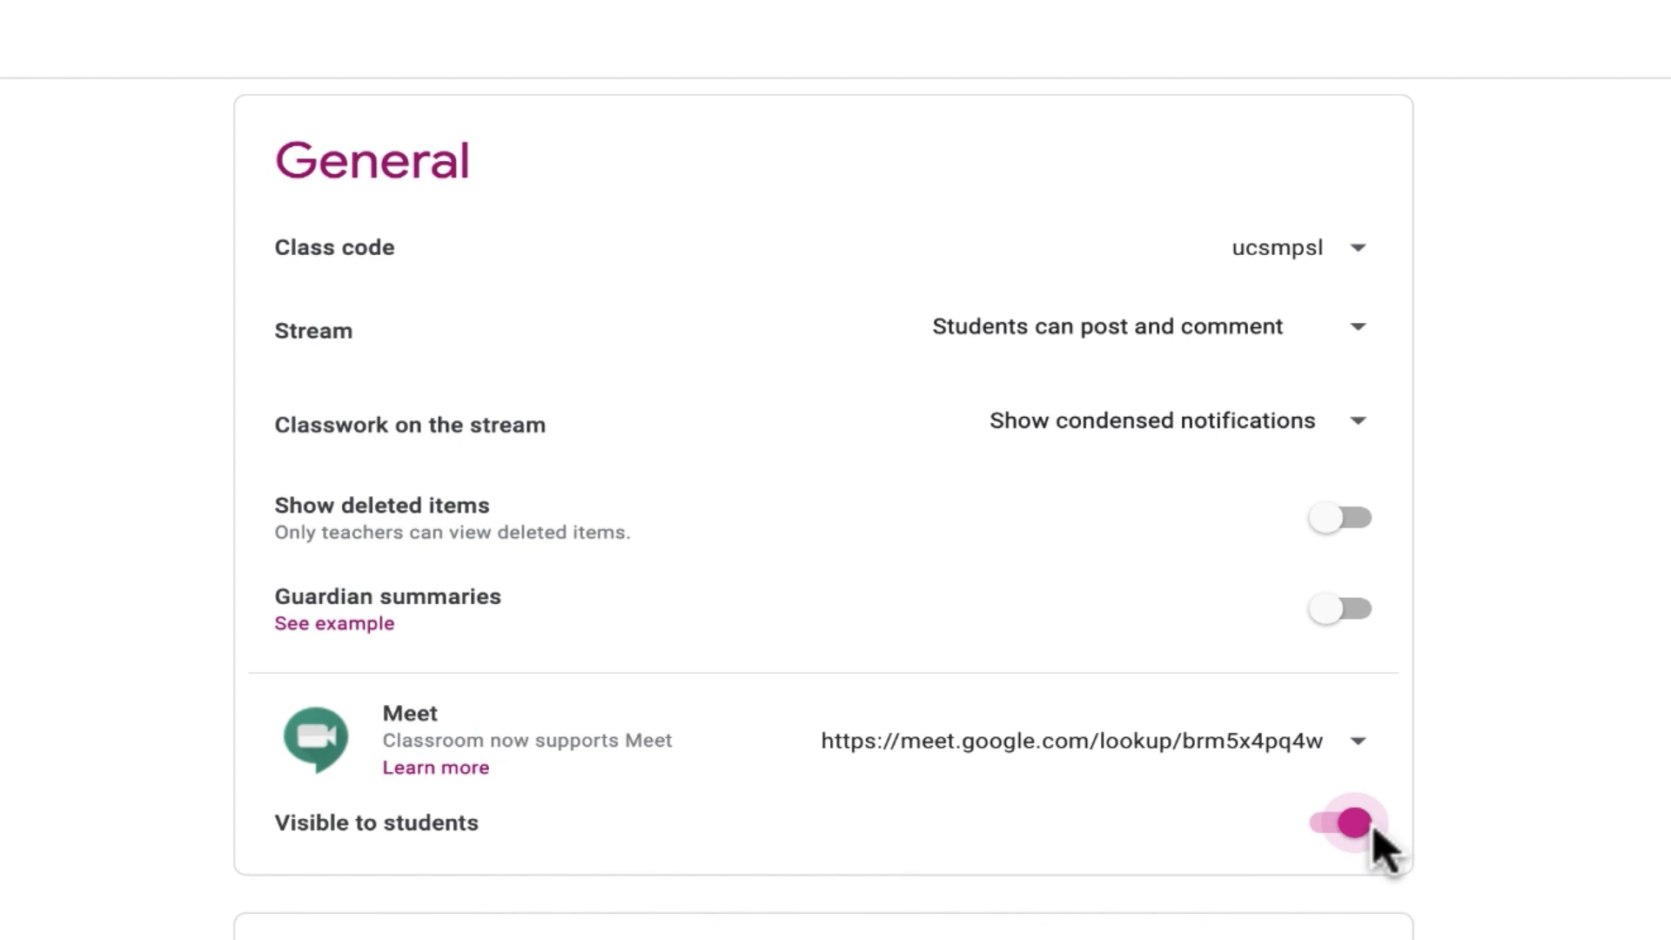
click(1340, 822)
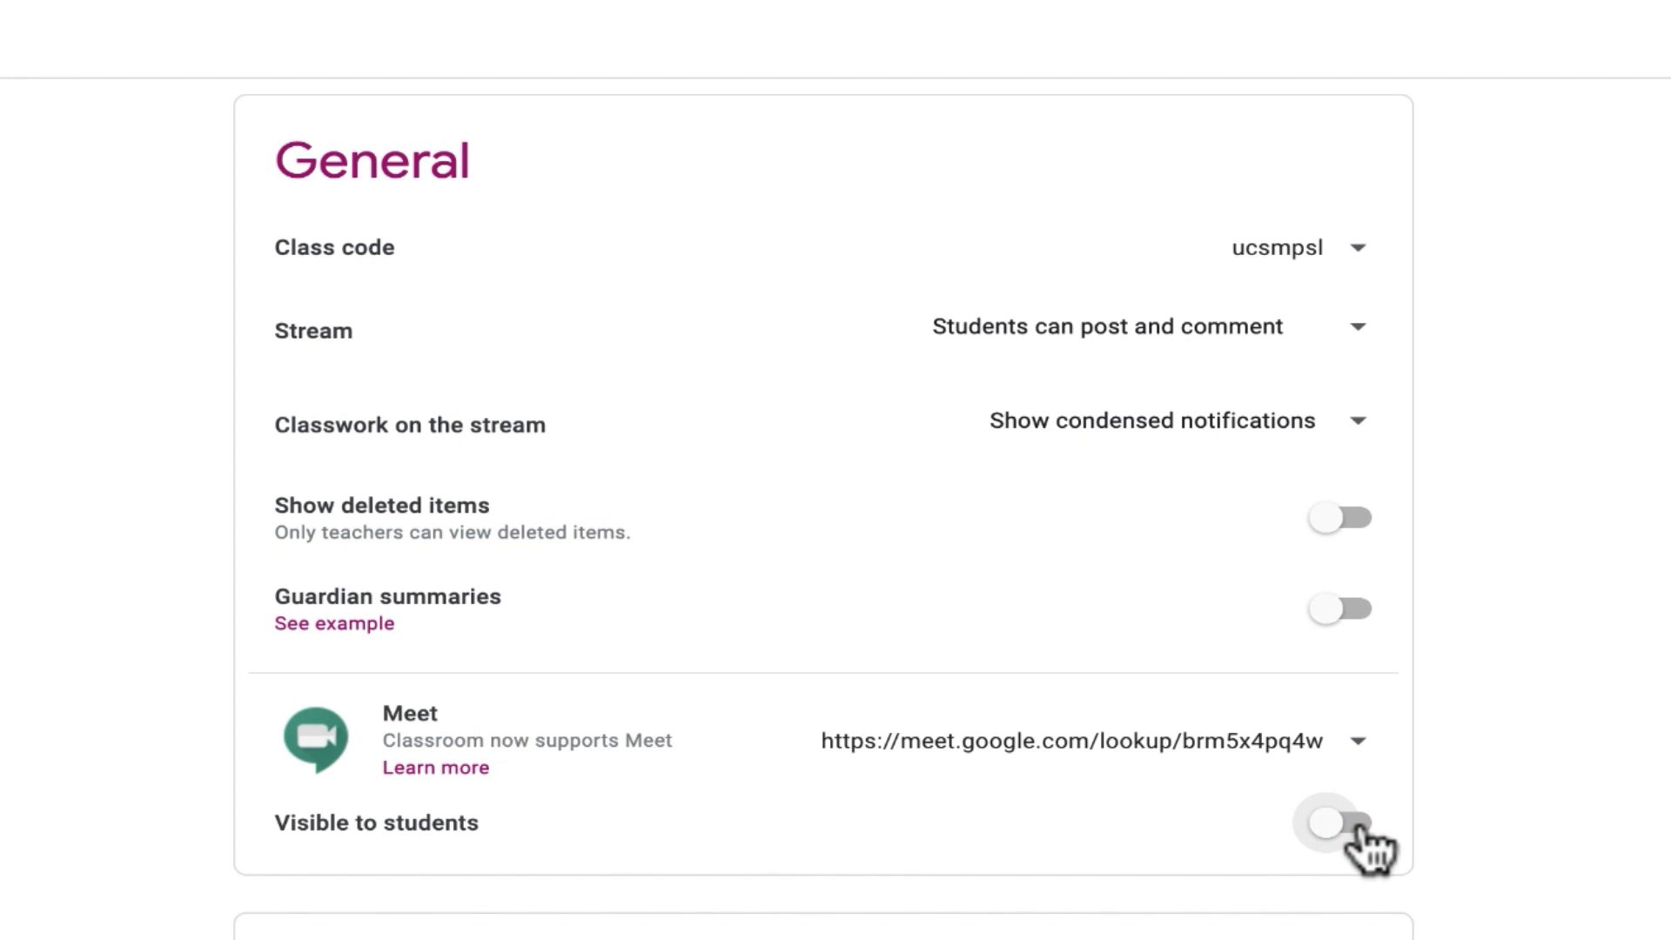
click(1338, 822)
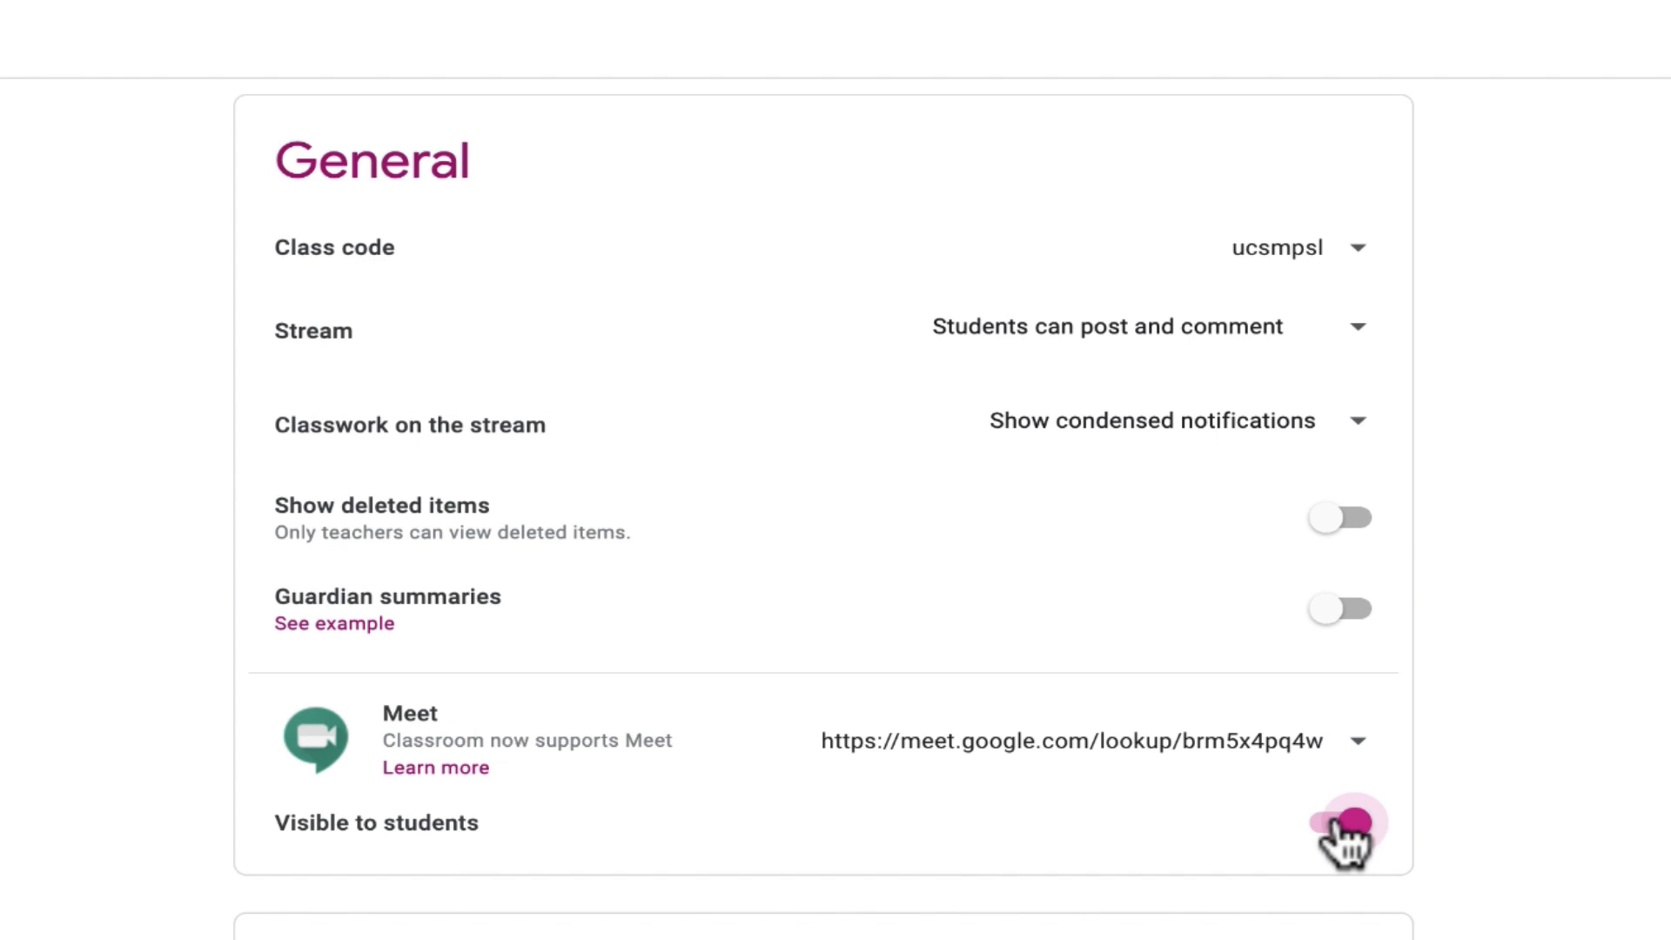
click(1347, 822)
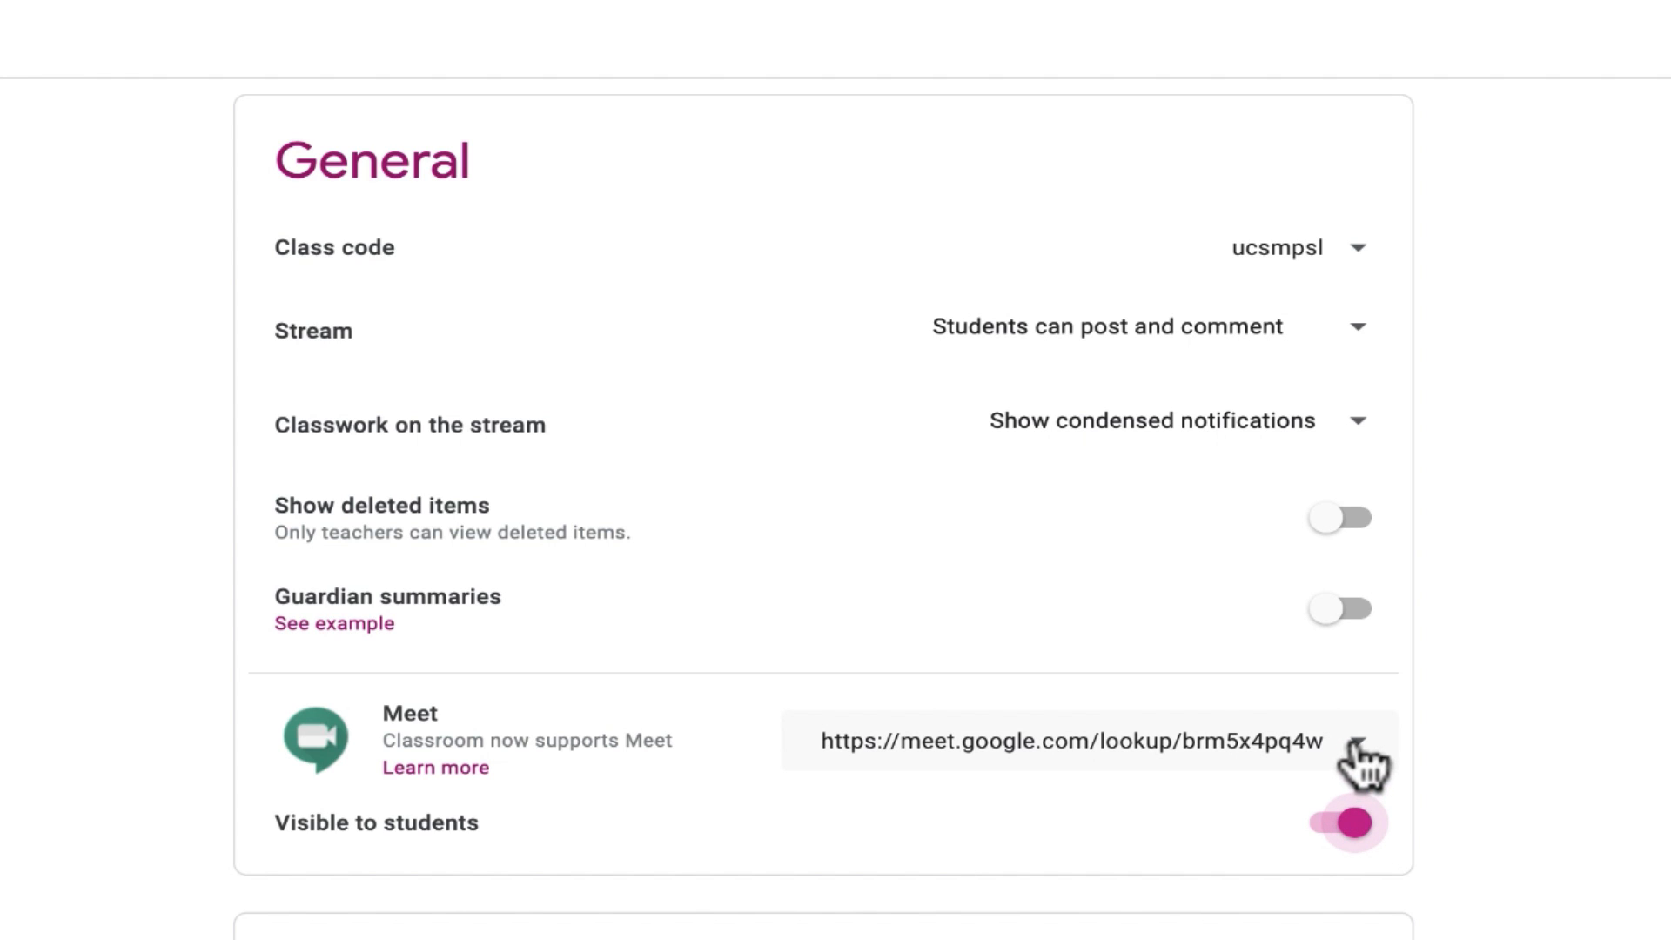
click(1371, 739)
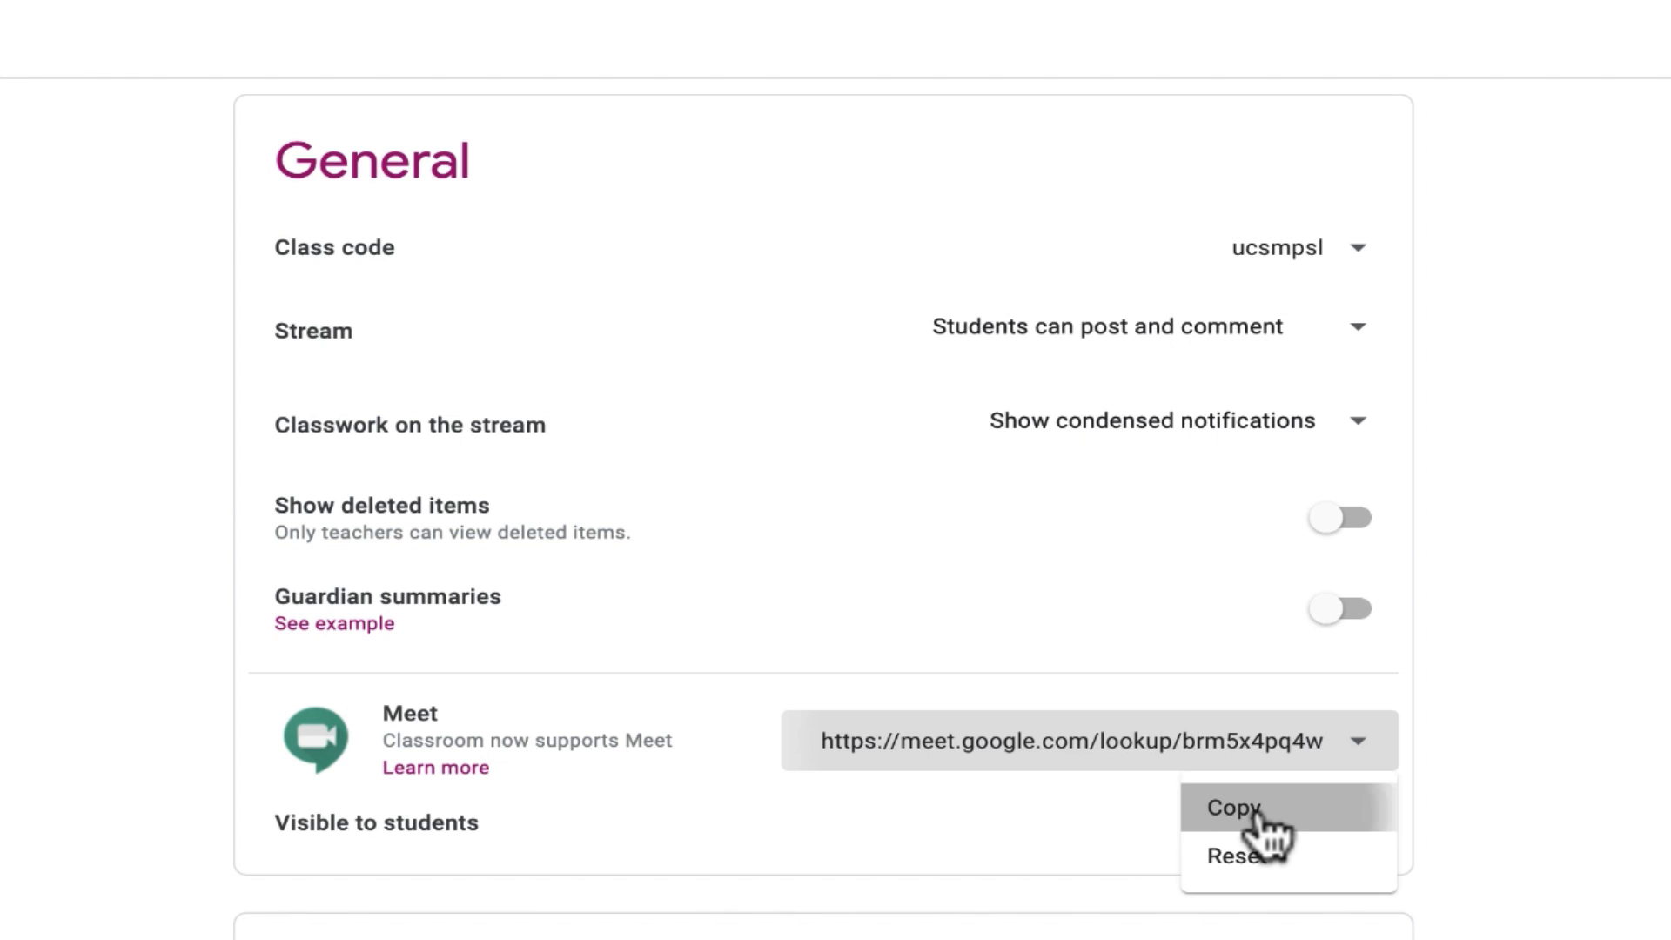
- Copy the class Meet link from its dropdown options
click(1339, 821)
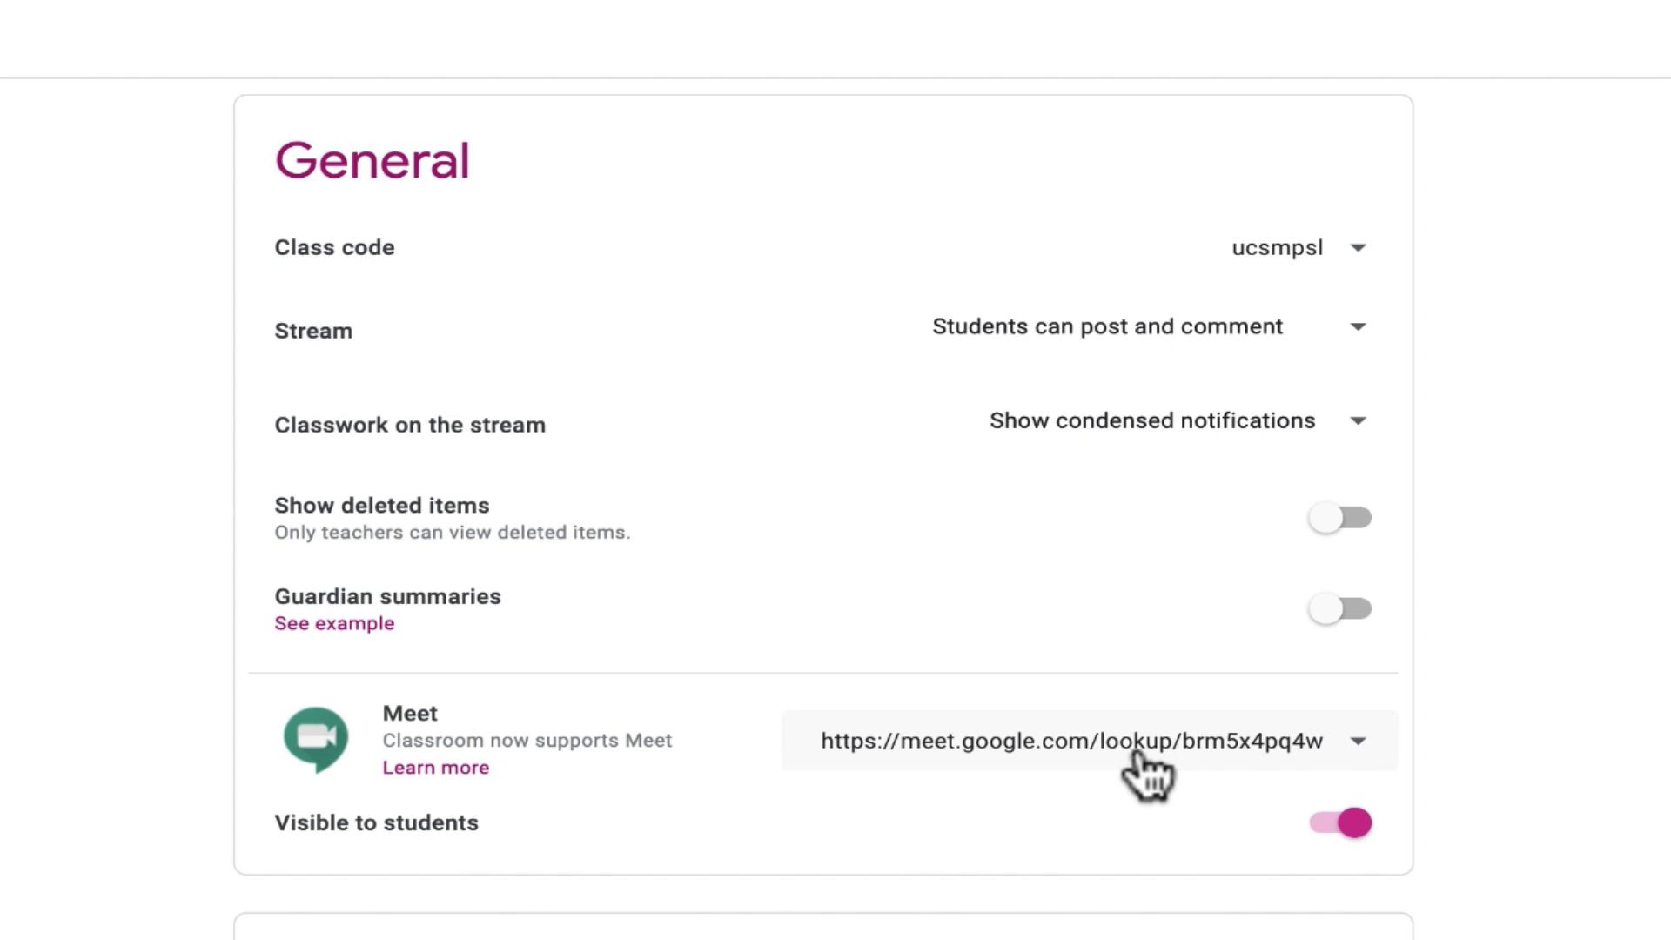
mouse_move(1290, 768)
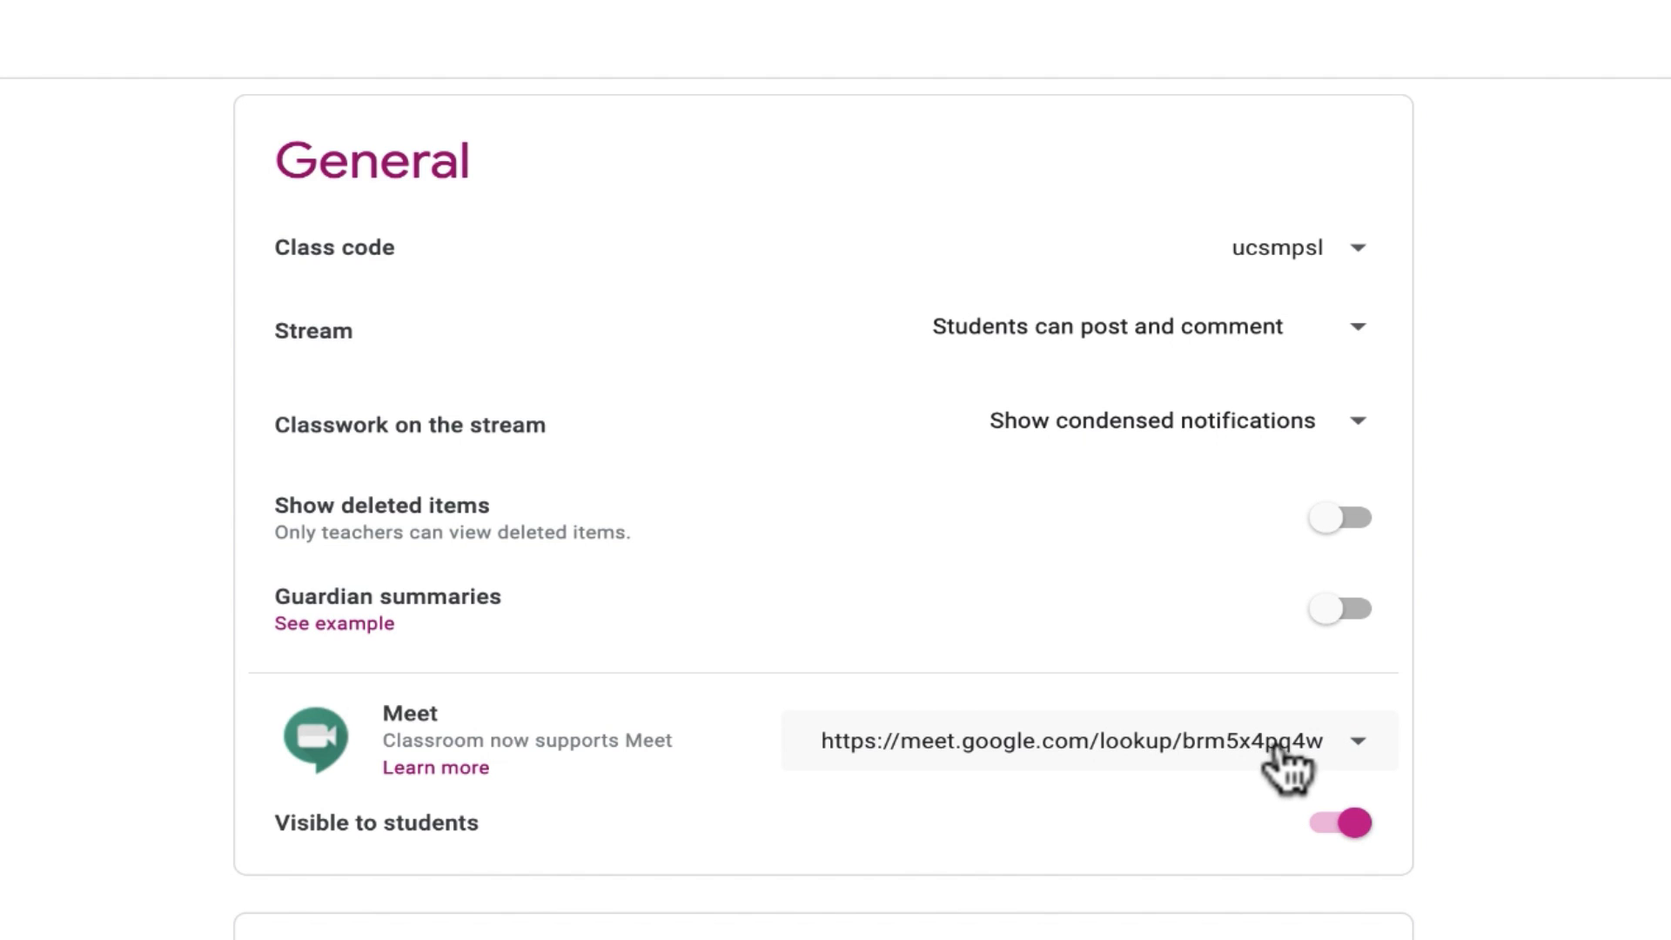
mouse_move(1295, 773)
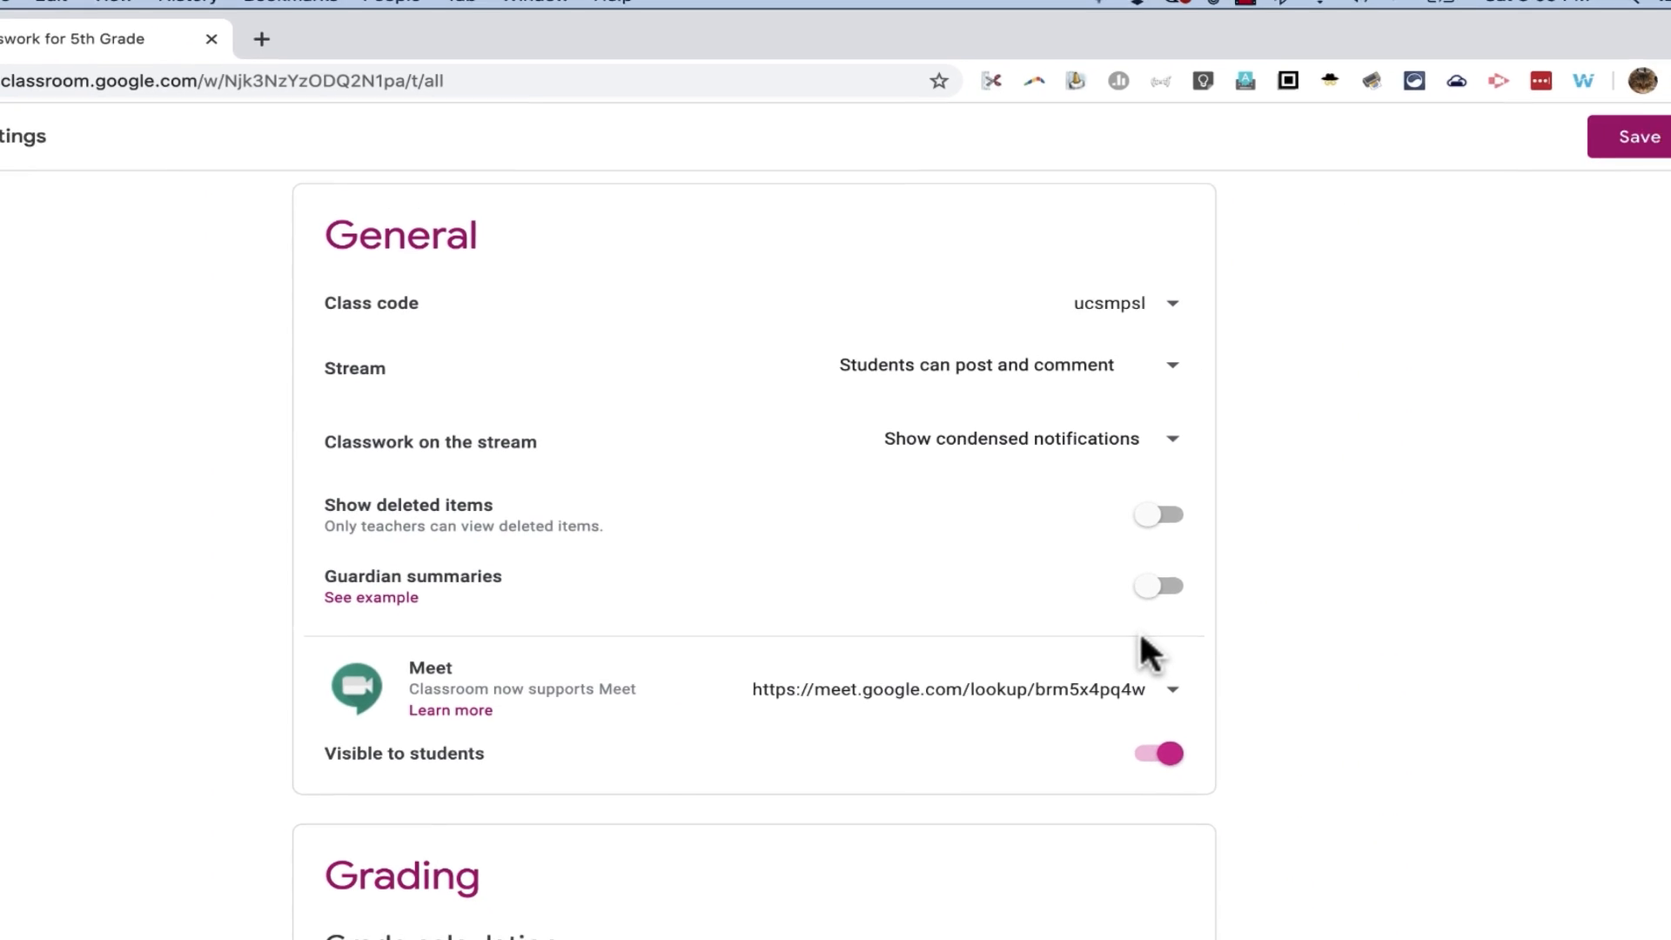
mouse_move(1597, 149)
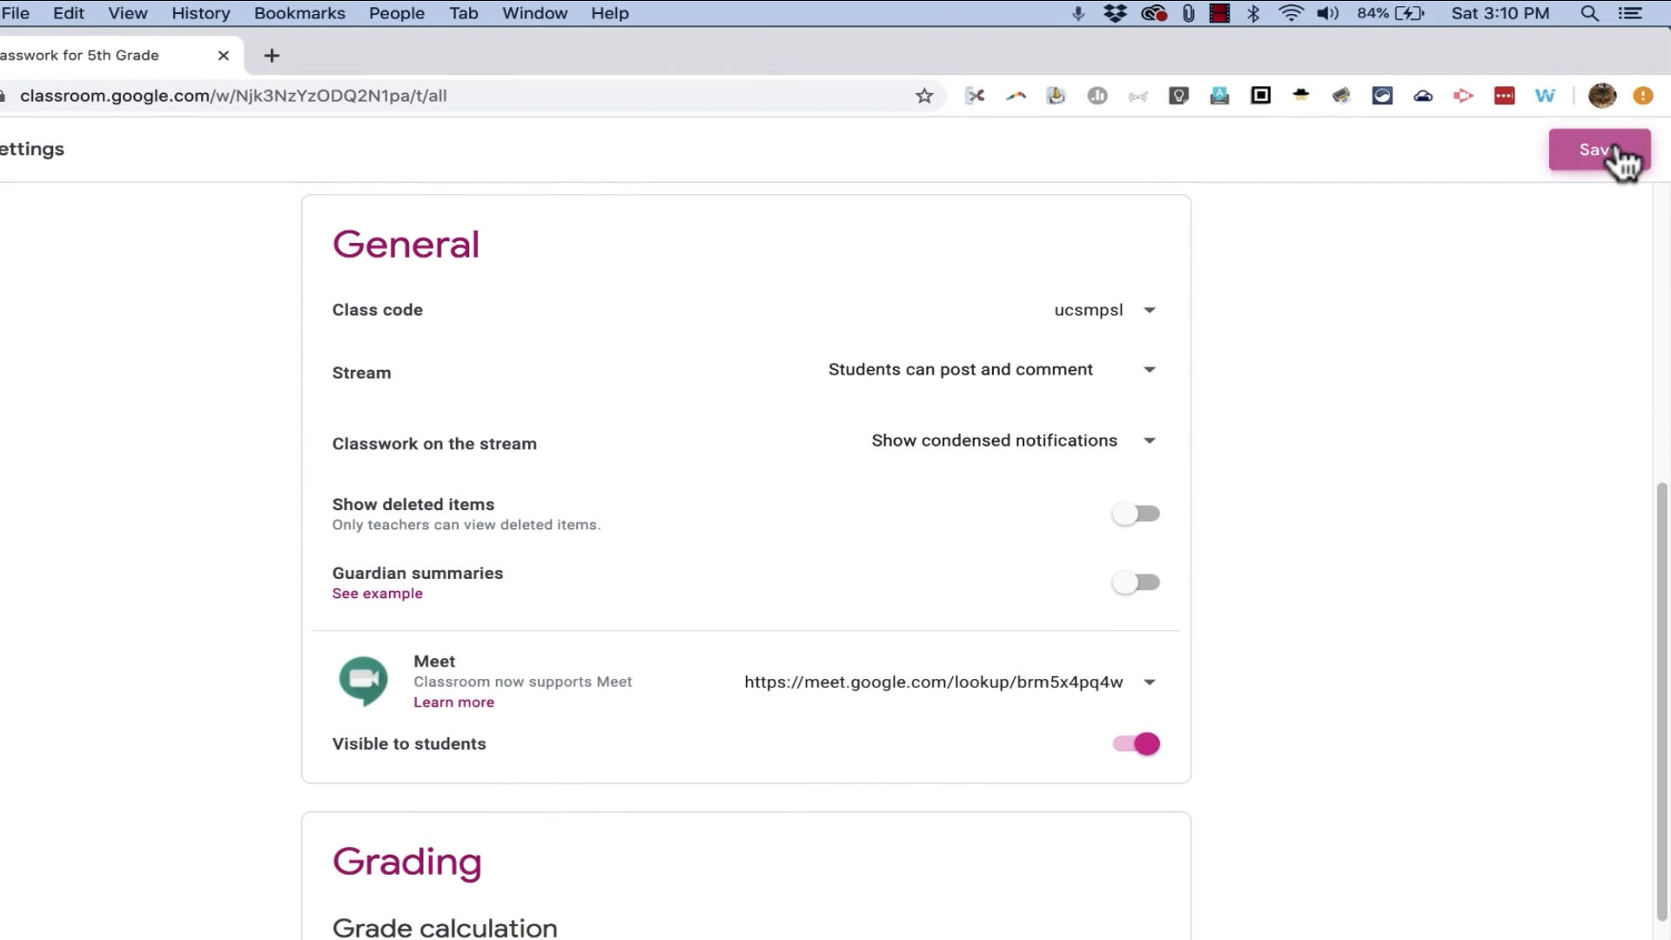
- Save the class settings and return to the 5th Grade Classwork page
click(1599, 149)
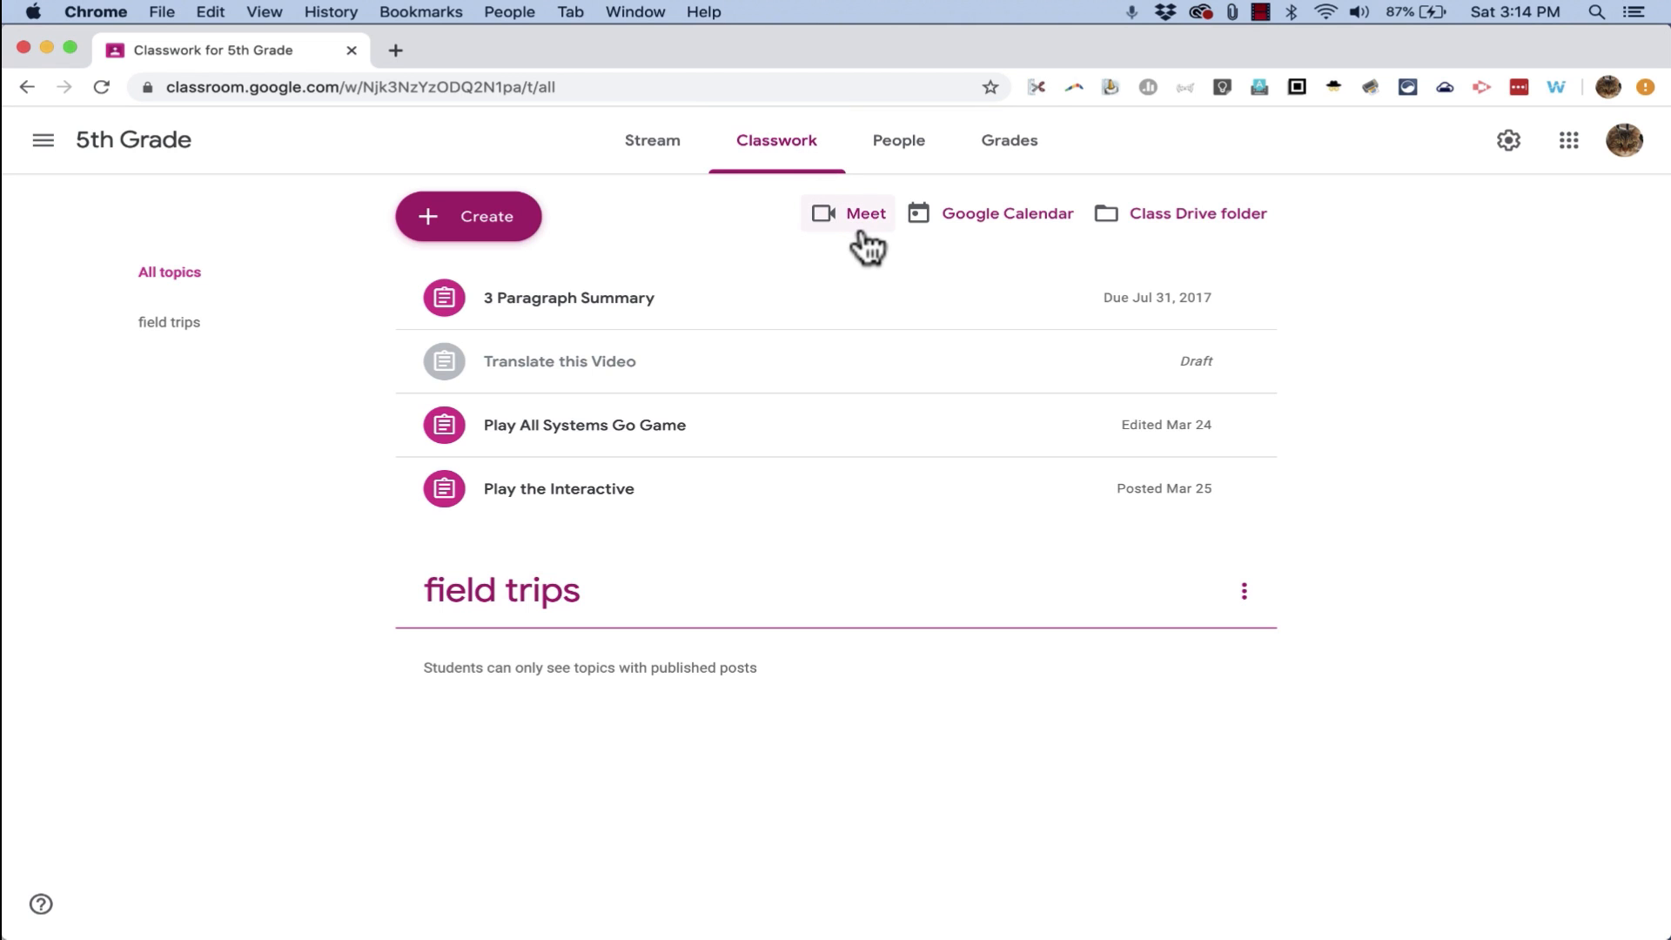
mouse_move(865, 223)
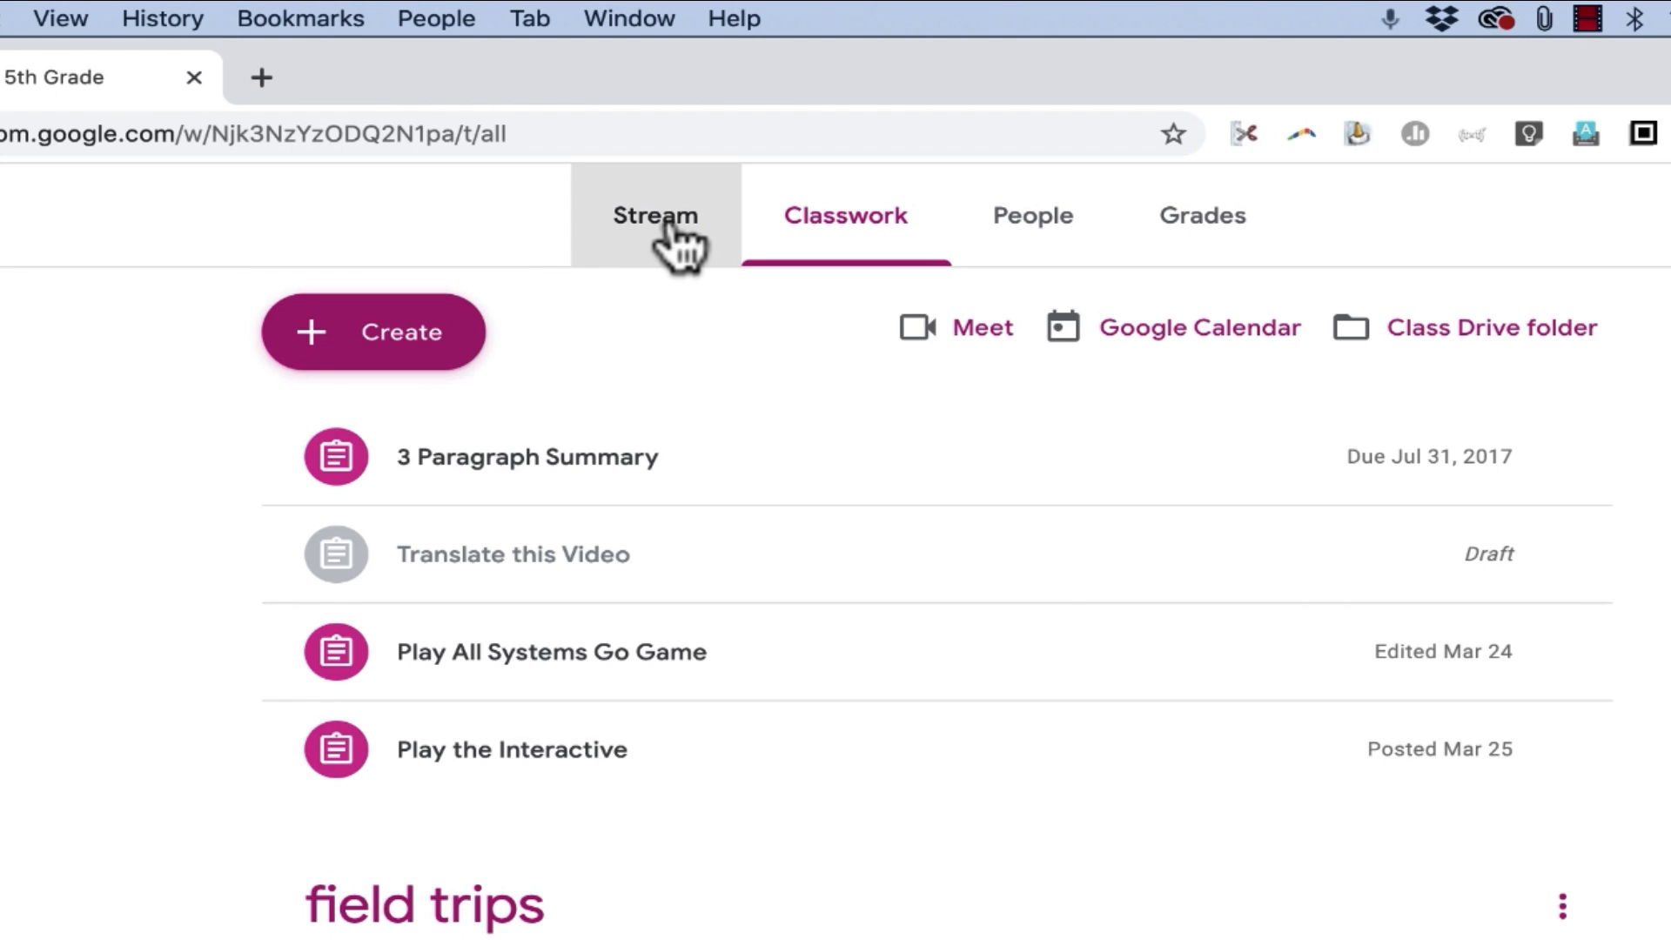
- Switch to the 5th Grade Stream page with the Meet link in its header
click(654, 215)
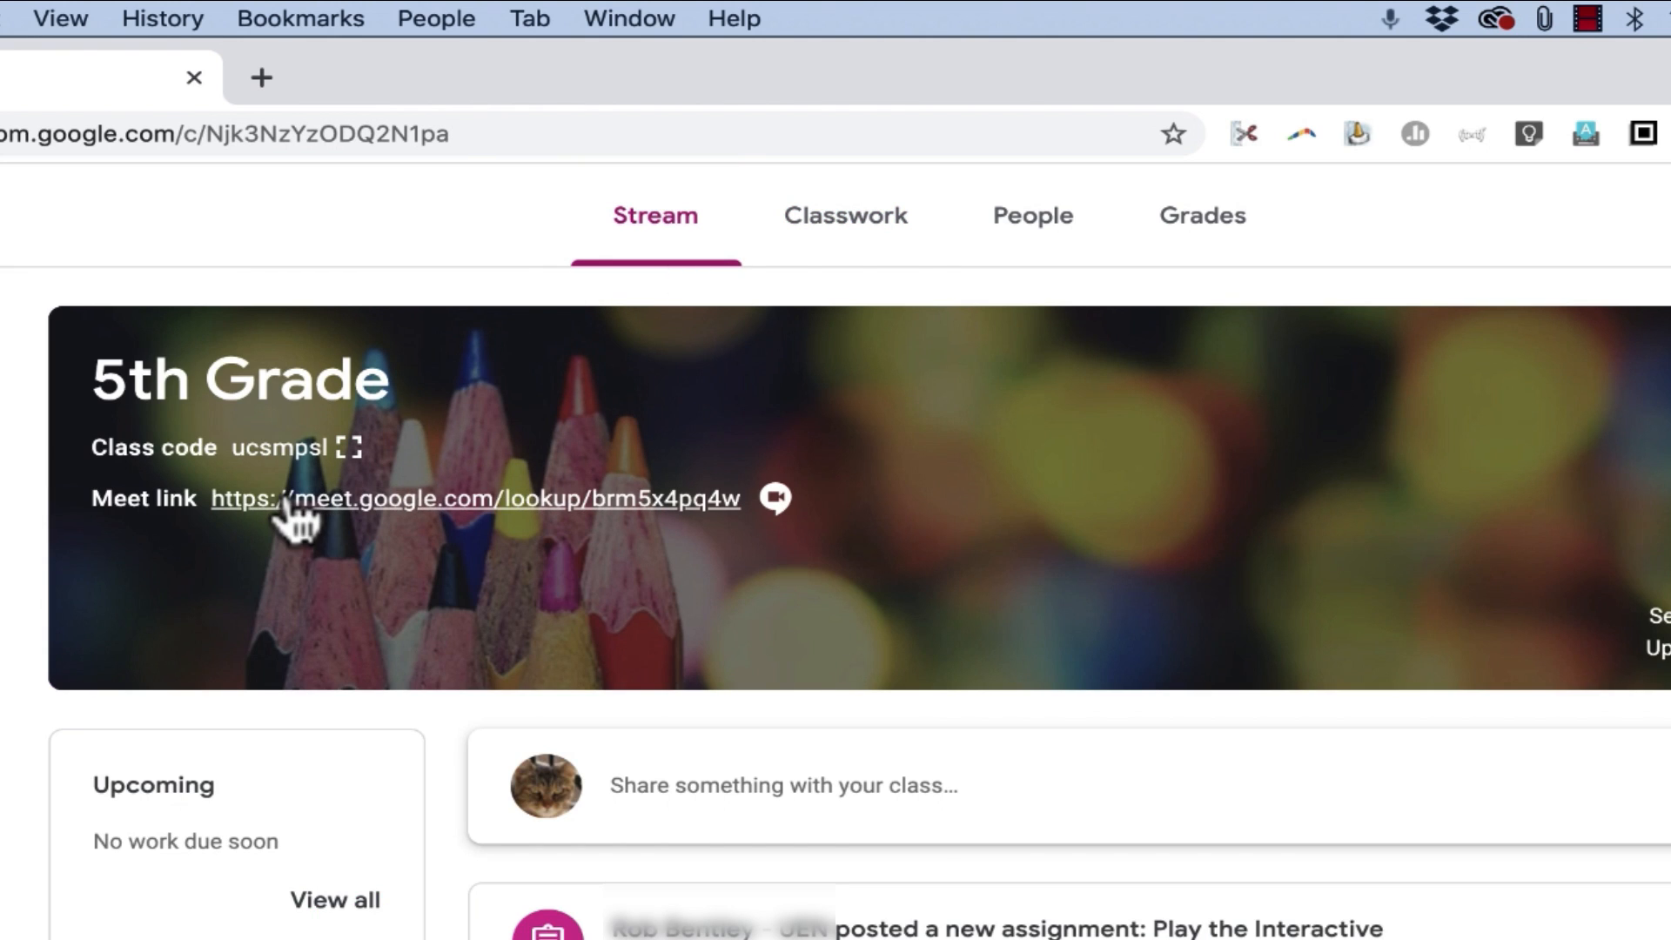
mouse_move(351, 527)
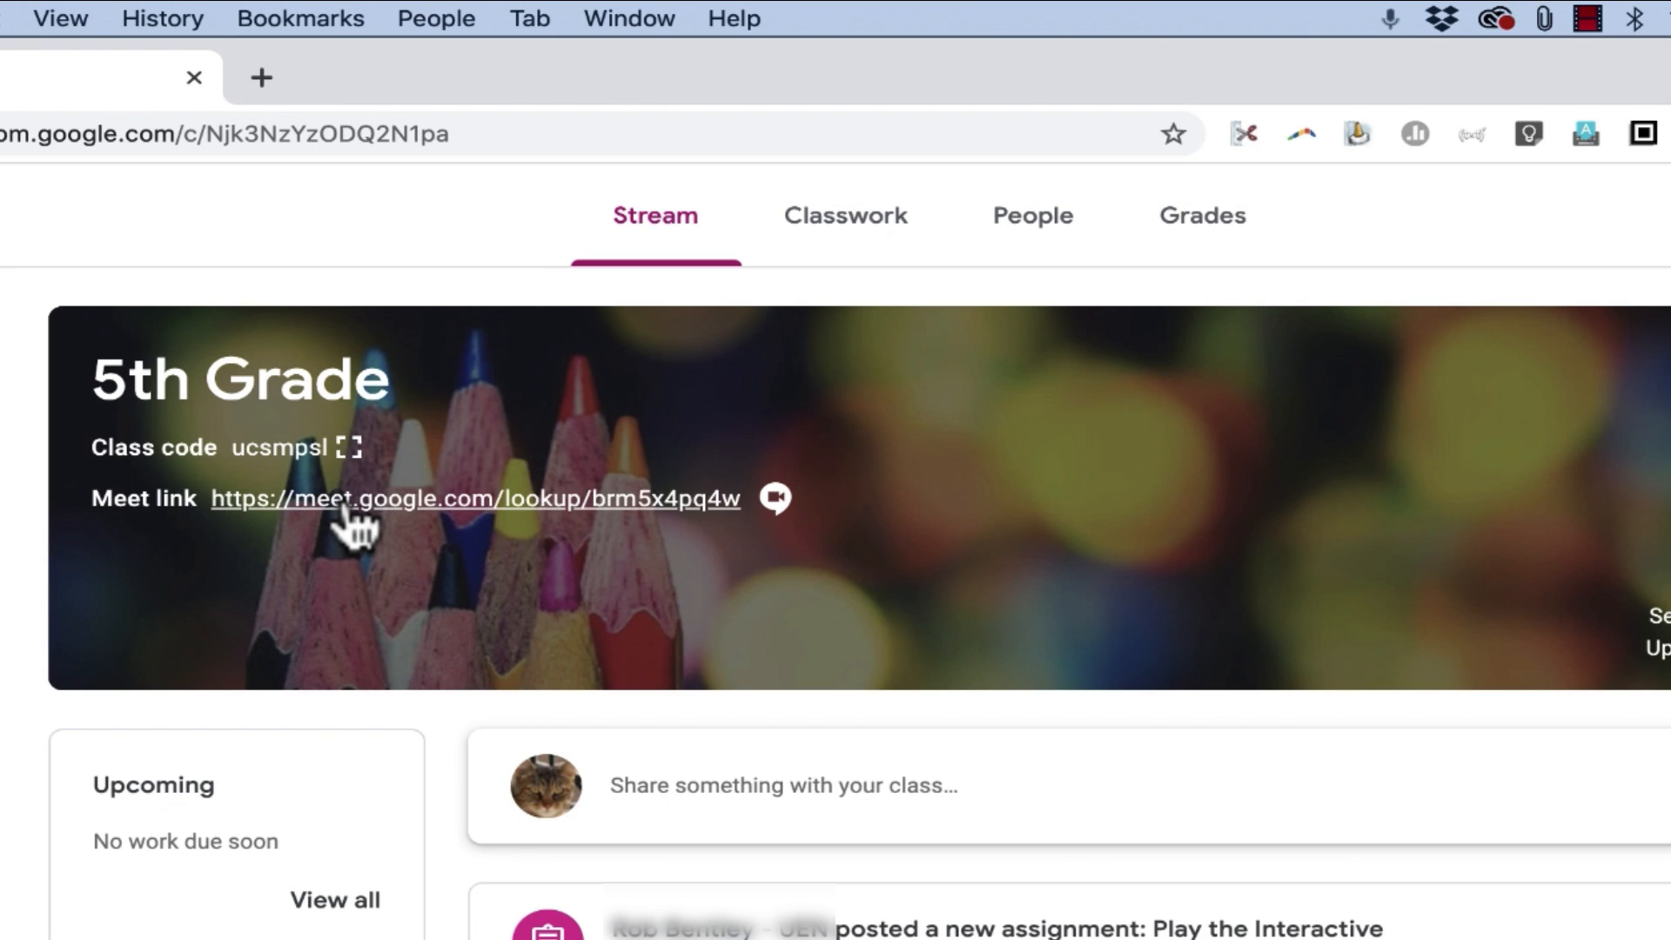
- Launch the class Meet link from the Stream banner into a Meet pre-join tab
click(474, 499)
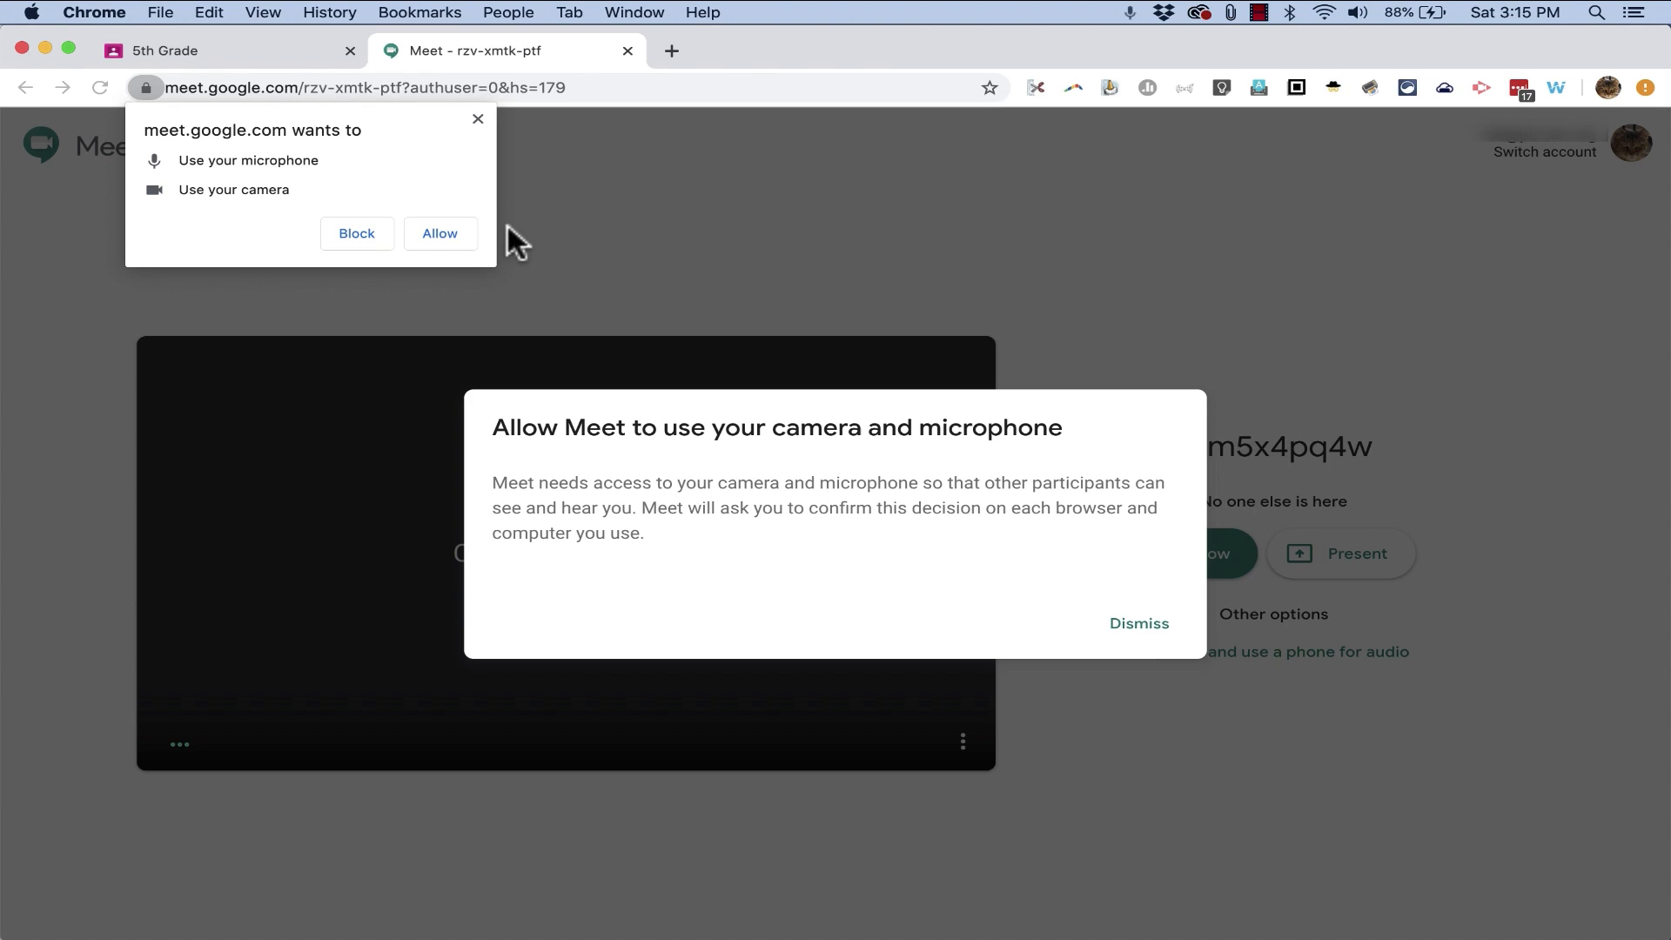
mouse_move(451, 224)
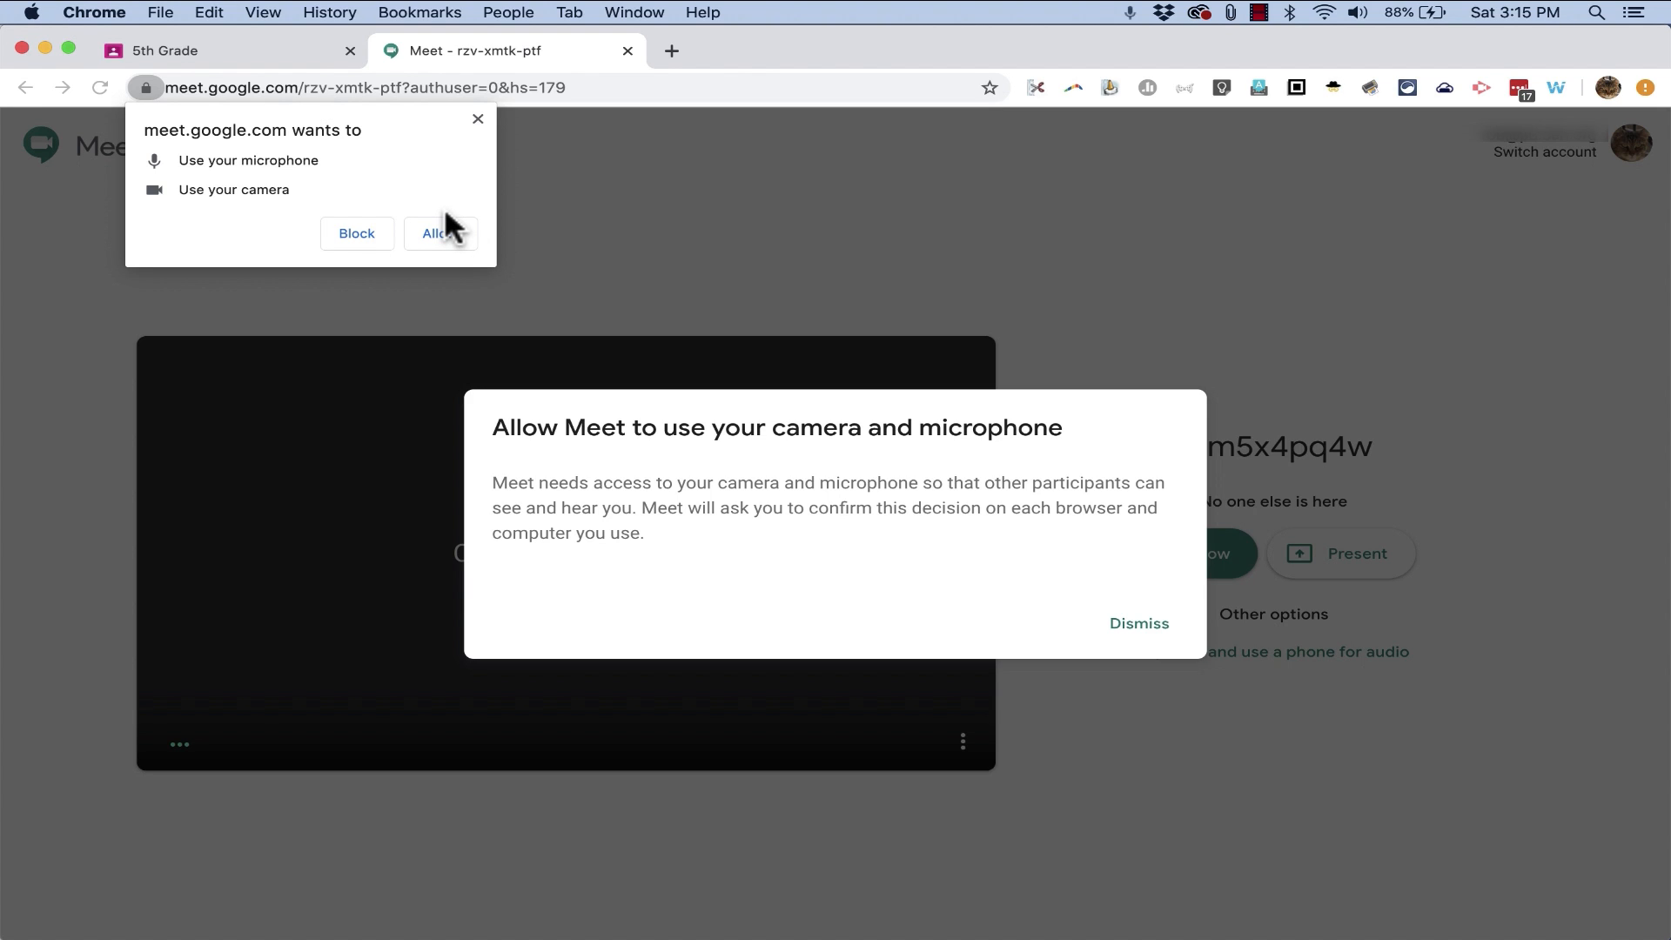
mouse_move(517, 288)
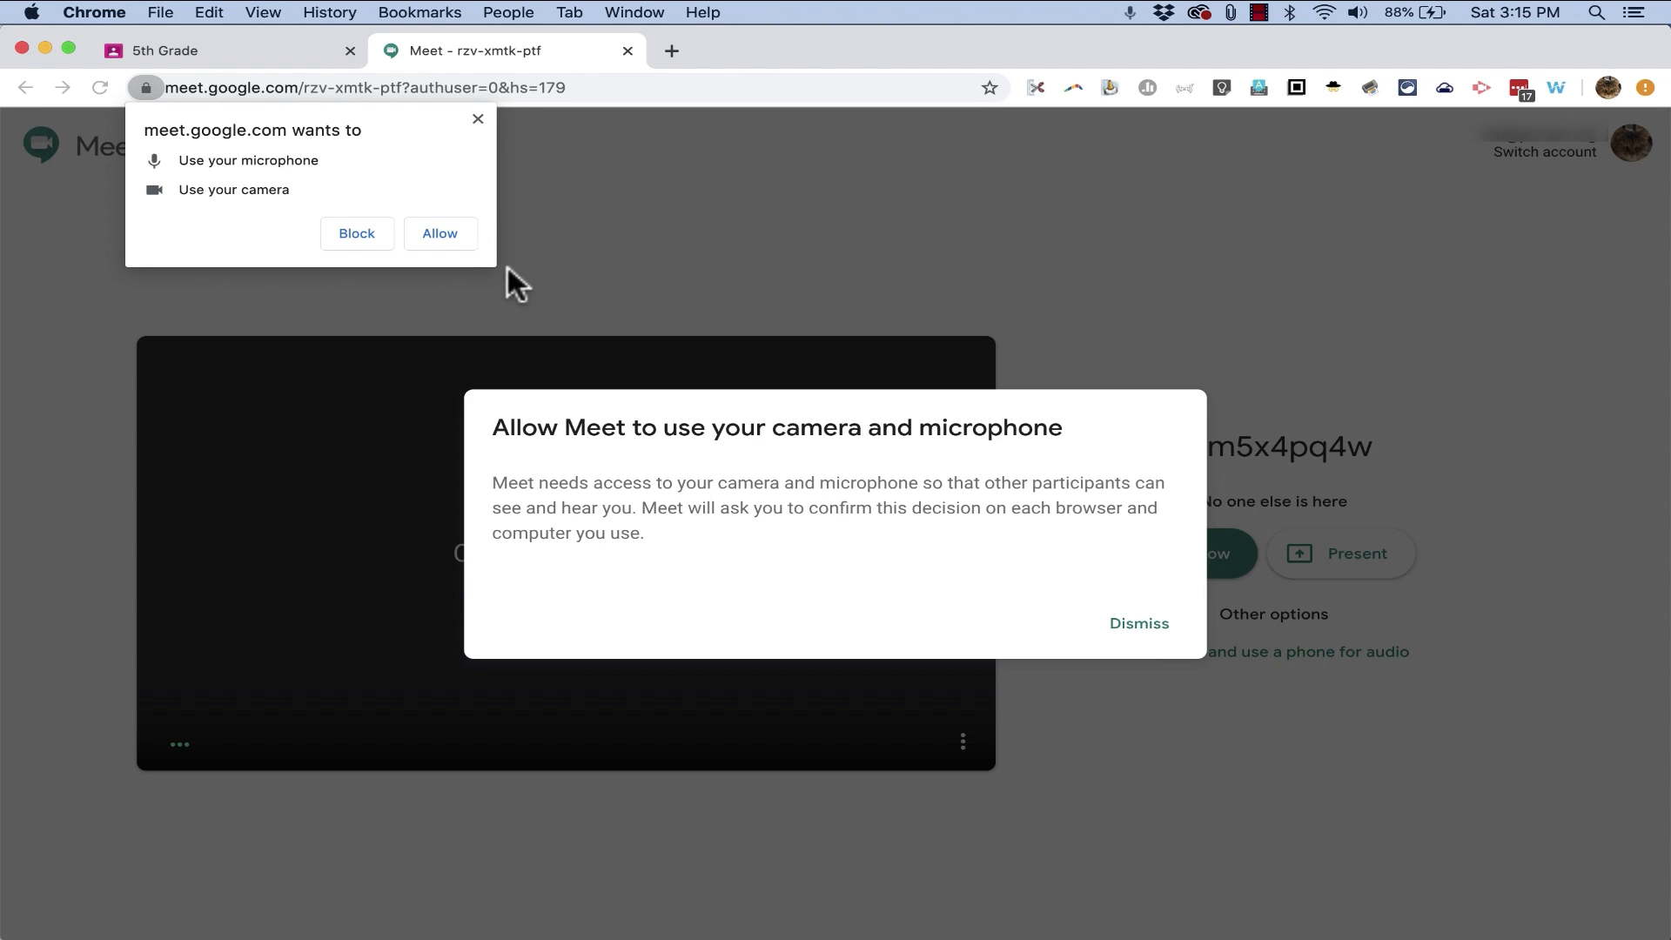
mouse_move(876, 195)
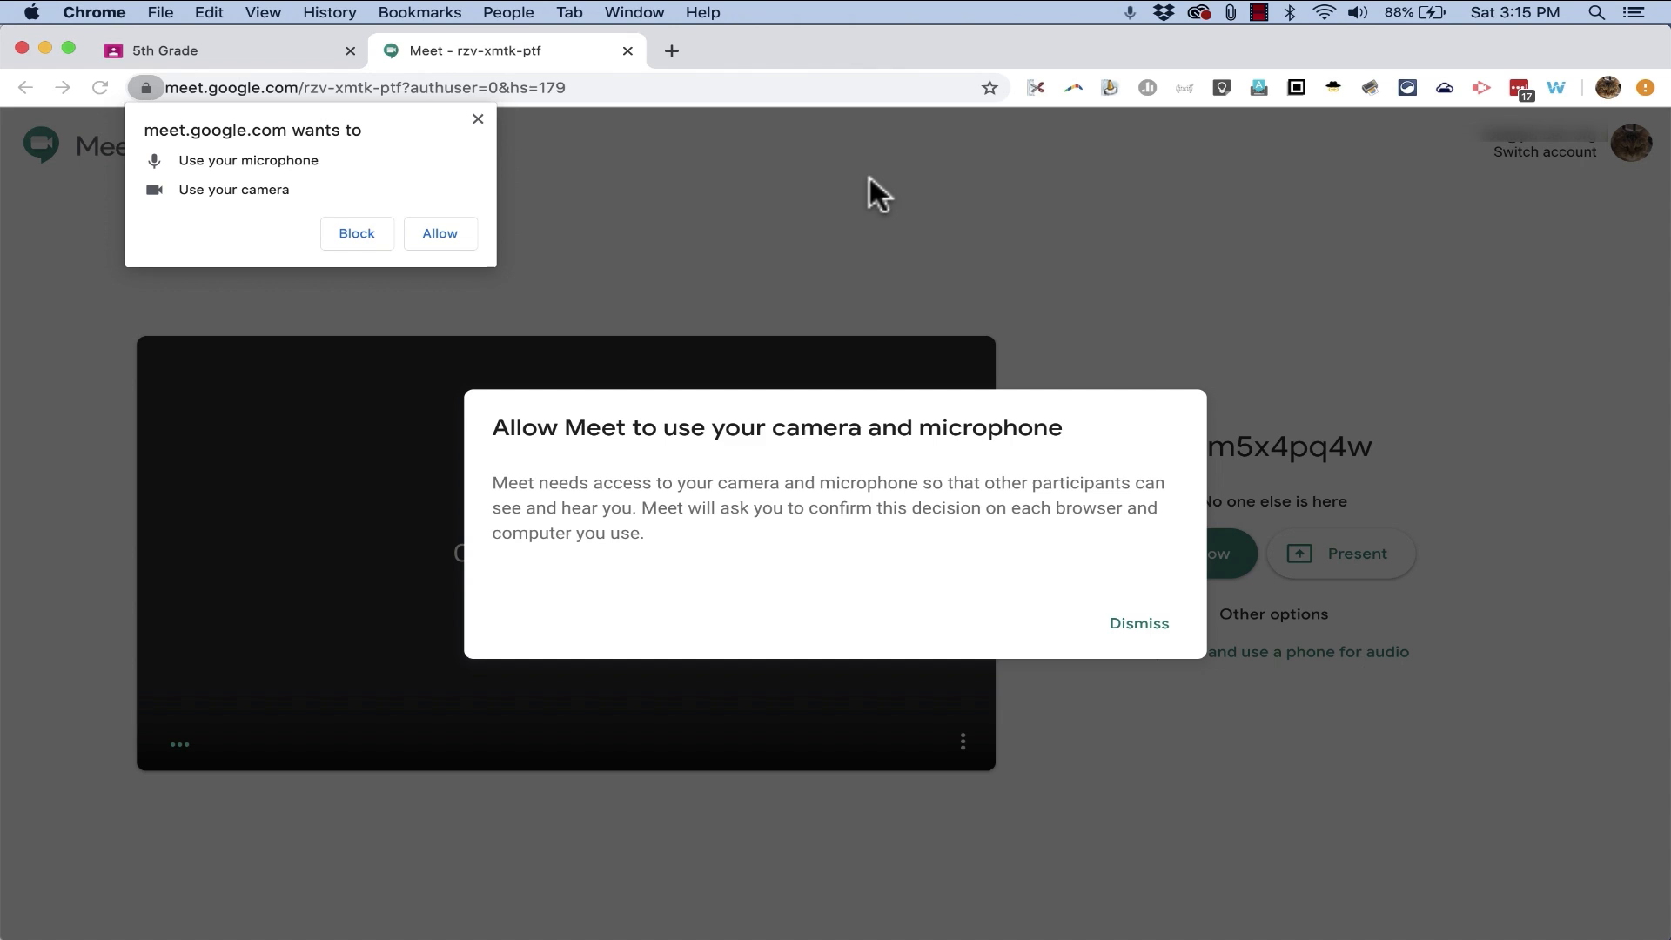
mouse_move(337, 236)
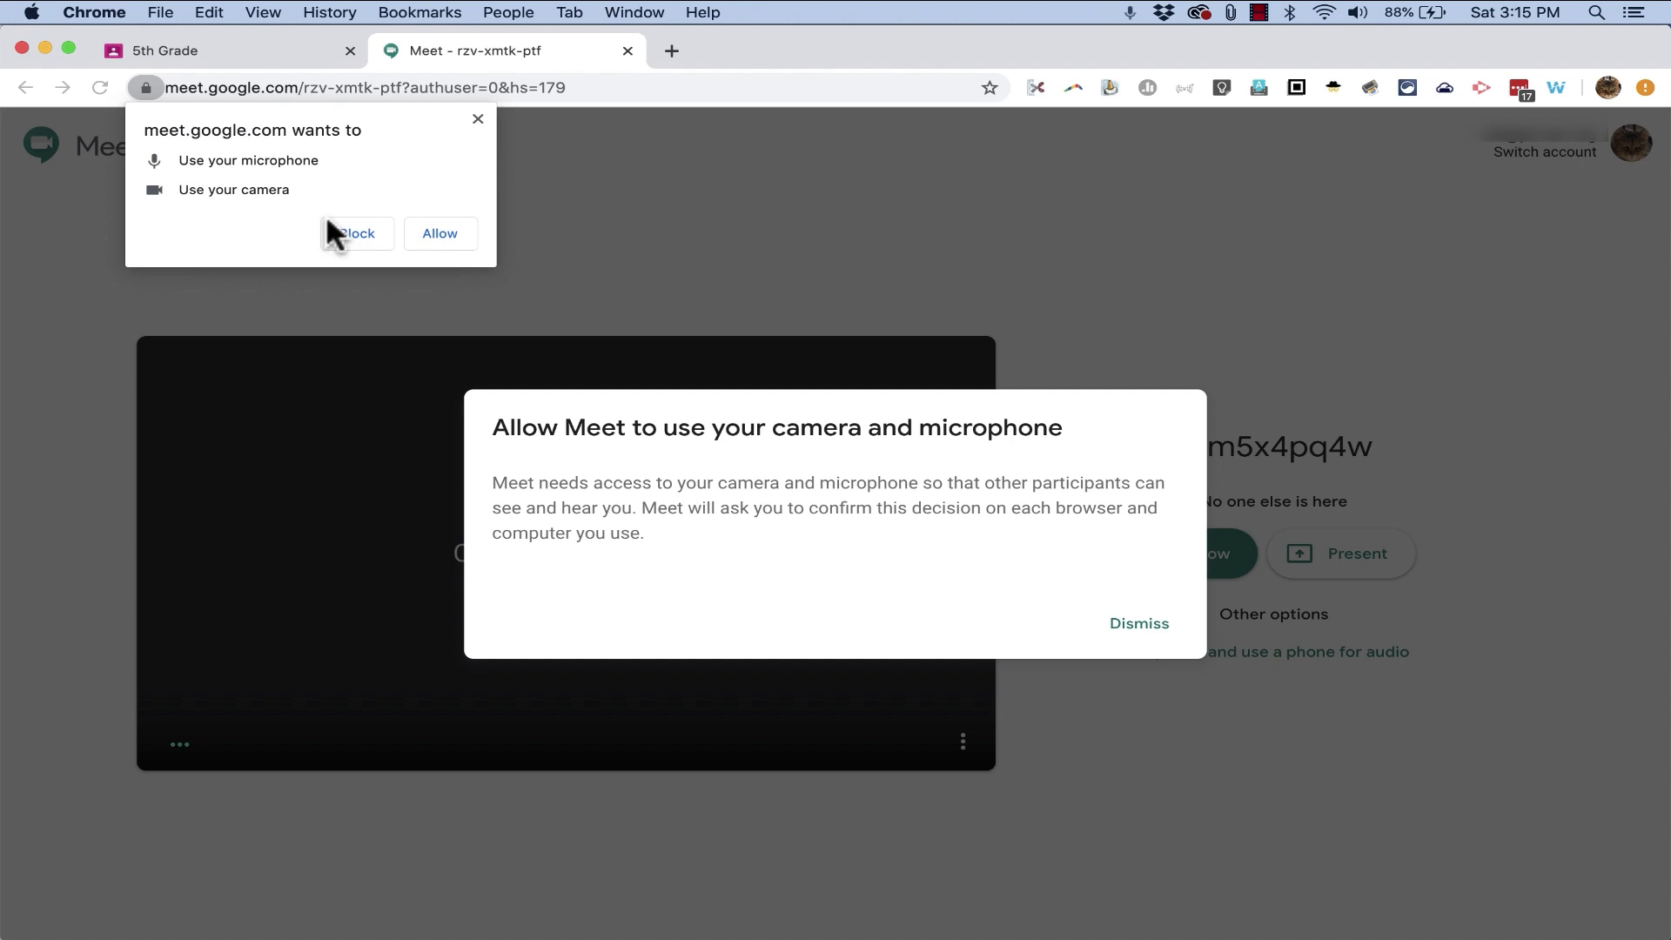
mouse_move(456, 210)
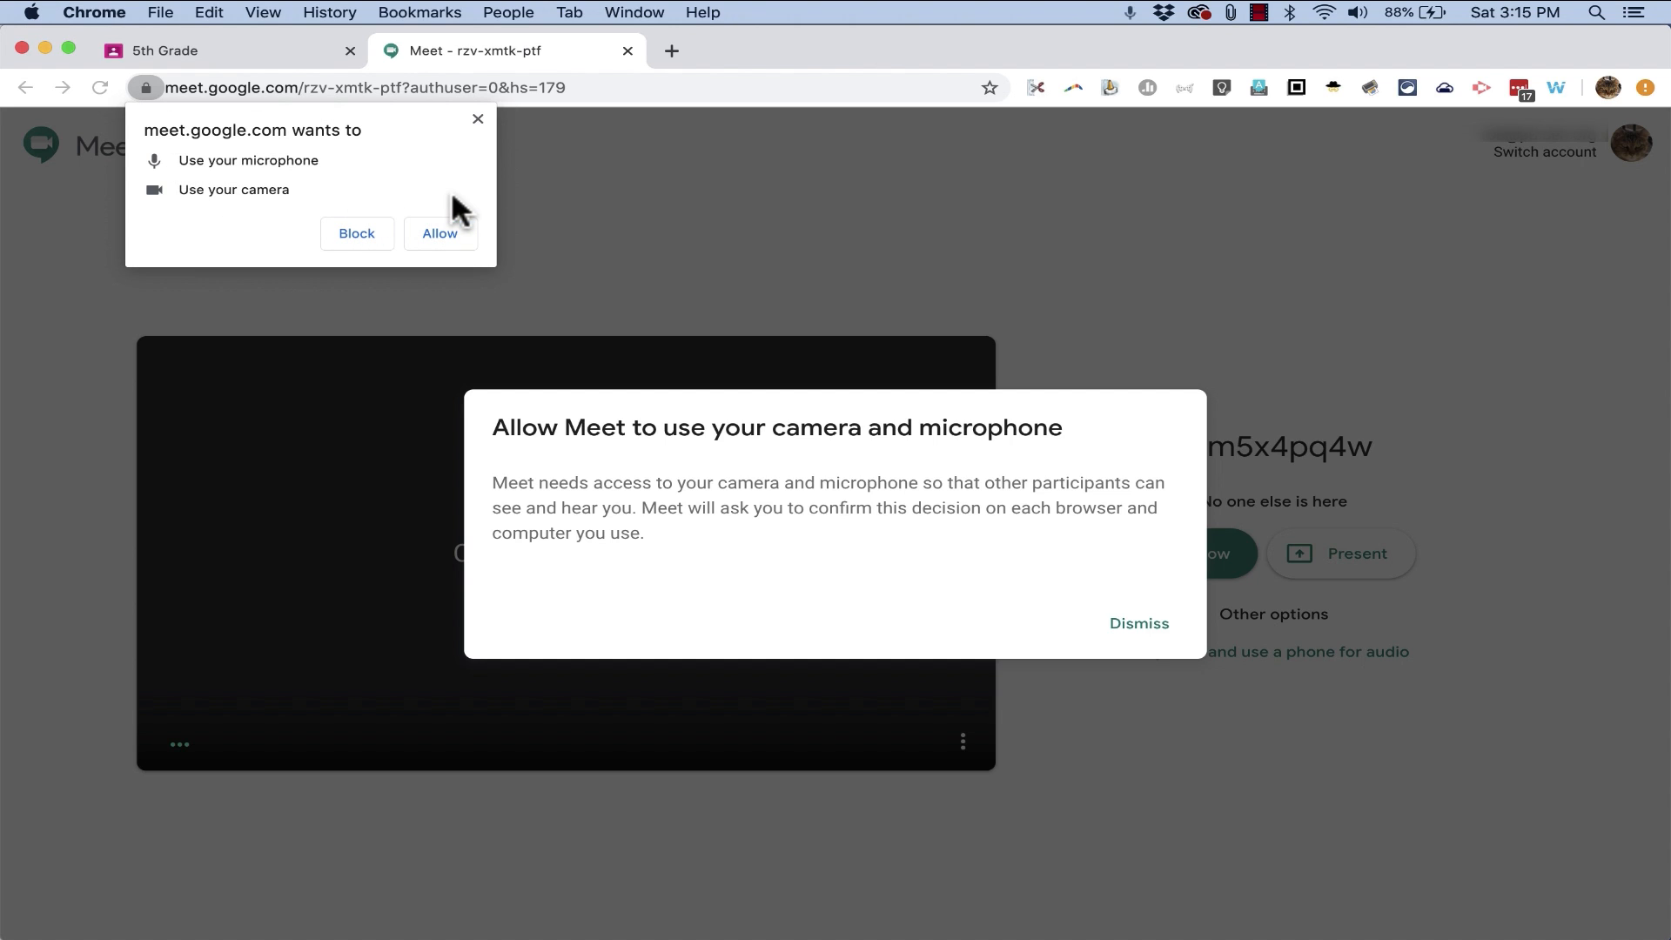
mouse_move(190, 149)
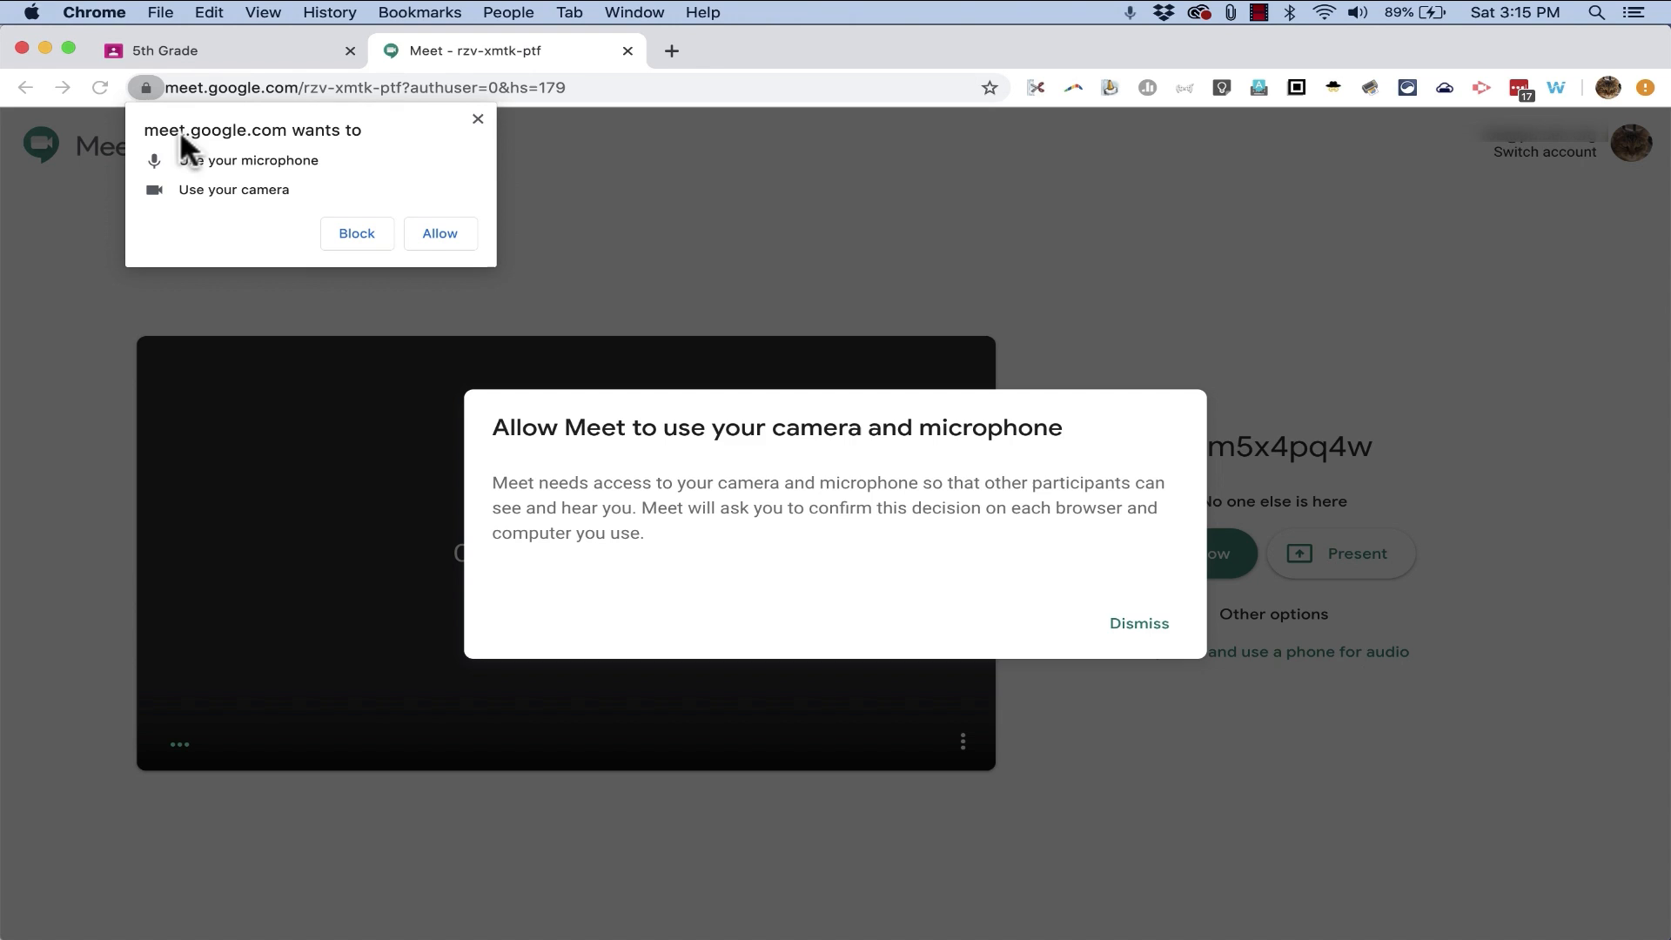
mouse_move(1380, 94)
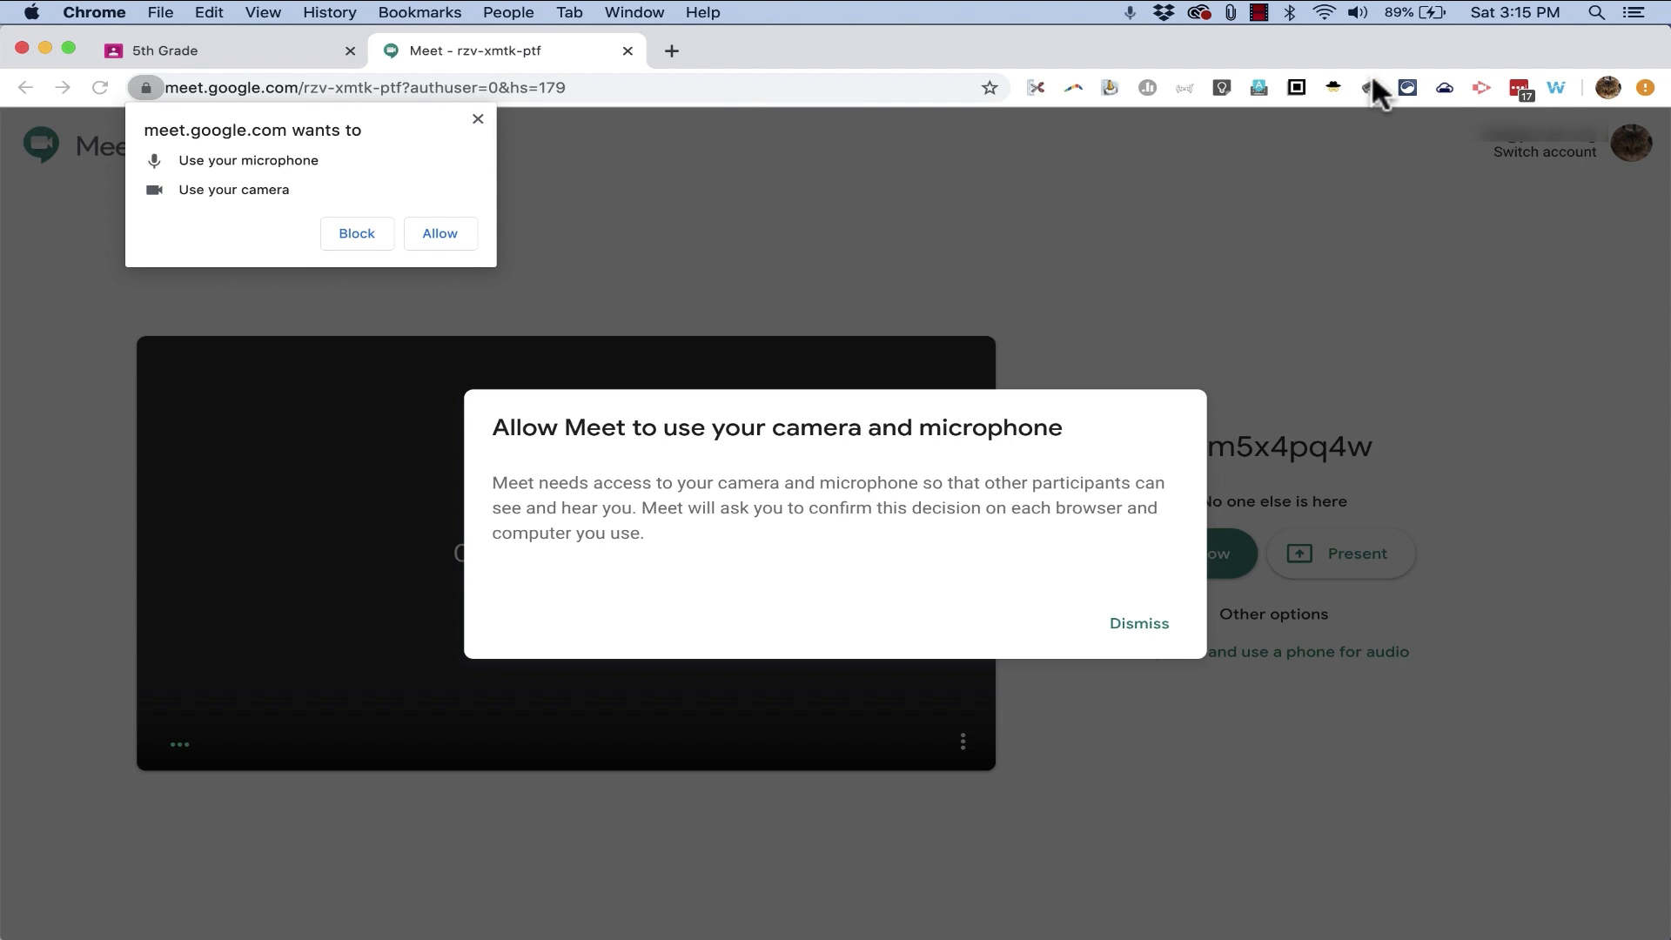
mouse_move(1519, 898)
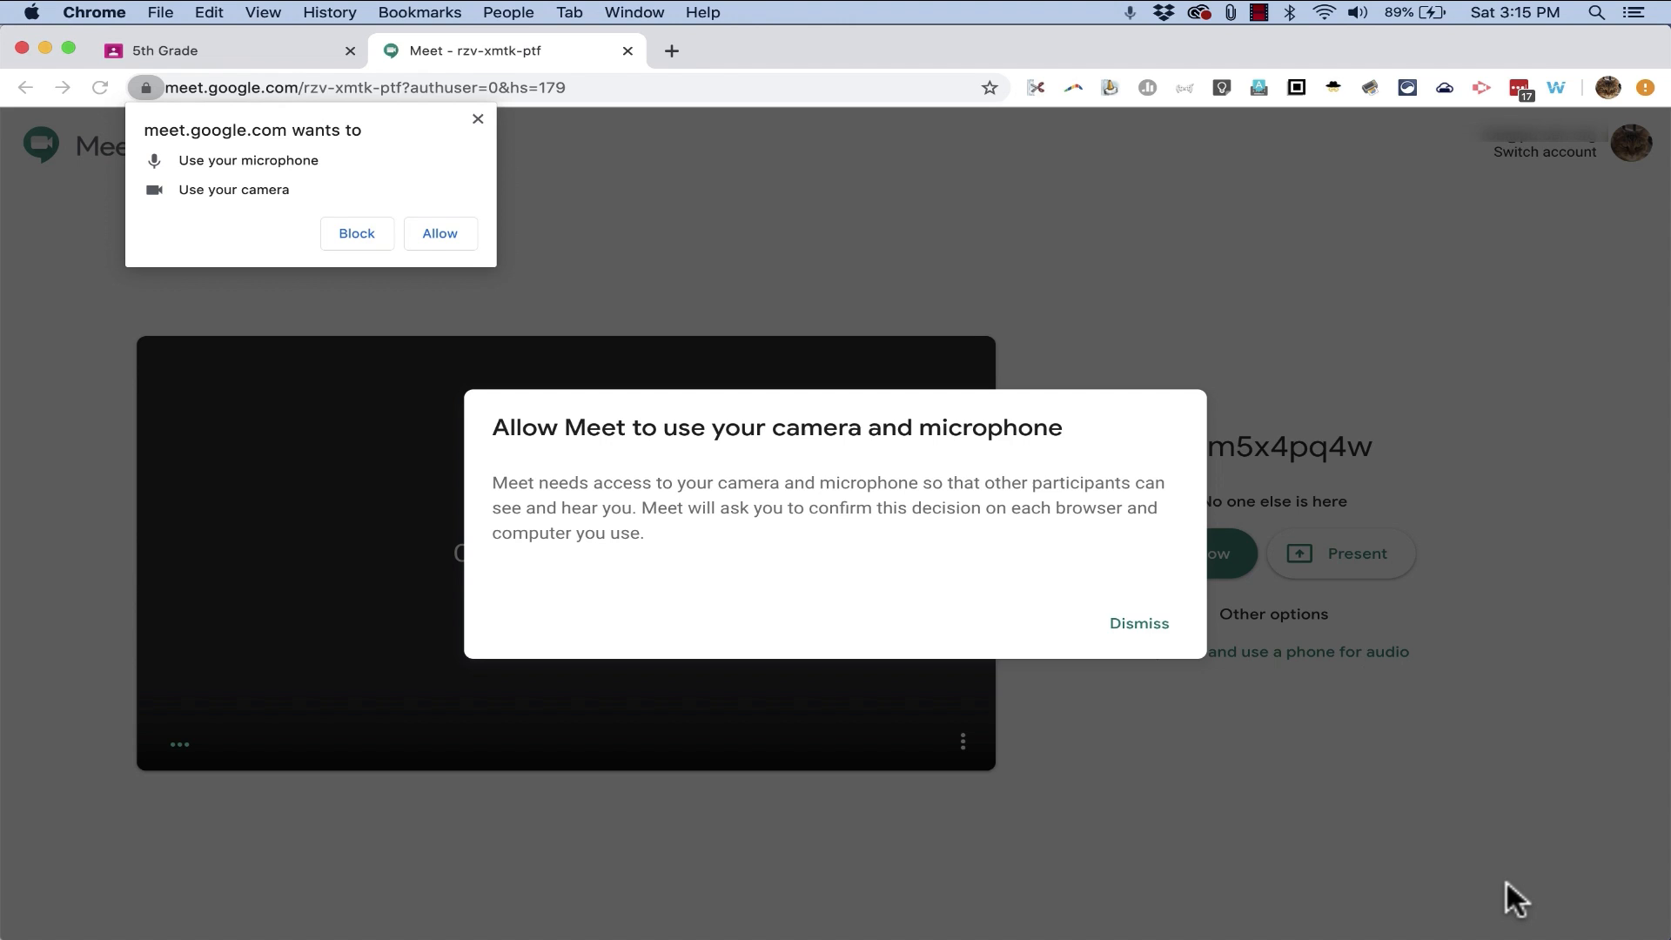
mouse_move(370, 184)
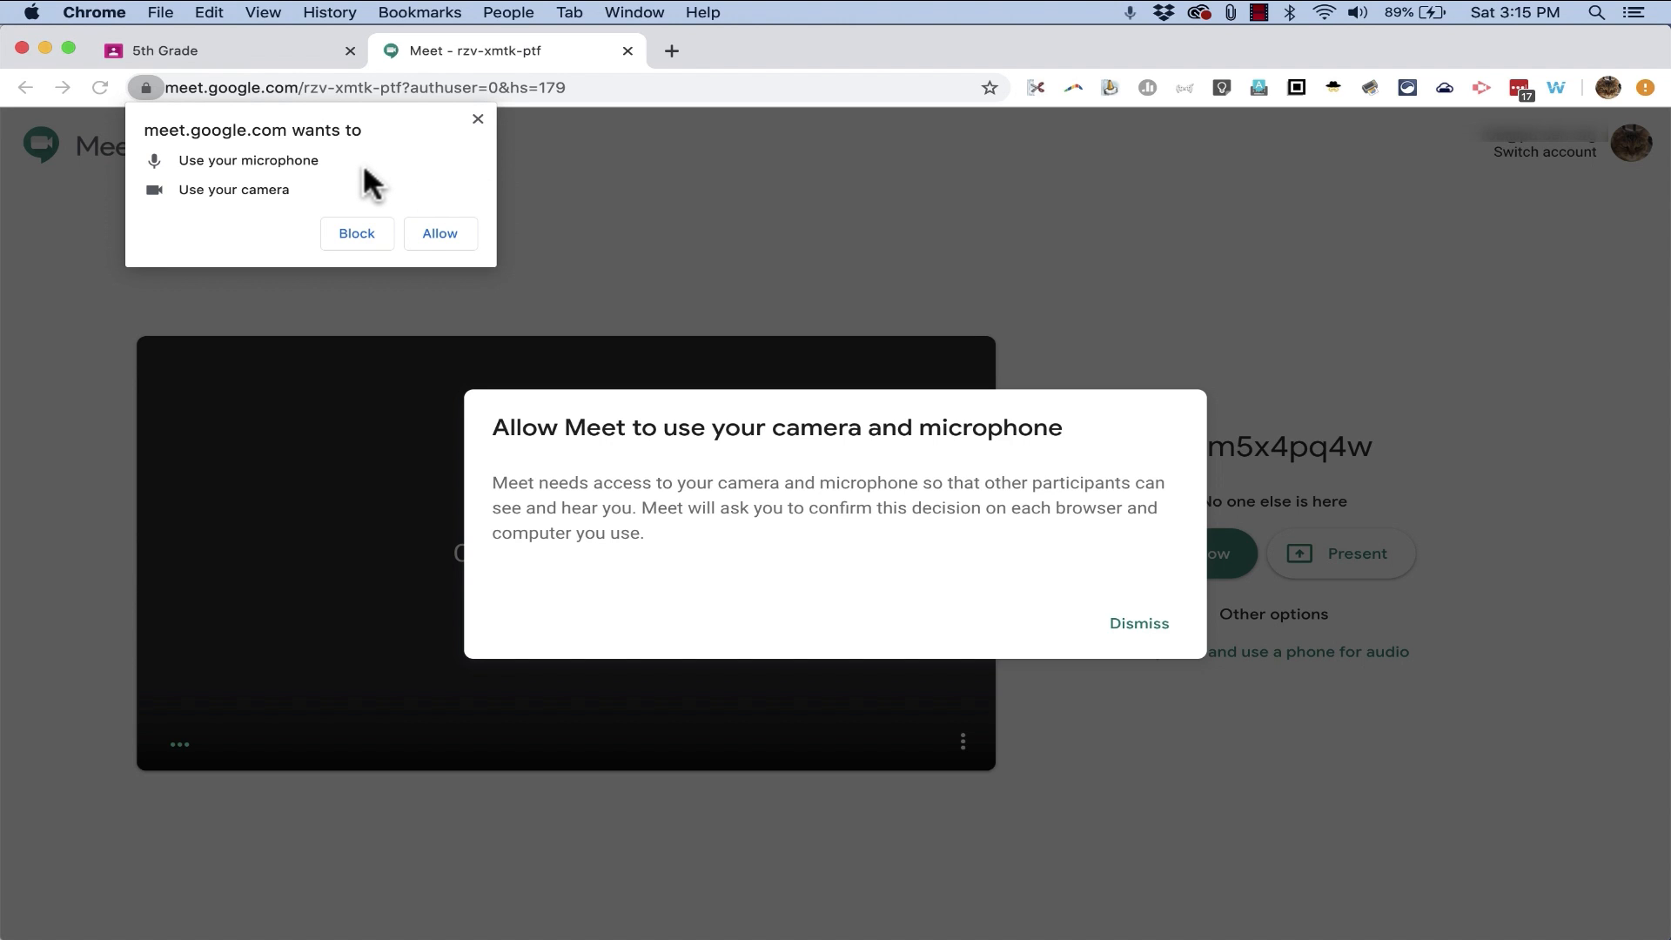
mouse_move(350, 181)
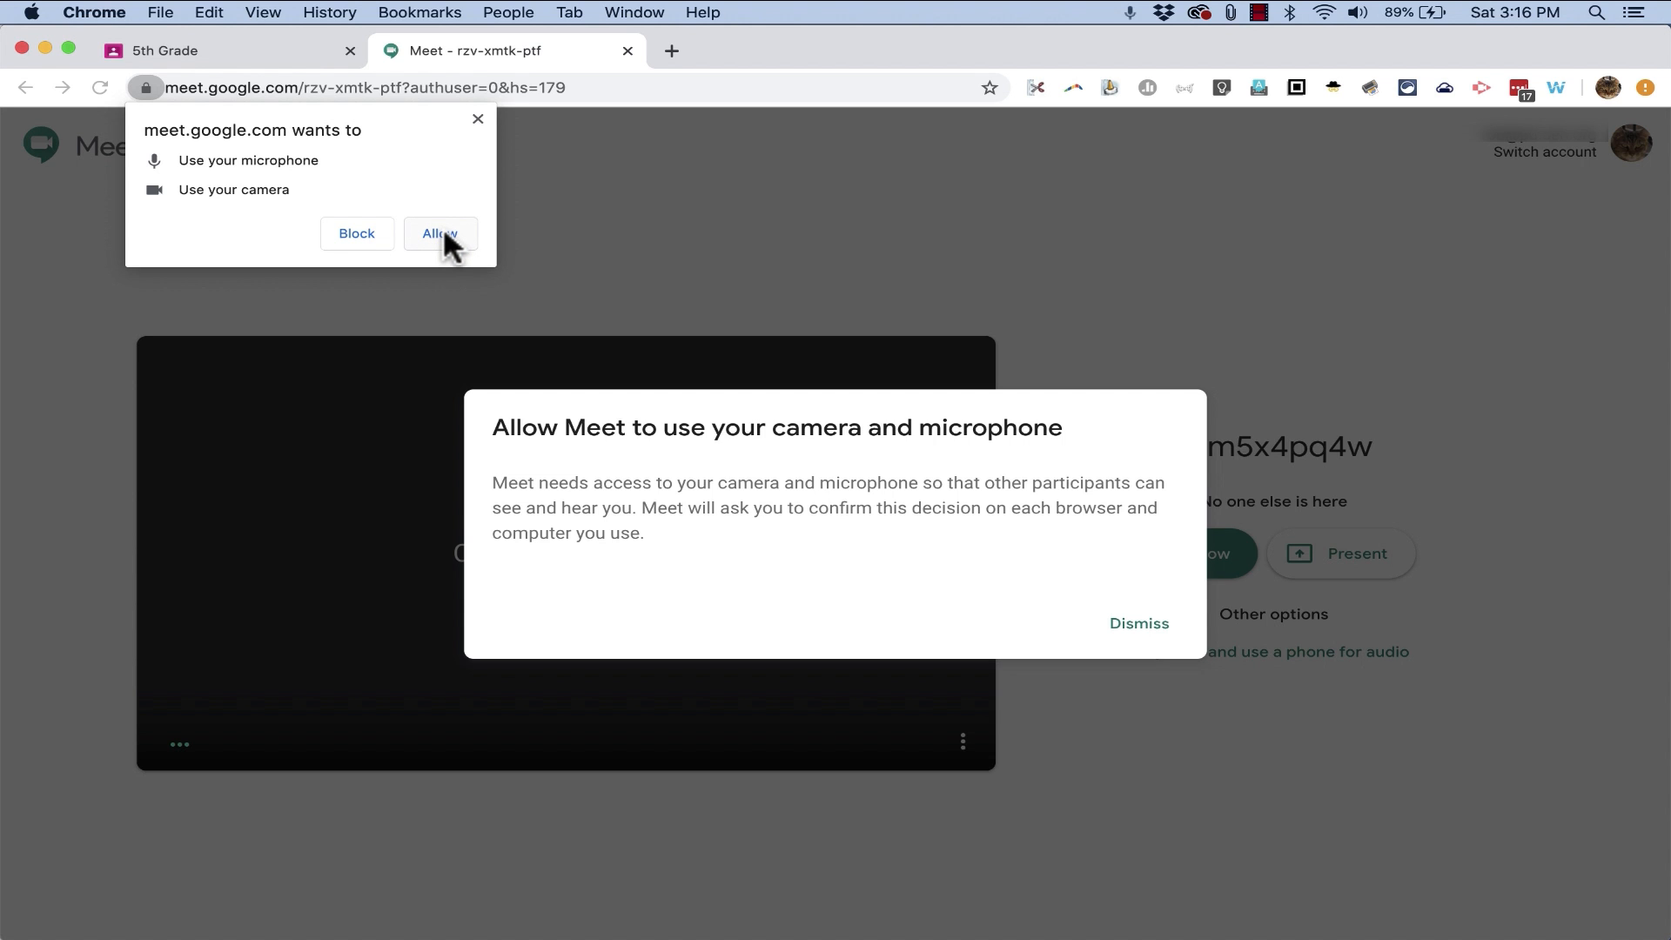
- Allow camera and microphone access, dismiss notifications, then turn camera and microphone off
click(439, 233)
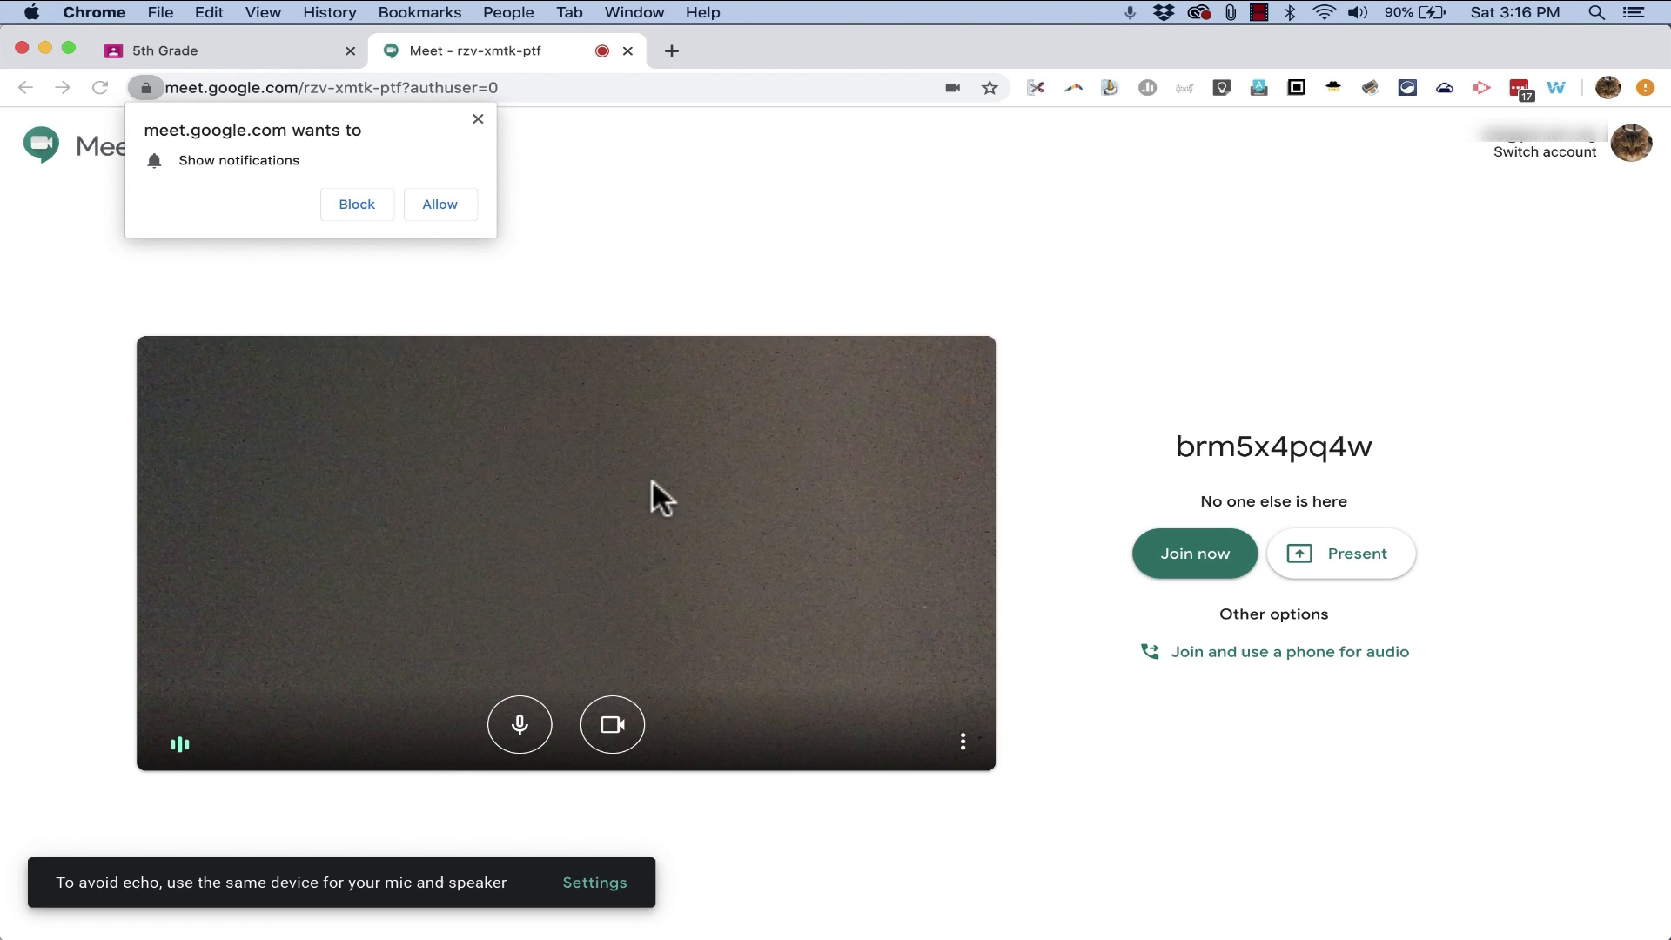
mouse_move(575, 603)
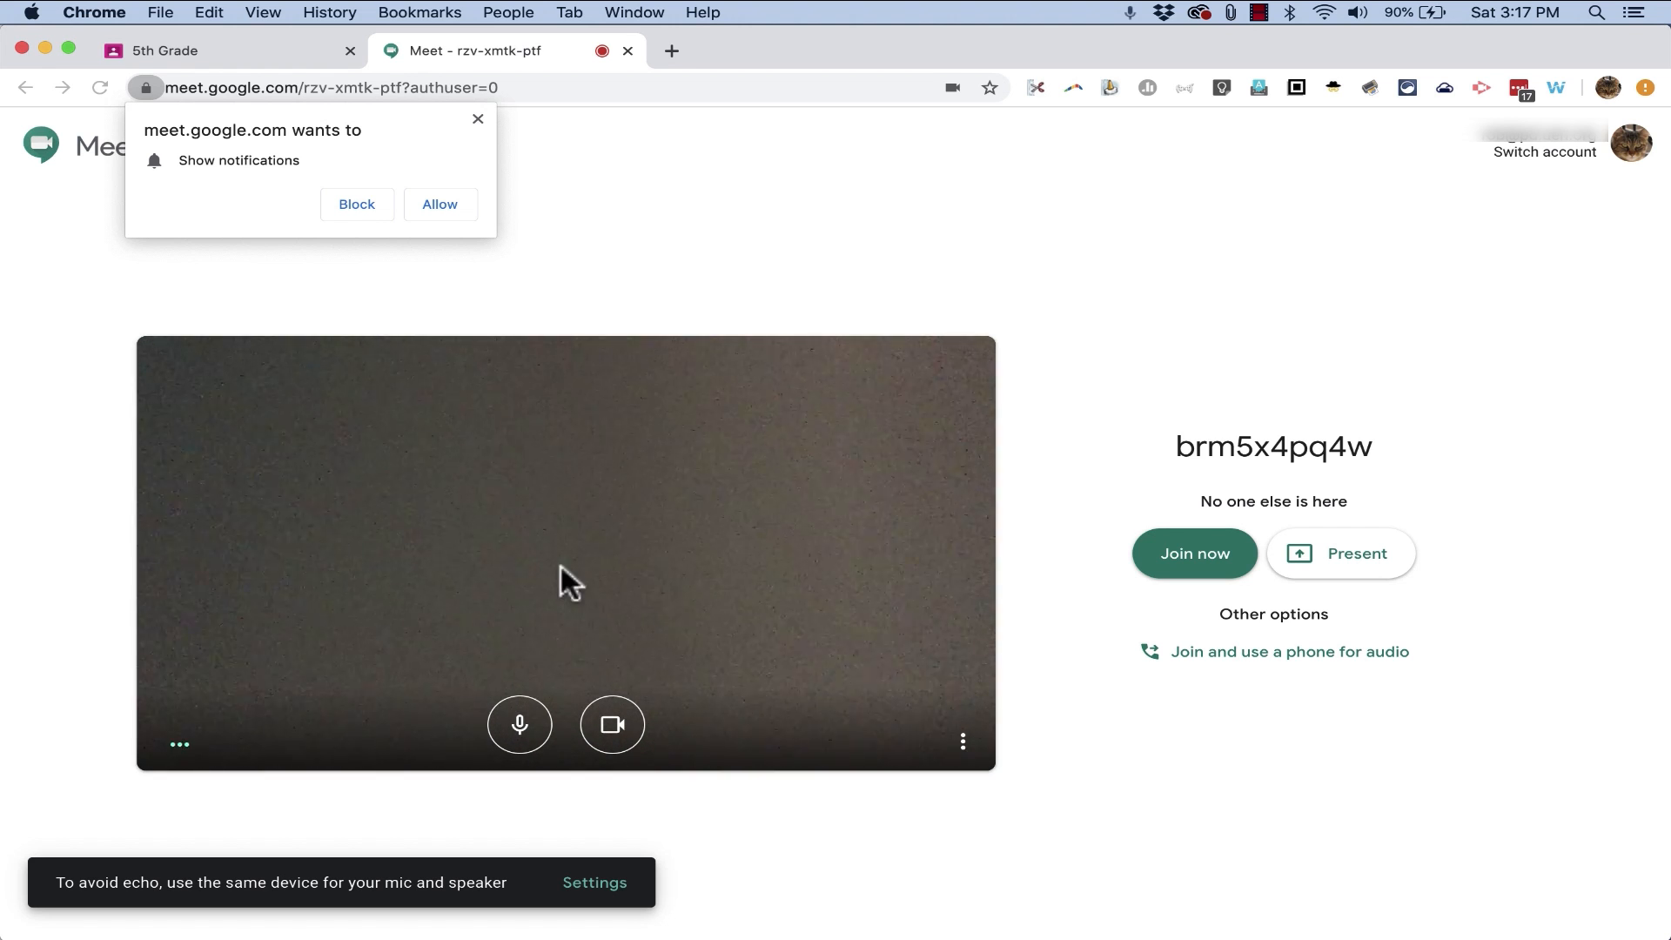
mouse_move(232, 179)
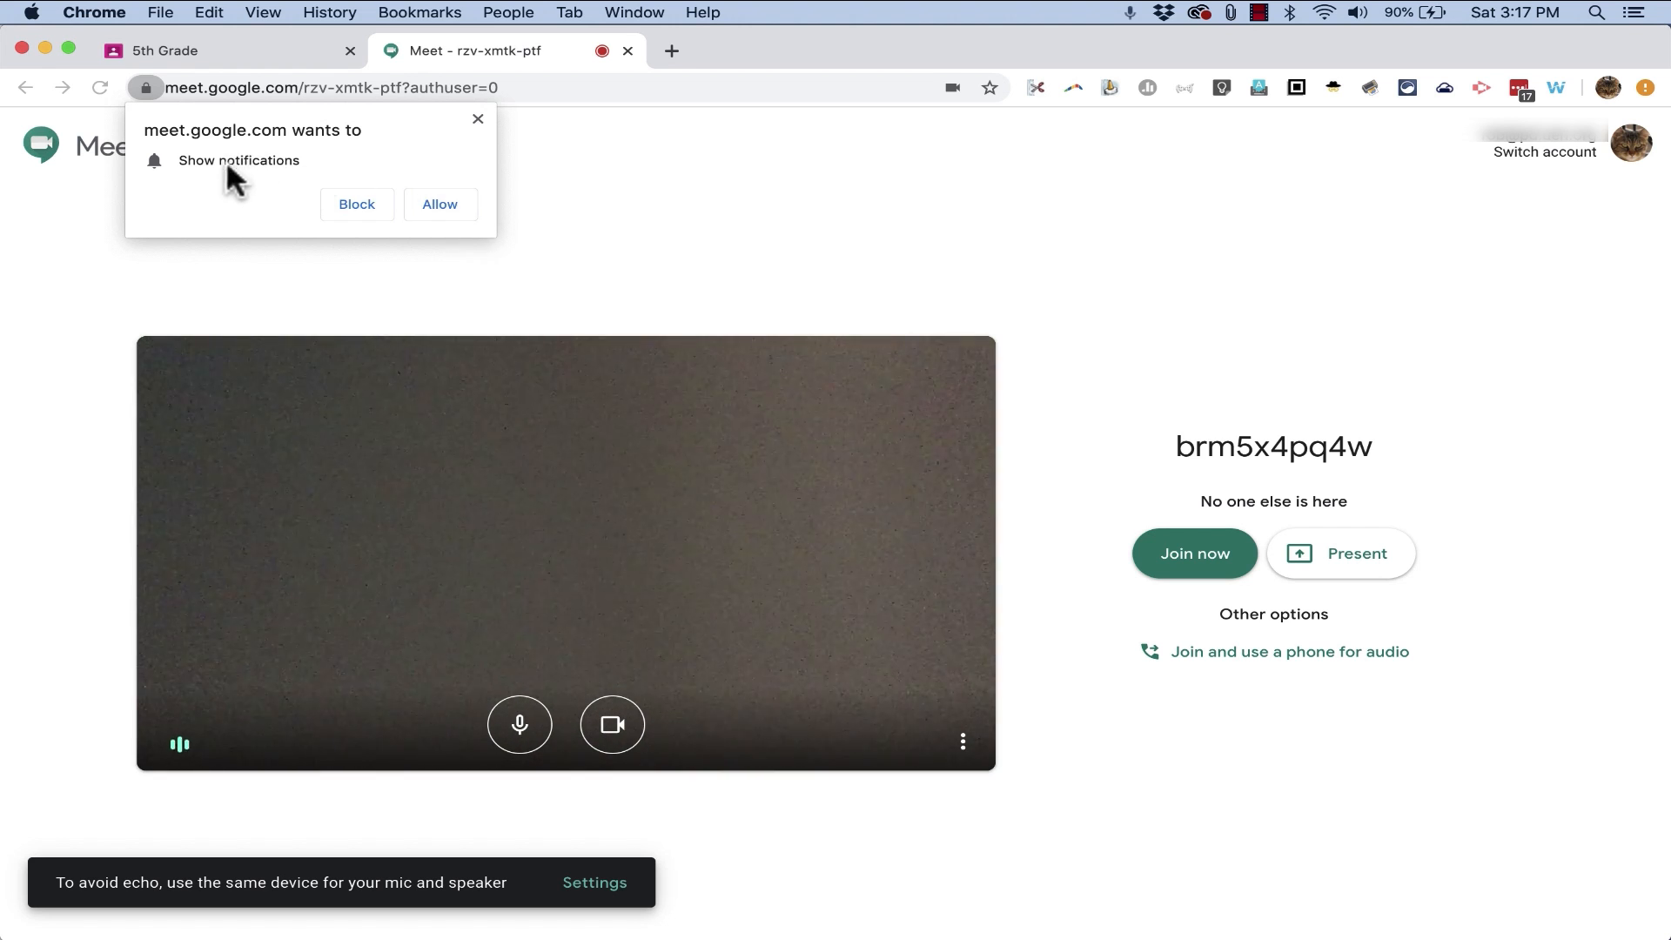
mouse_move(433, 218)
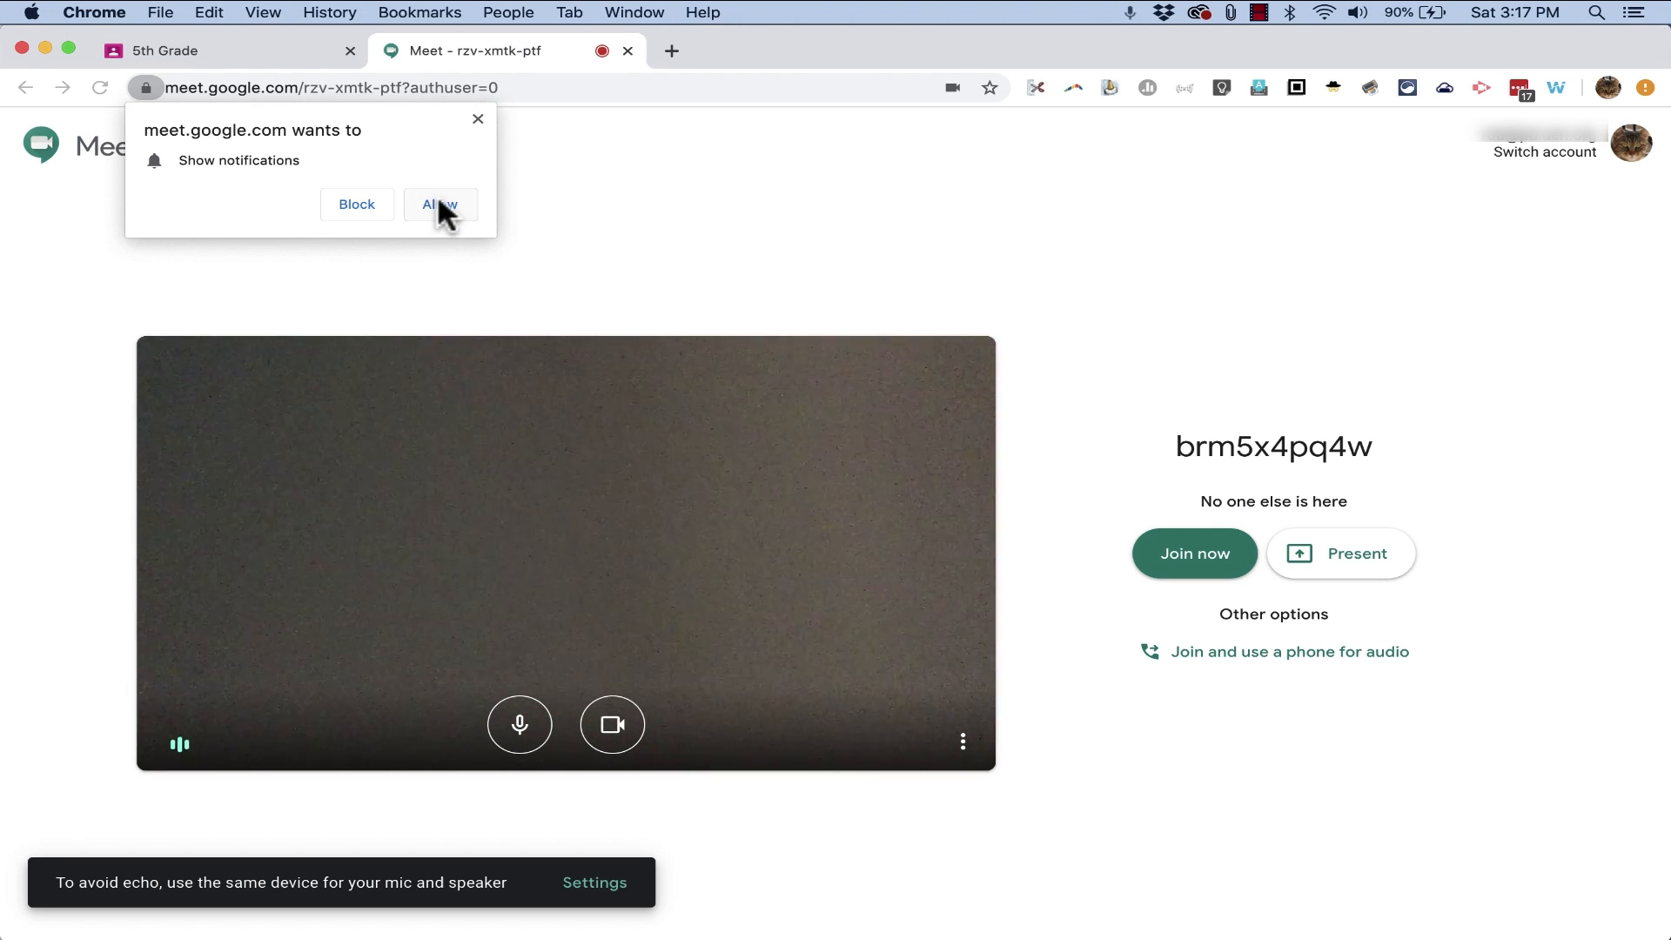
mouse_move(435, 213)
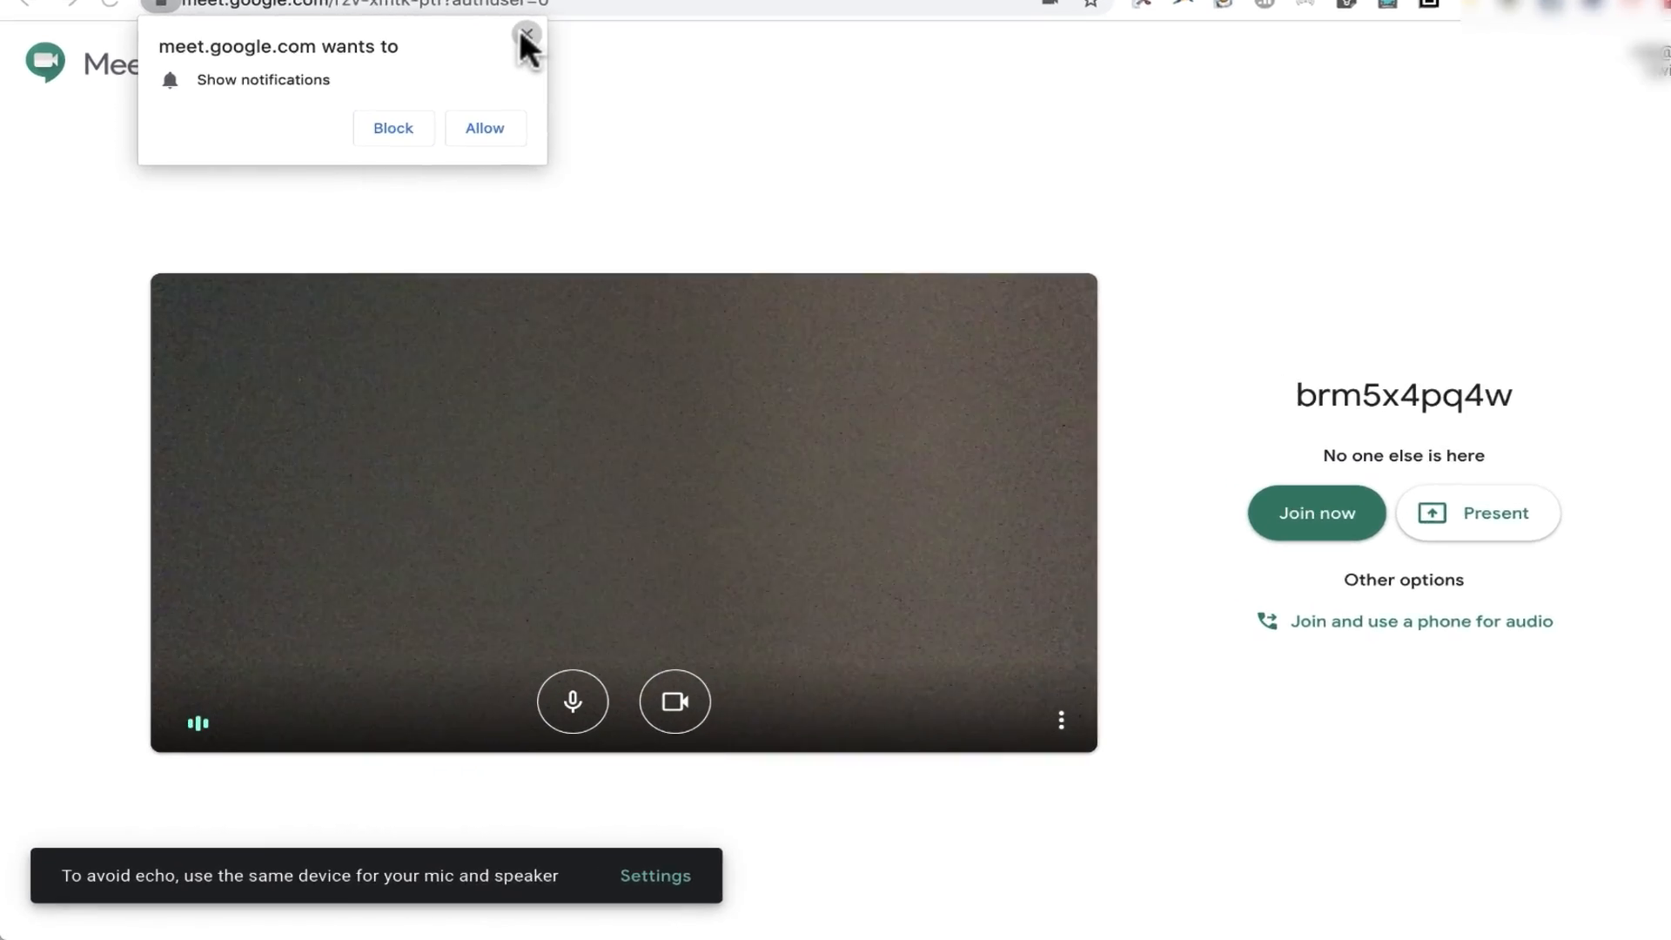
click(526, 32)
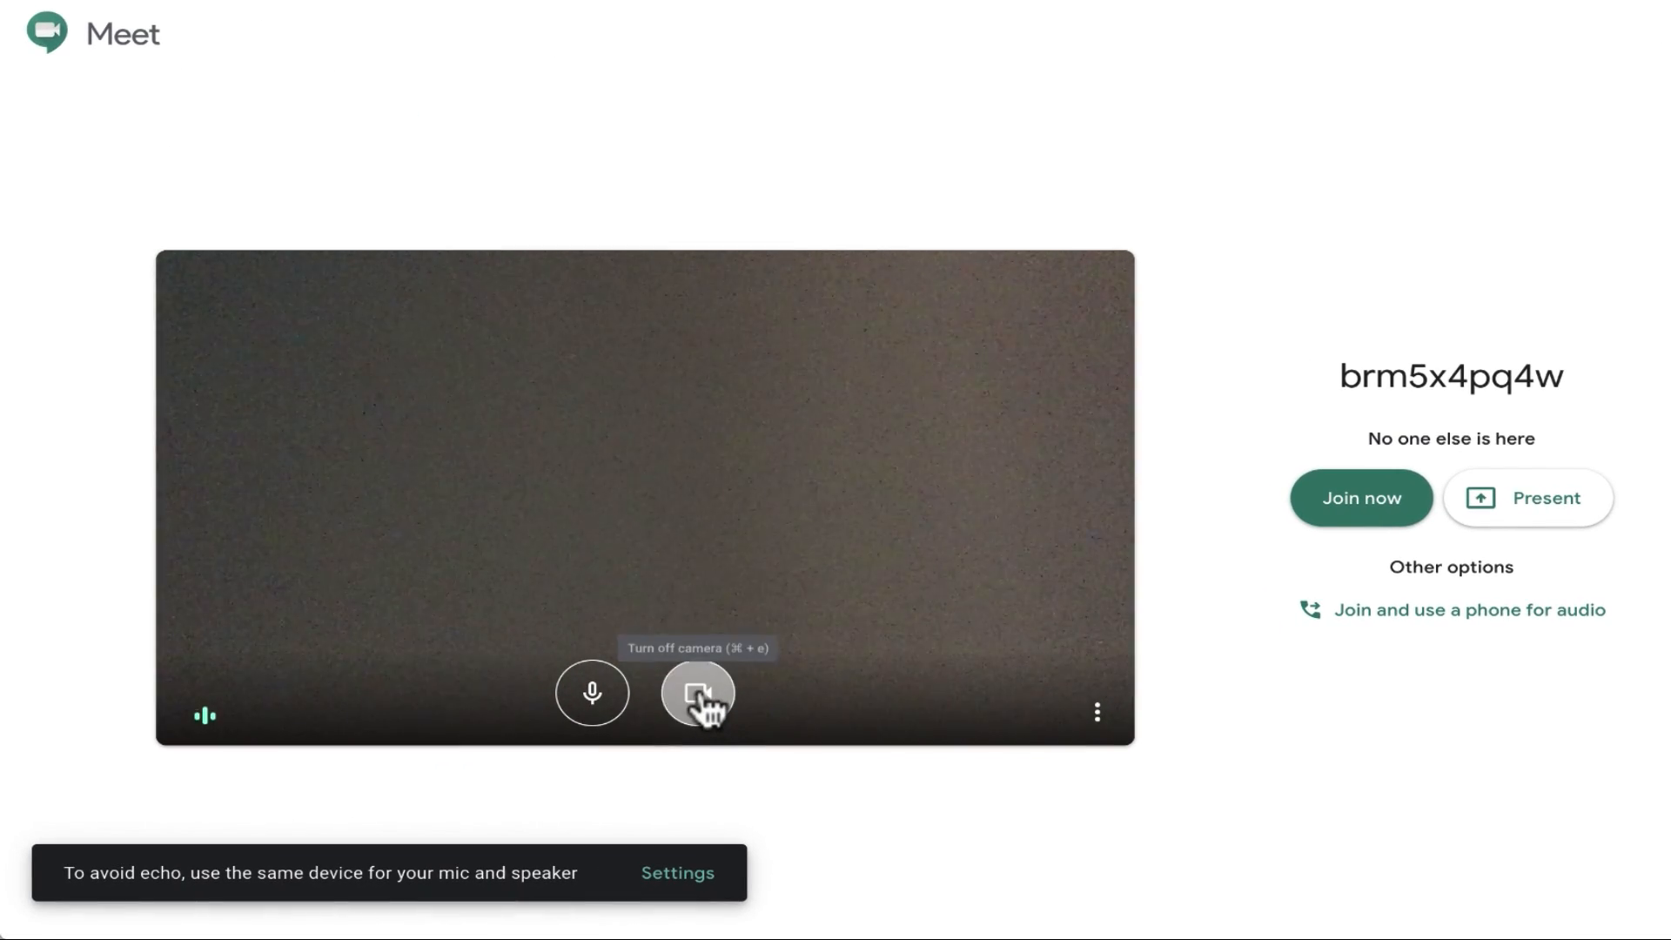
click(697, 692)
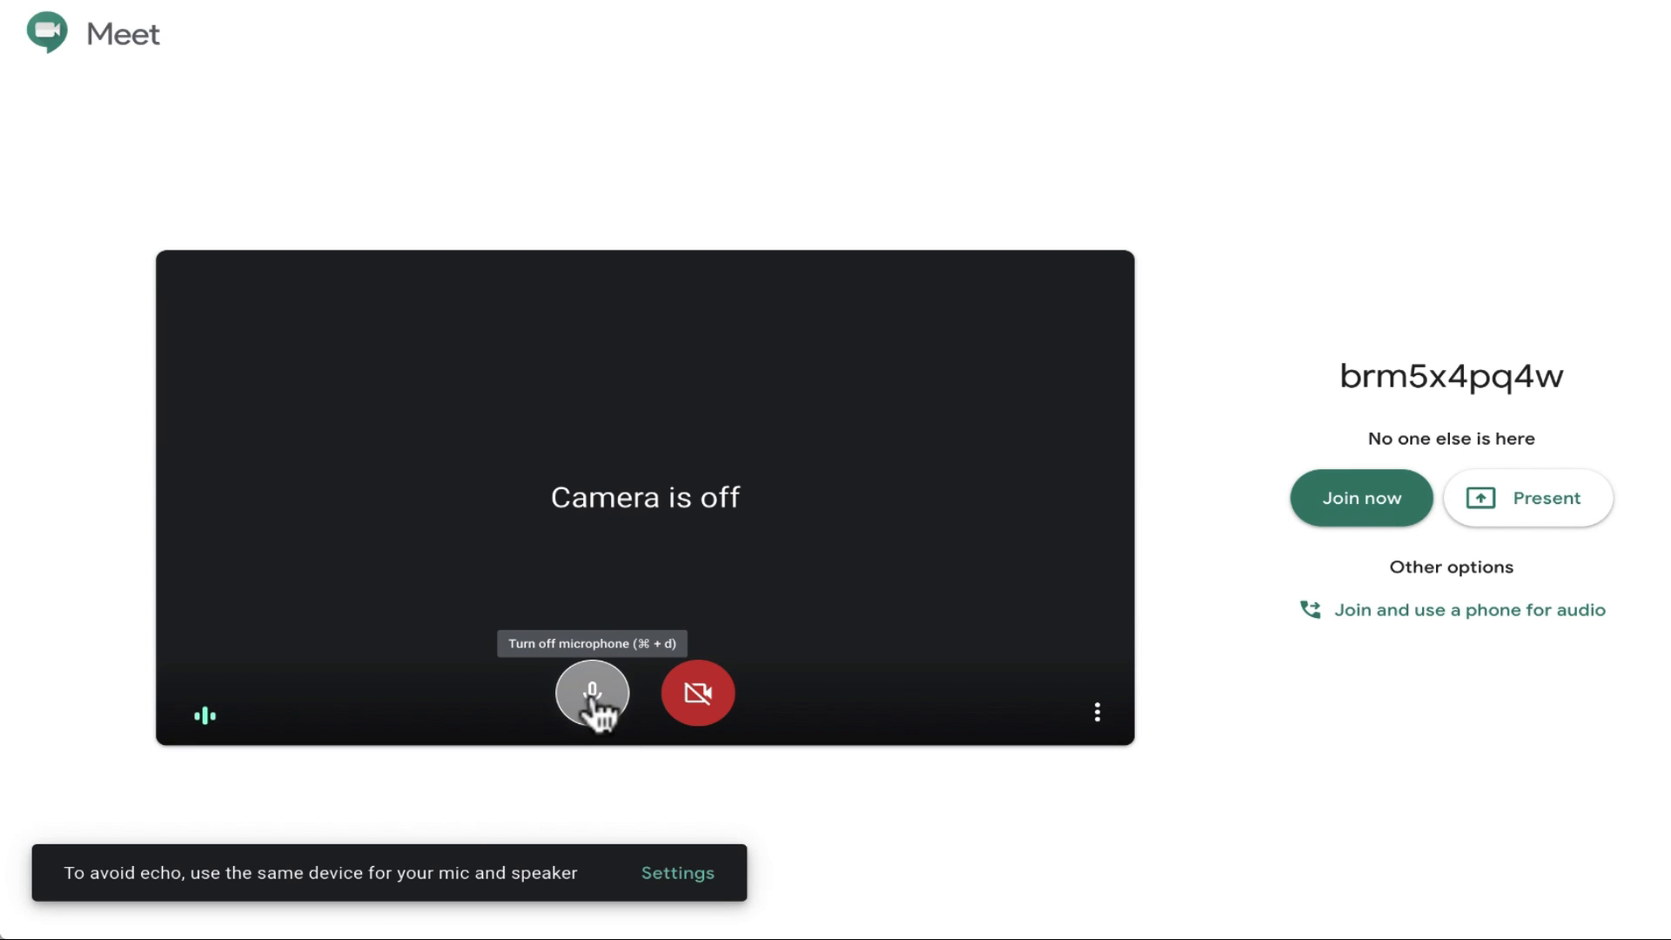
click(592, 692)
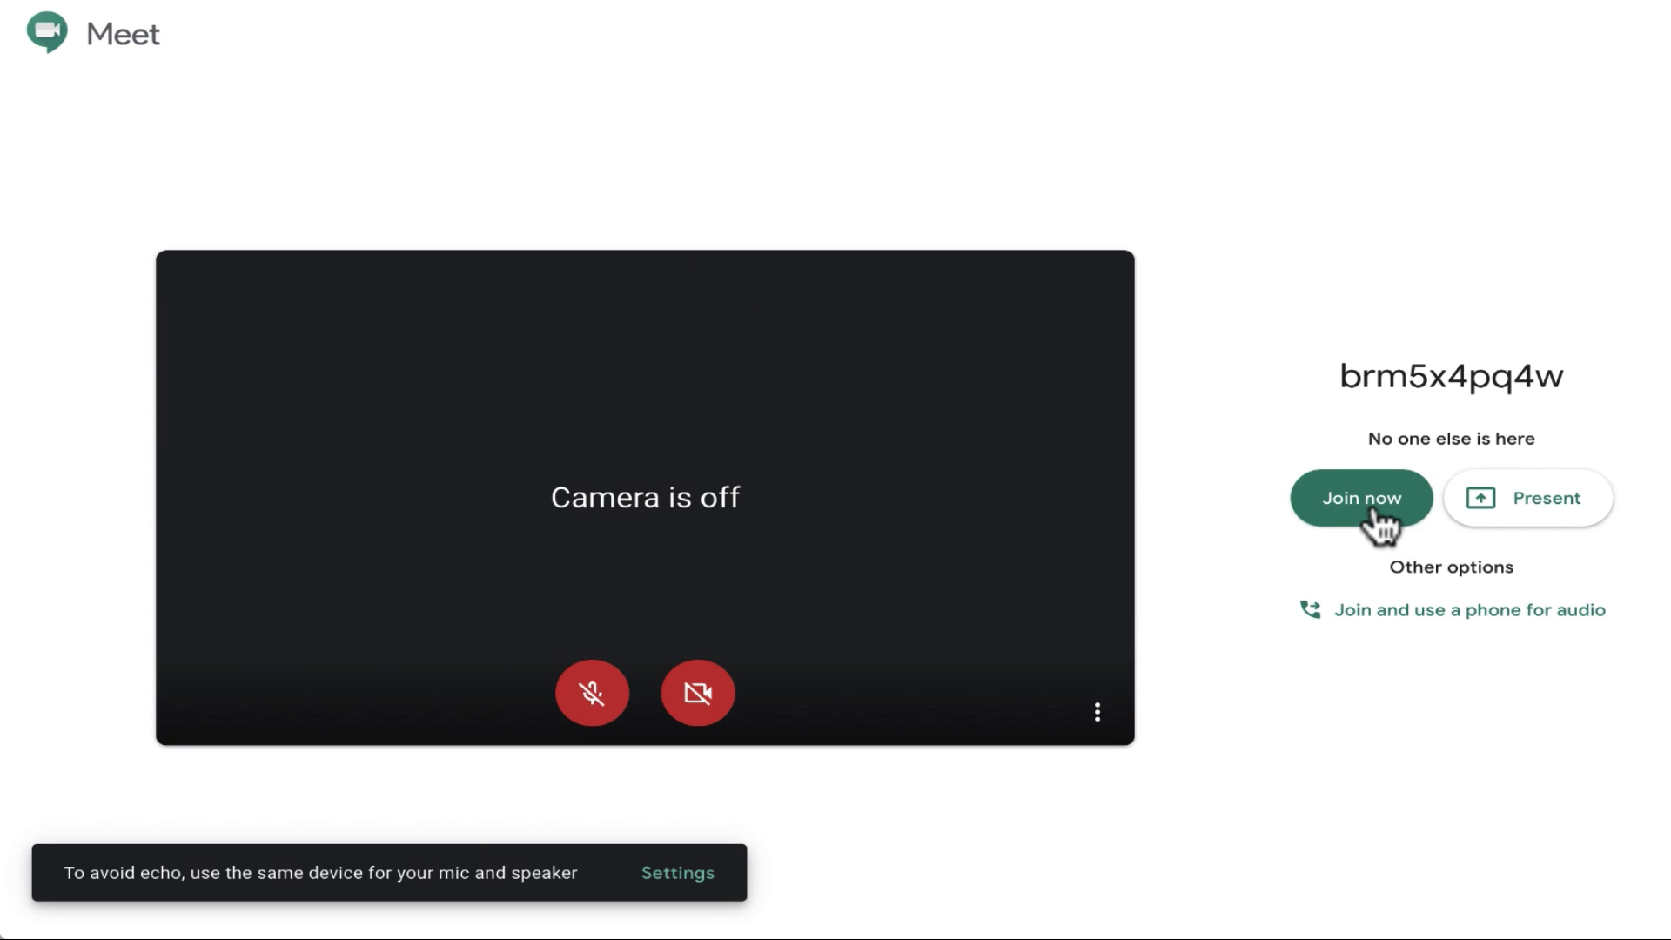
- Join the brm5x4pq4w Meet meeting with camera and microphone off
click(1359, 498)
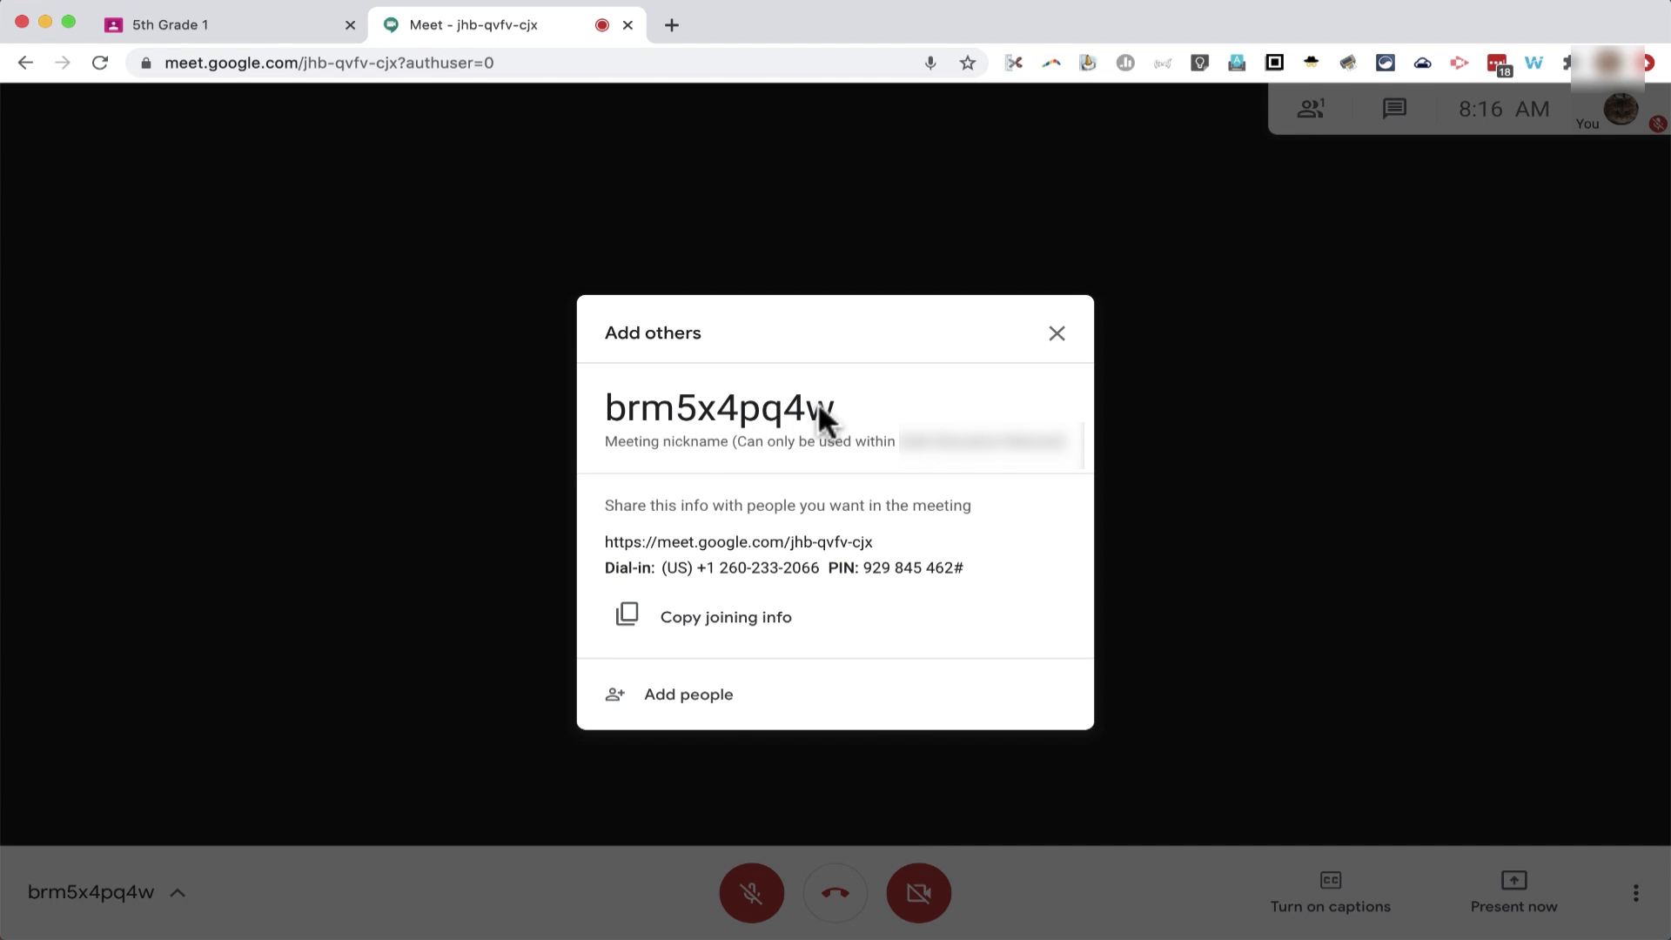
mouse_move(680, 457)
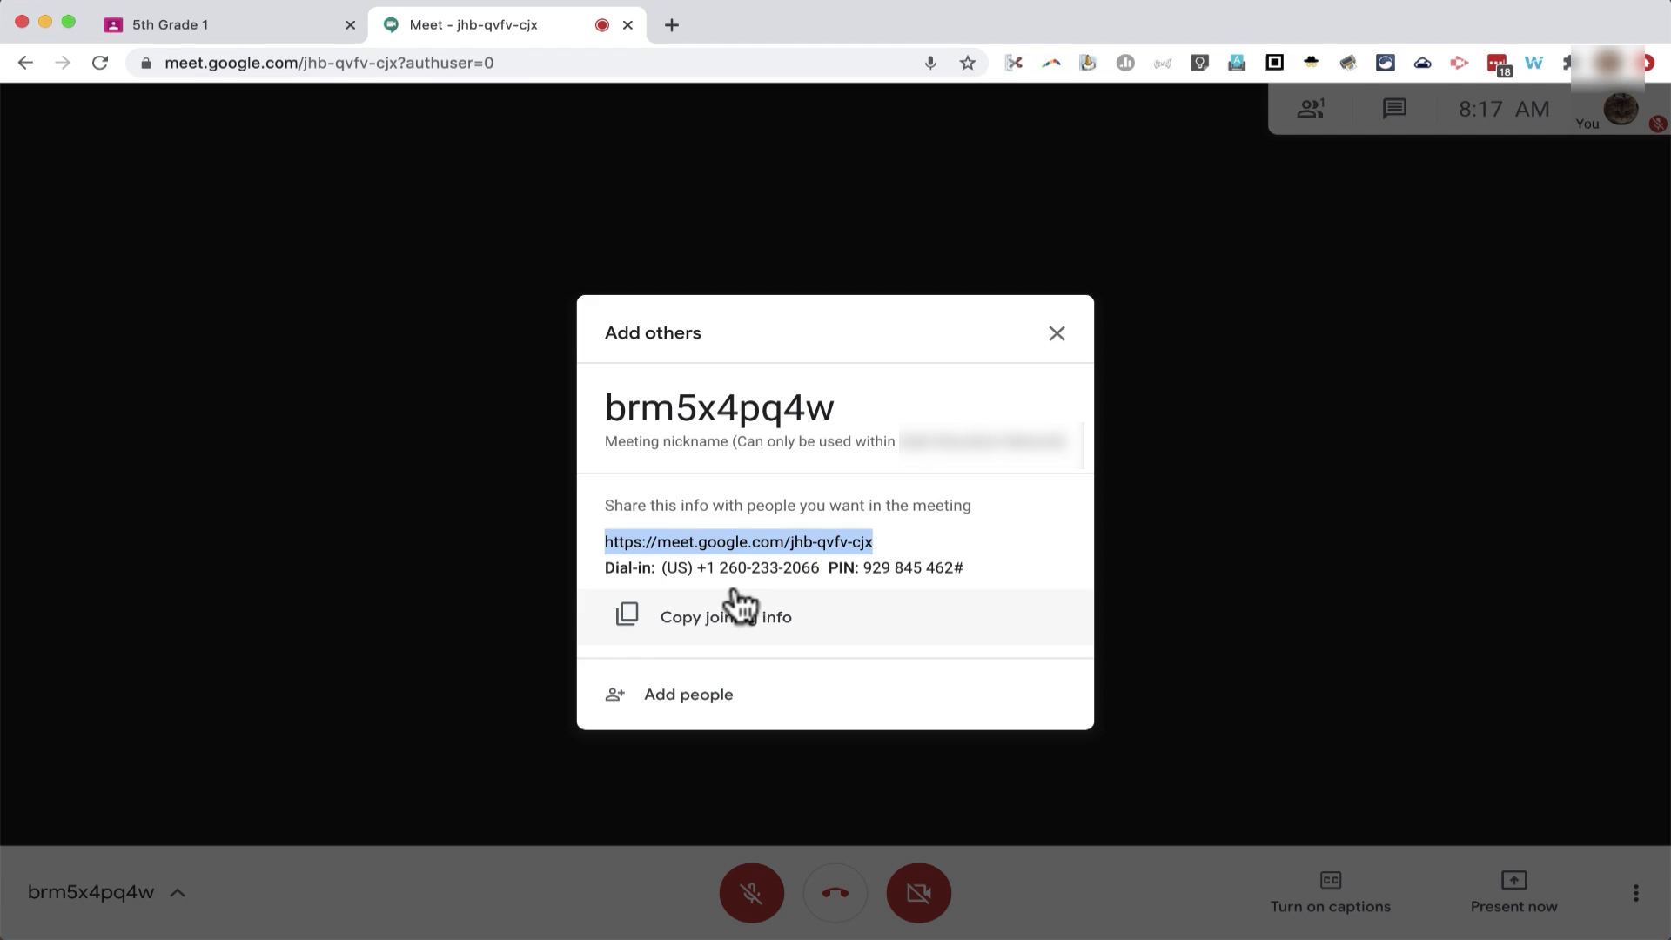
mouse_move(764, 650)
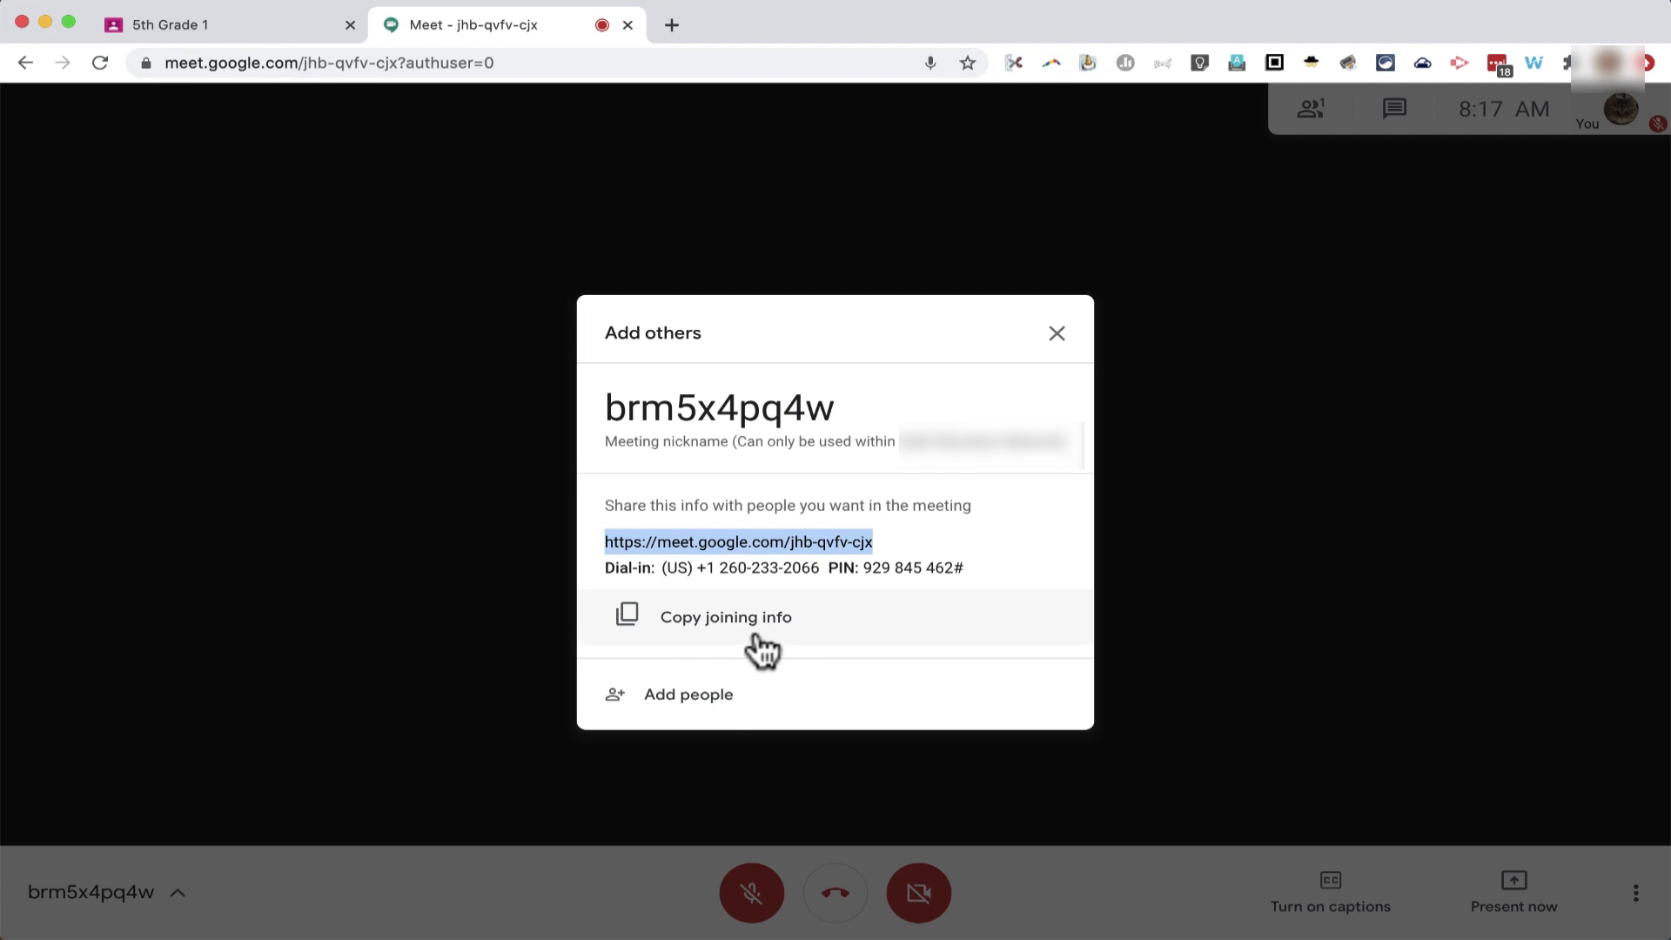
mouse_move(720, 712)
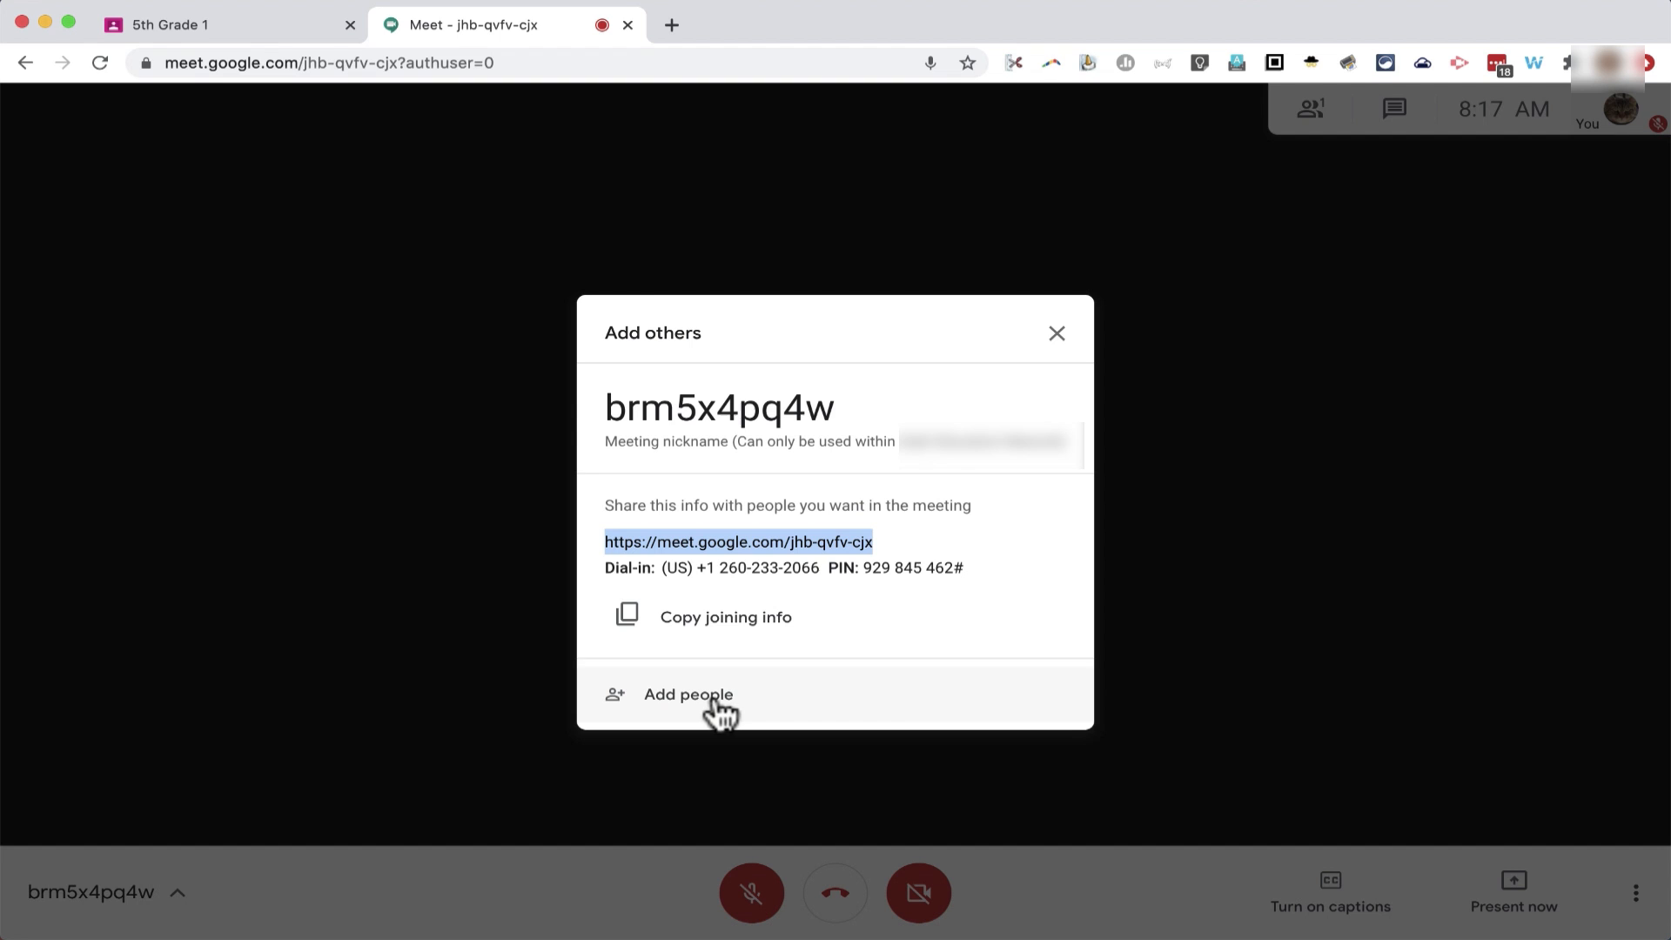
mouse_move(708, 712)
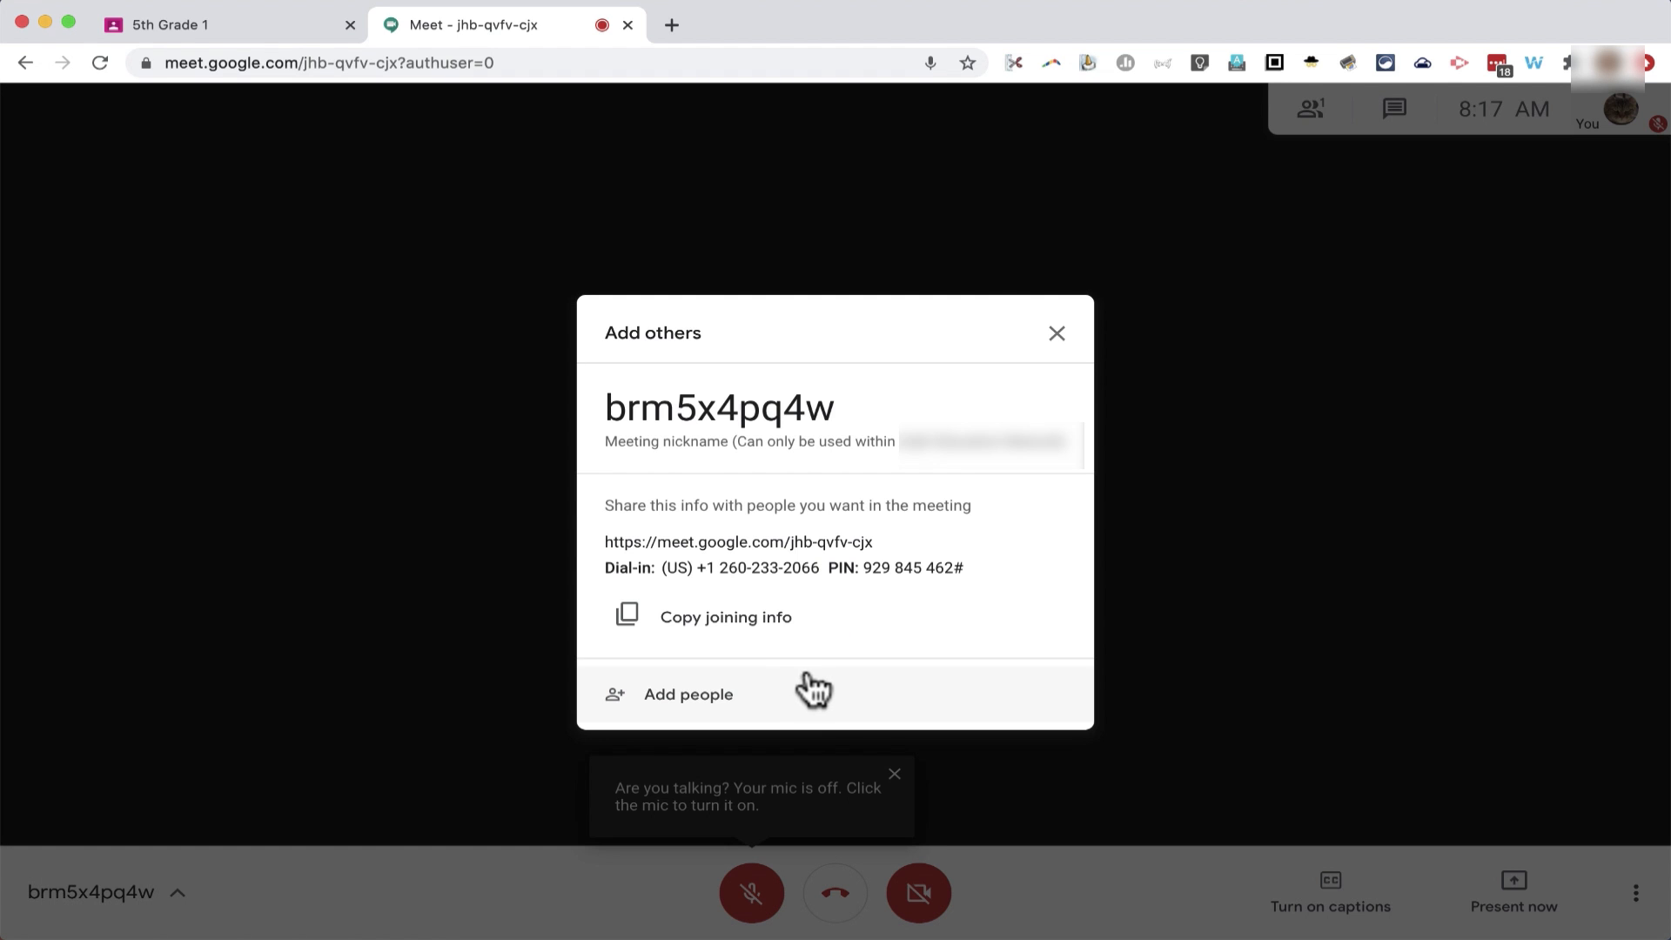
mouse_move(757, 706)
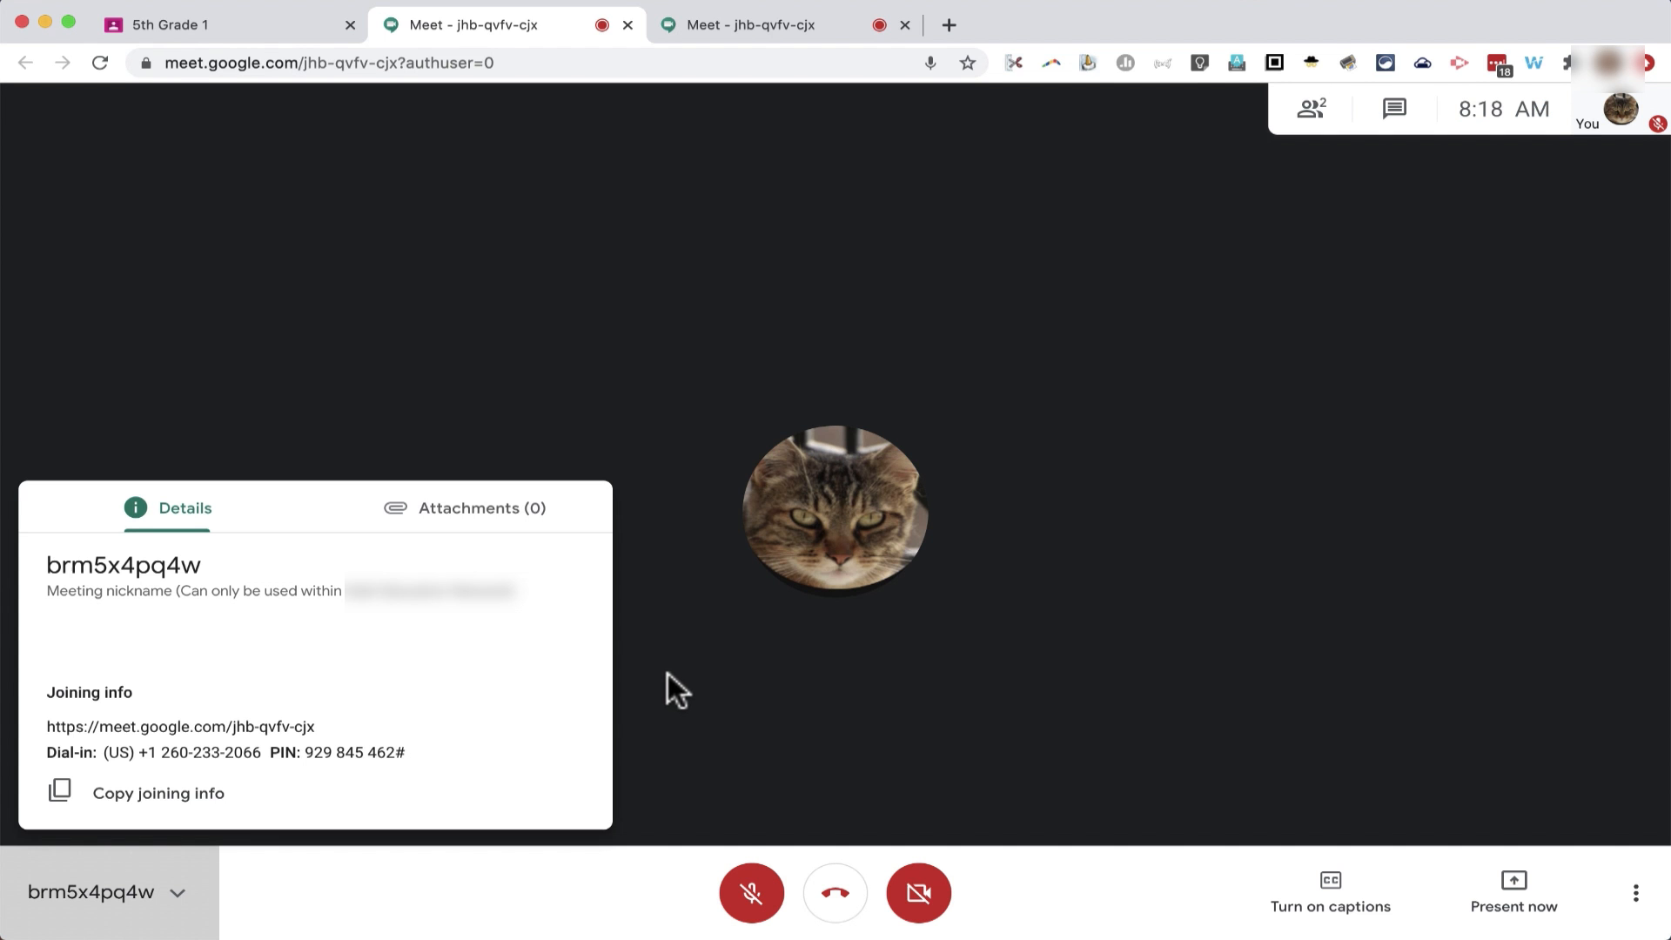
click(224, 24)
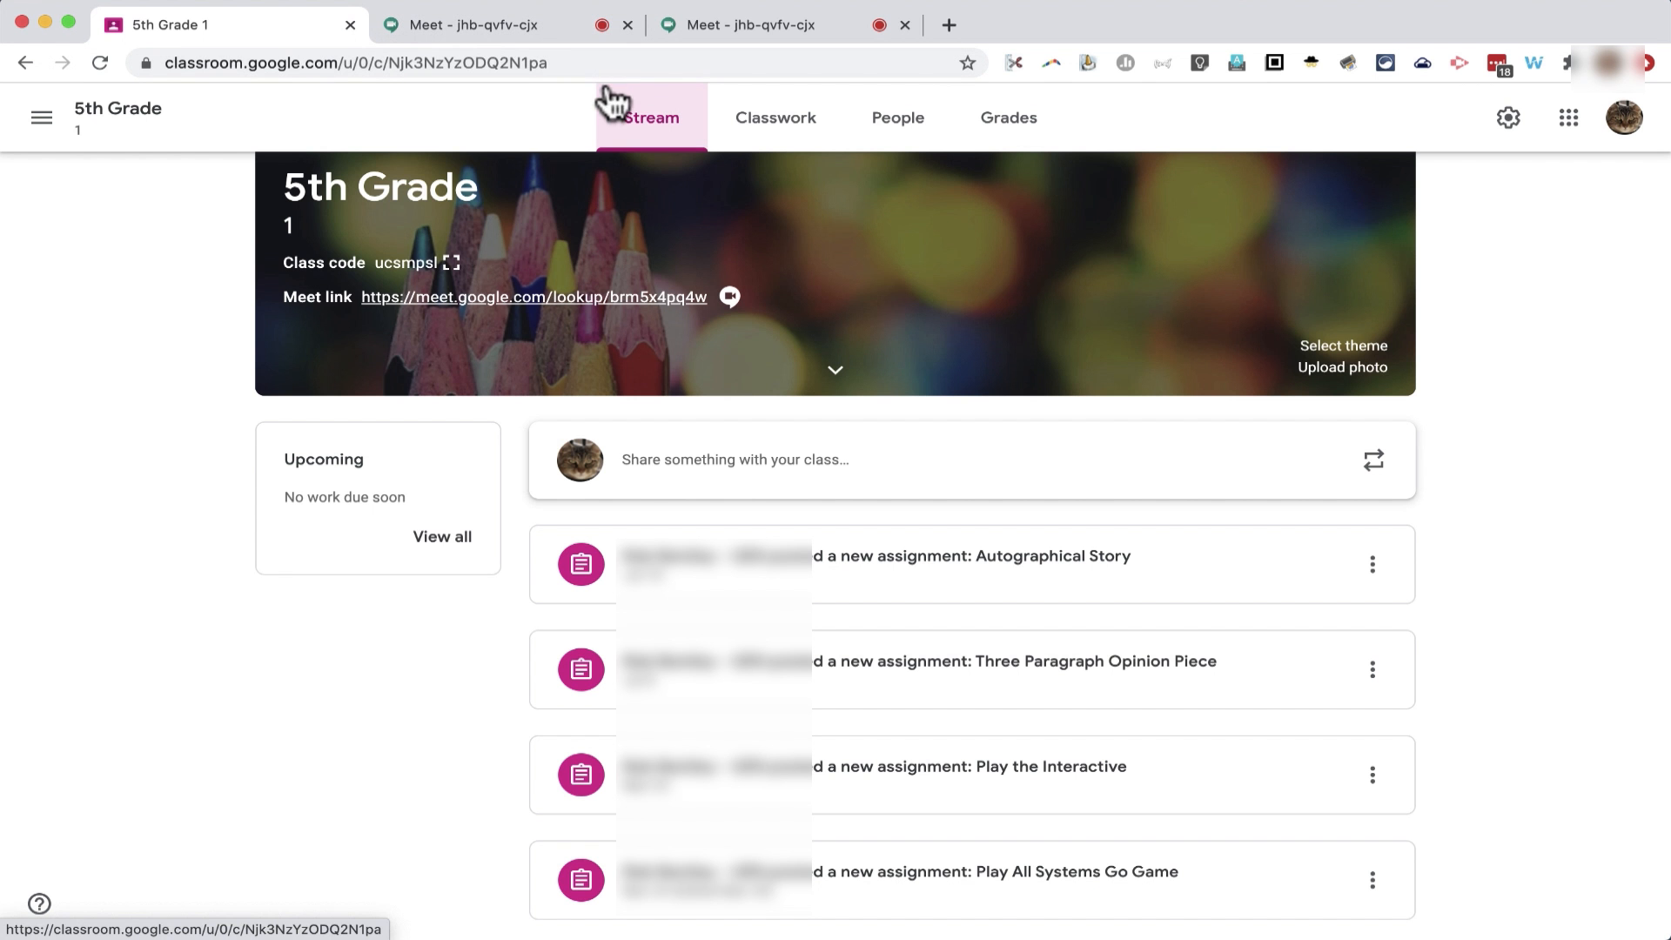
click(776, 118)
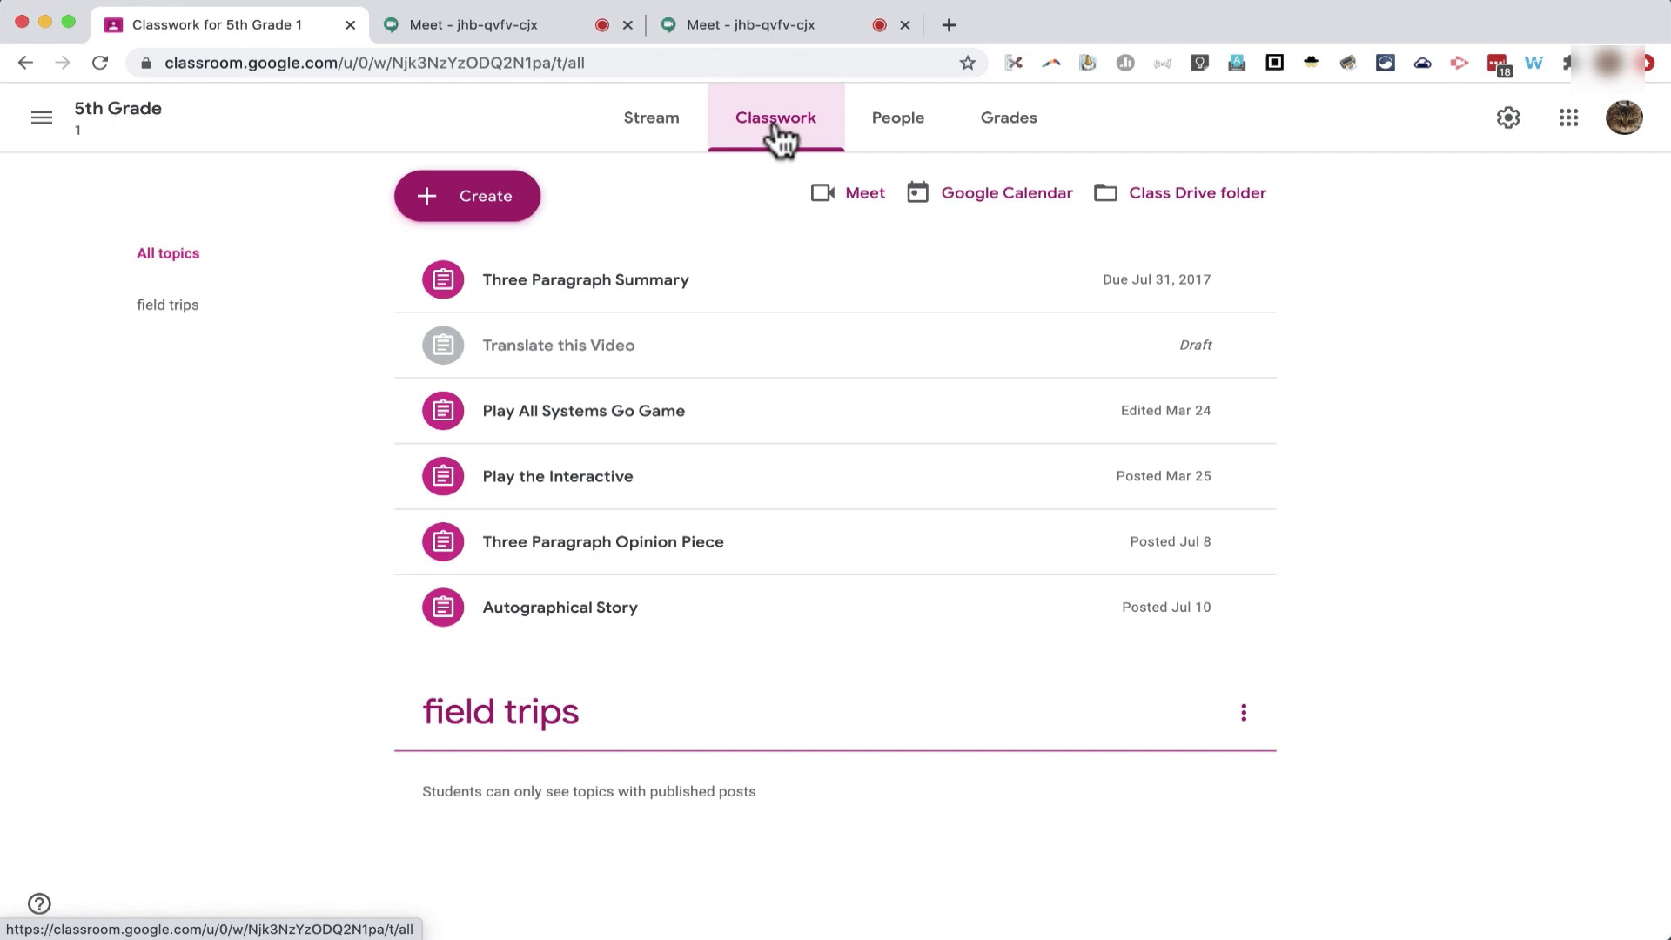
click(466, 195)
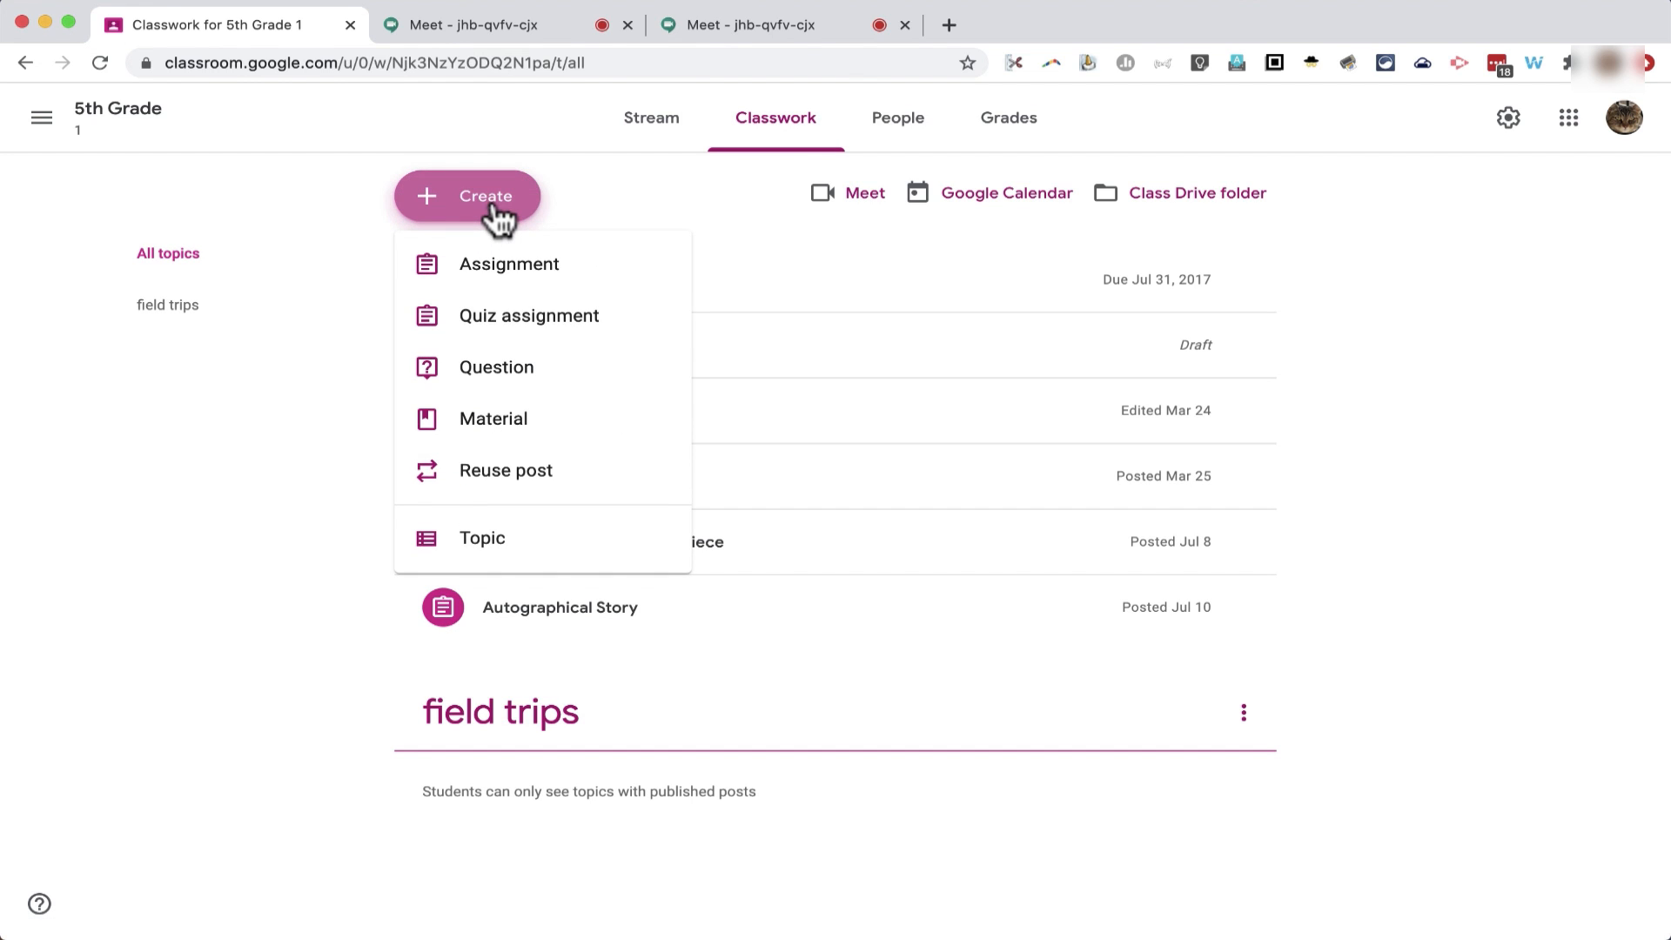
mouse_move(544, 277)
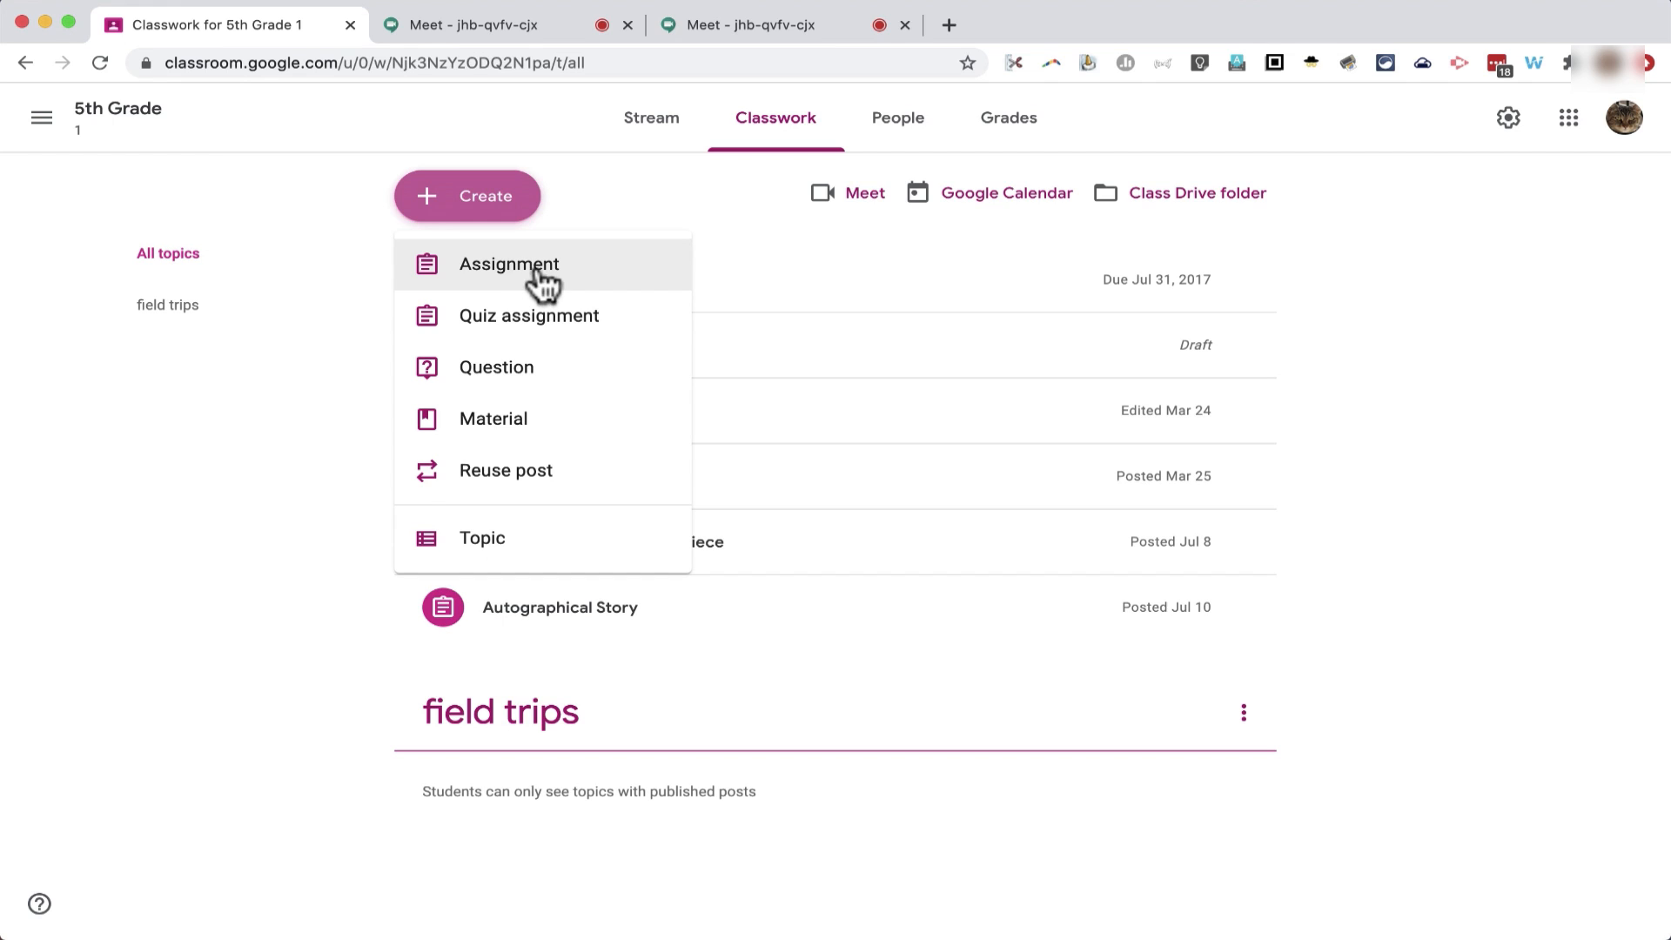
mouse_move(523, 394)
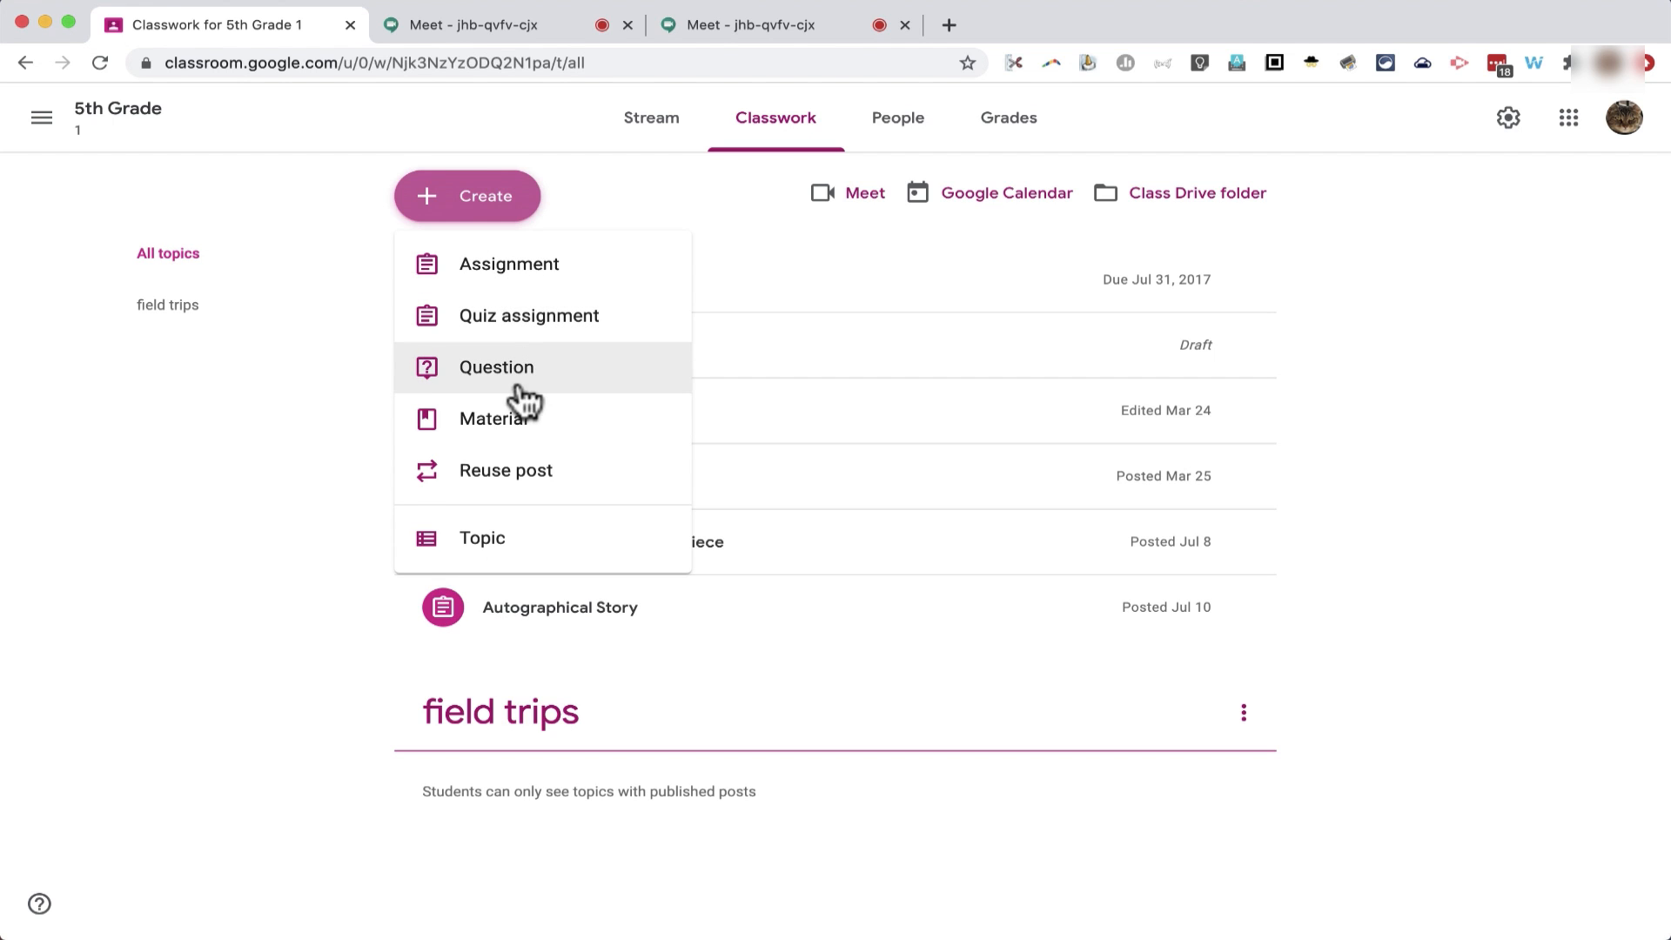
mouse_move(517, 435)
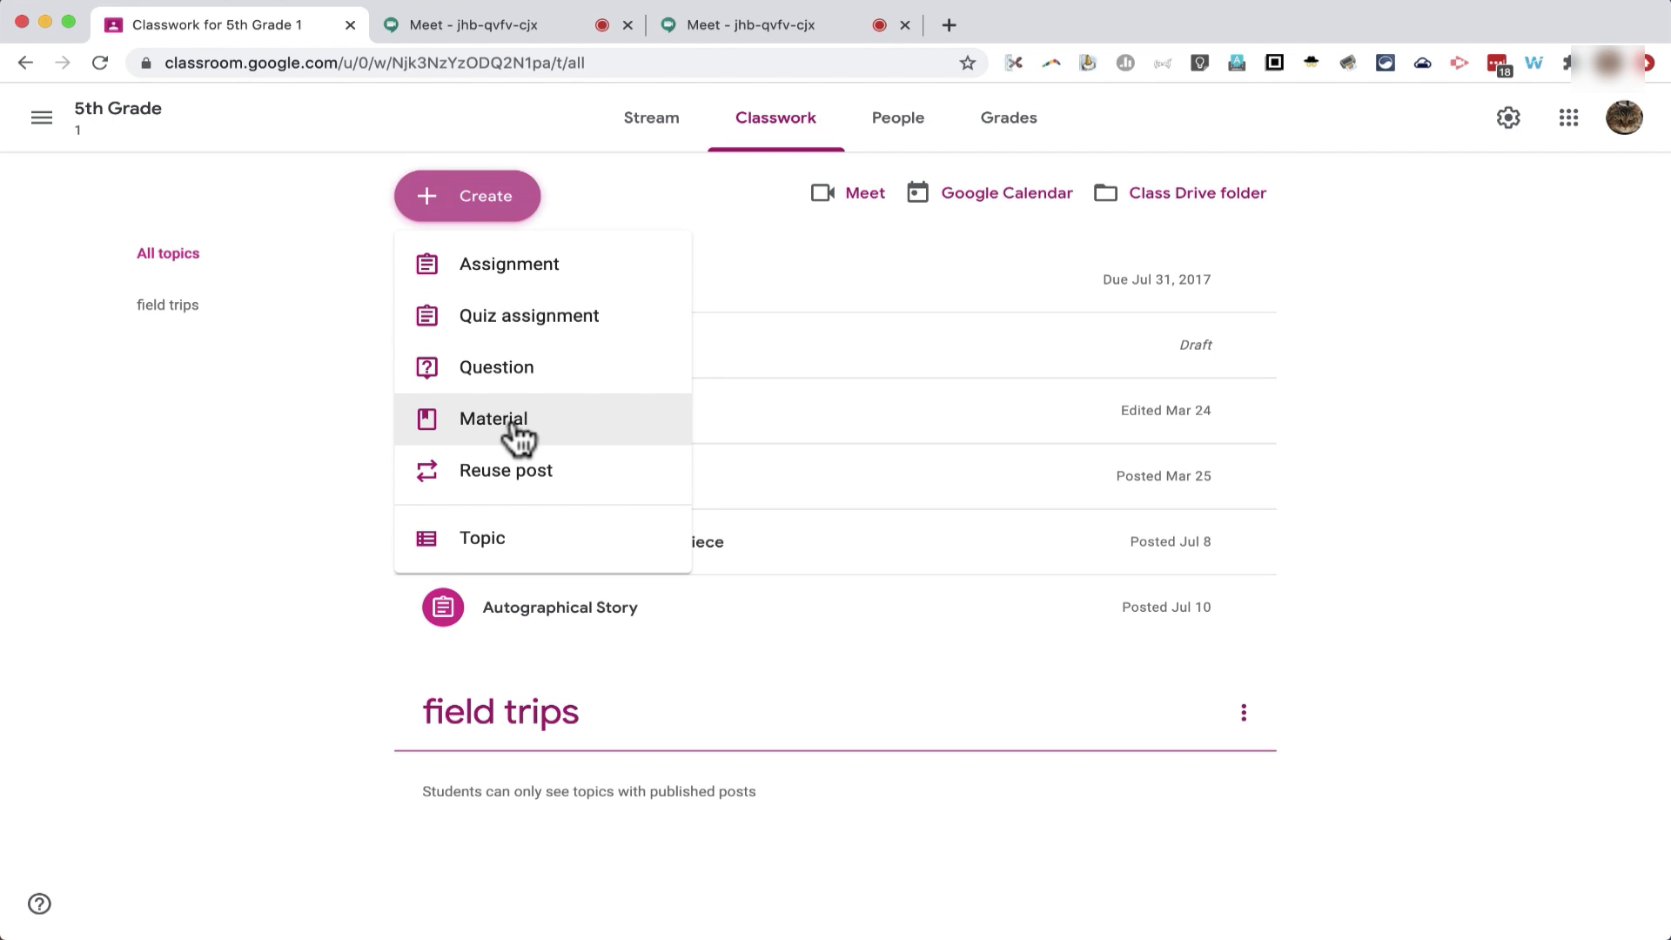
click(493, 417)
text(Friday Google Meet Session)
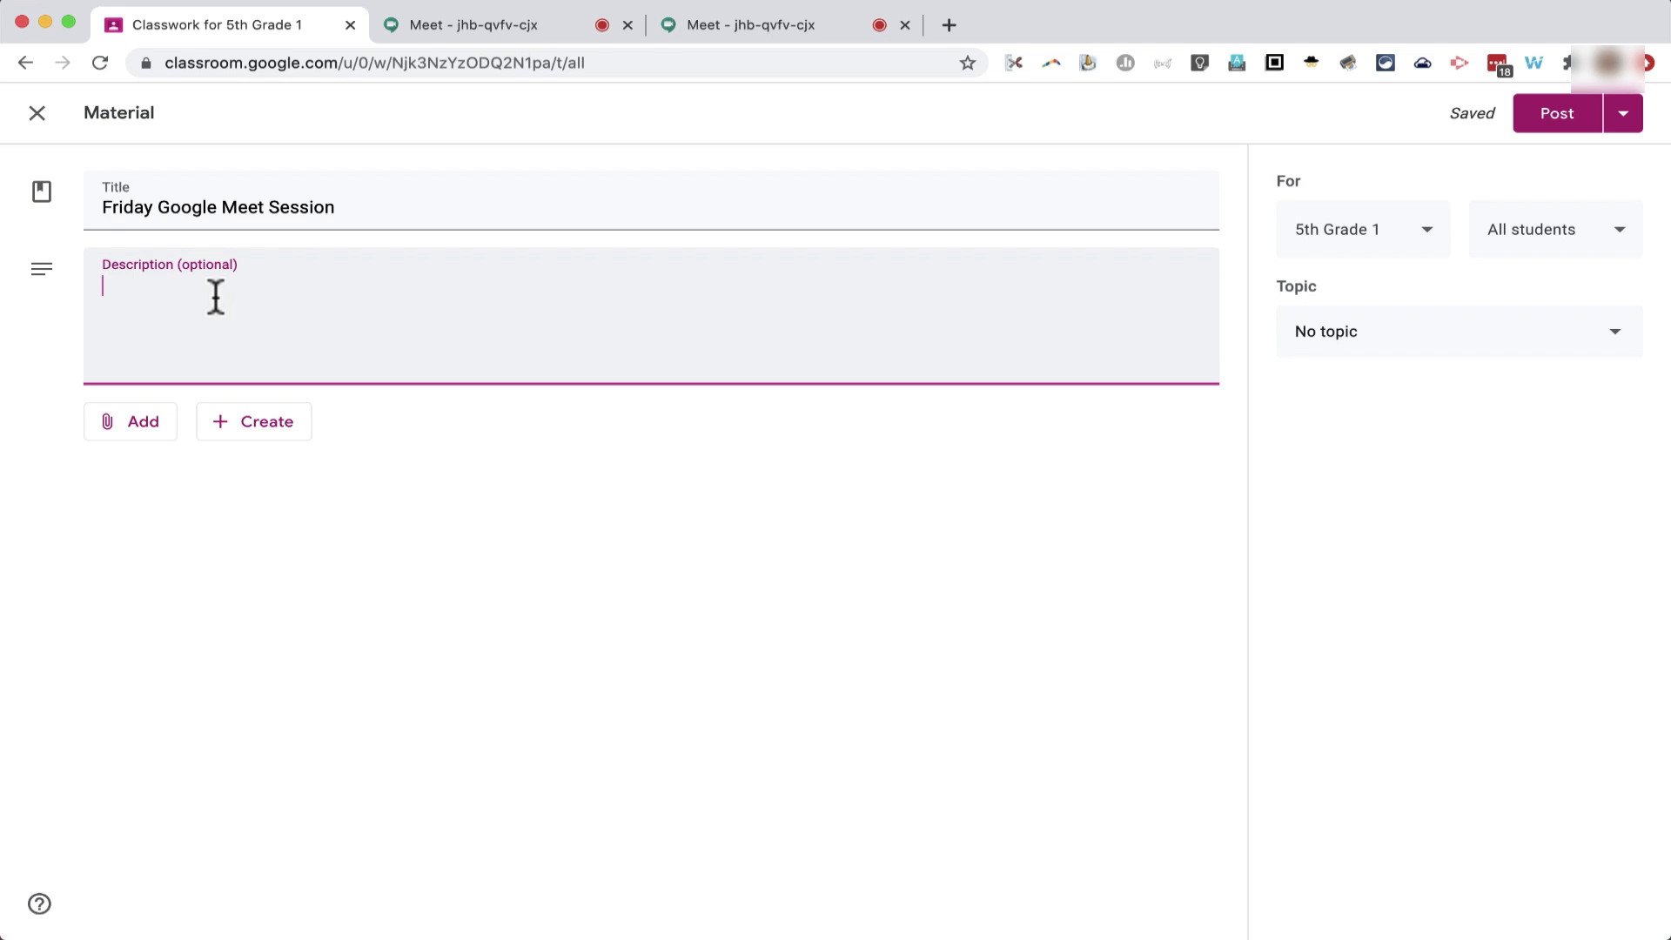
text(https://meet.google.com/jhb-qvfv-cjx)
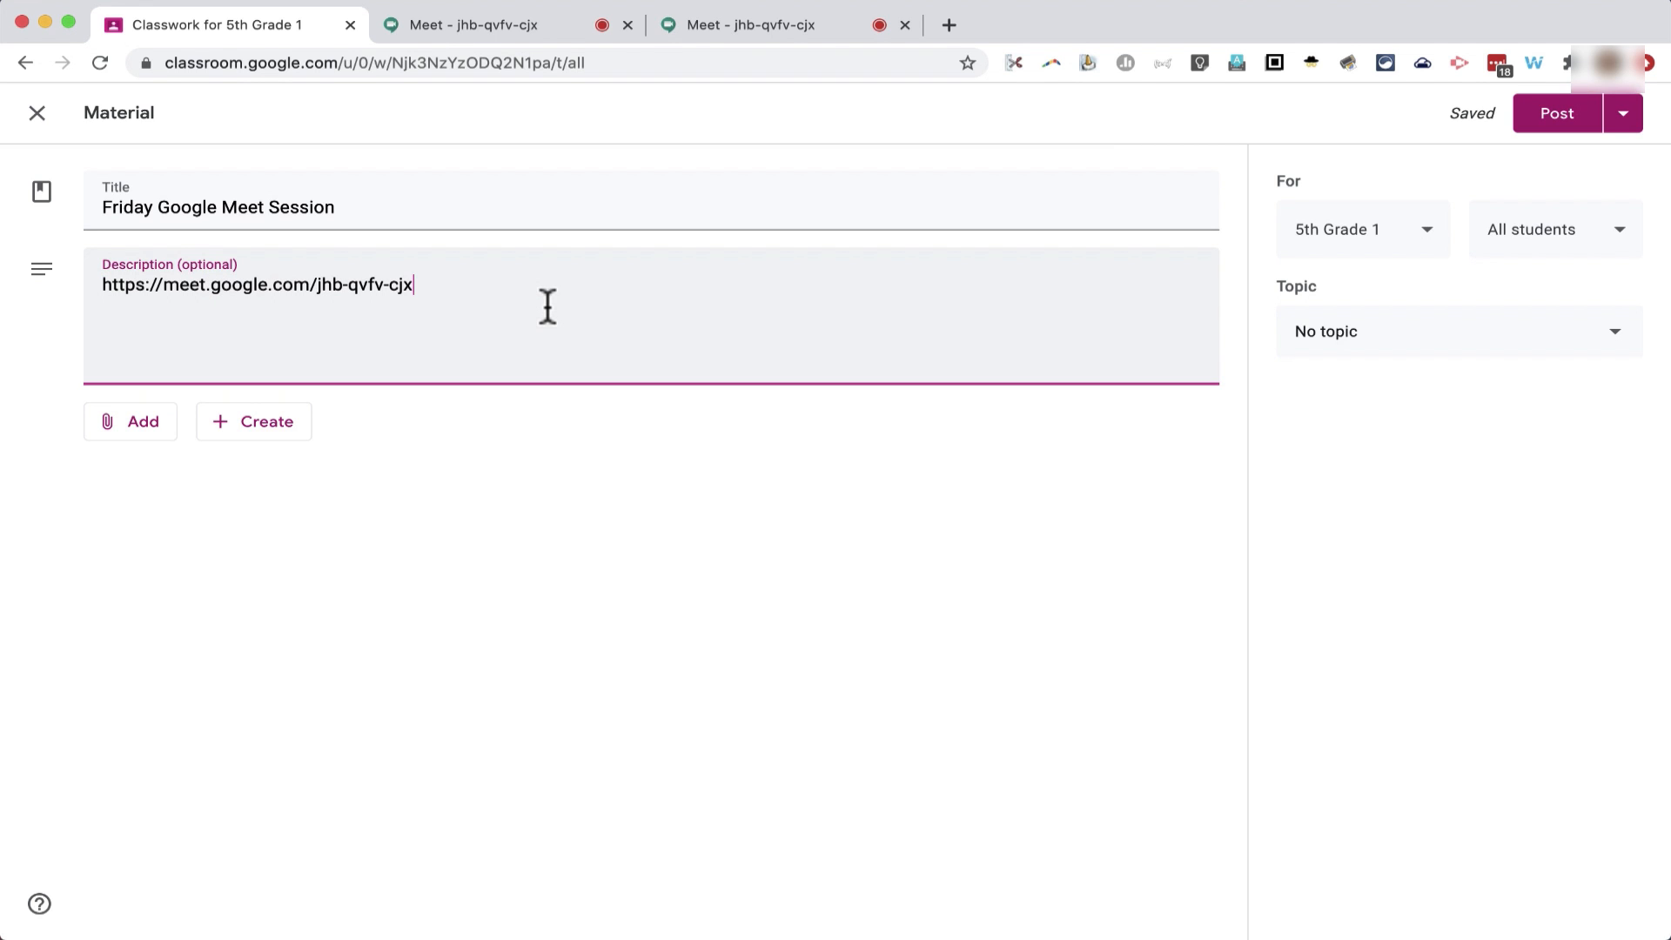
mouse_move(1345, 176)
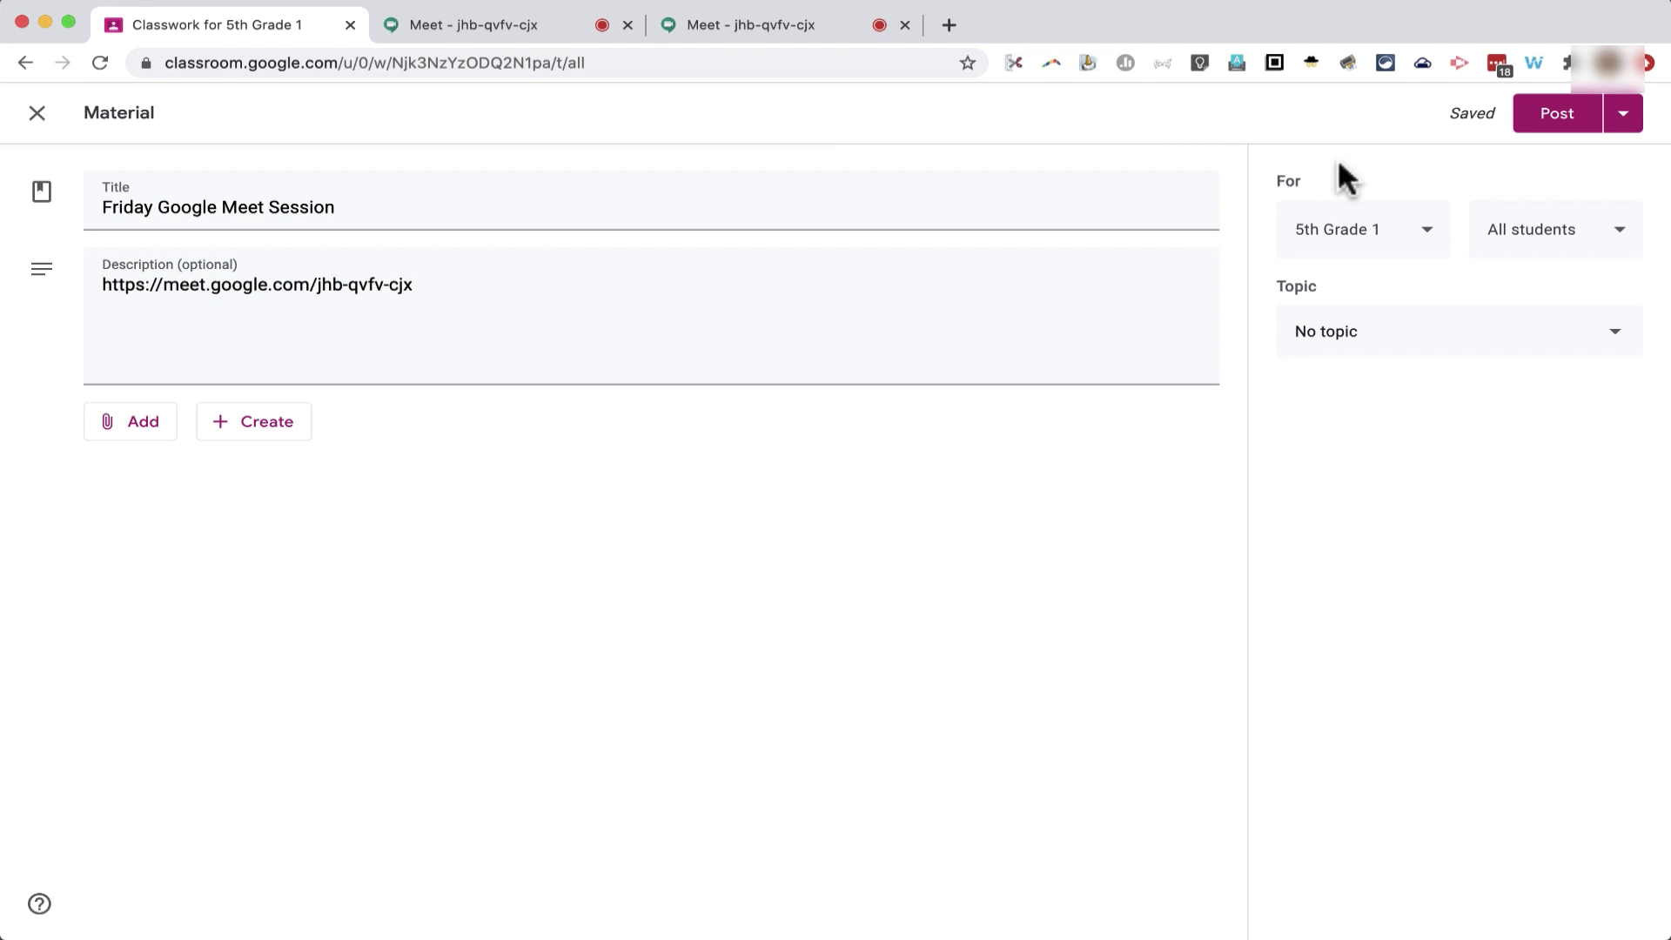
click(1556, 113)
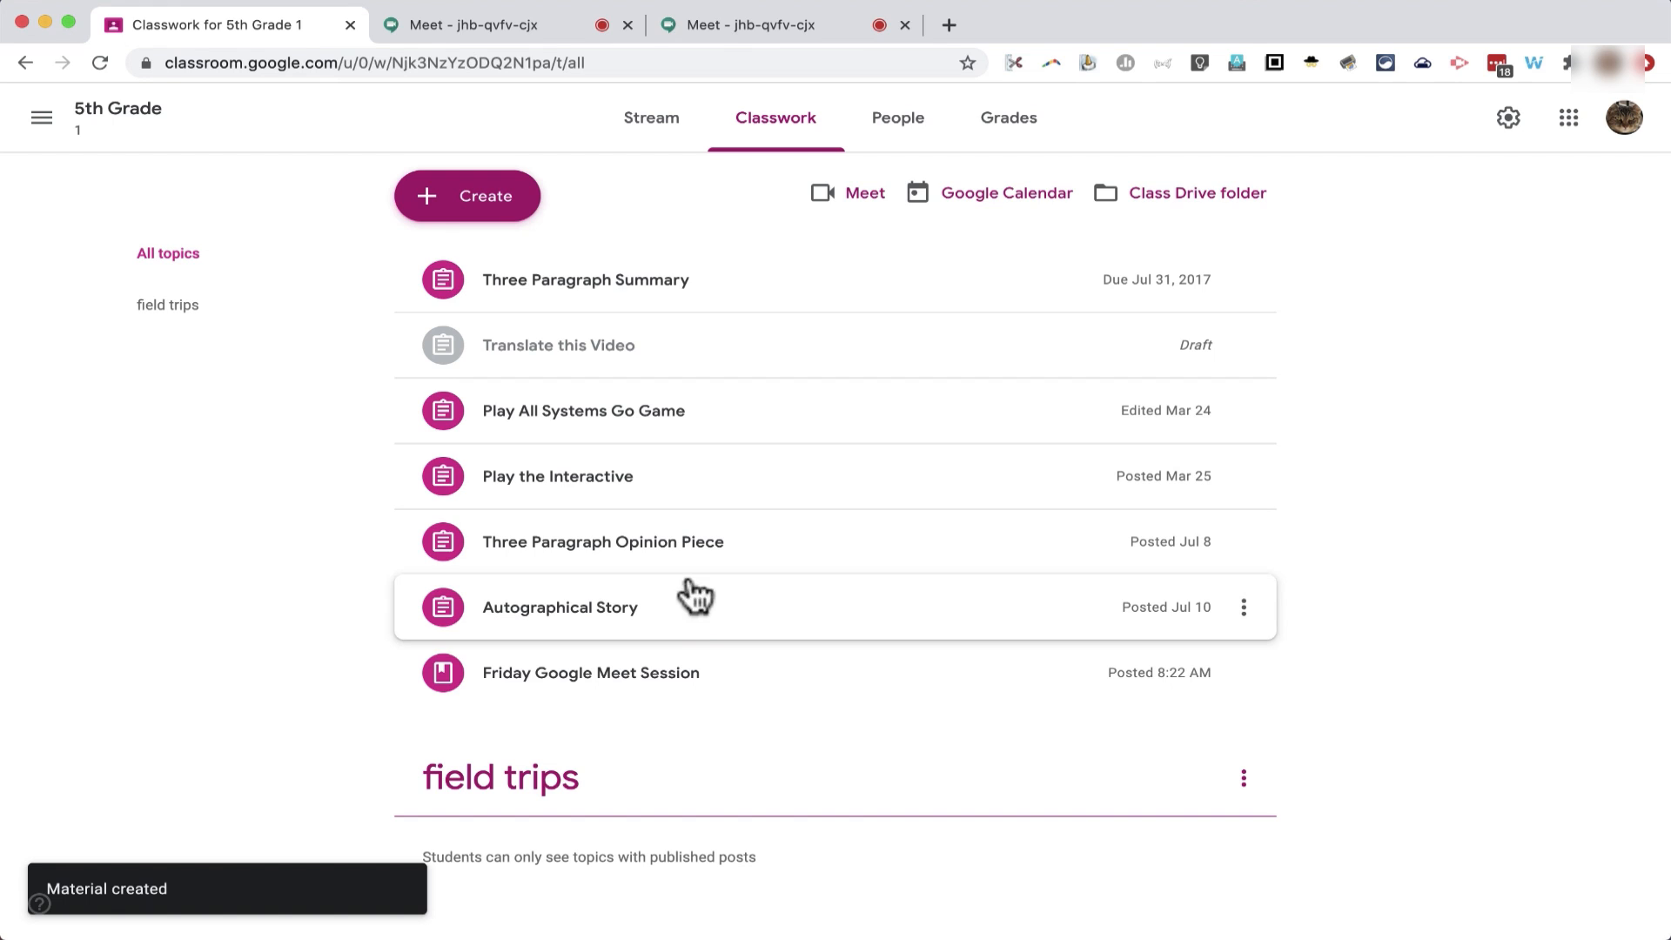
mouse_move(571, 693)
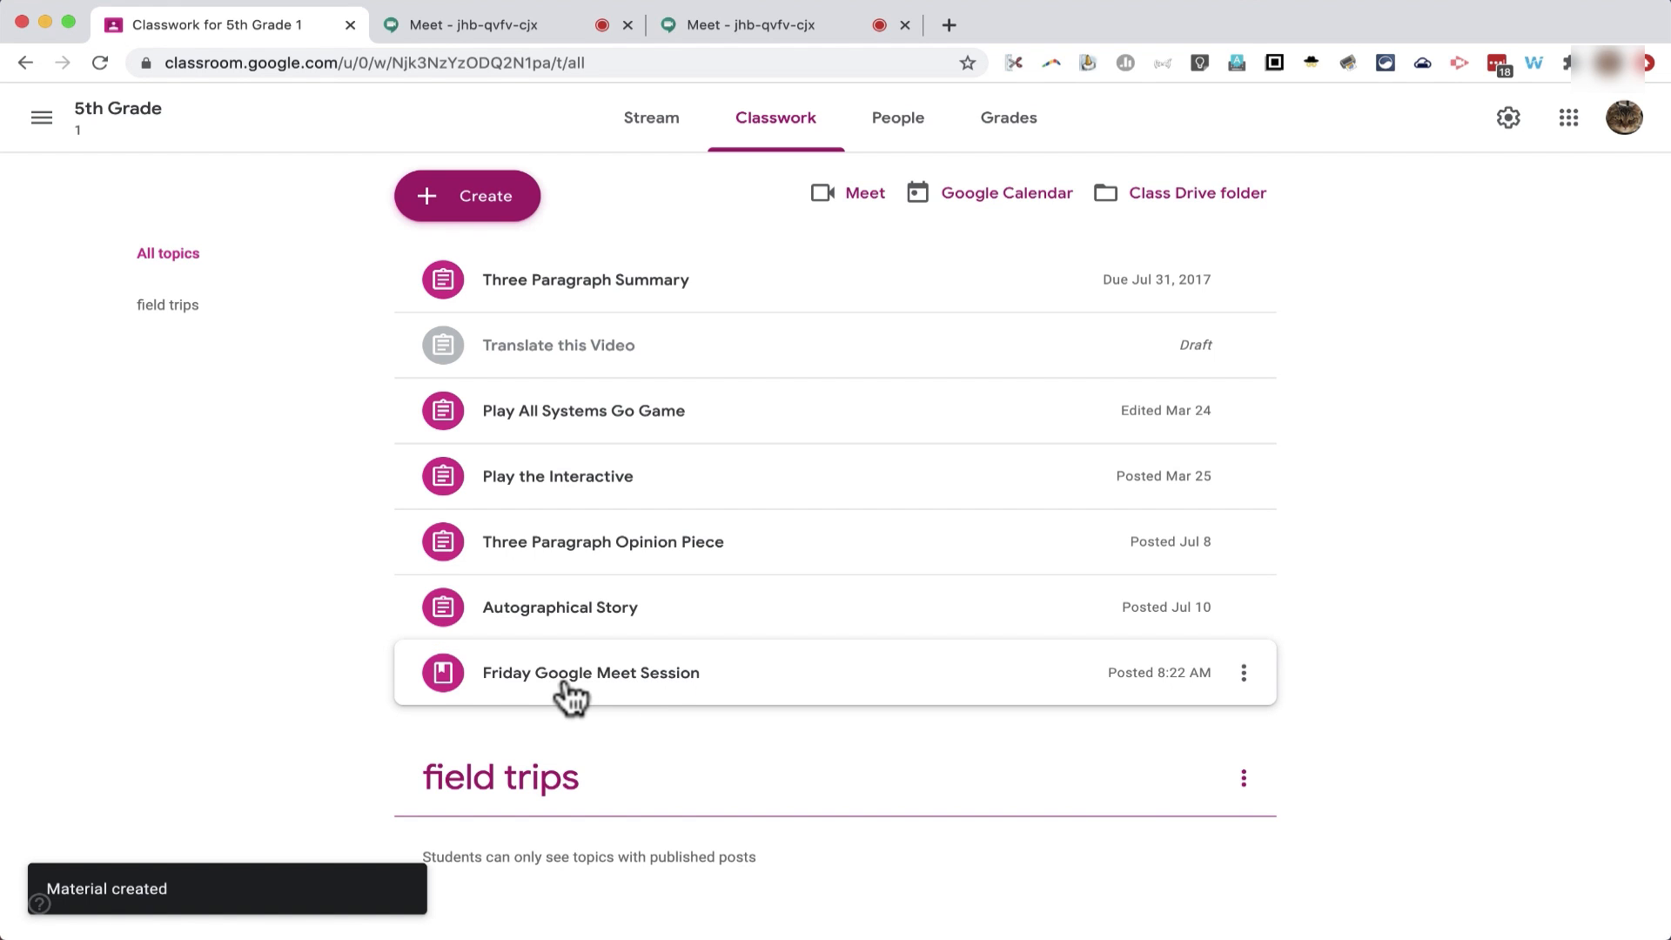
mouse_move(522, 453)
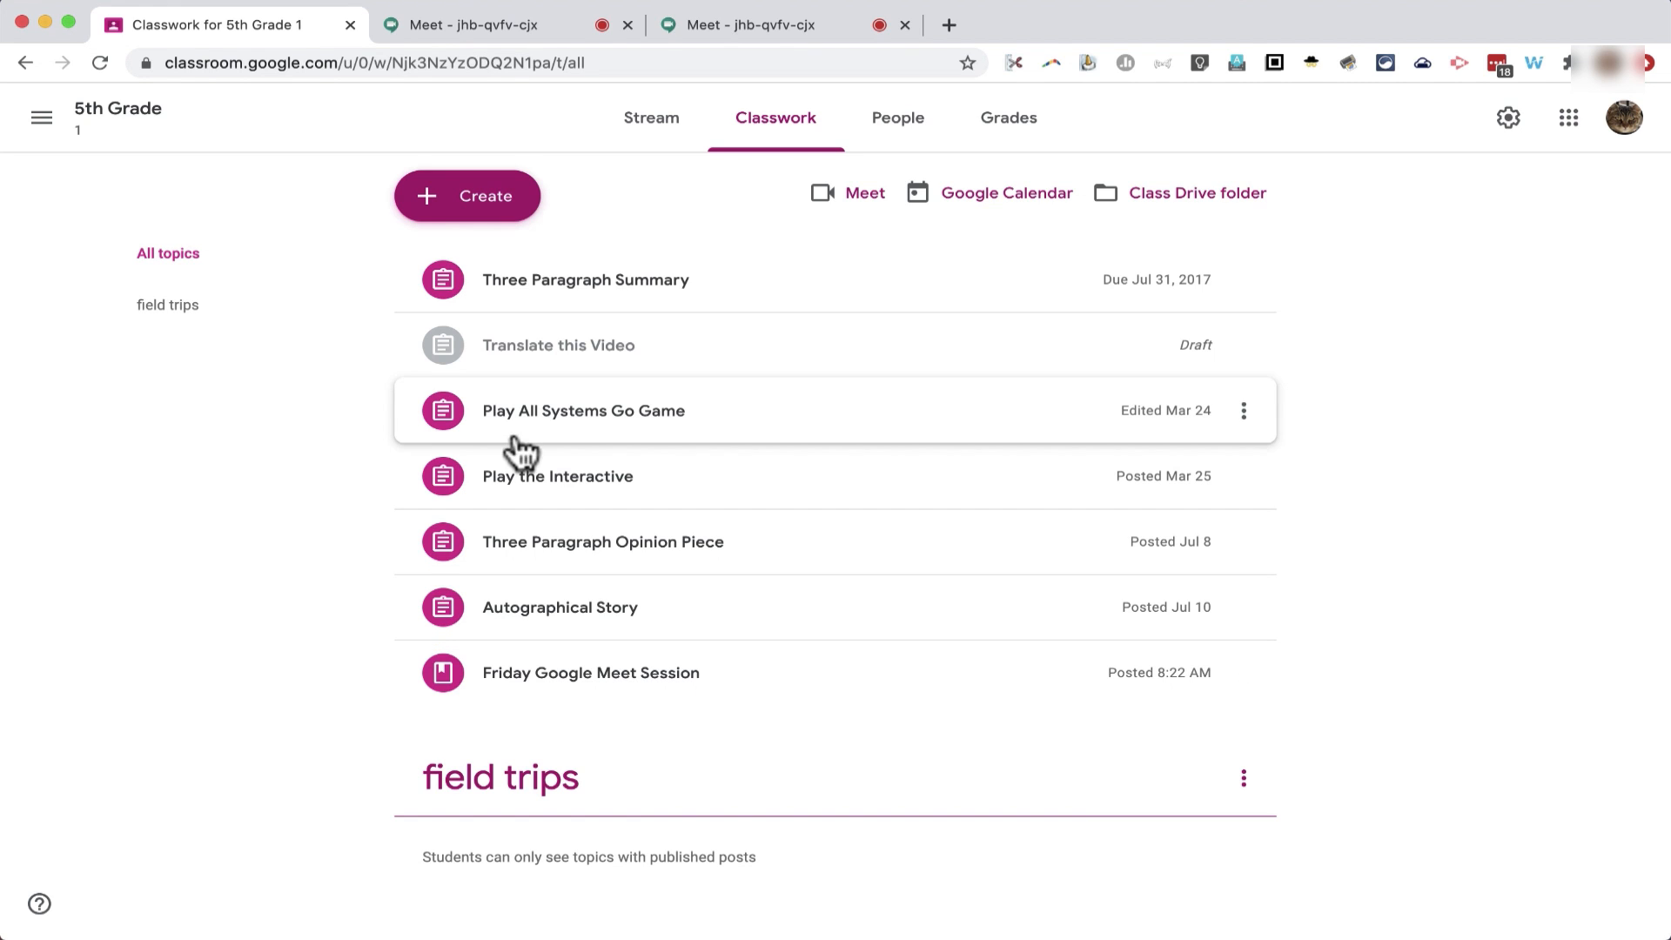
- Bring the jhb-qvfv-cjx Google Meet call tab back to the front
click(472, 24)
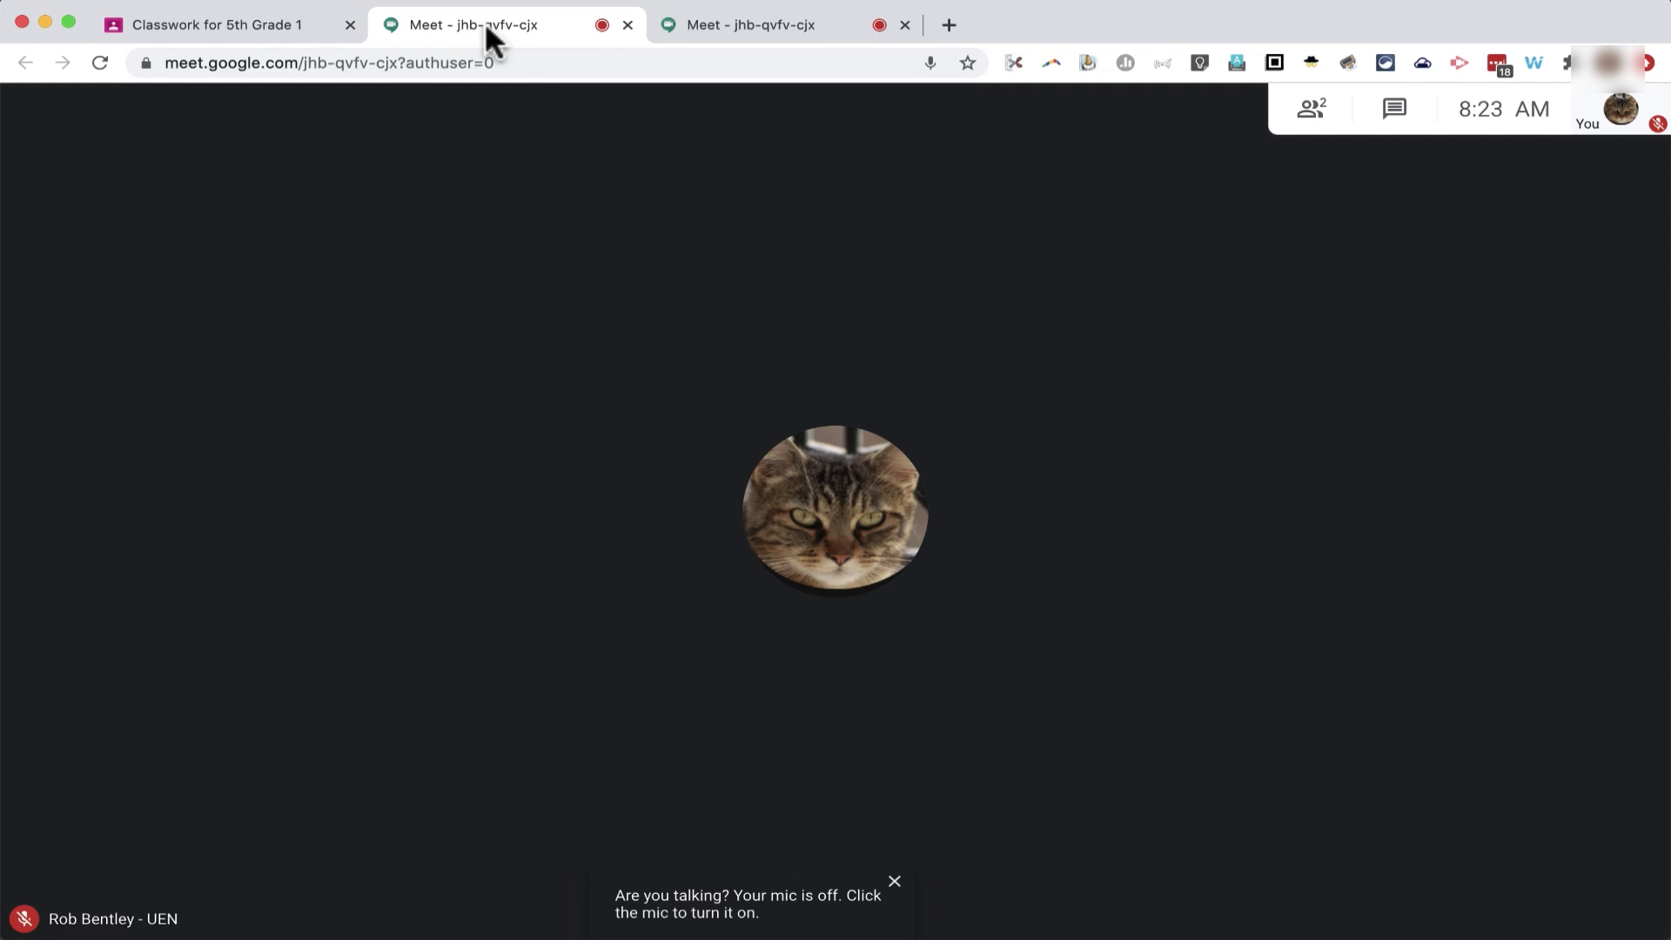
mouse_move(1035, 205)
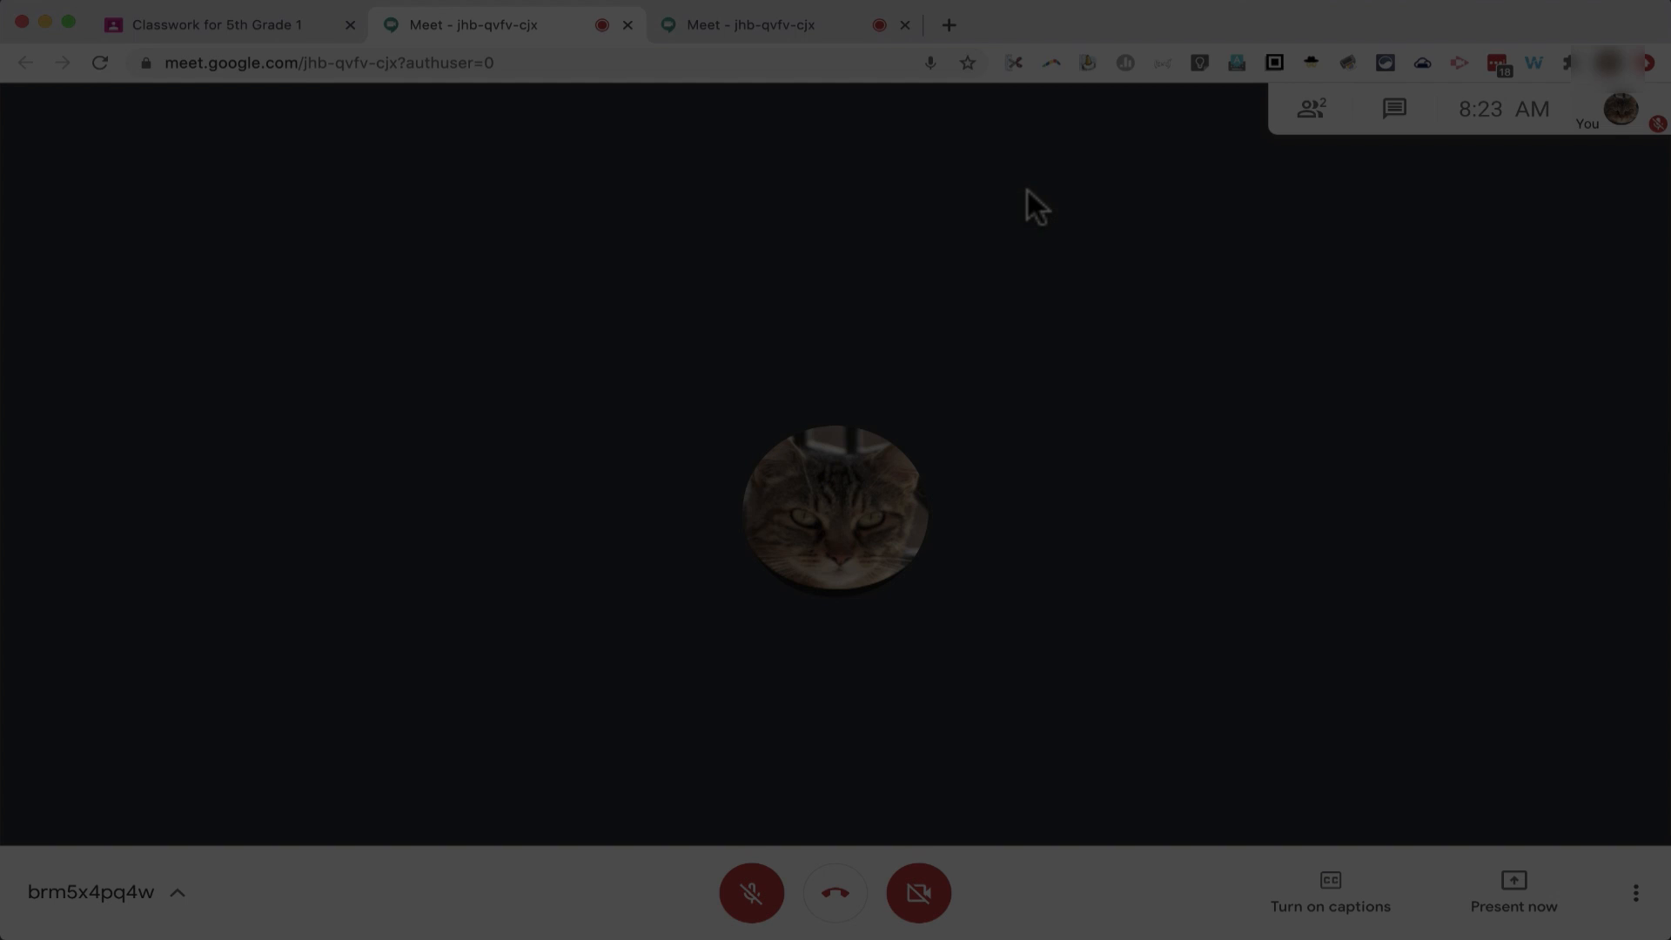
- From 5th Grade Classwork, open the Friday Google Meet Session's meet.google.com link
click(207, 25)
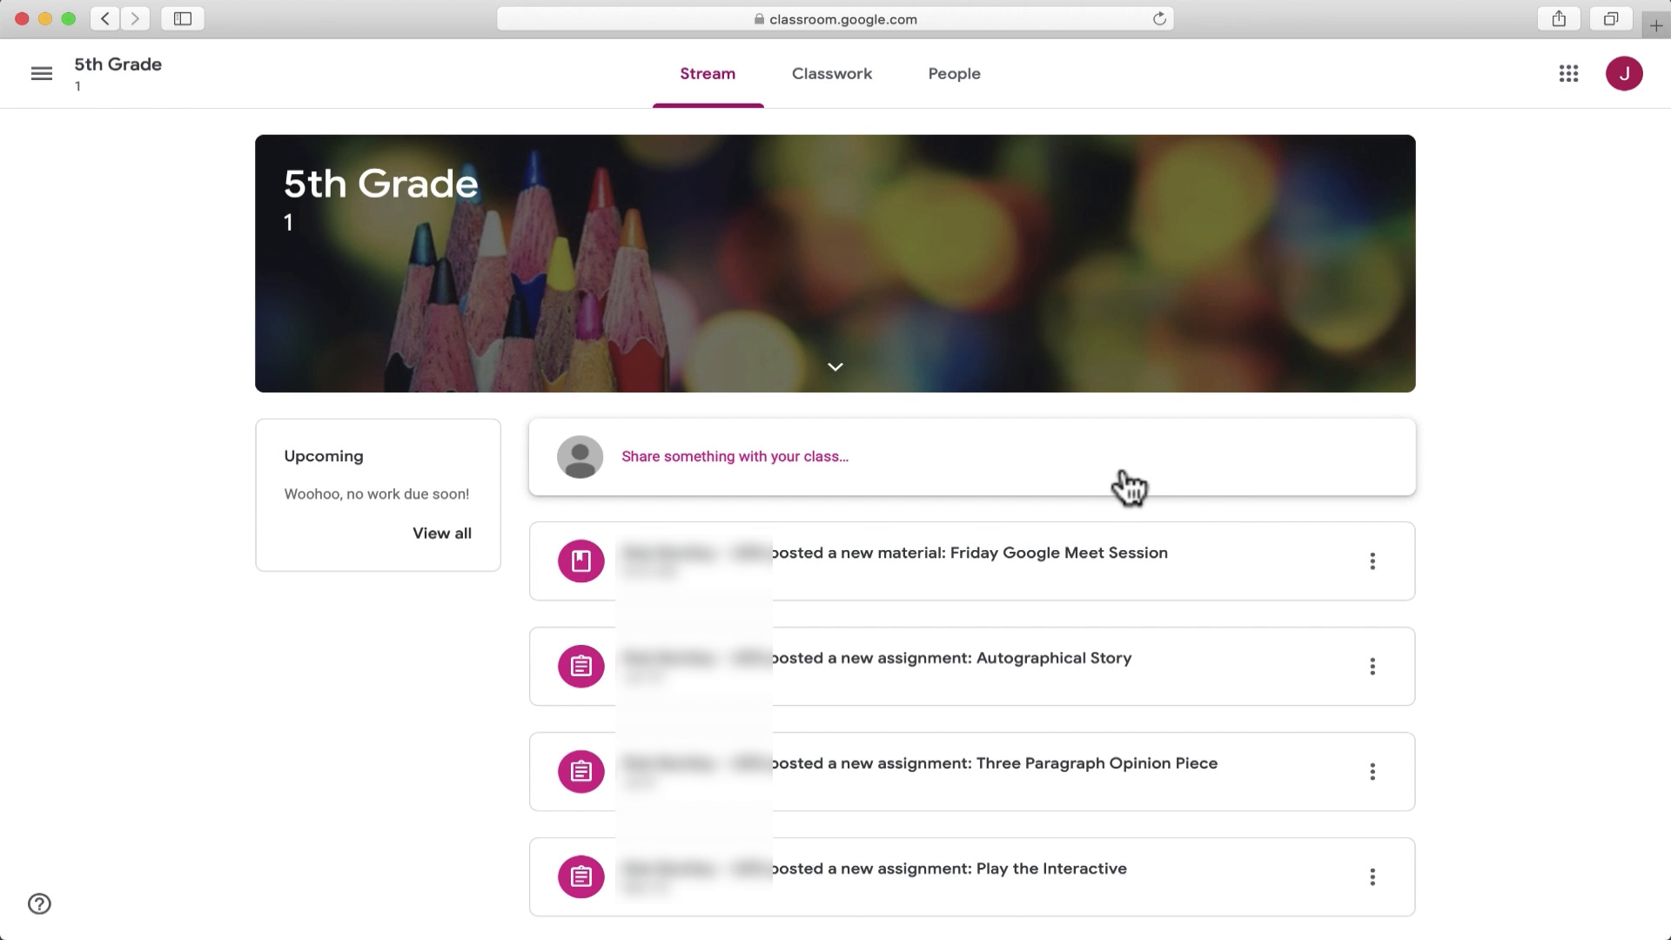
mouse_move(812, 573)
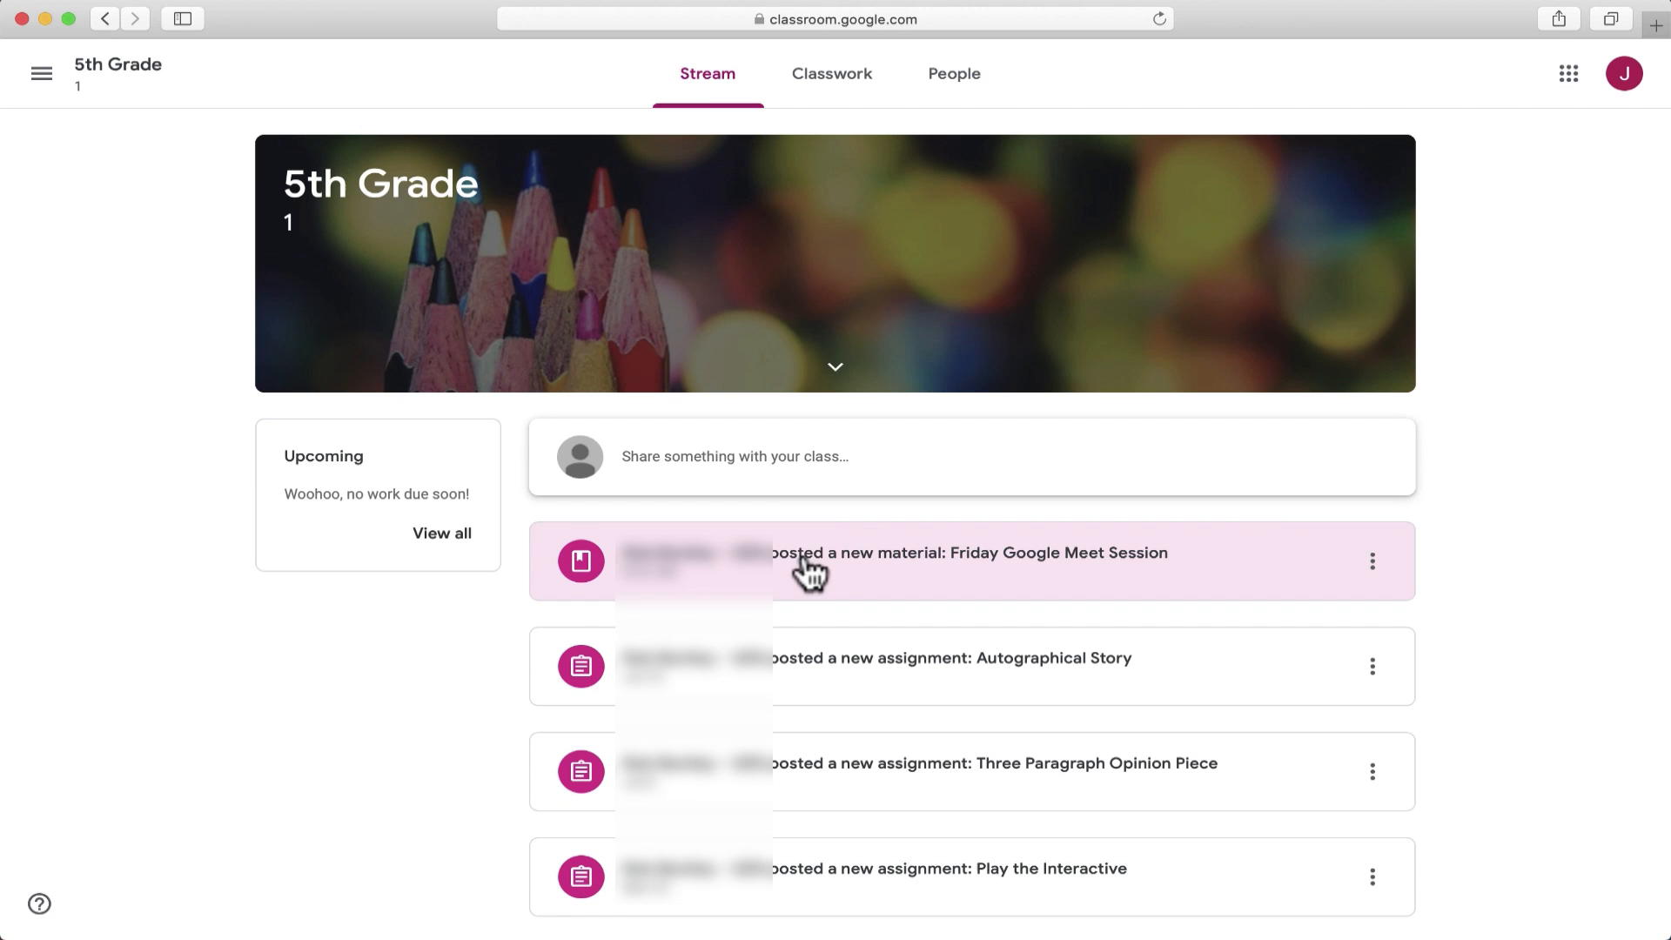
mouse_move(707, 73)
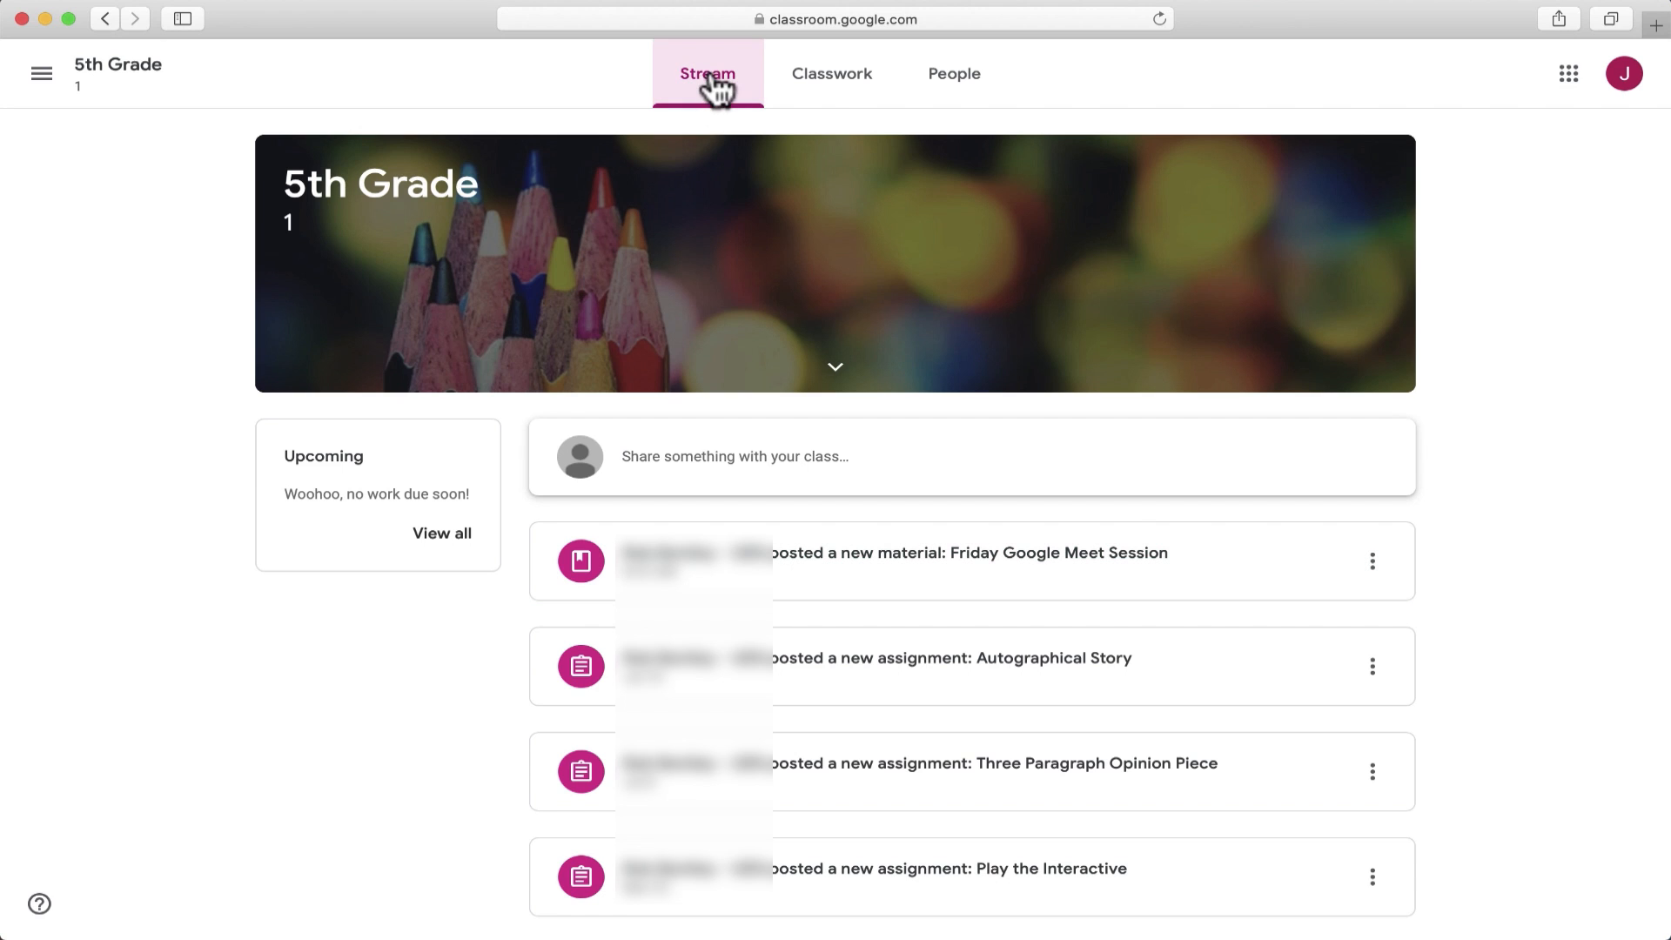
click(832, 73)
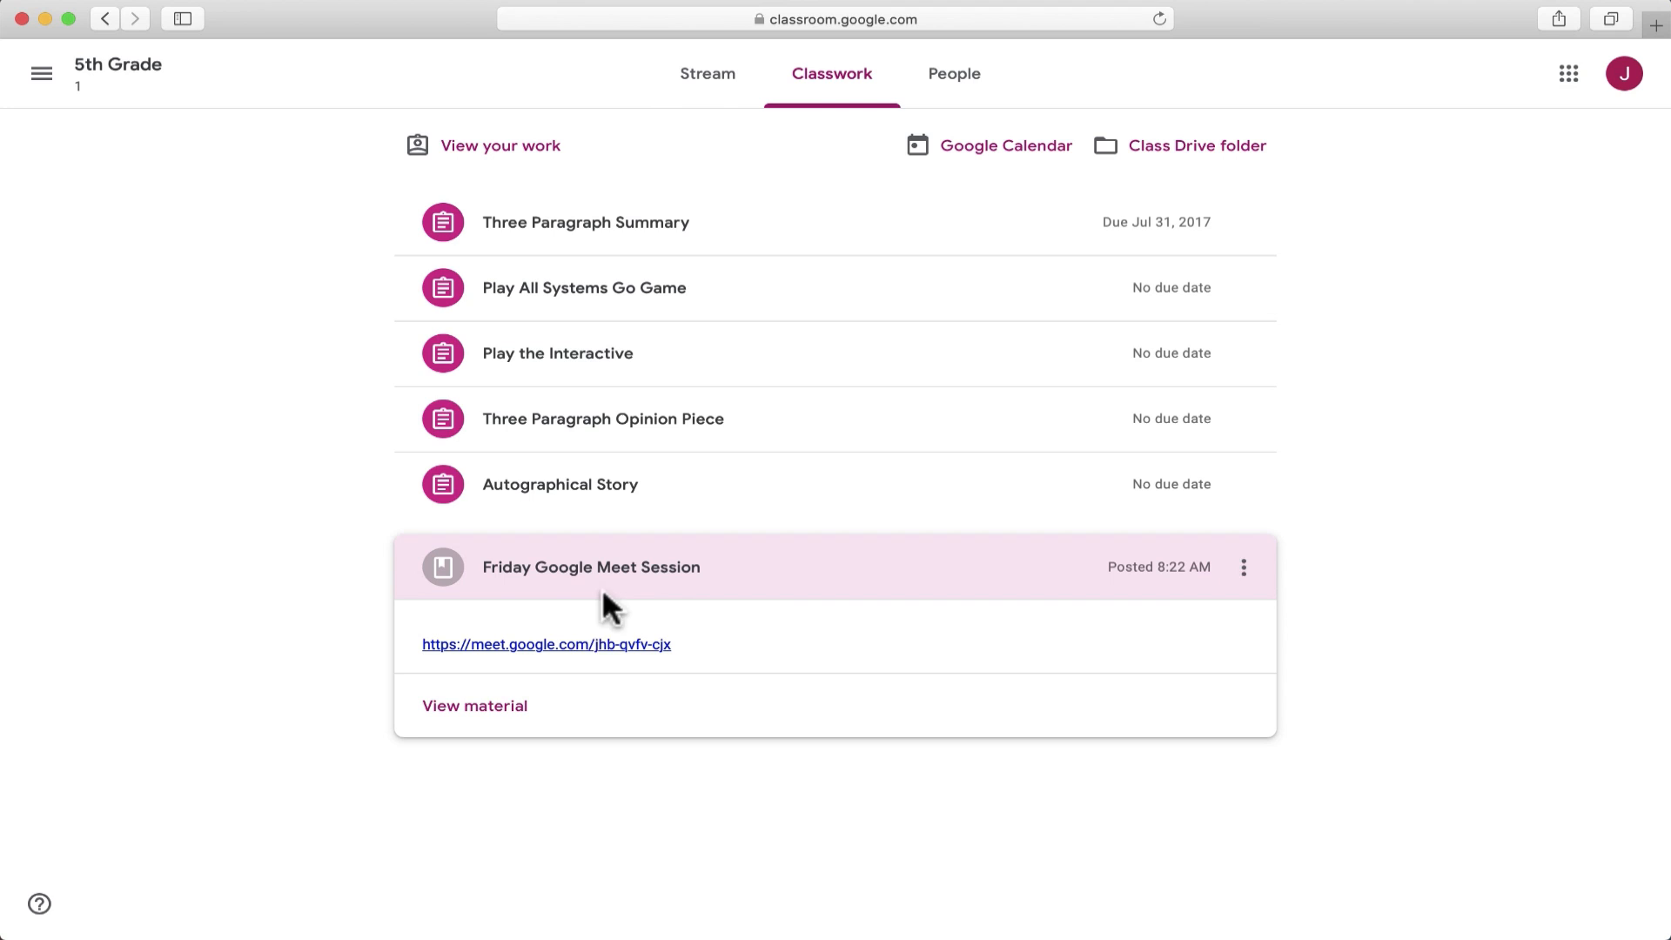
click(545, 645)
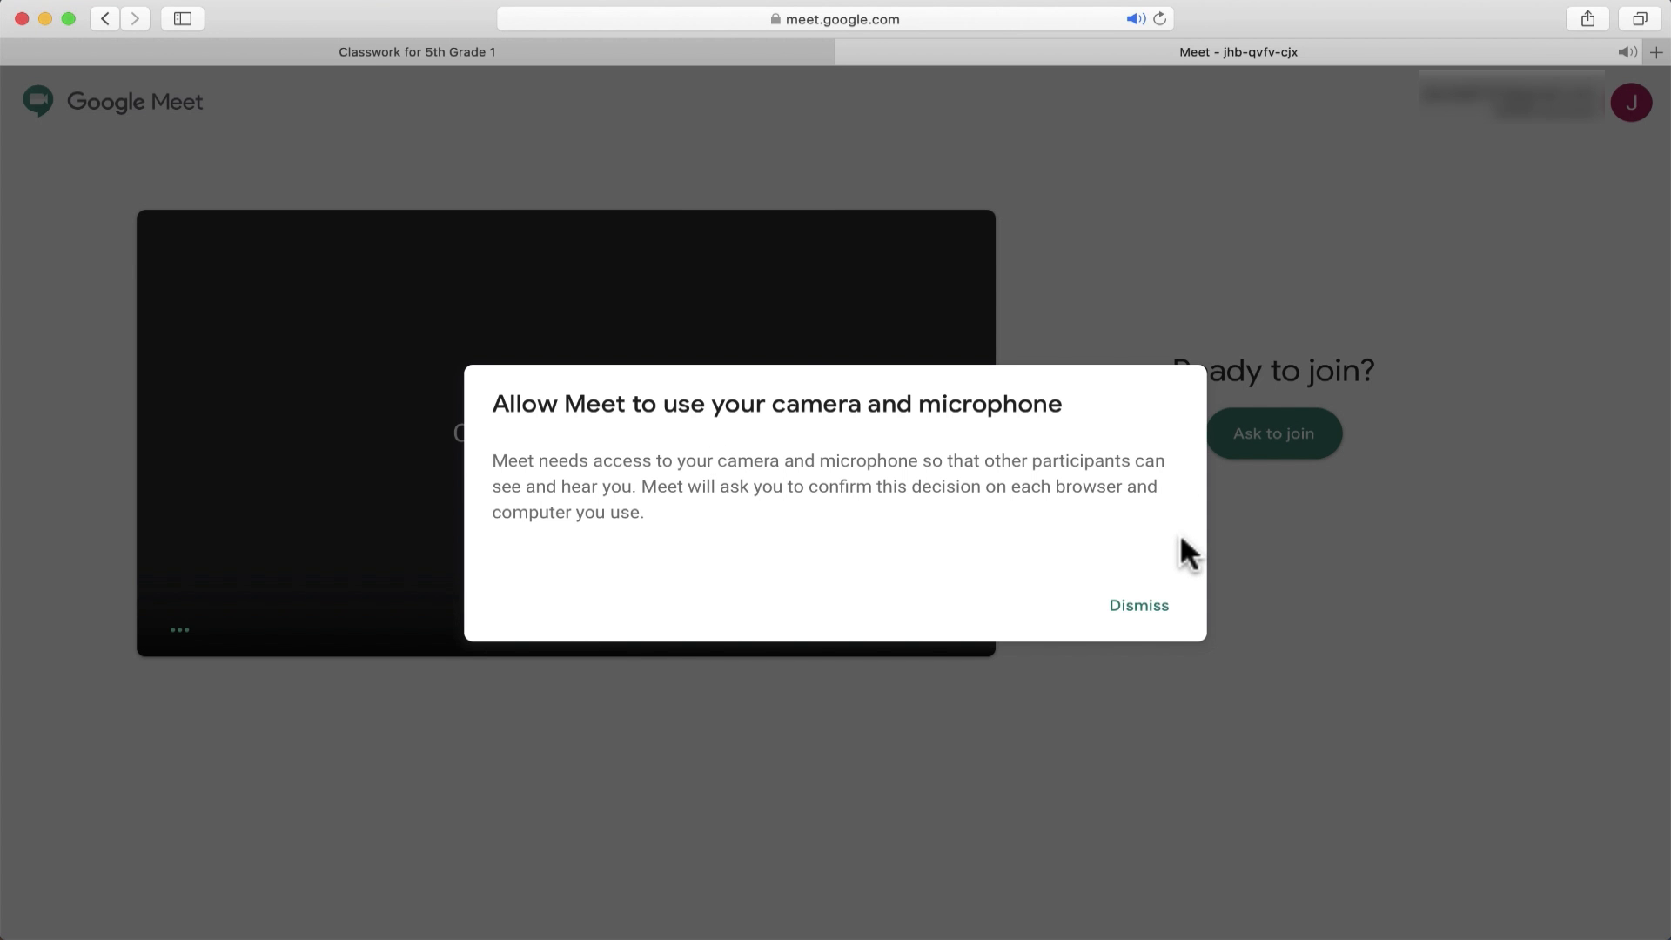
- Dismiss the camera/microphone notice and ask to join the meeting
click(1138, 606)
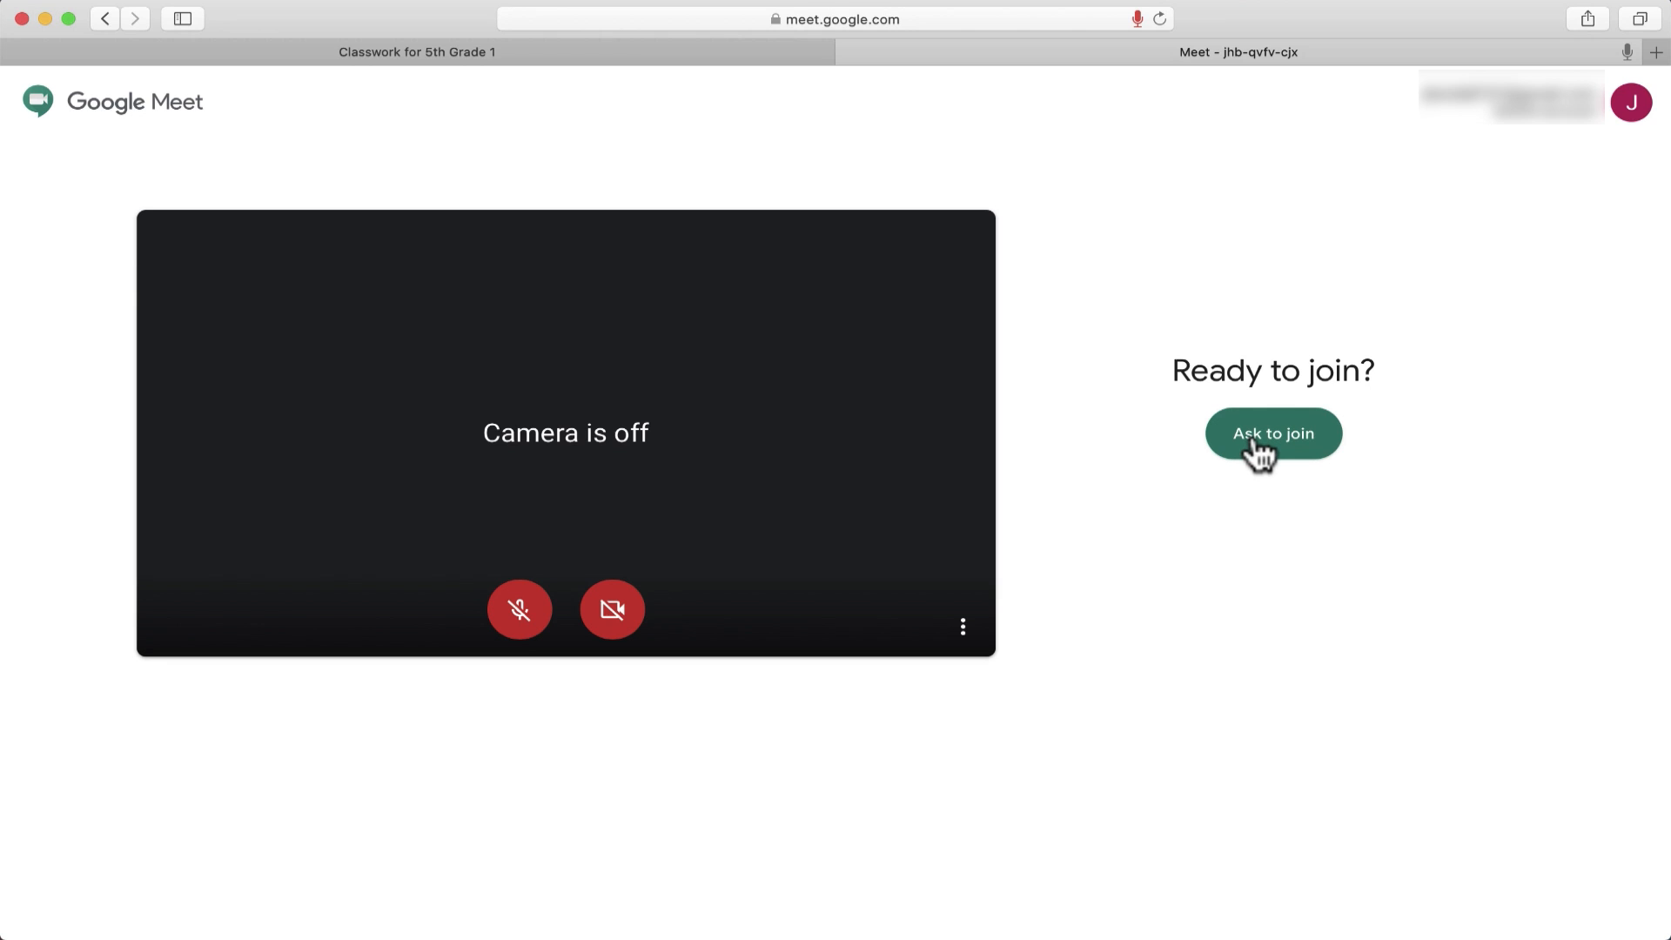
click(1272, 433)
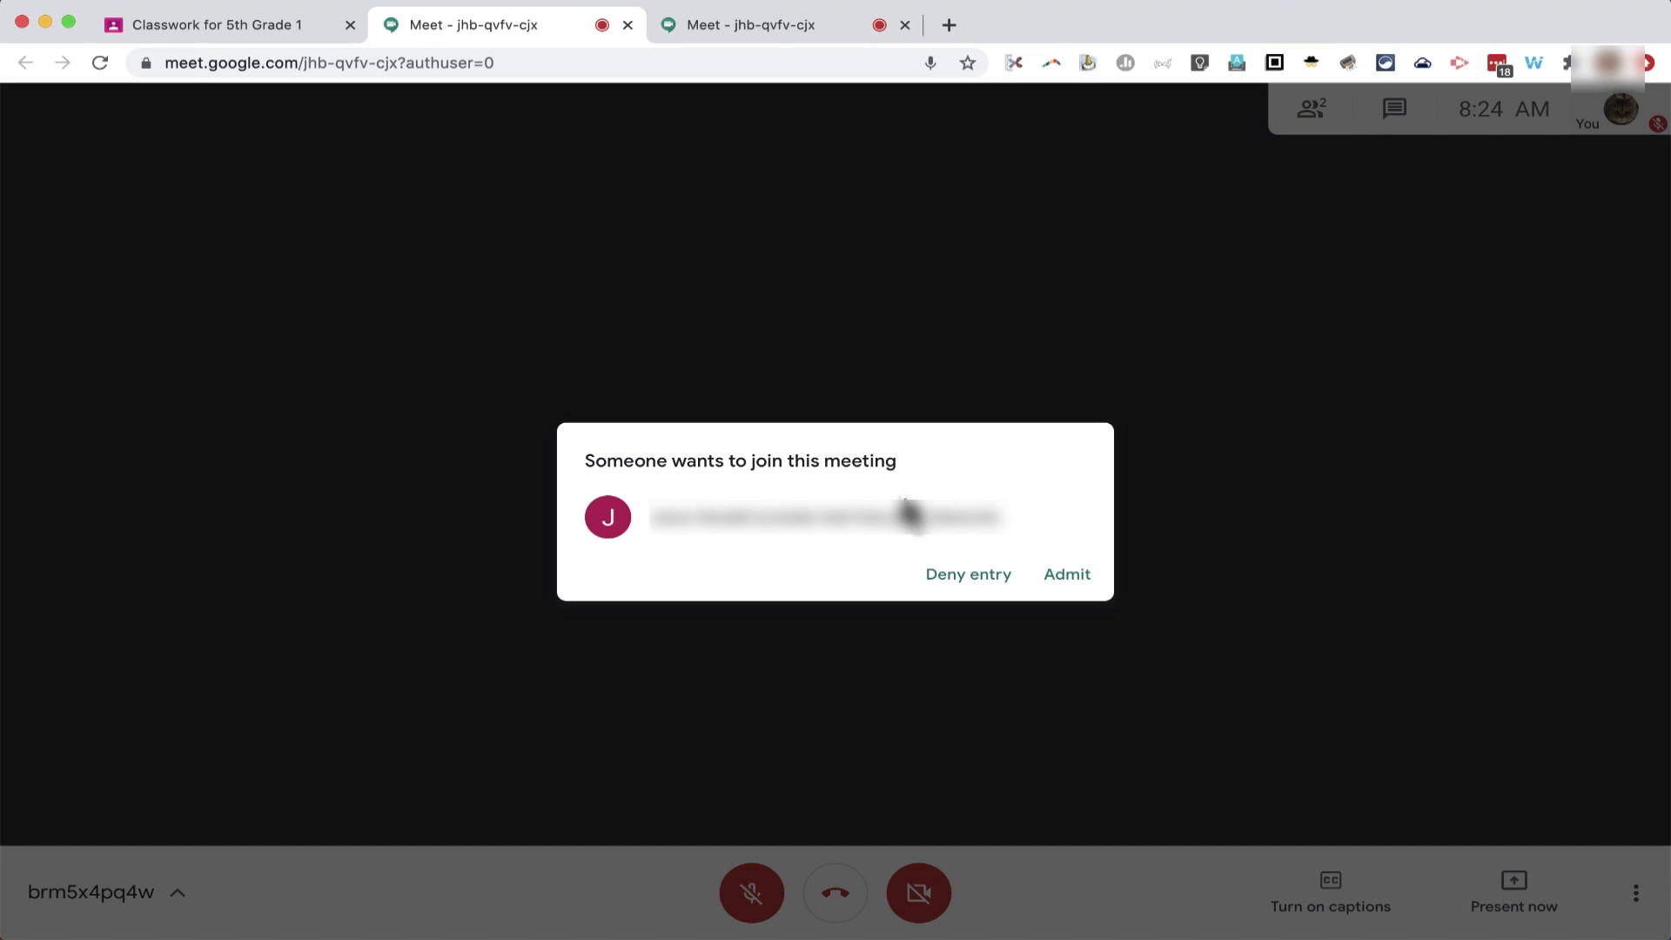
mouse_move(712, 488)
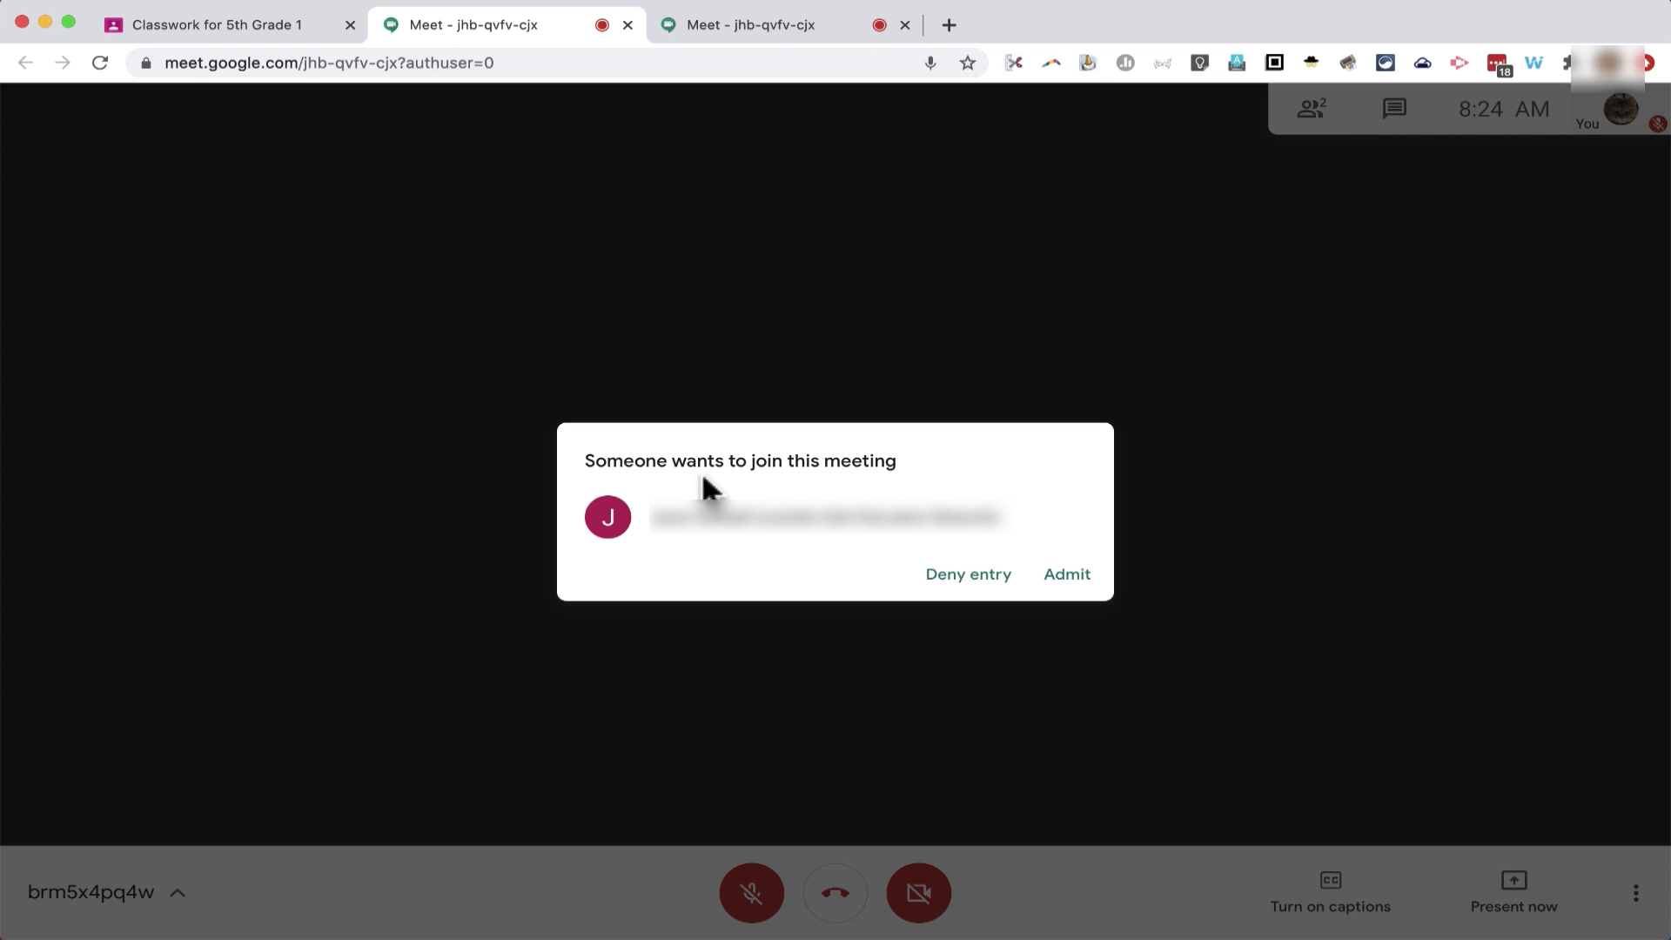
mouse_move(912, 584)
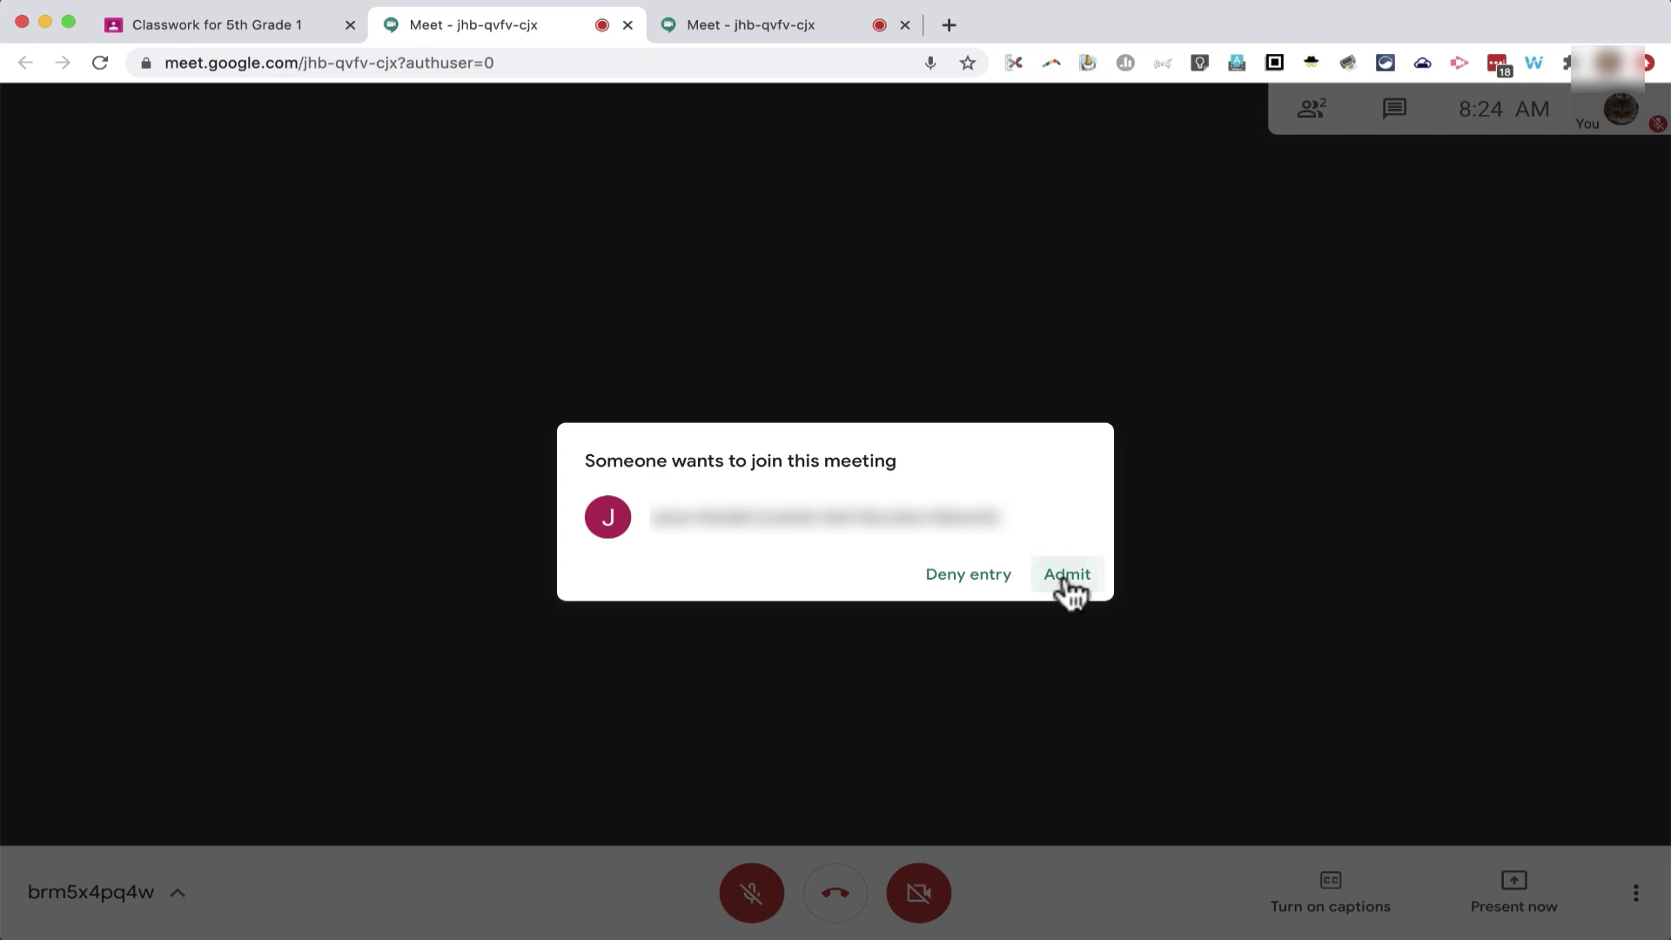
- Admit the waiting student into the teacher's Meet call
click(1066, 573)
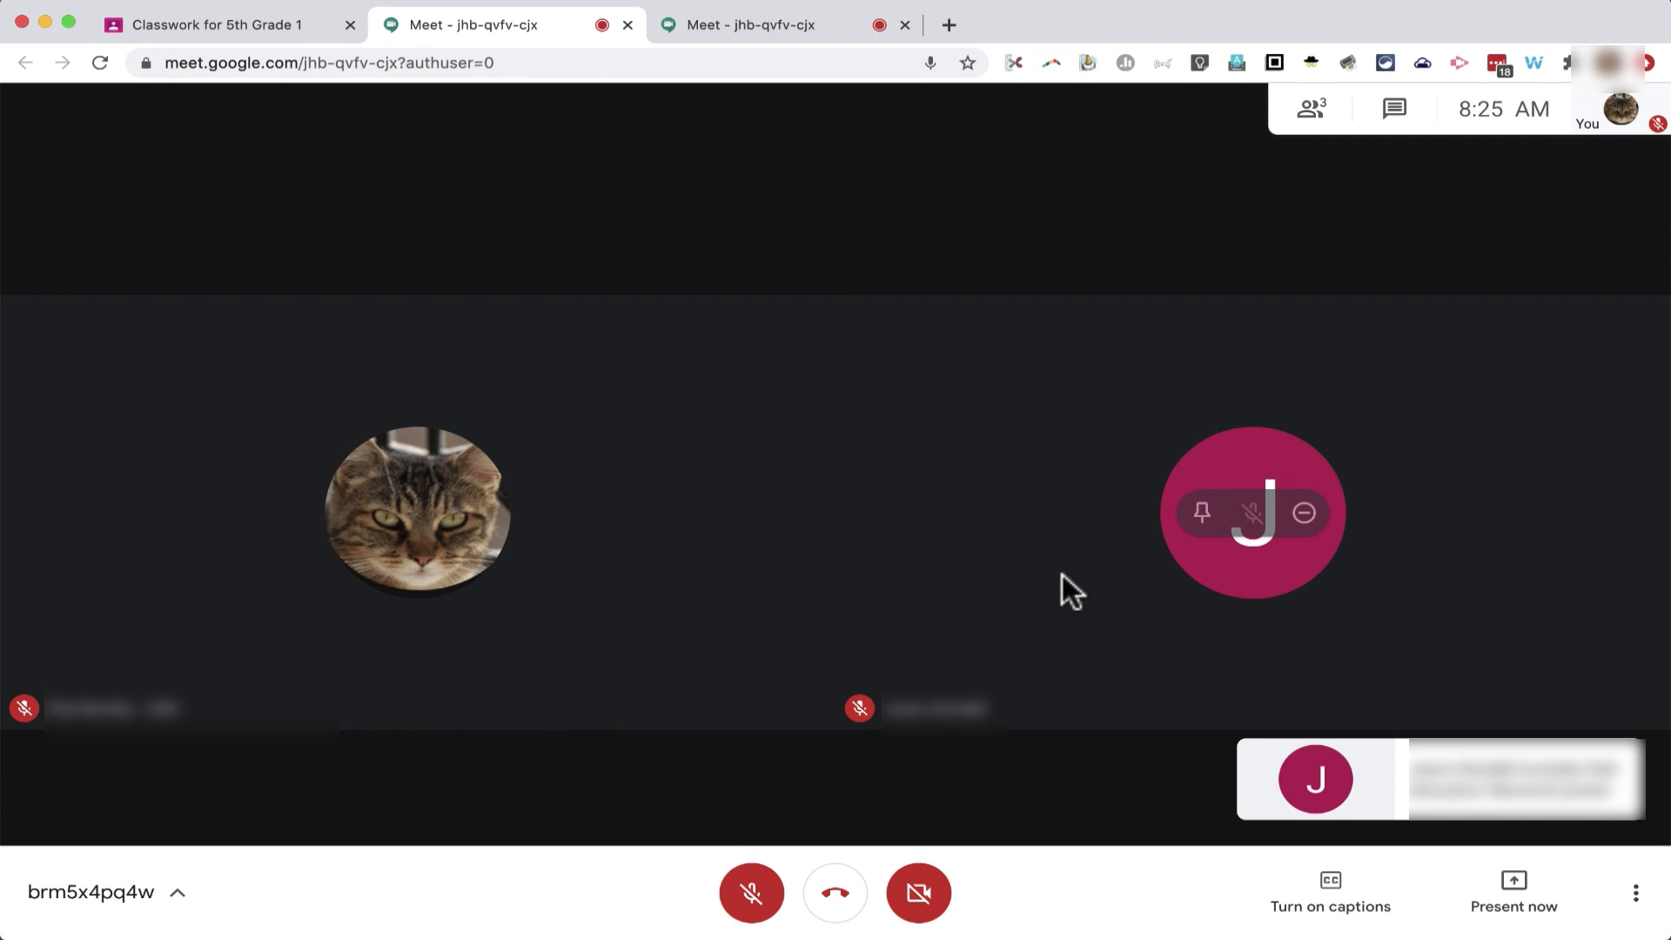
mouse_move(682, 359)
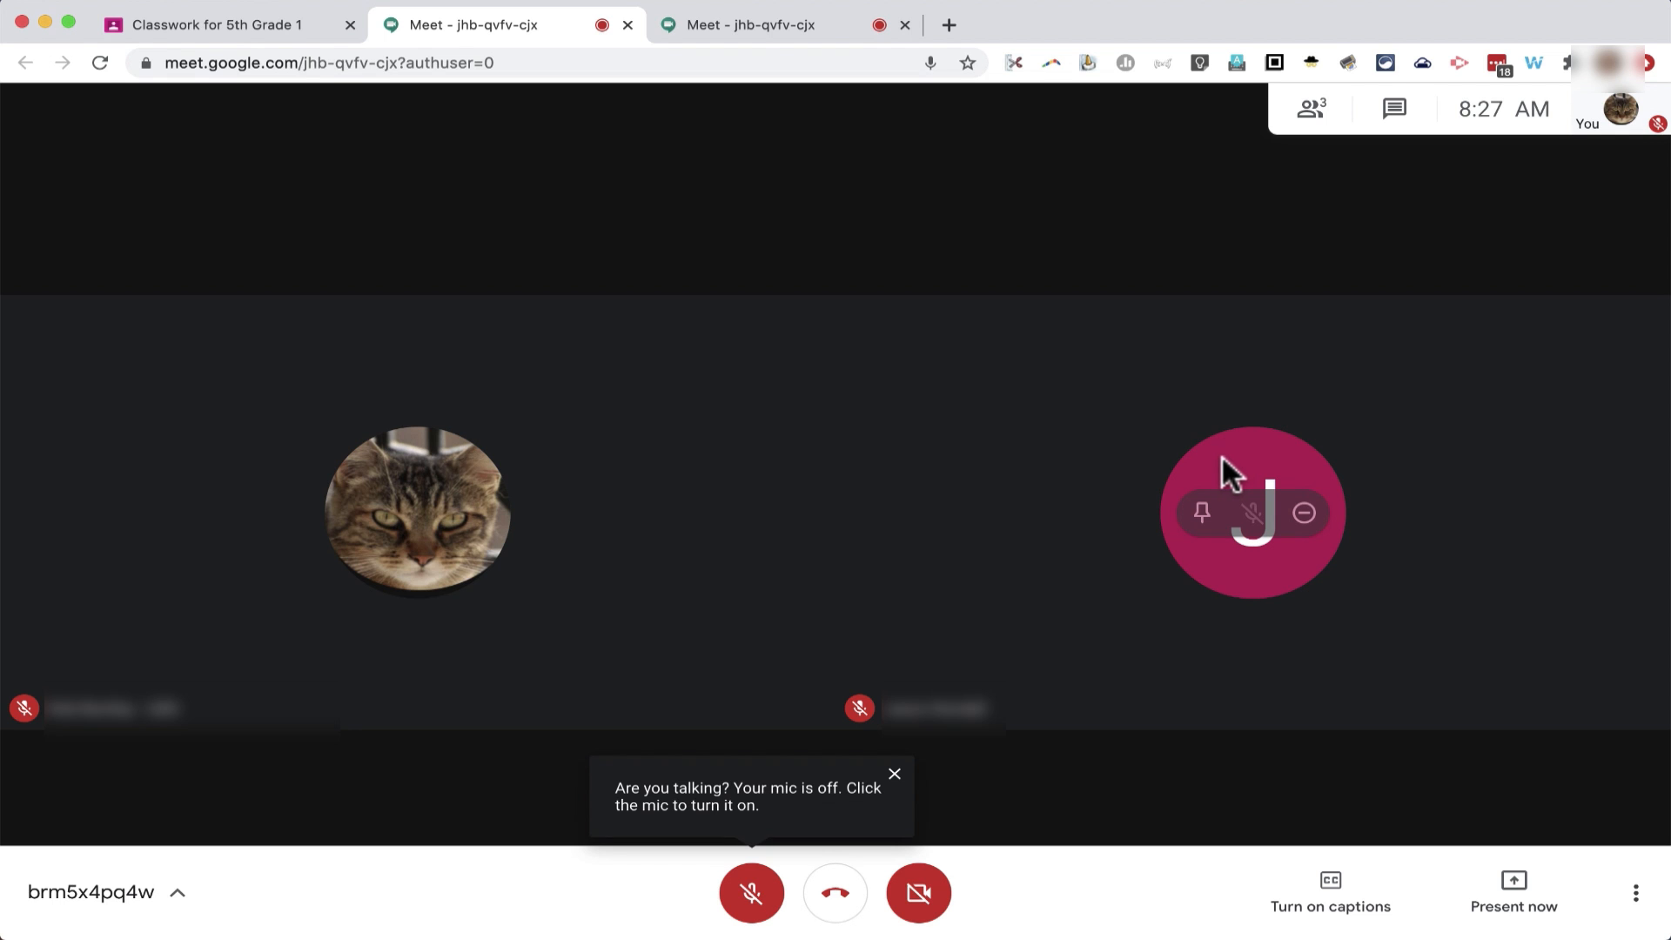
mouse_move(714, 428)
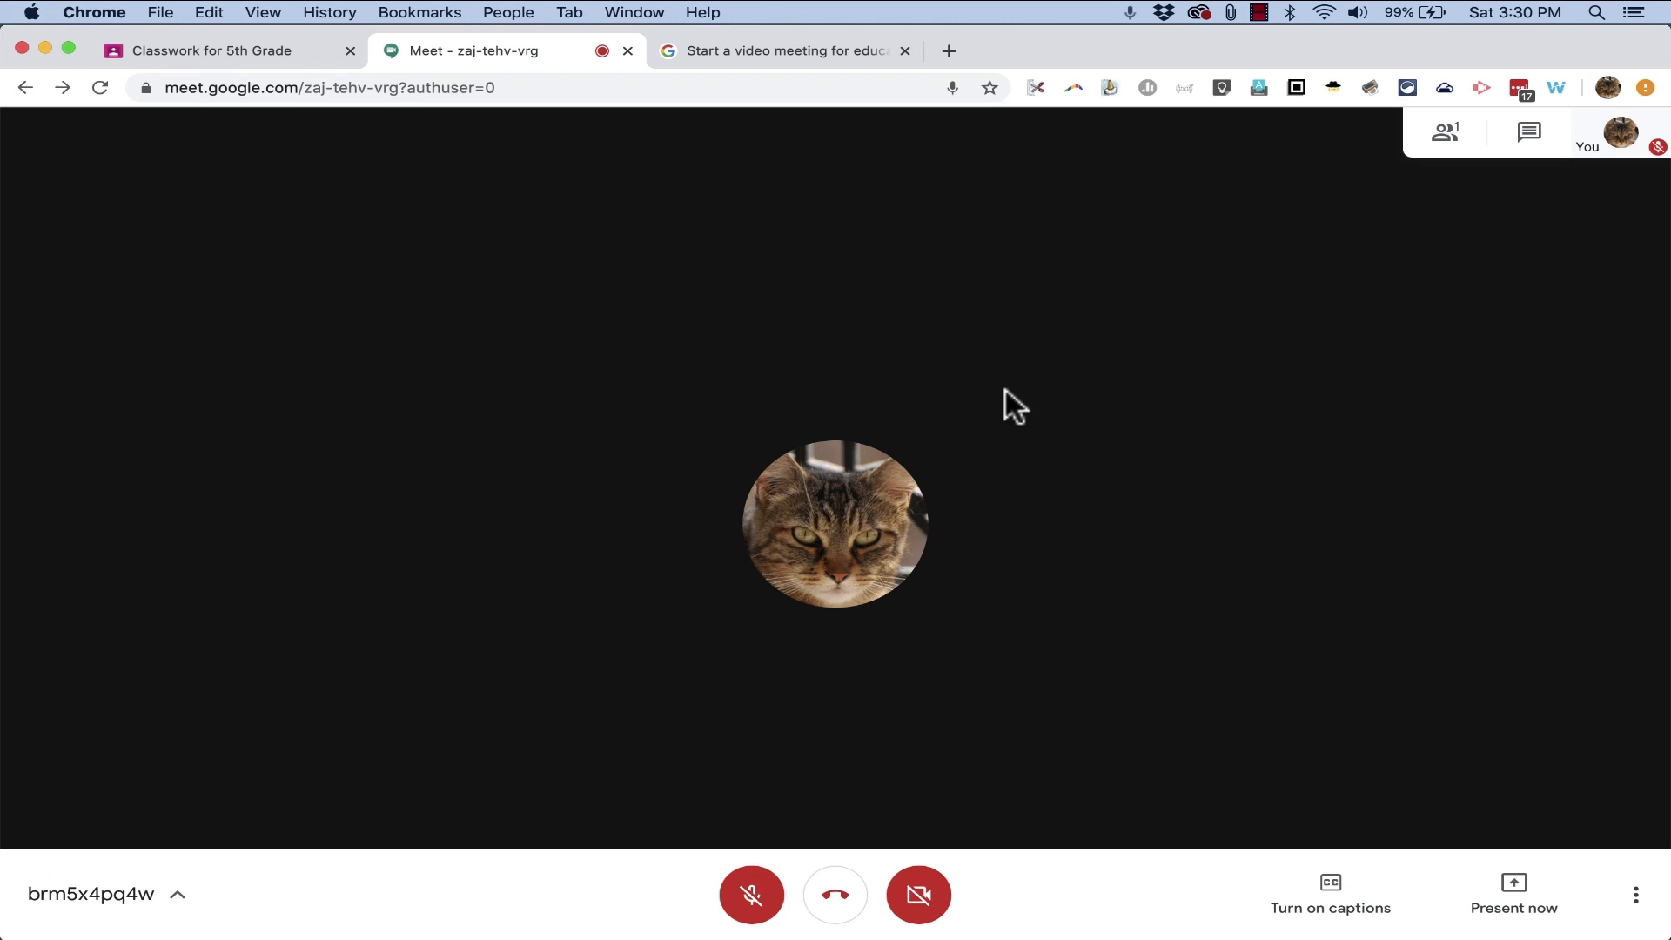
mouse_move(968, 478)
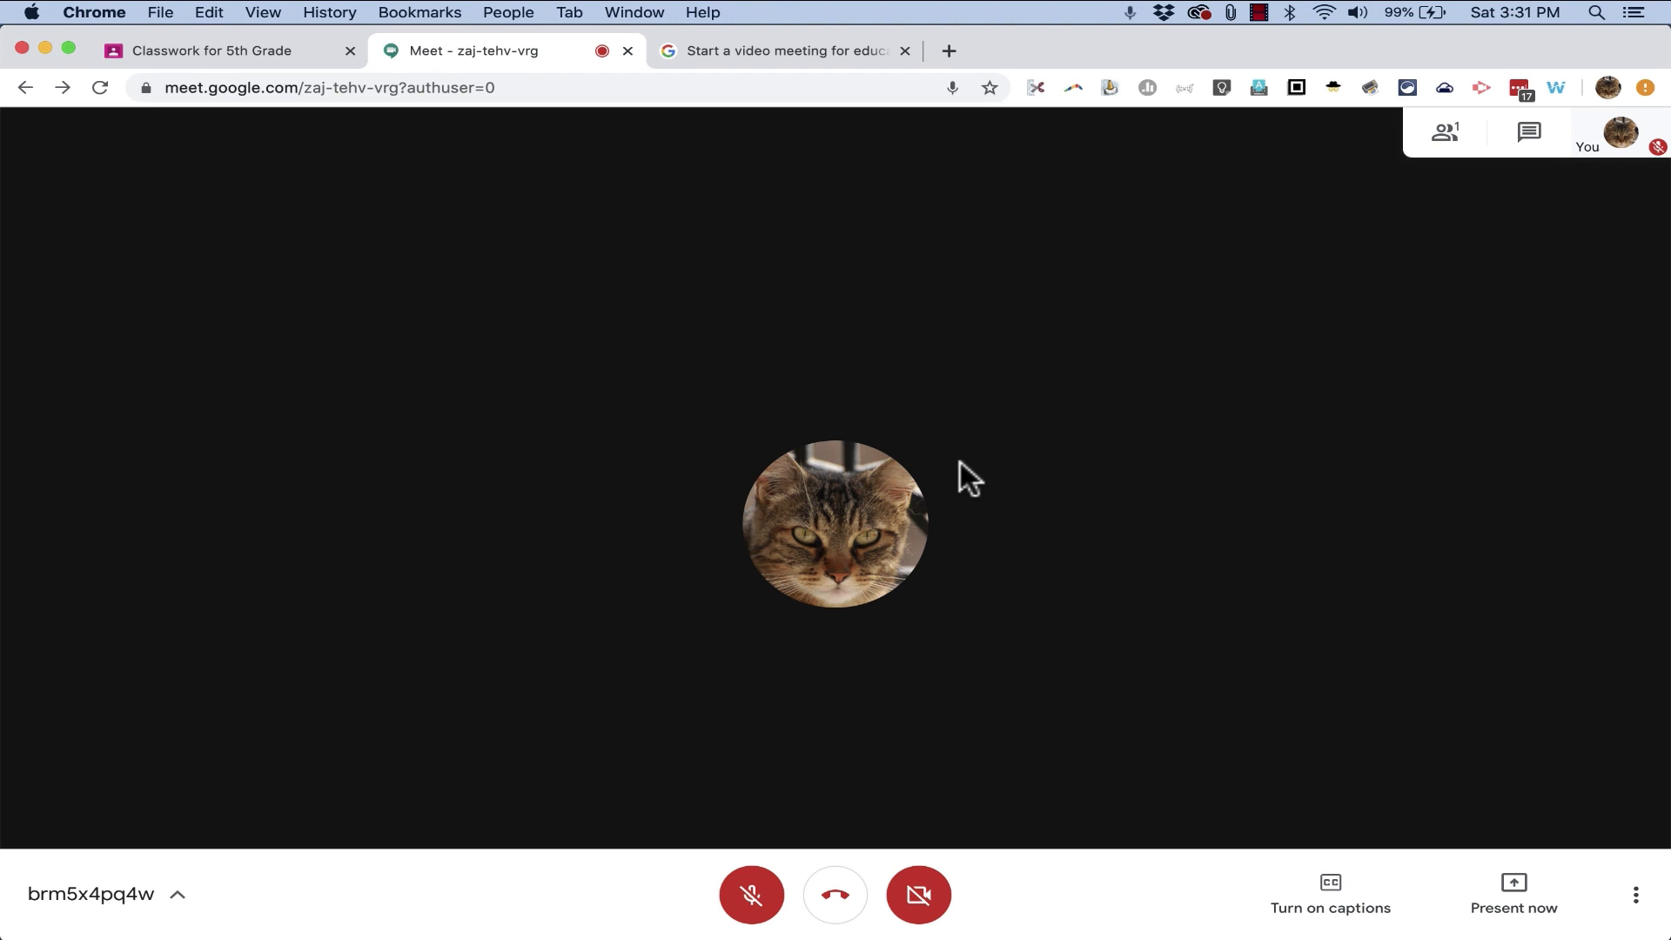
mouse_move(288, 51)
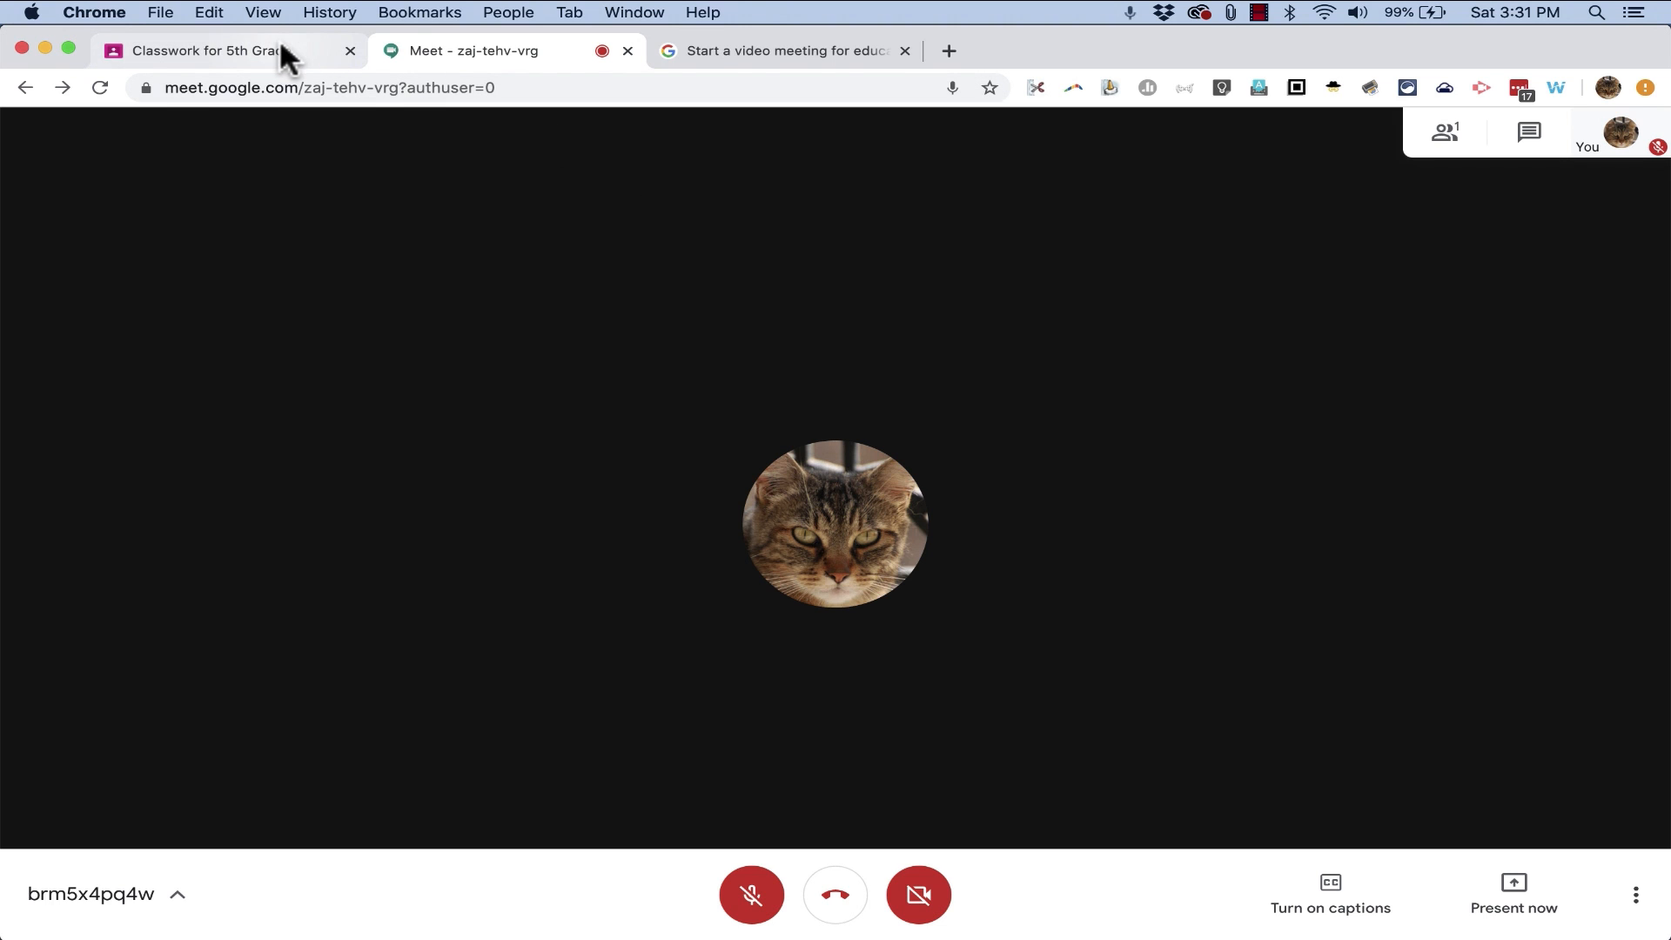
- Open the 5th Grade class settings and scroll to the student-visible Meet link
click(213, 51)
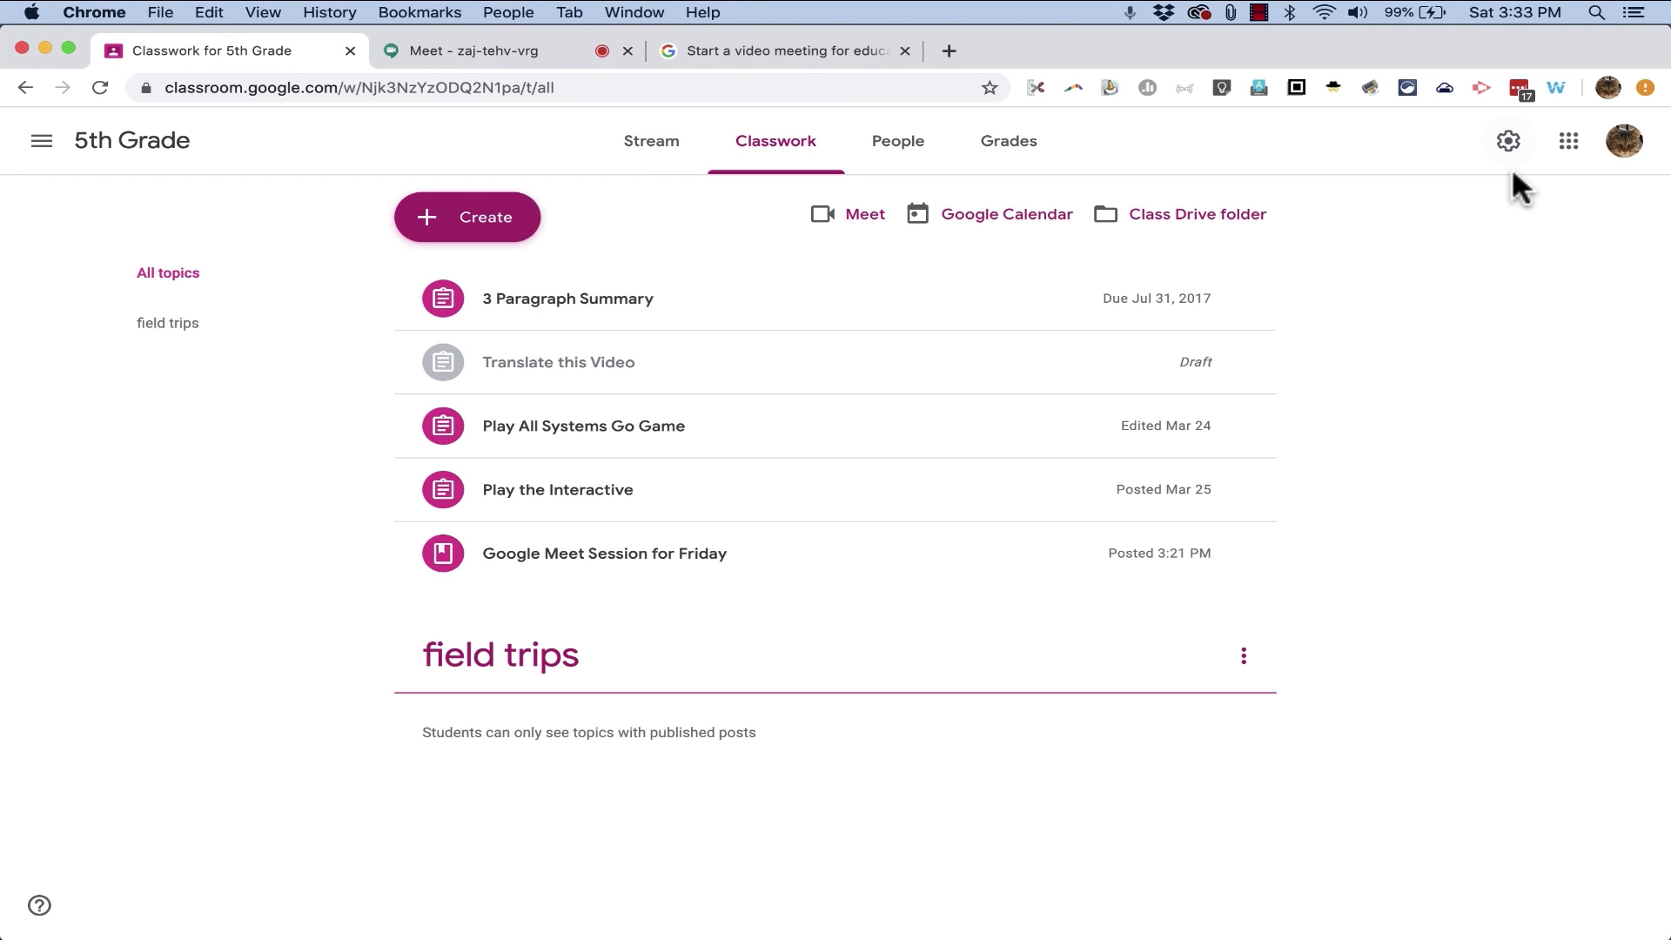
click(1507, 139)
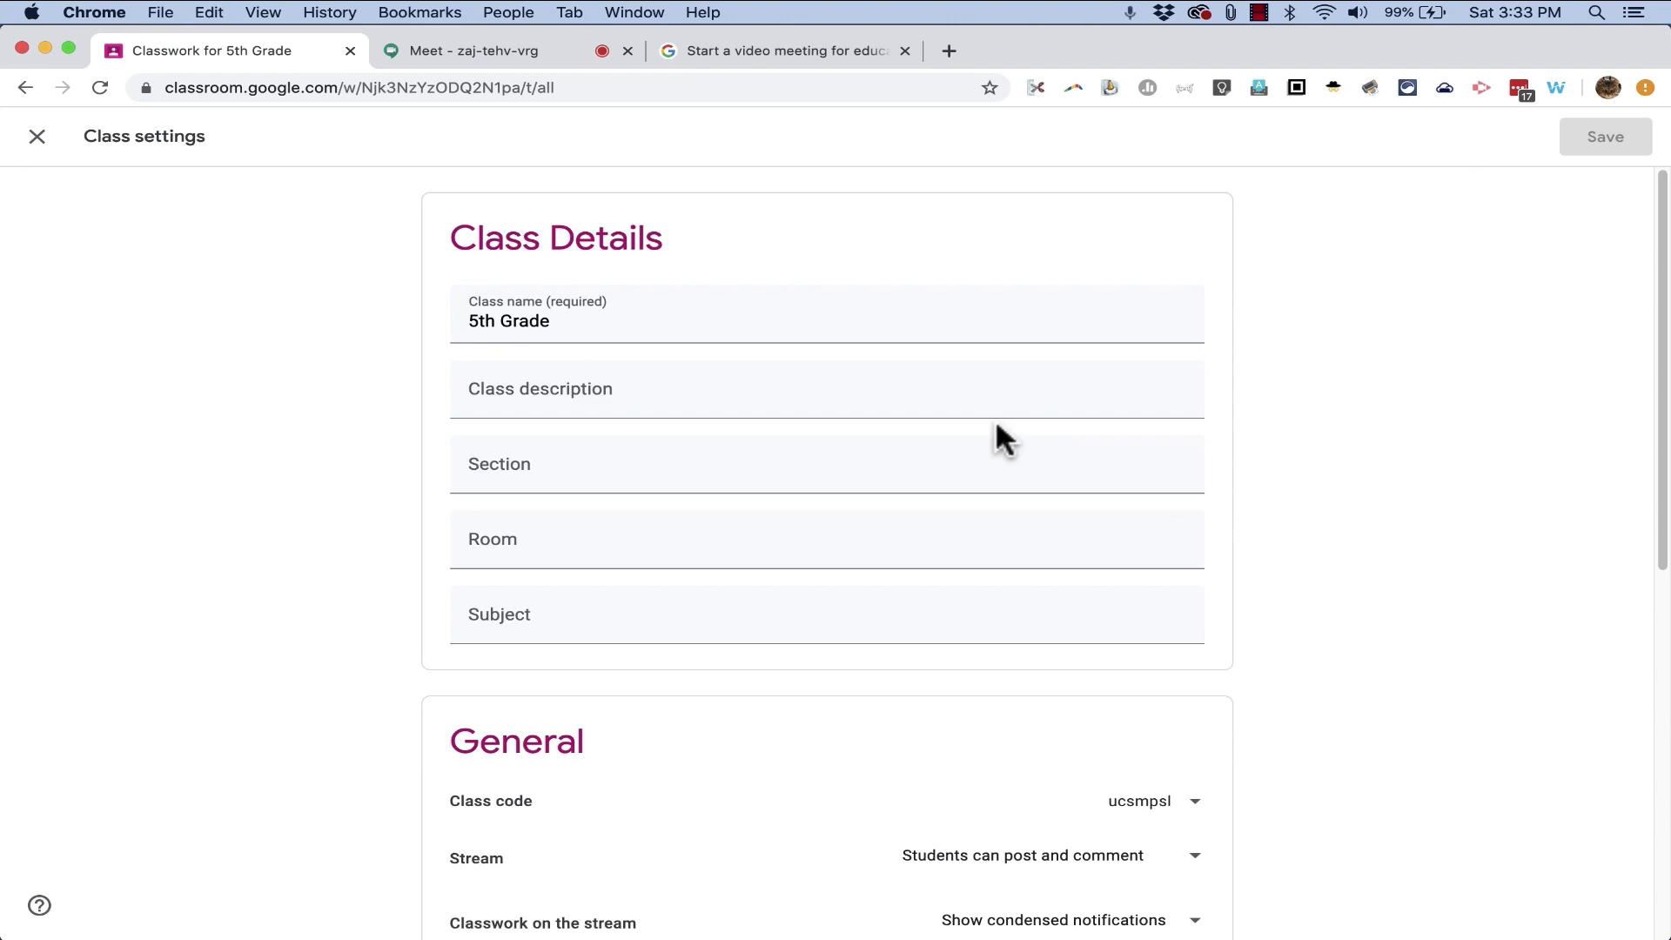
scroll(down, 3)
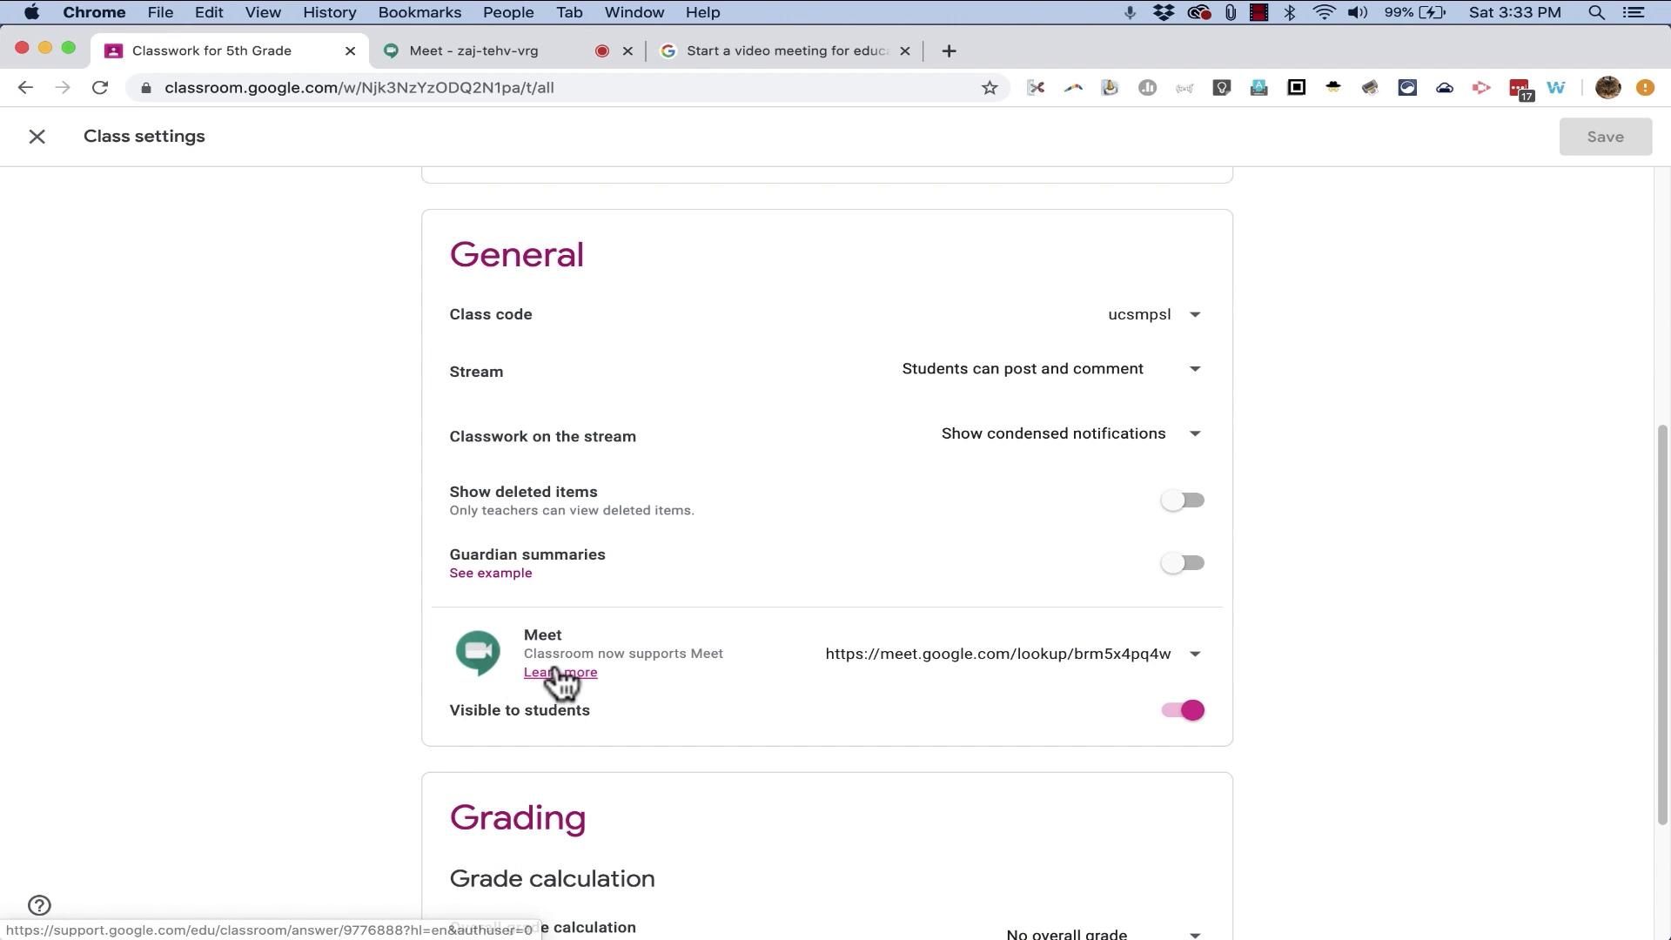
- Read the 'Start a video meeting for education' help article, then return to 5th Grade Classwork
click(560, 671)
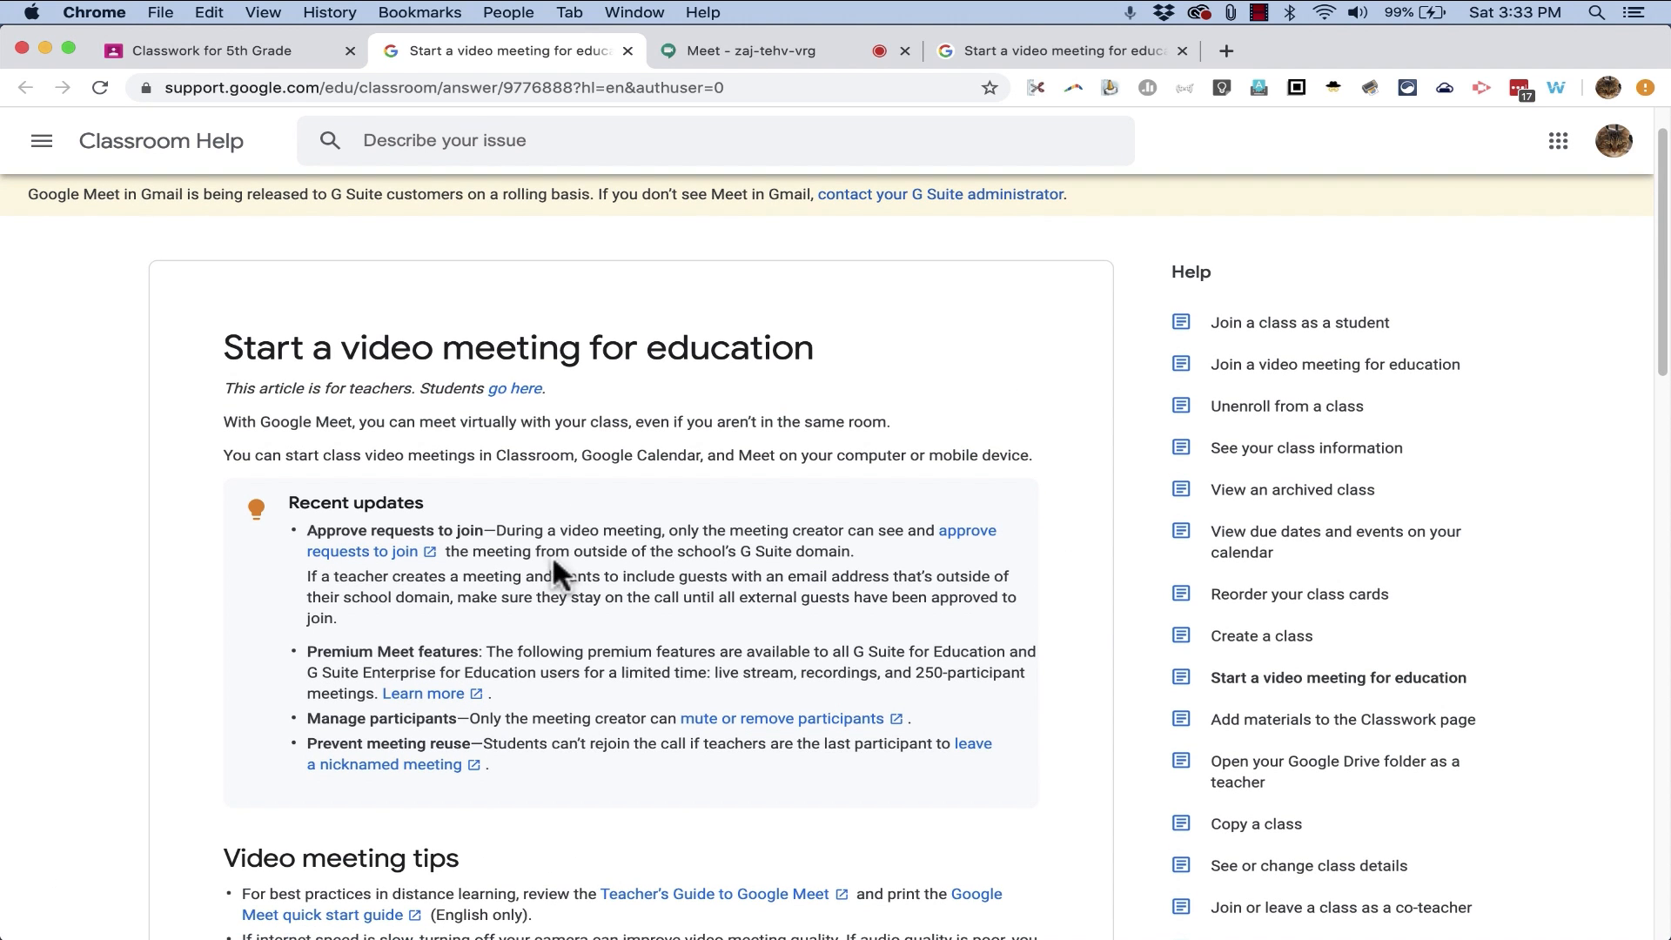
scroll(up, 3)
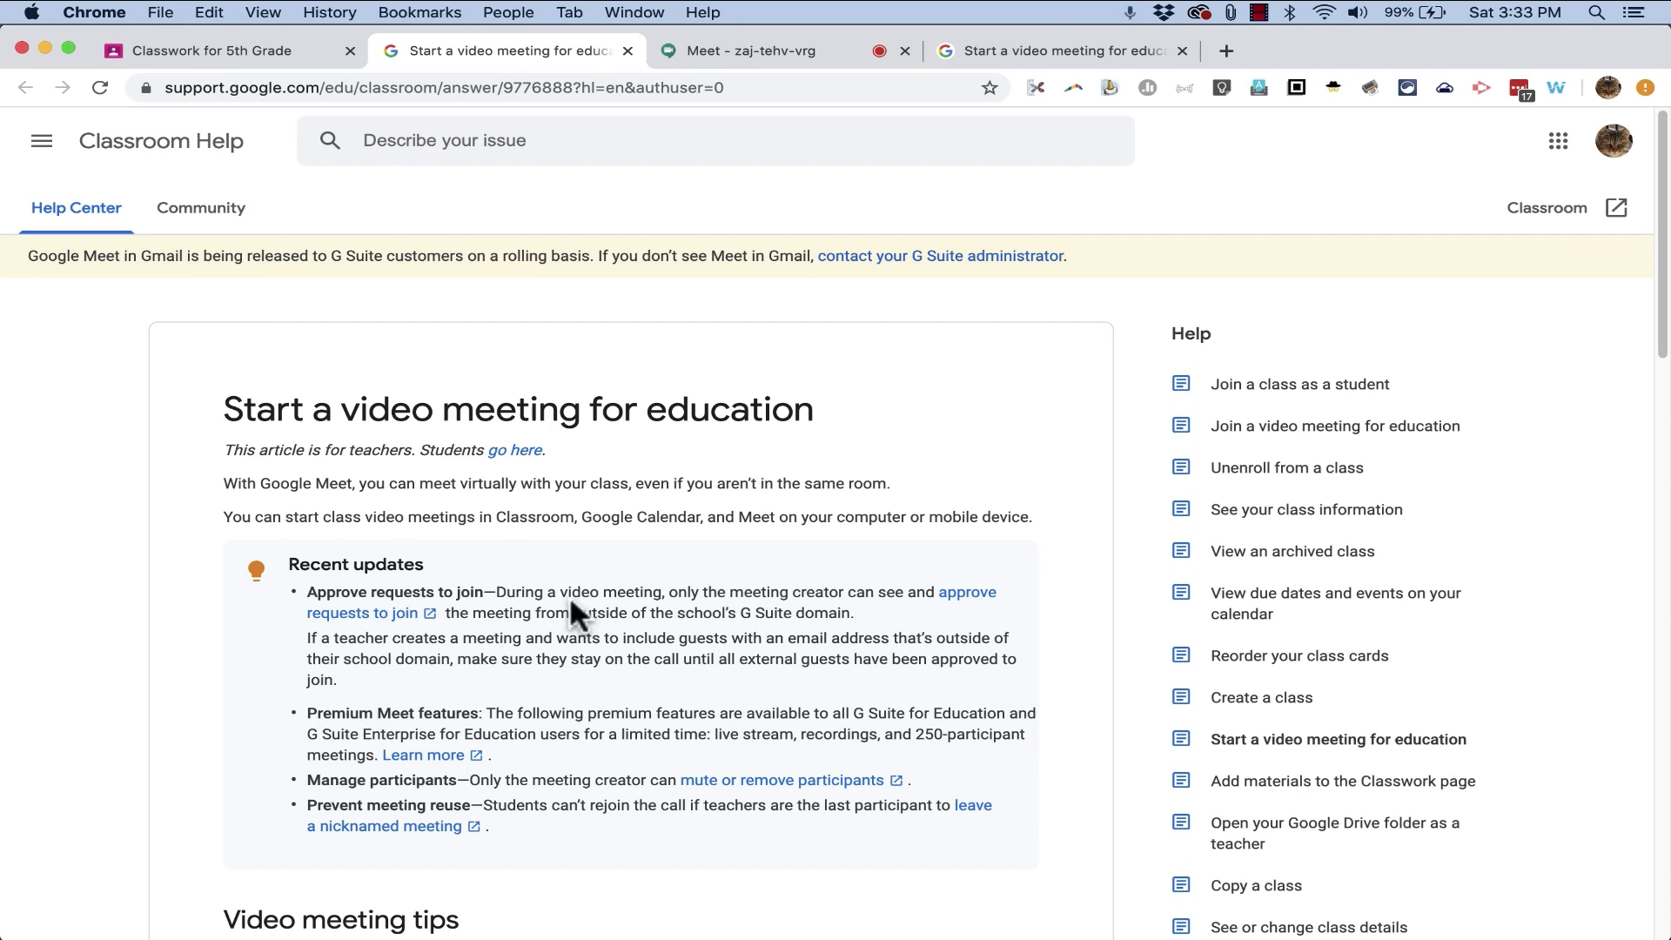
mouse_move(381, 261)
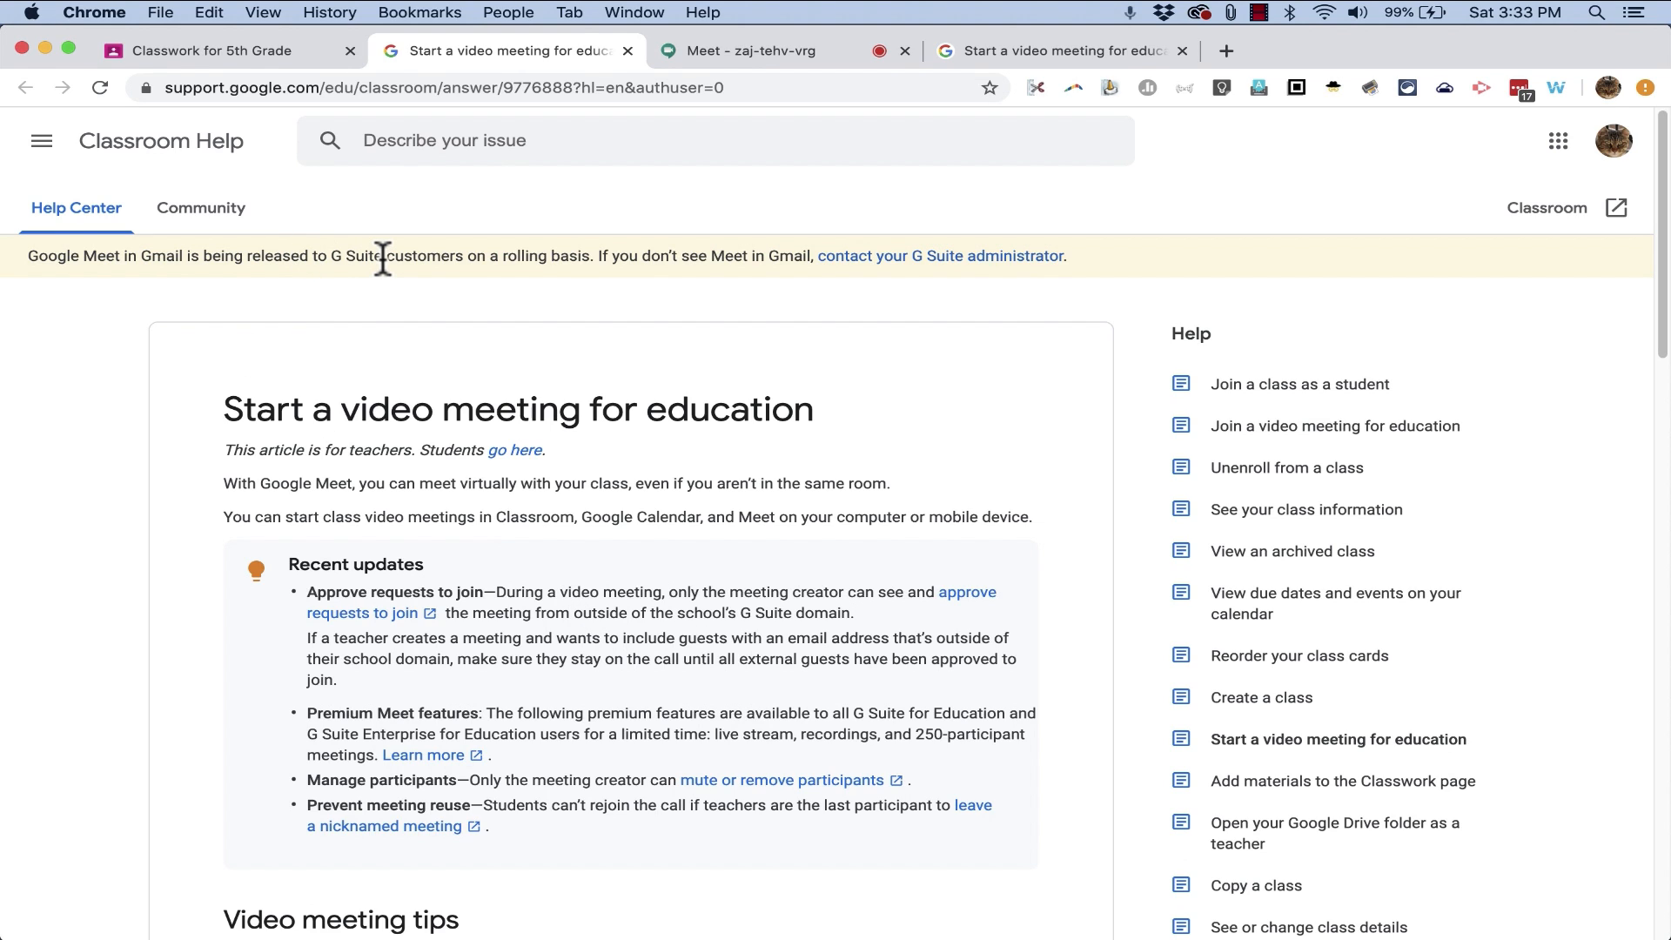
mouse_move(655, 277)
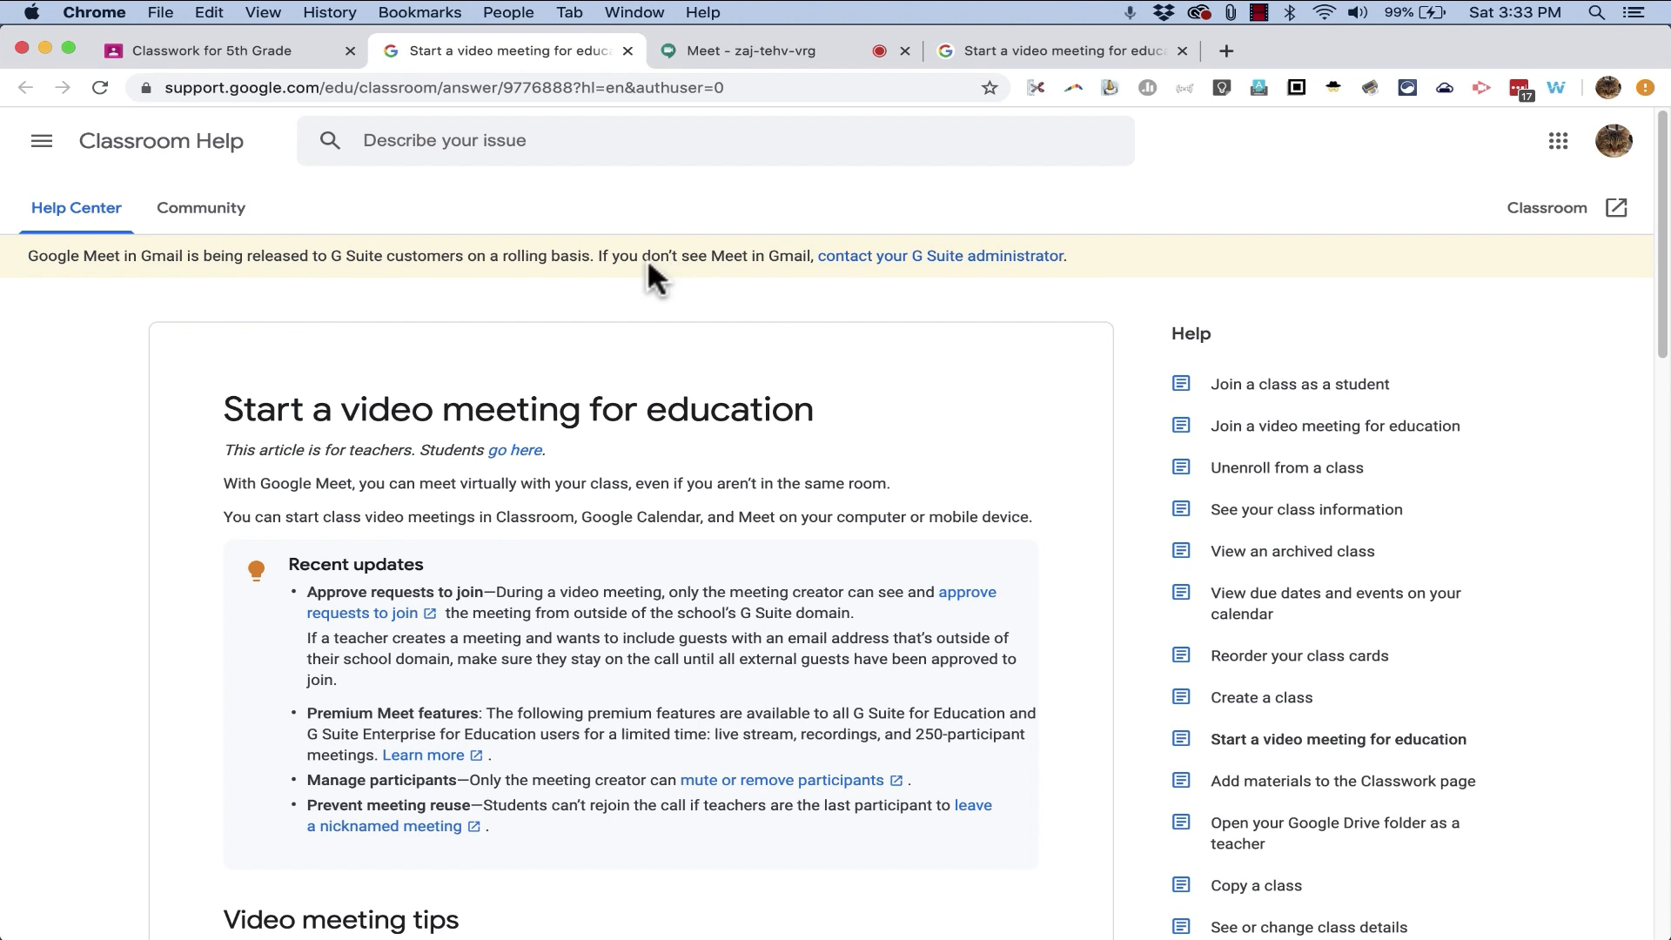
mouse_move(794, 263)
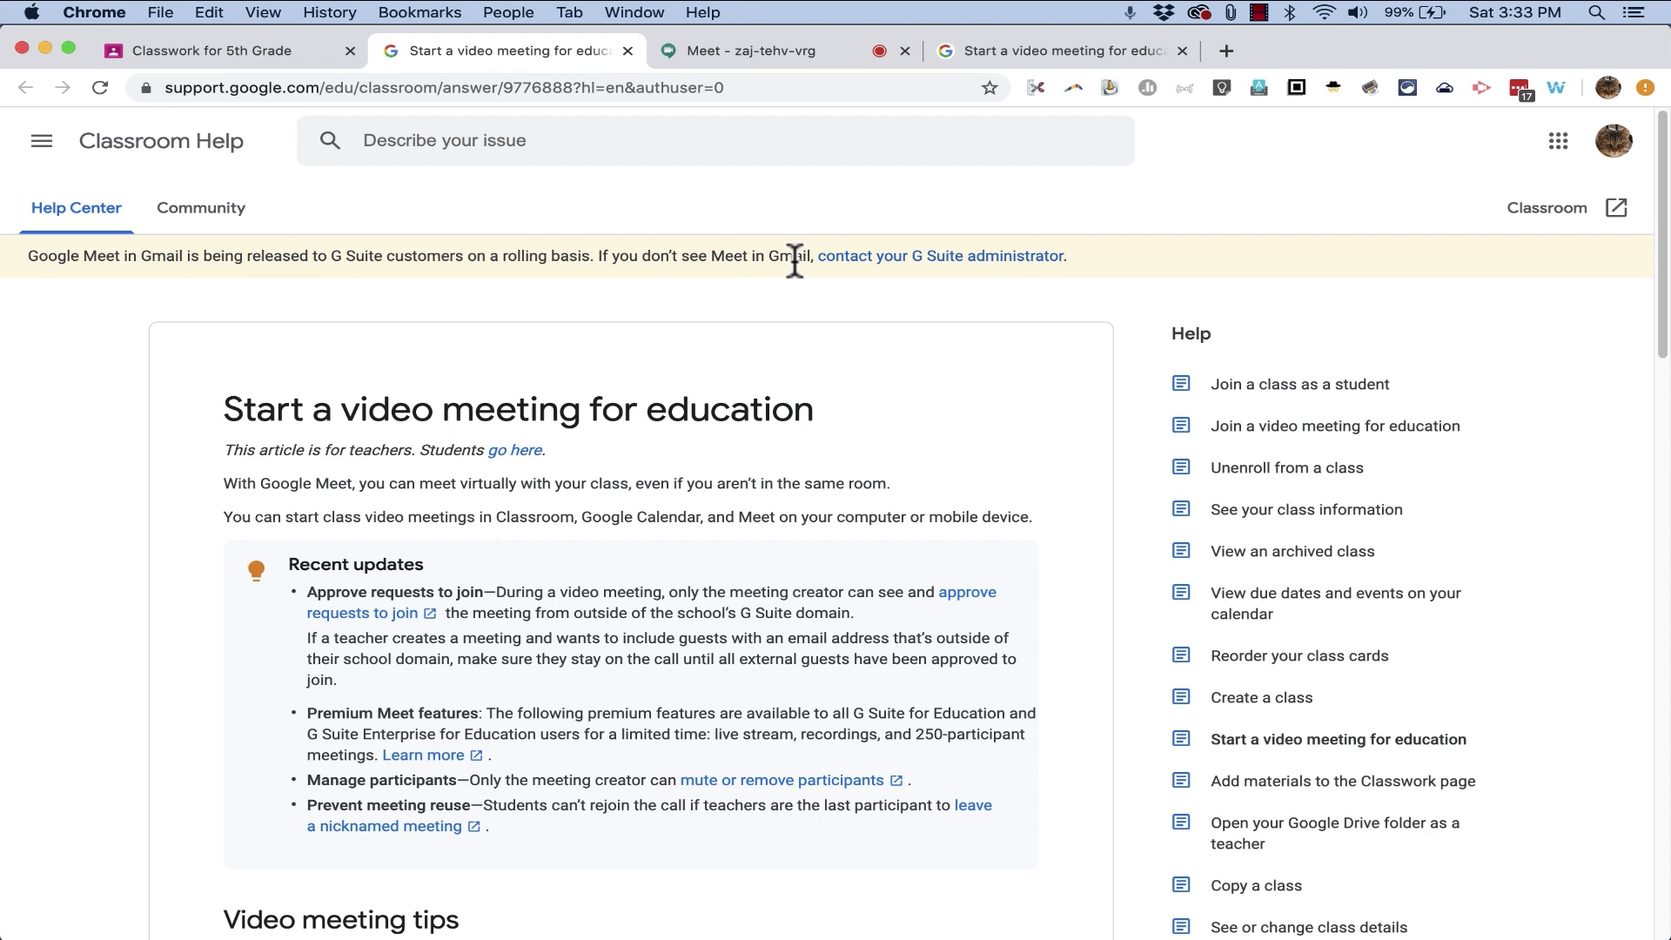
mouse_move(642, 523)
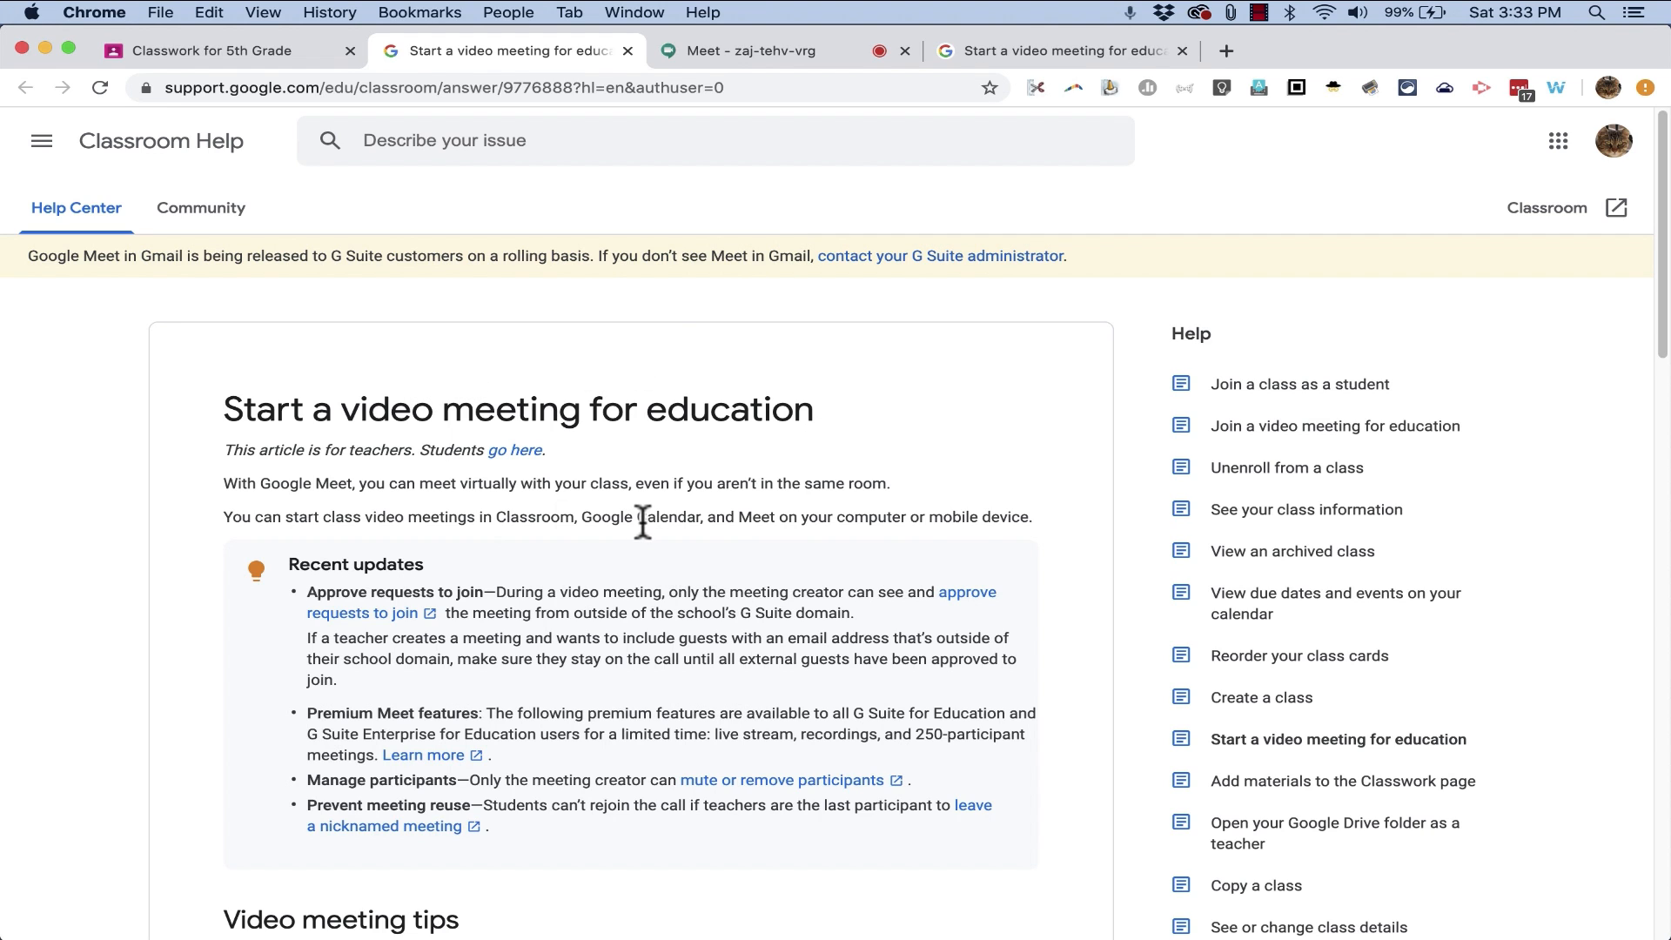
mouse_move(909, 741)
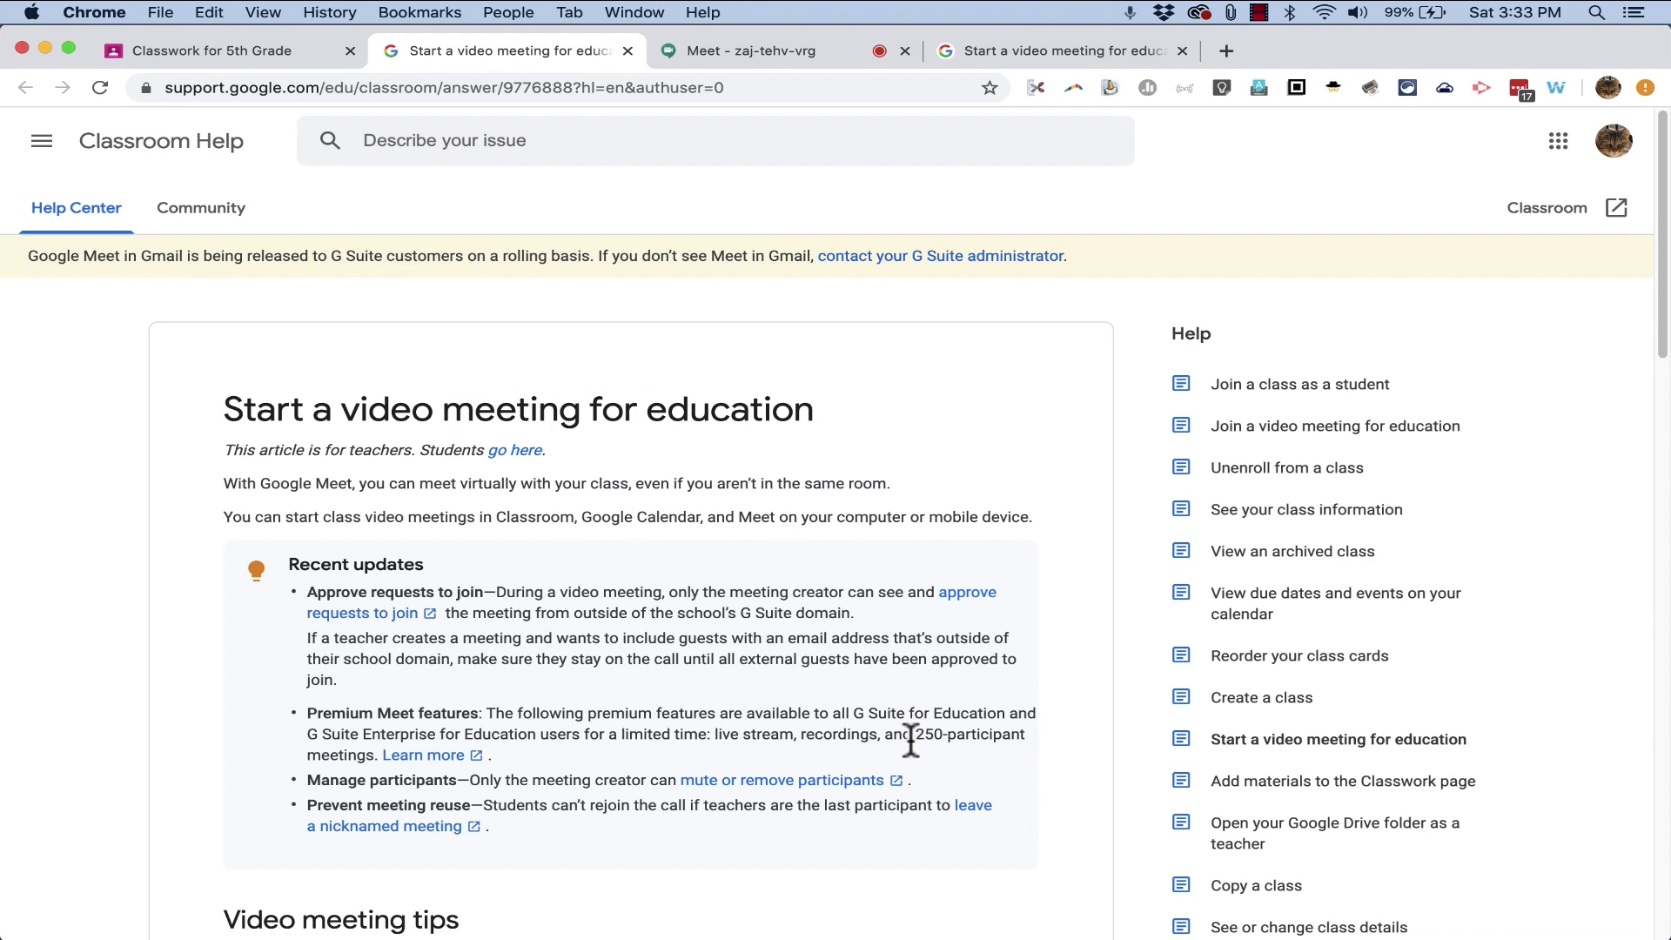
click(211, 51)
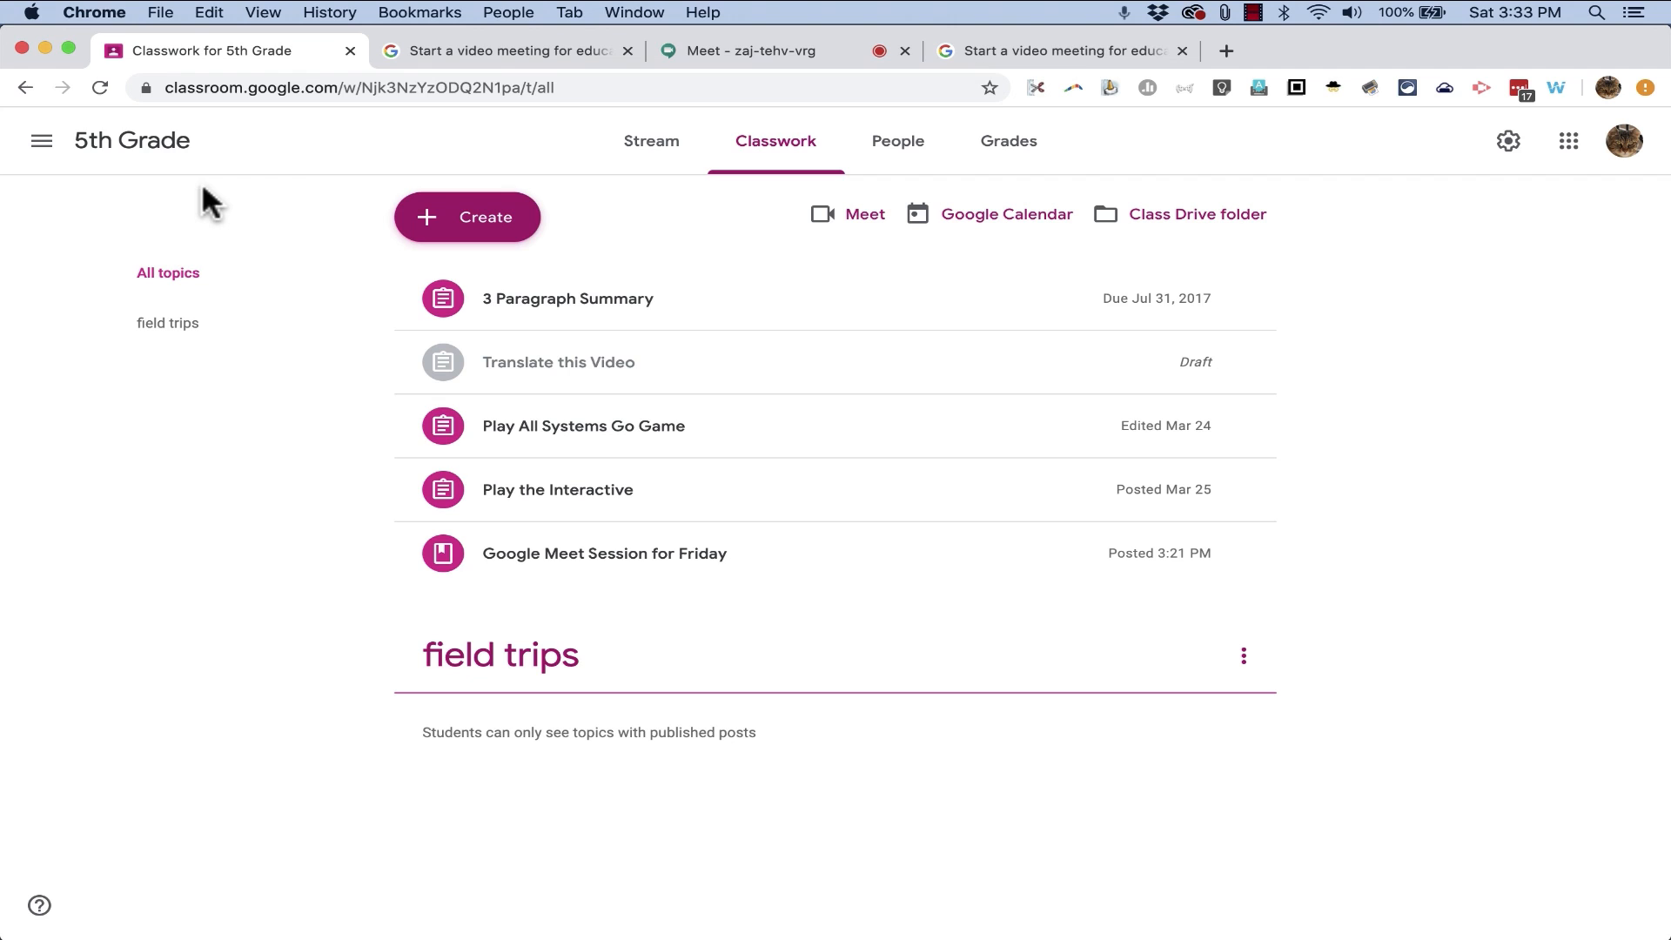